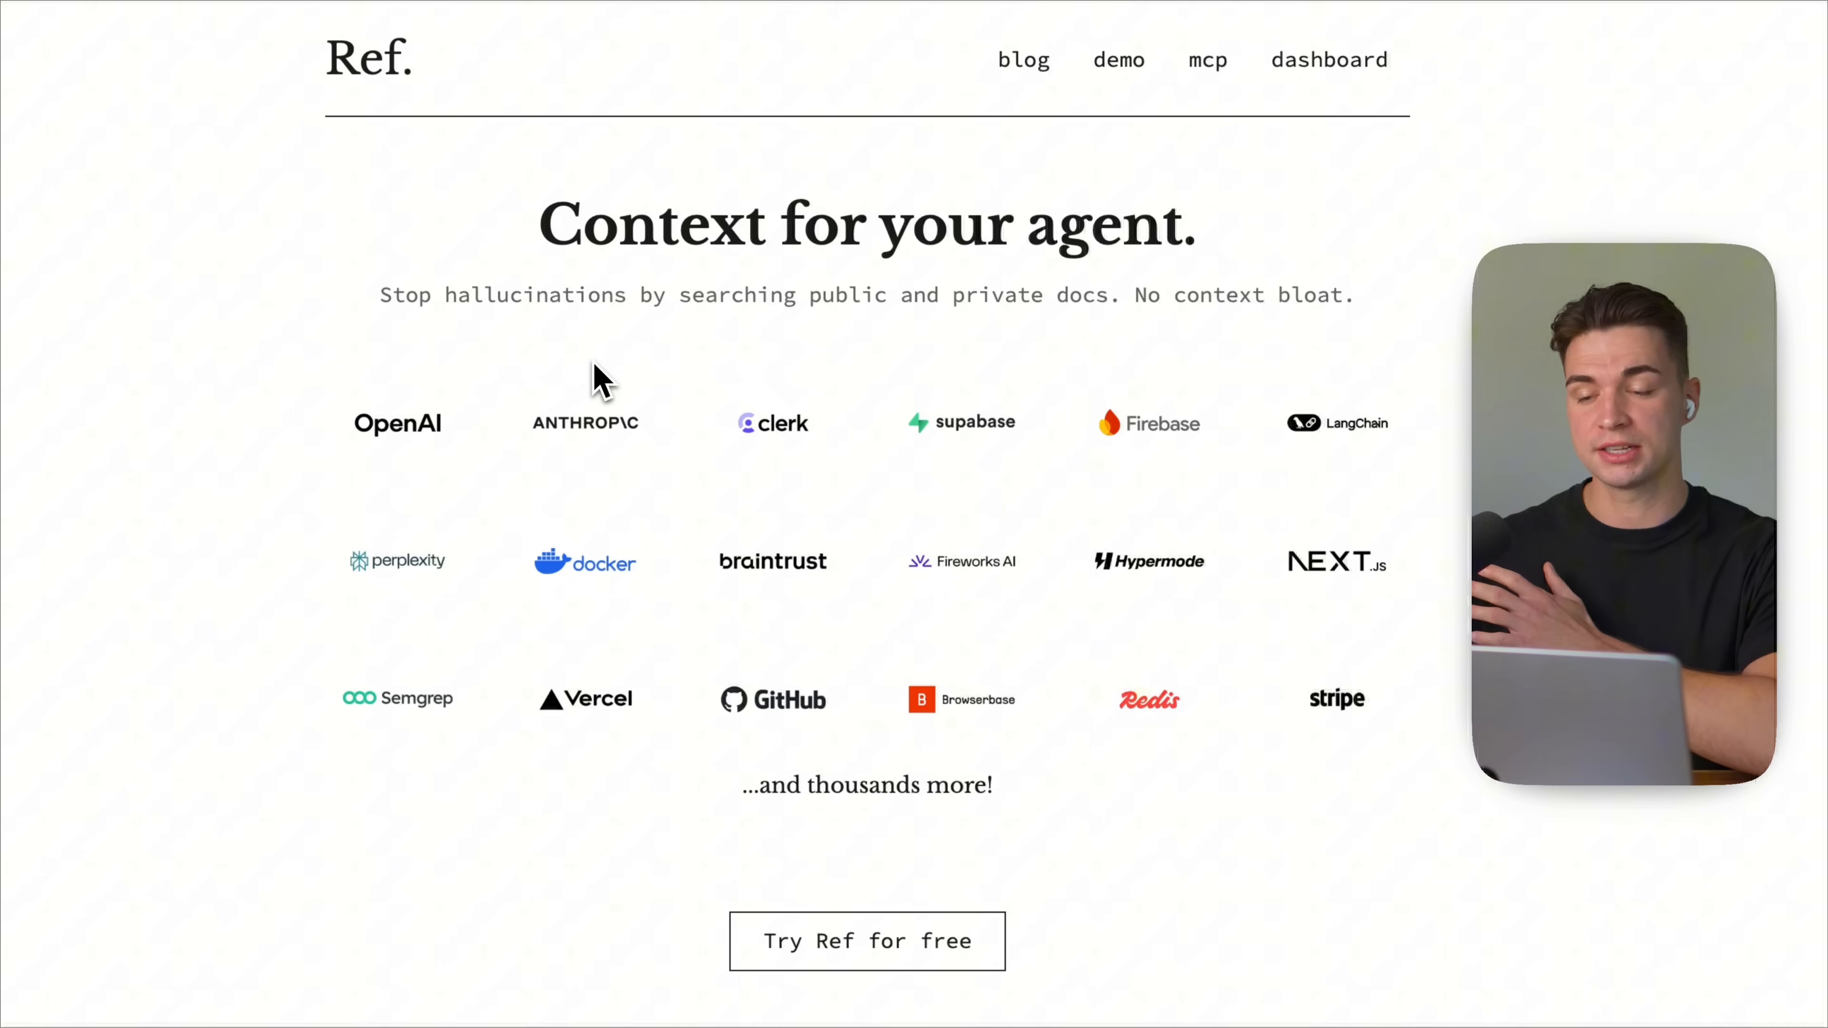
mouse_move(763, 359)
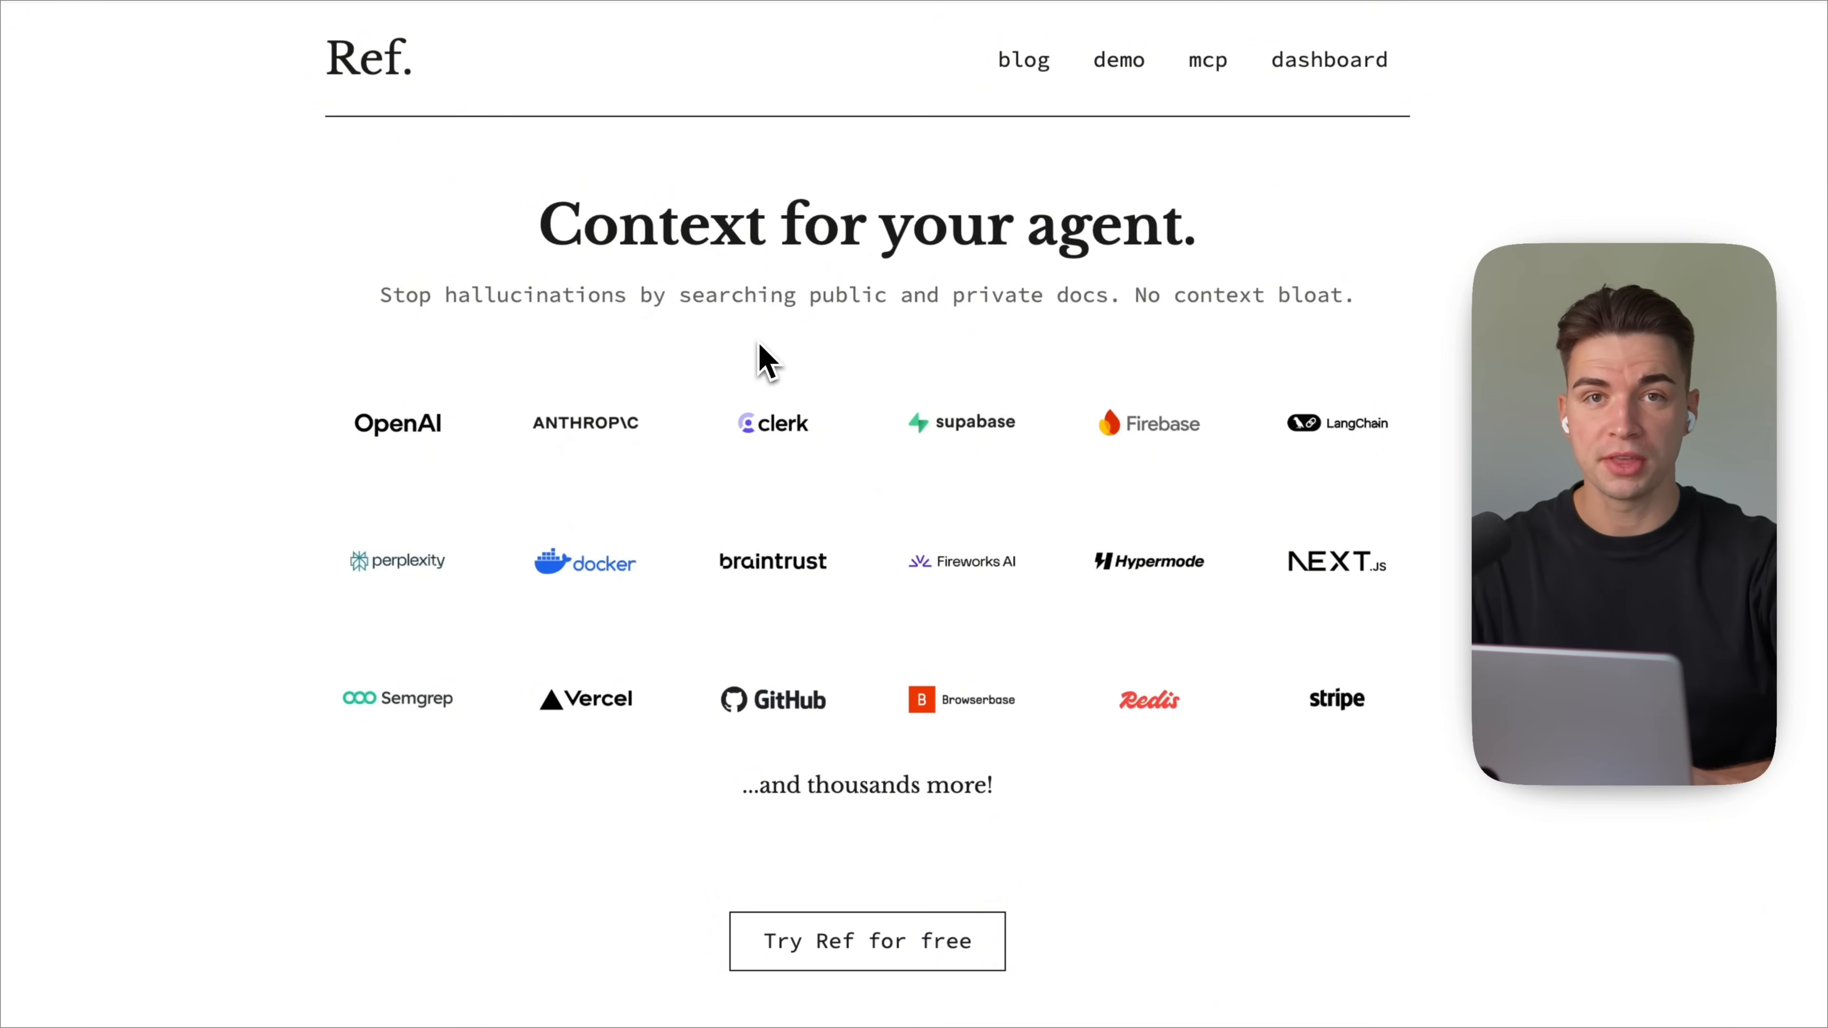
mouse_move(790, 524)
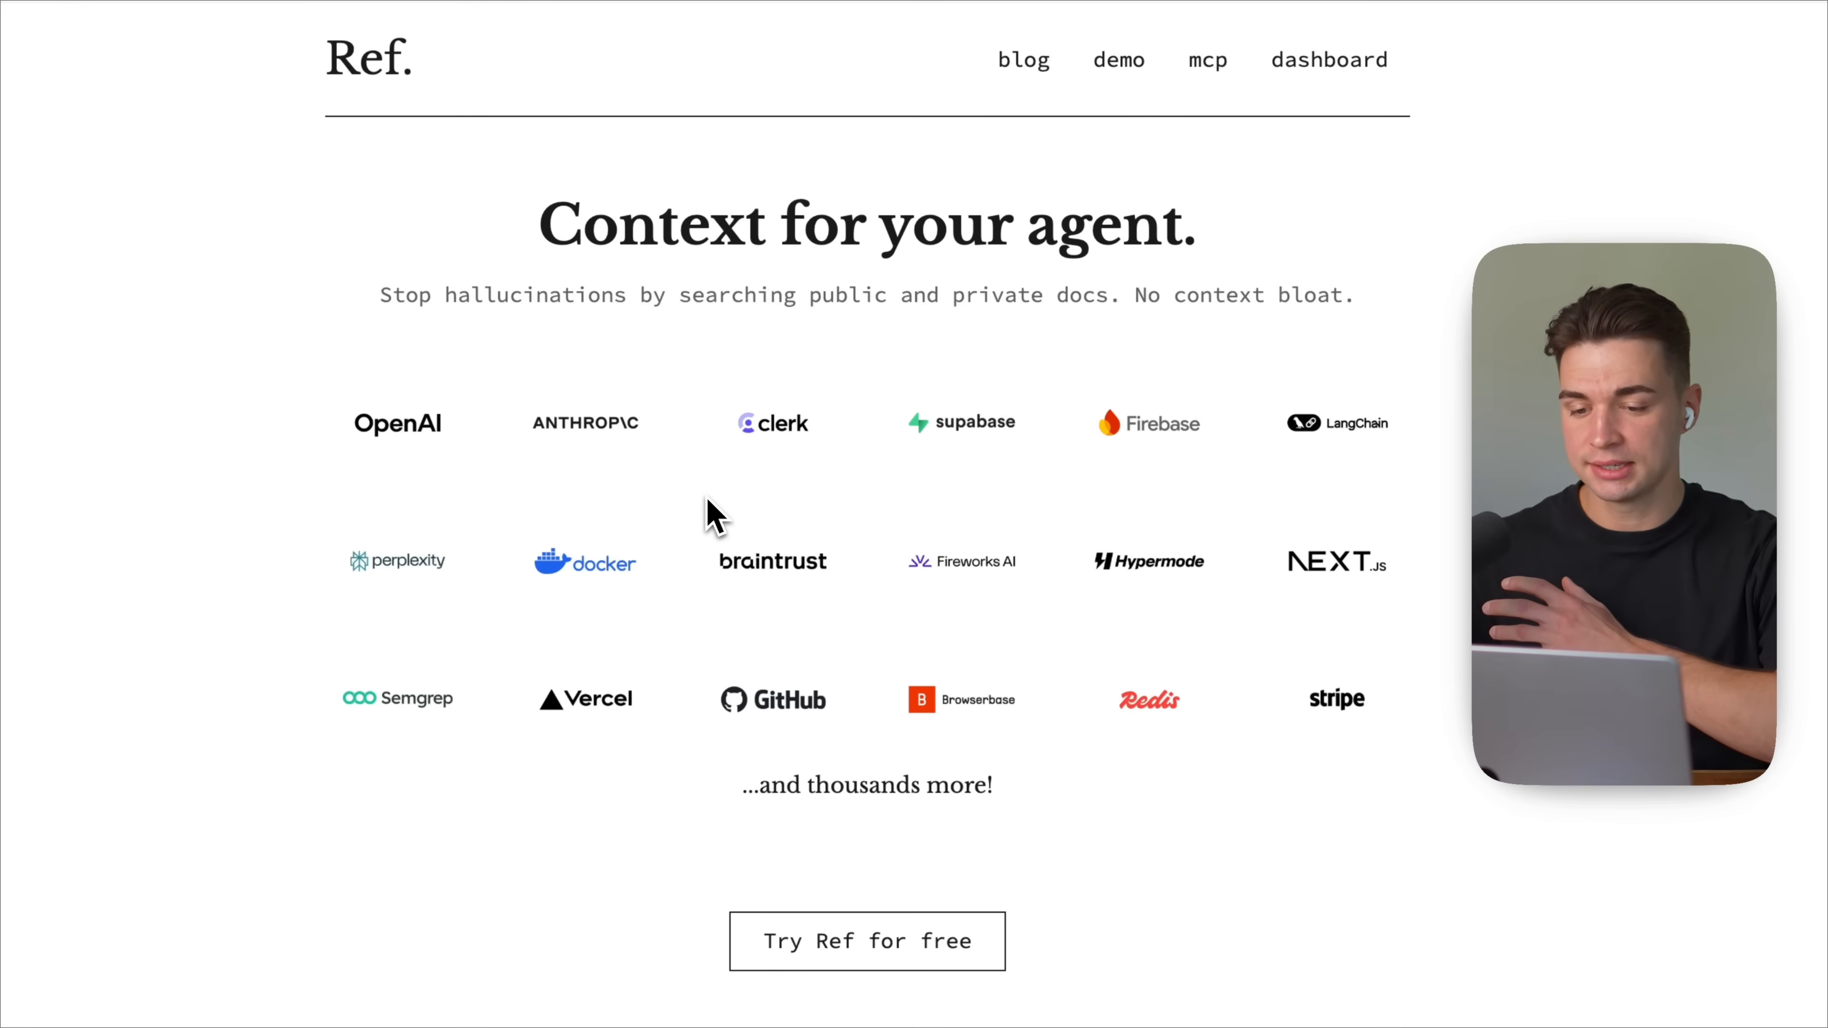
mouse_move(735, 824)
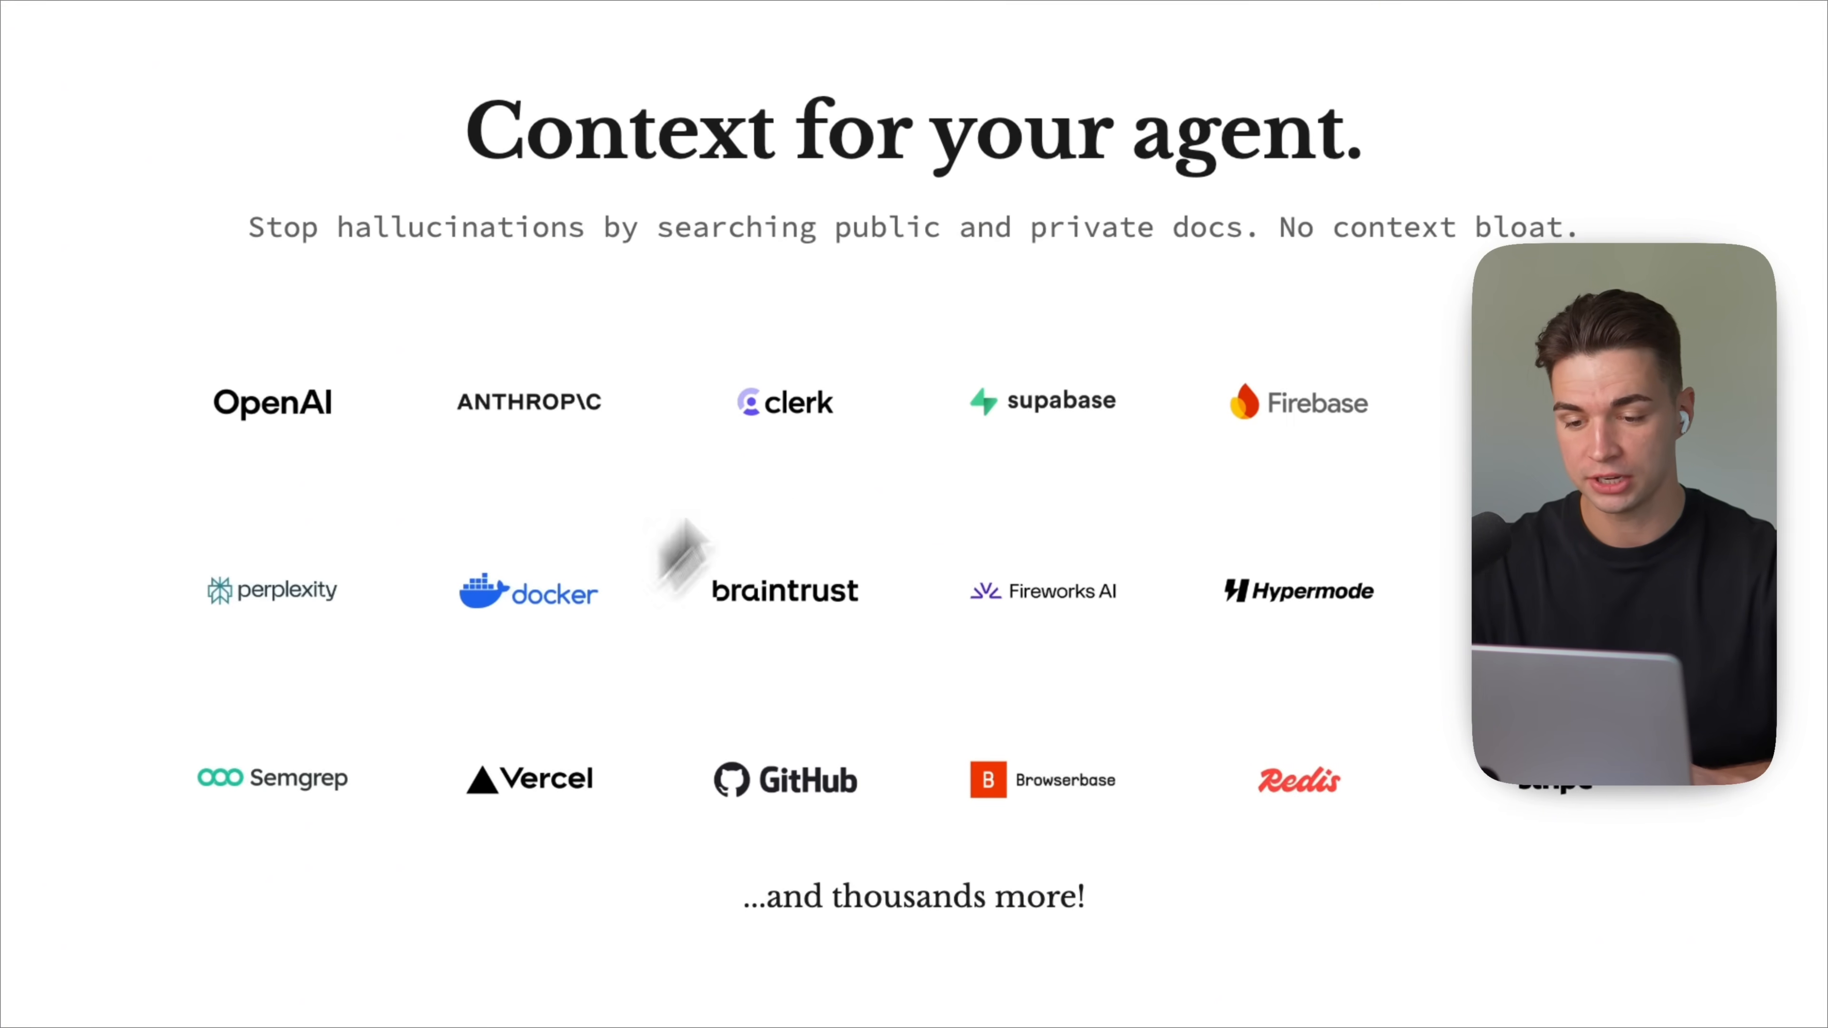
mouse_move(681, 1008)
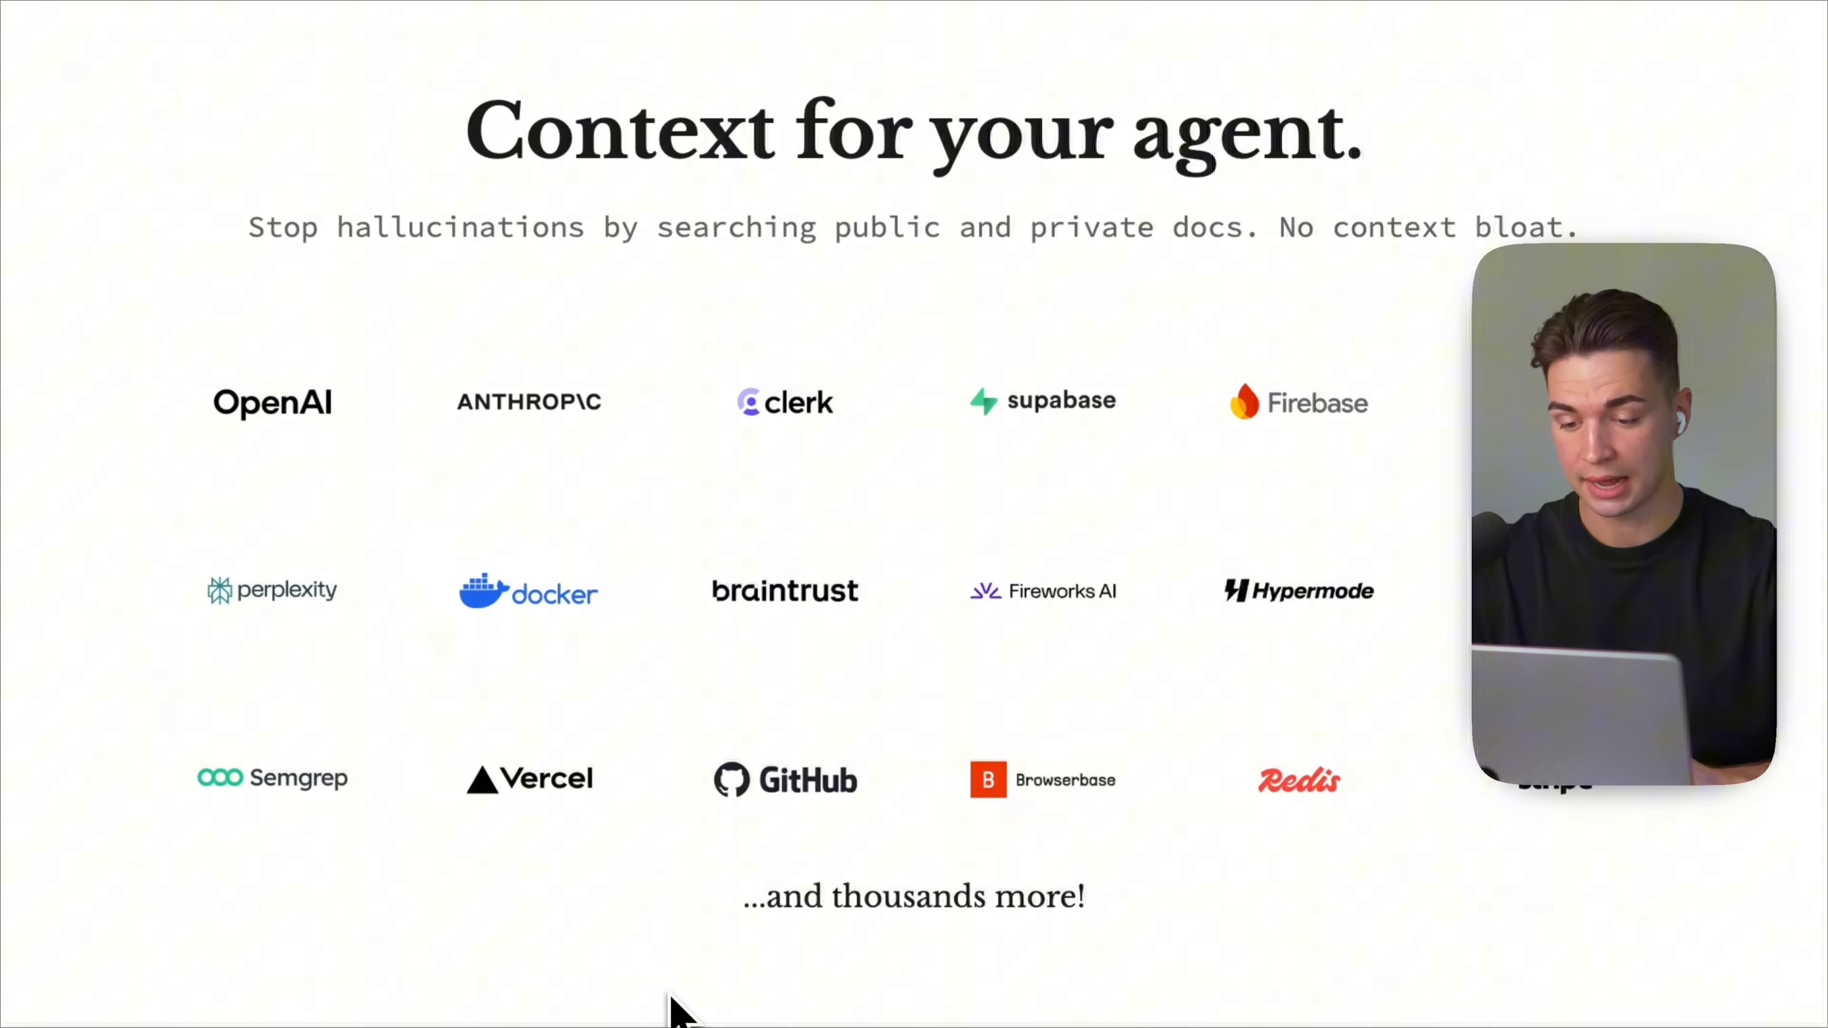
Step: Run the 'claude mcp add --transport http ... -s user' command to register Ref at user scope
scroll(down, 3)
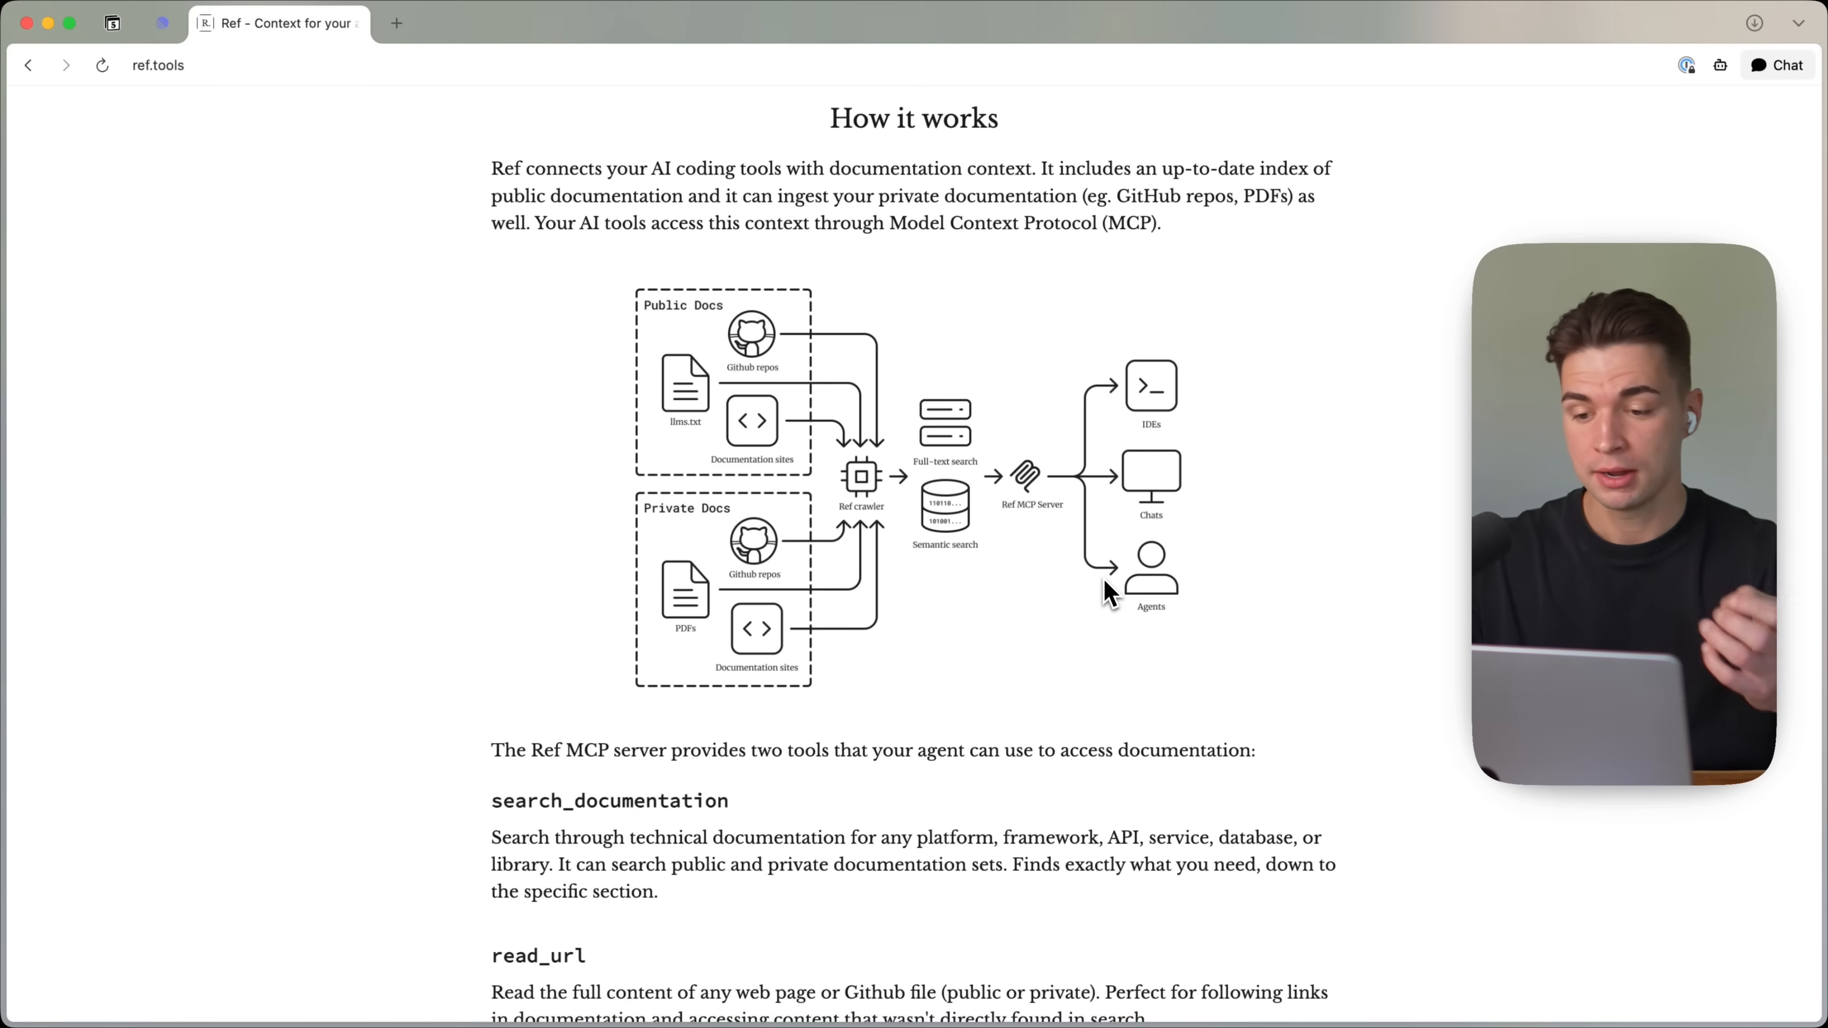
mouse_move(822, 390)
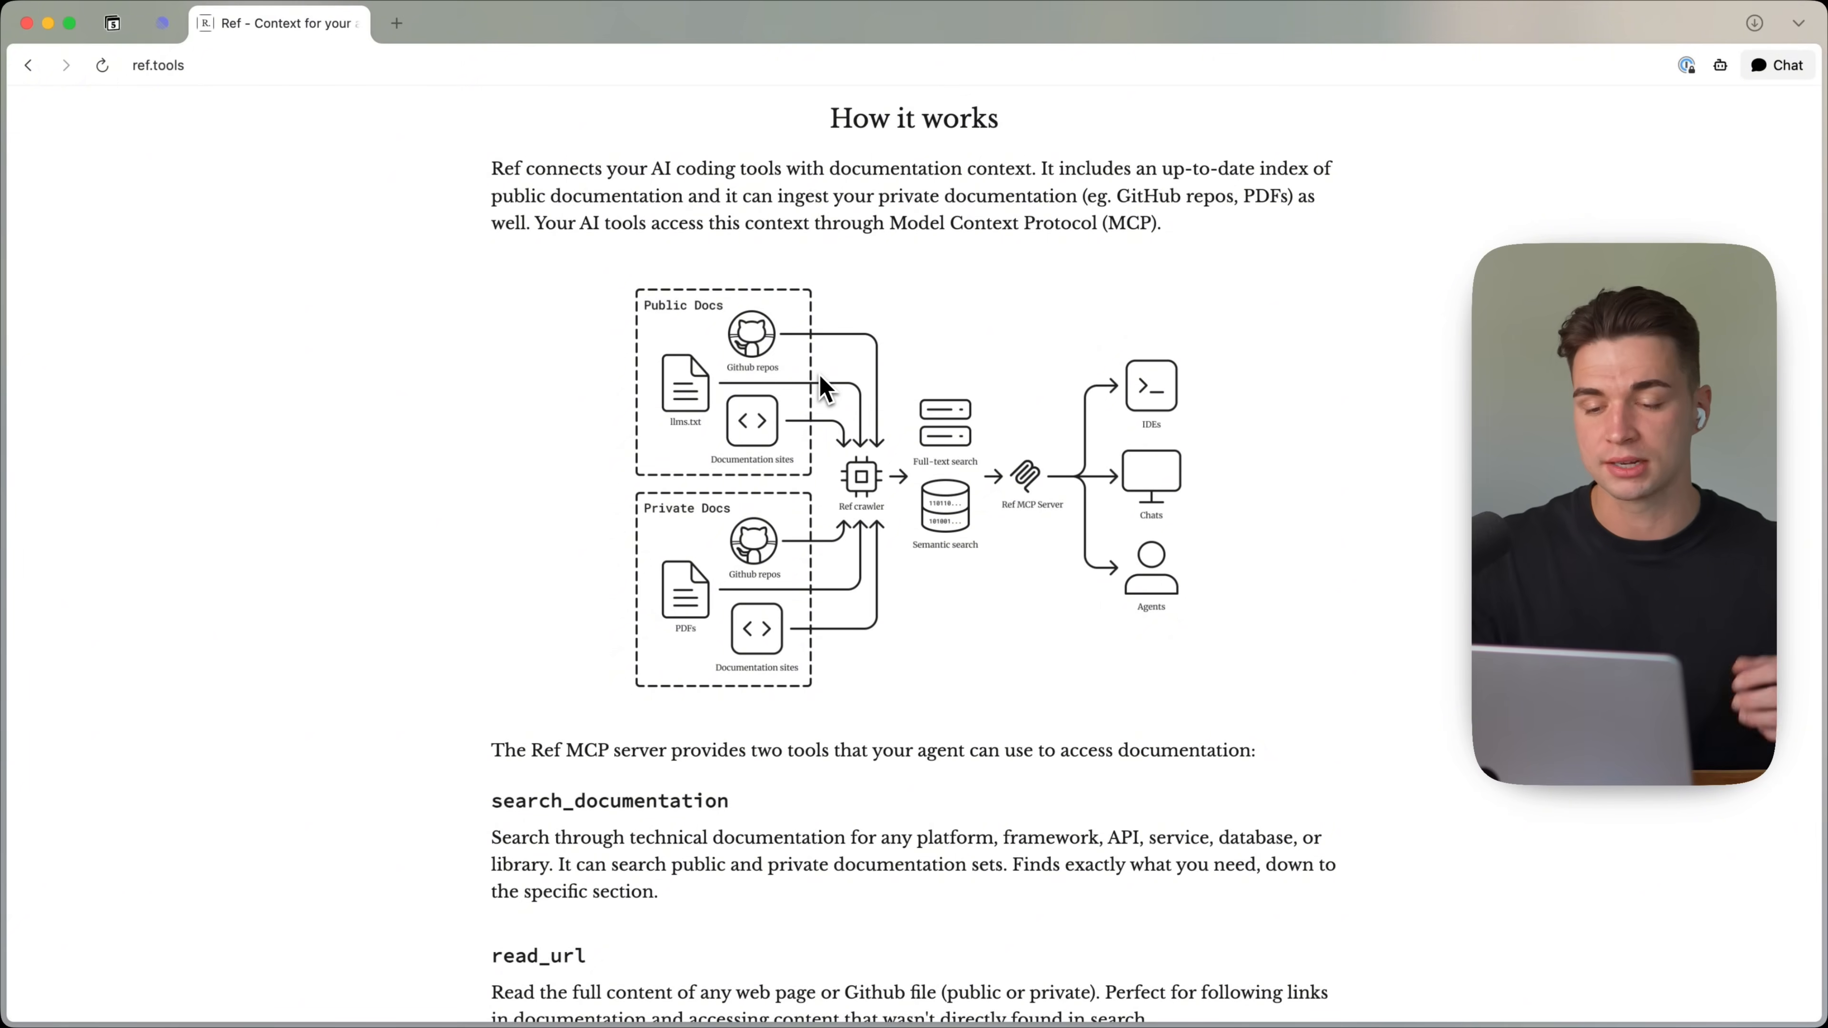
mouse_move(700, 556)
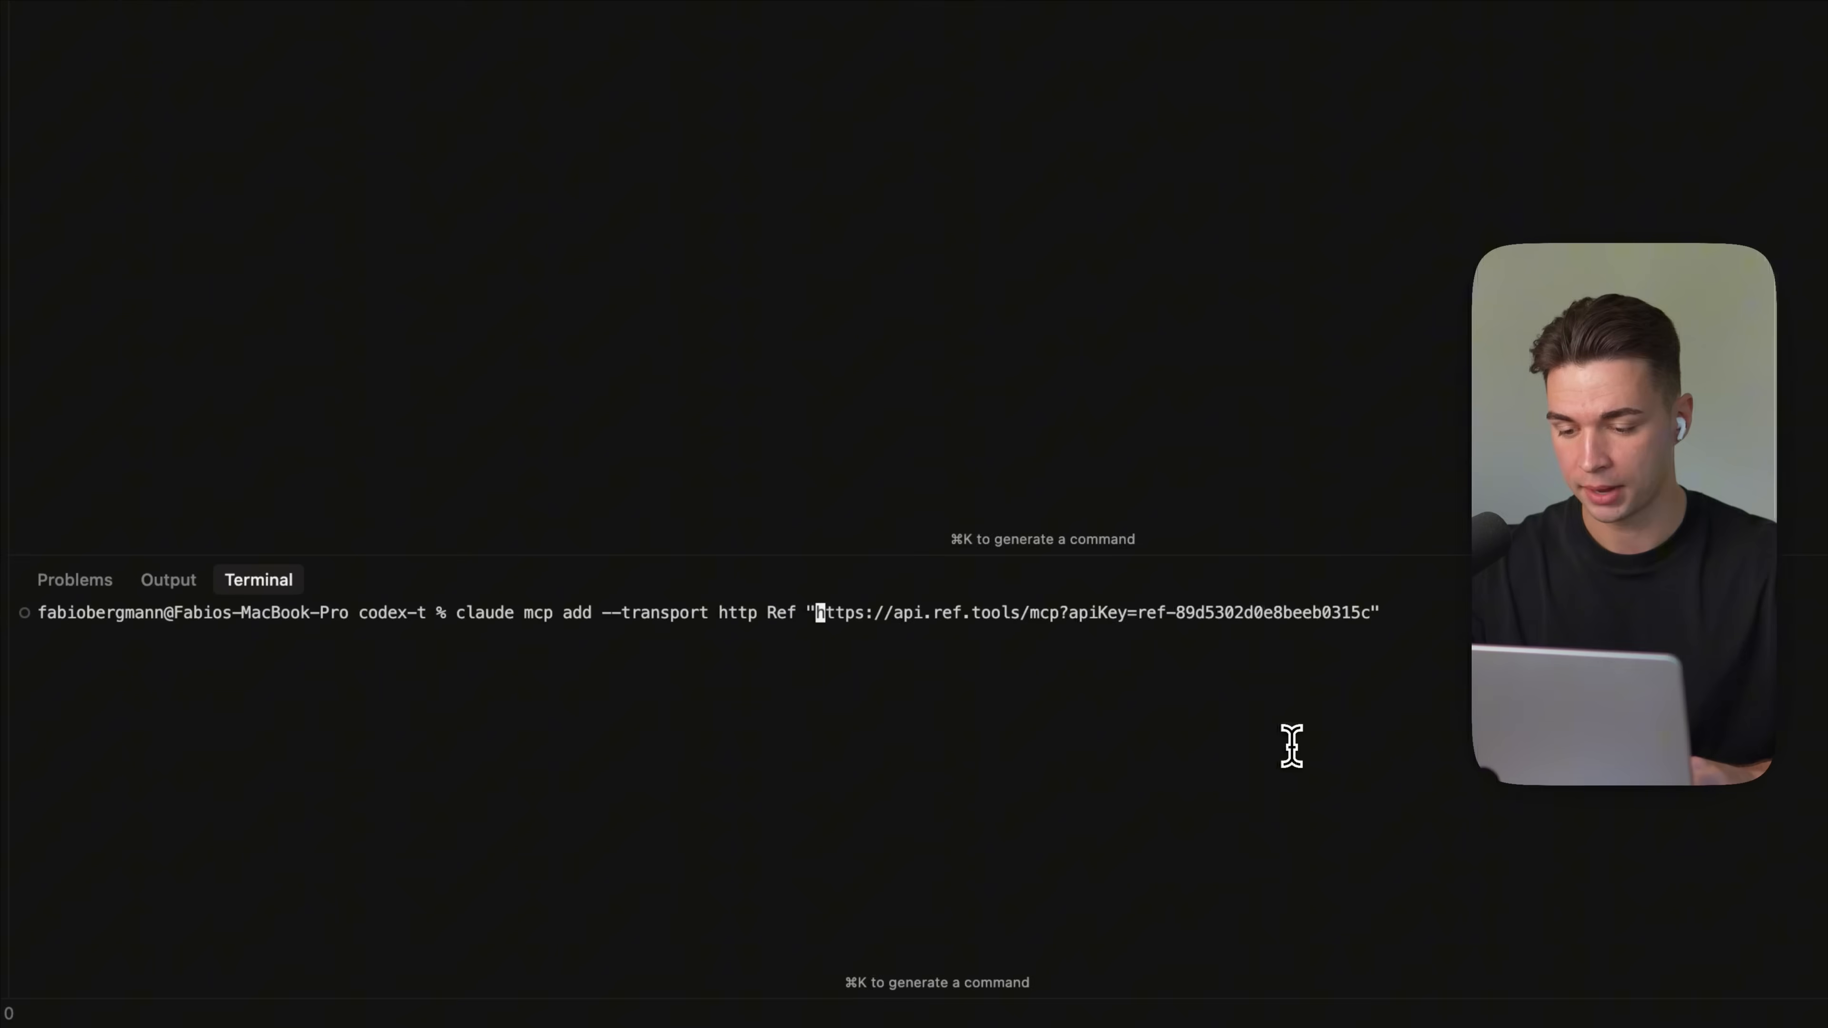
mouse_move(645, 622)
text( -s user)
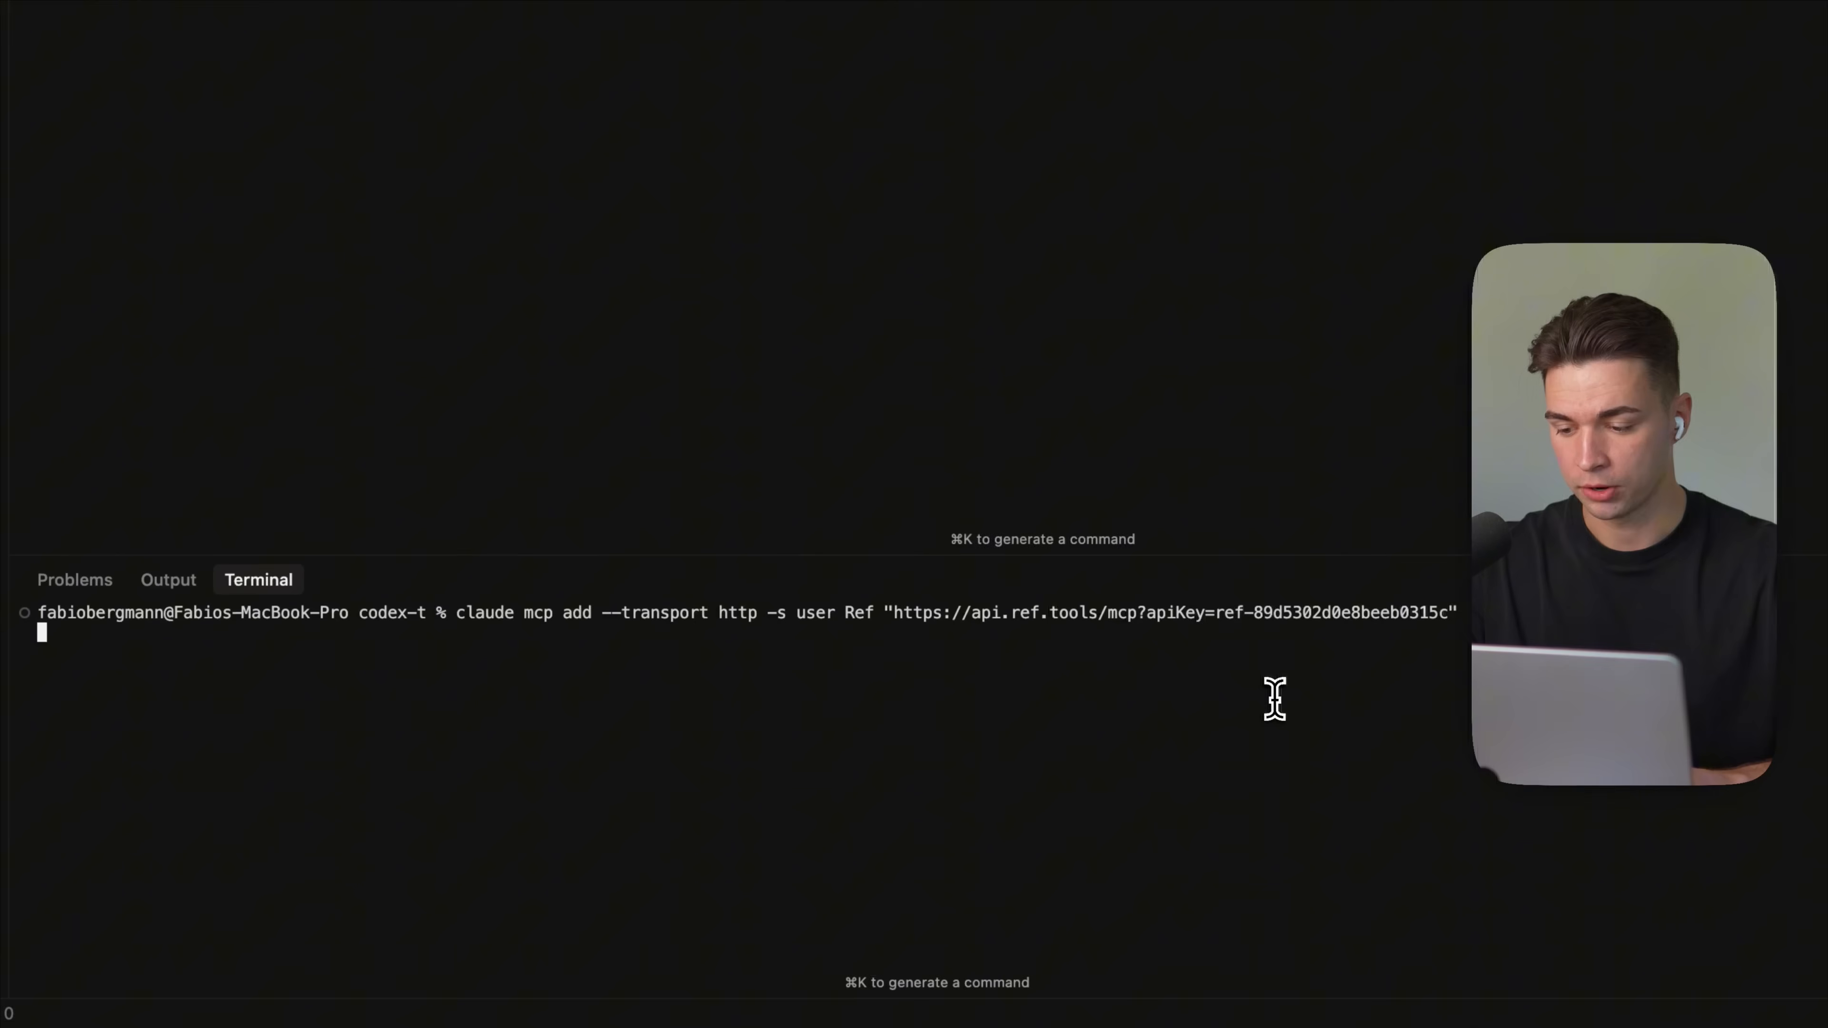
key(Return)
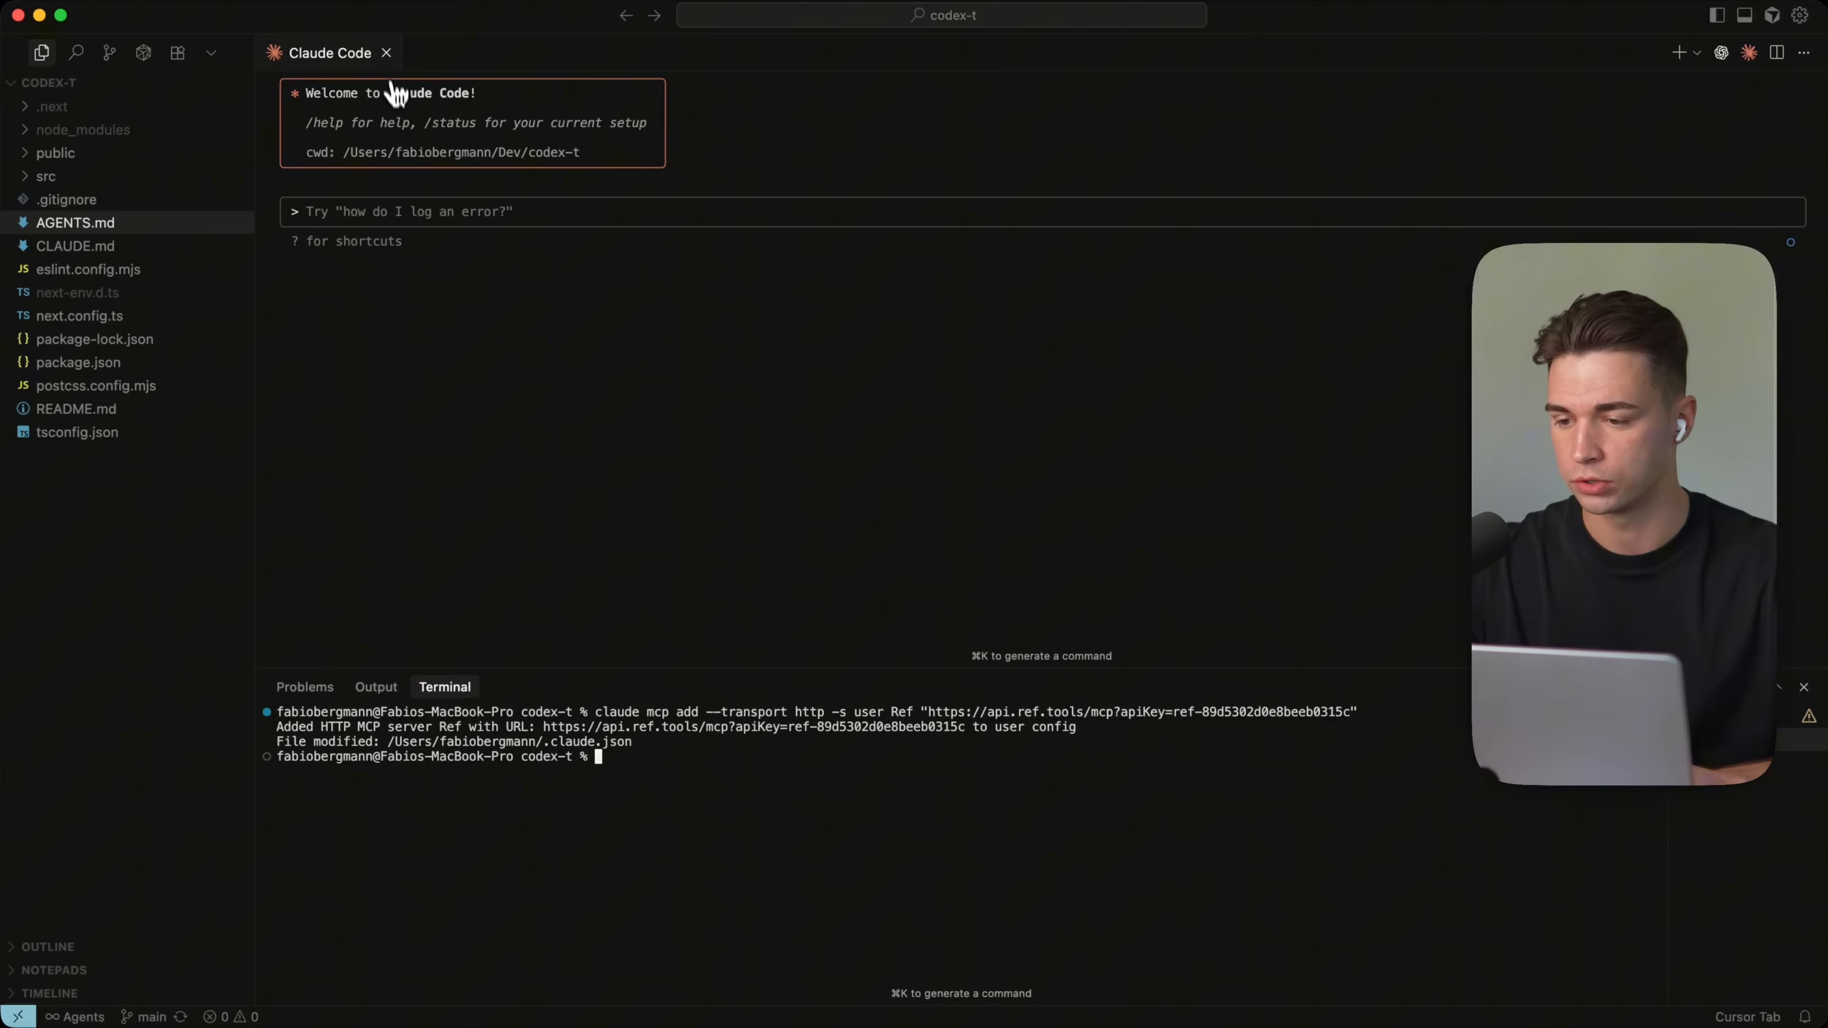
click(386, 52)
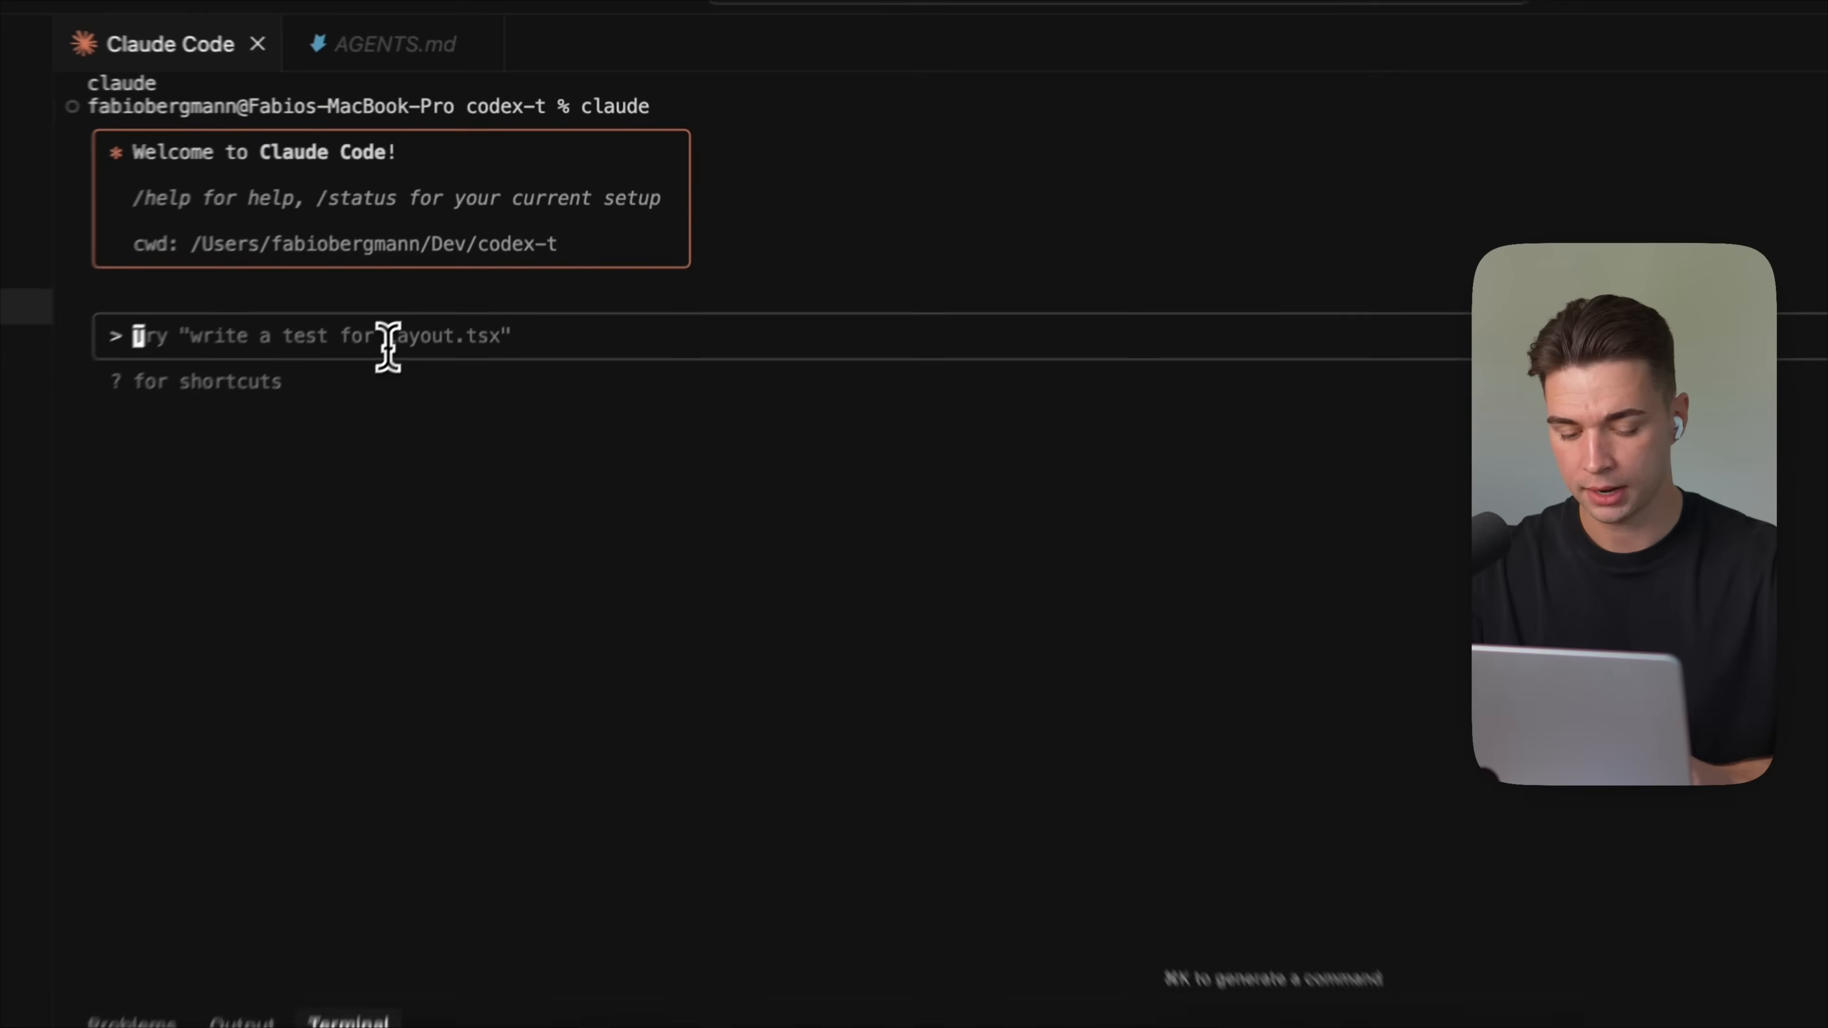
text(/mcp)
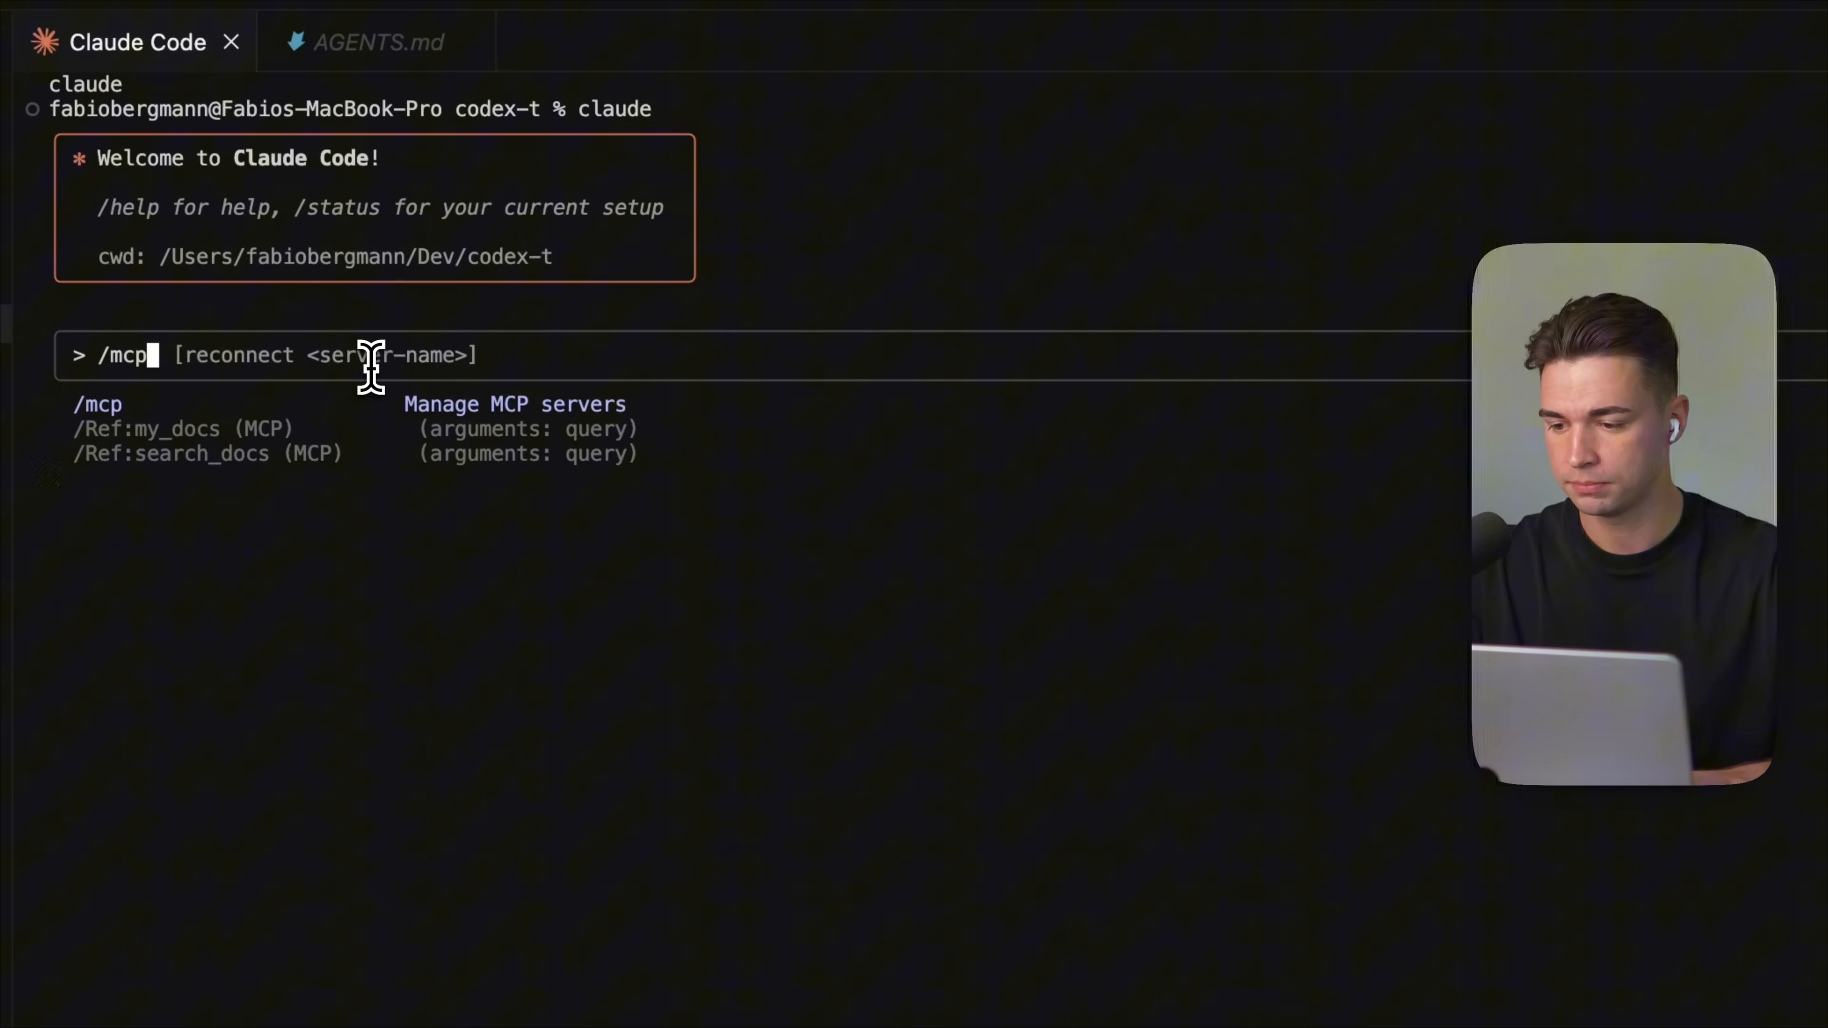
key(Return)
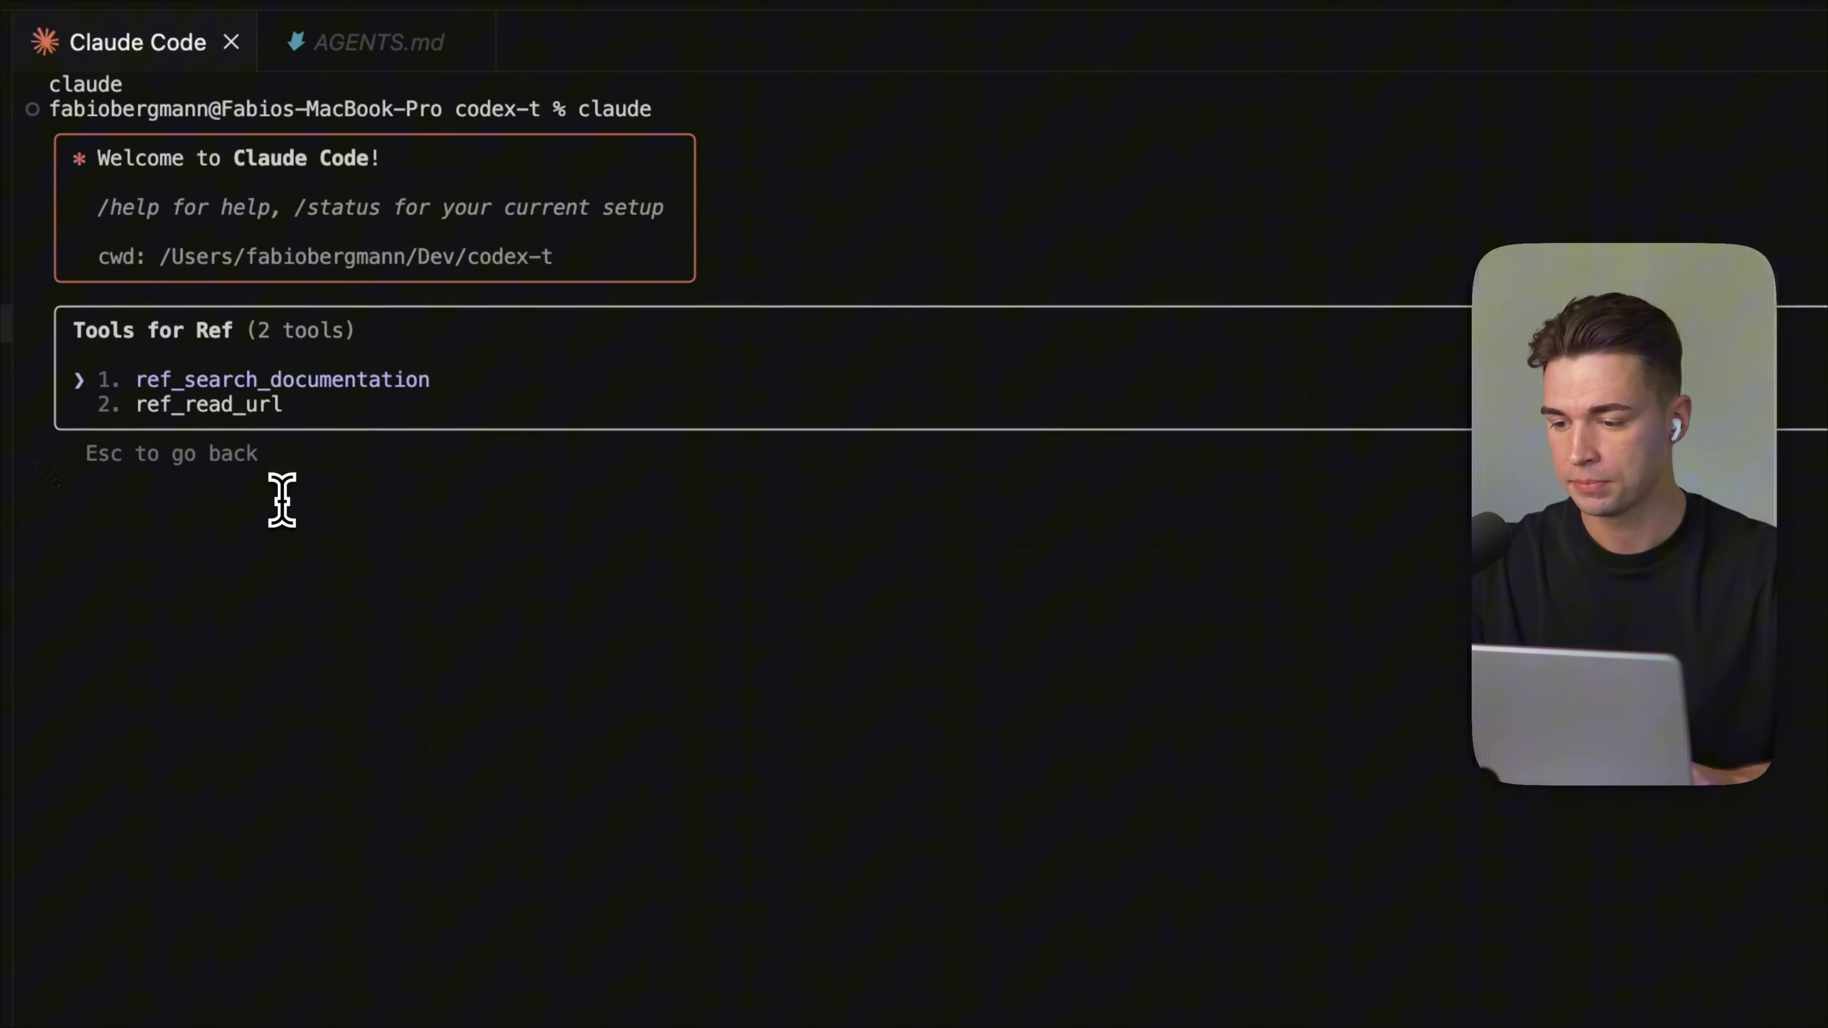
key(Escape)
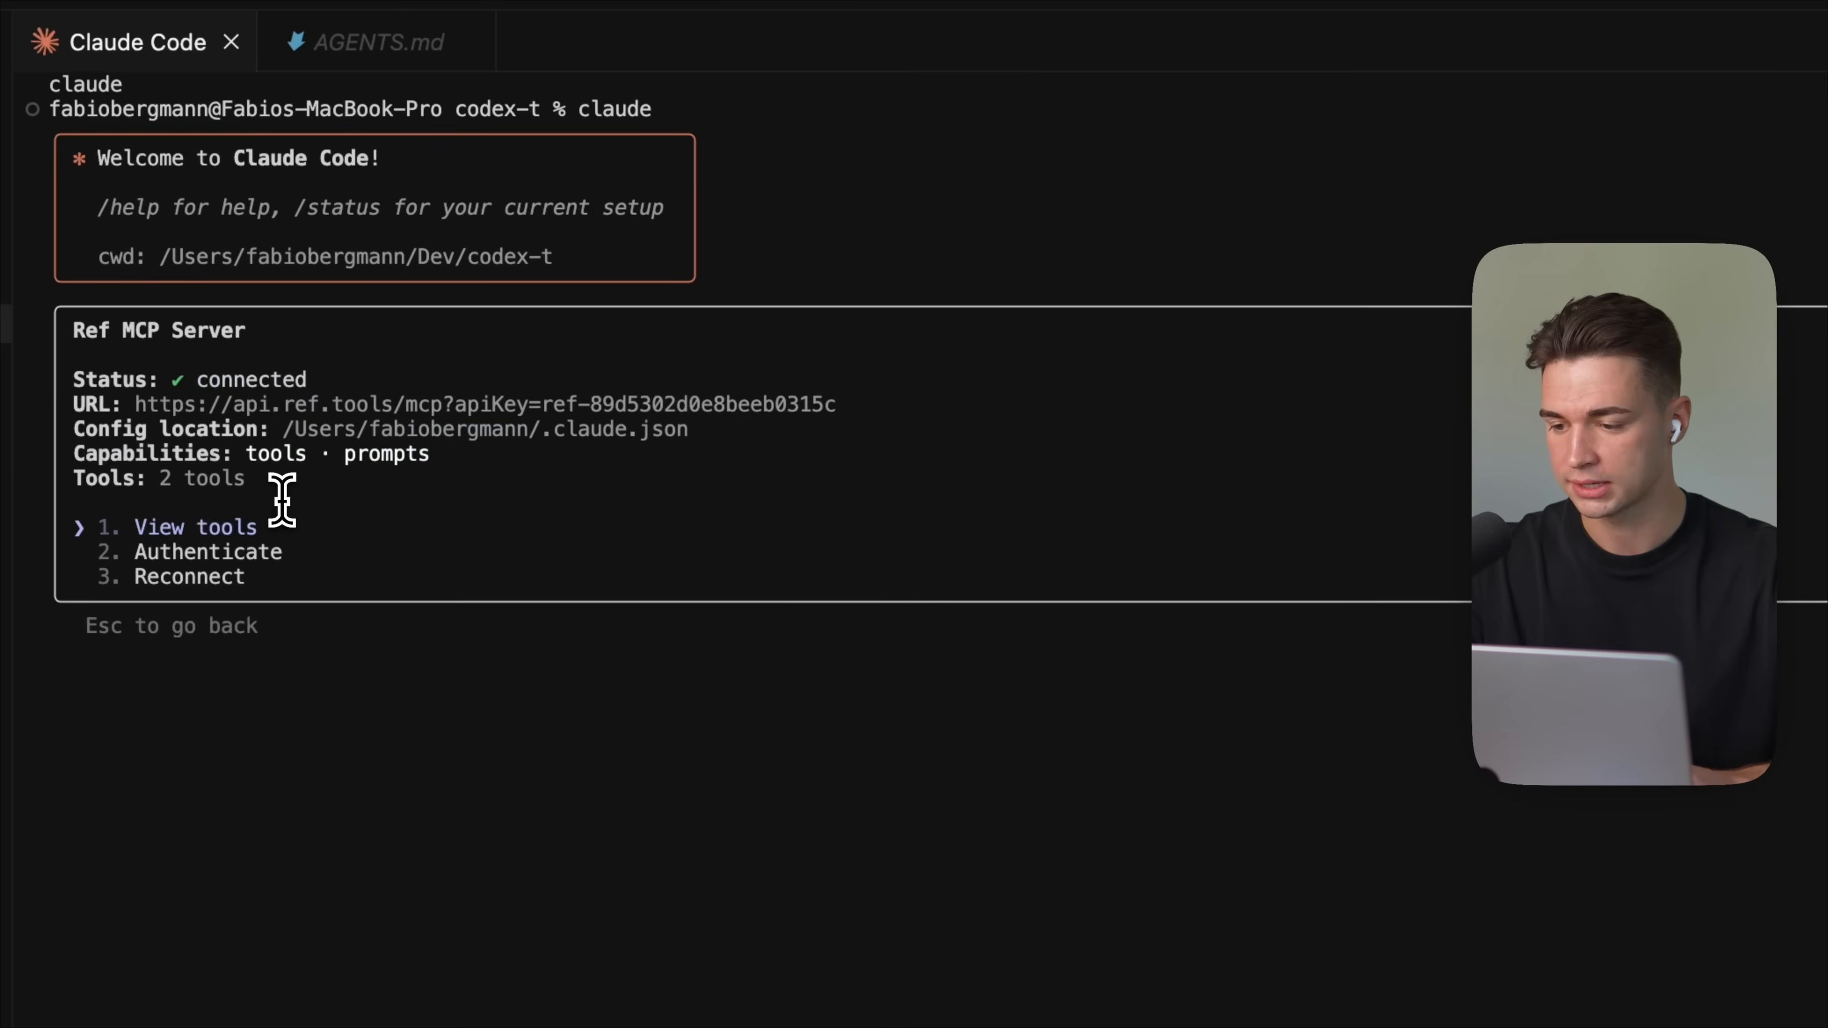
key(Escape)
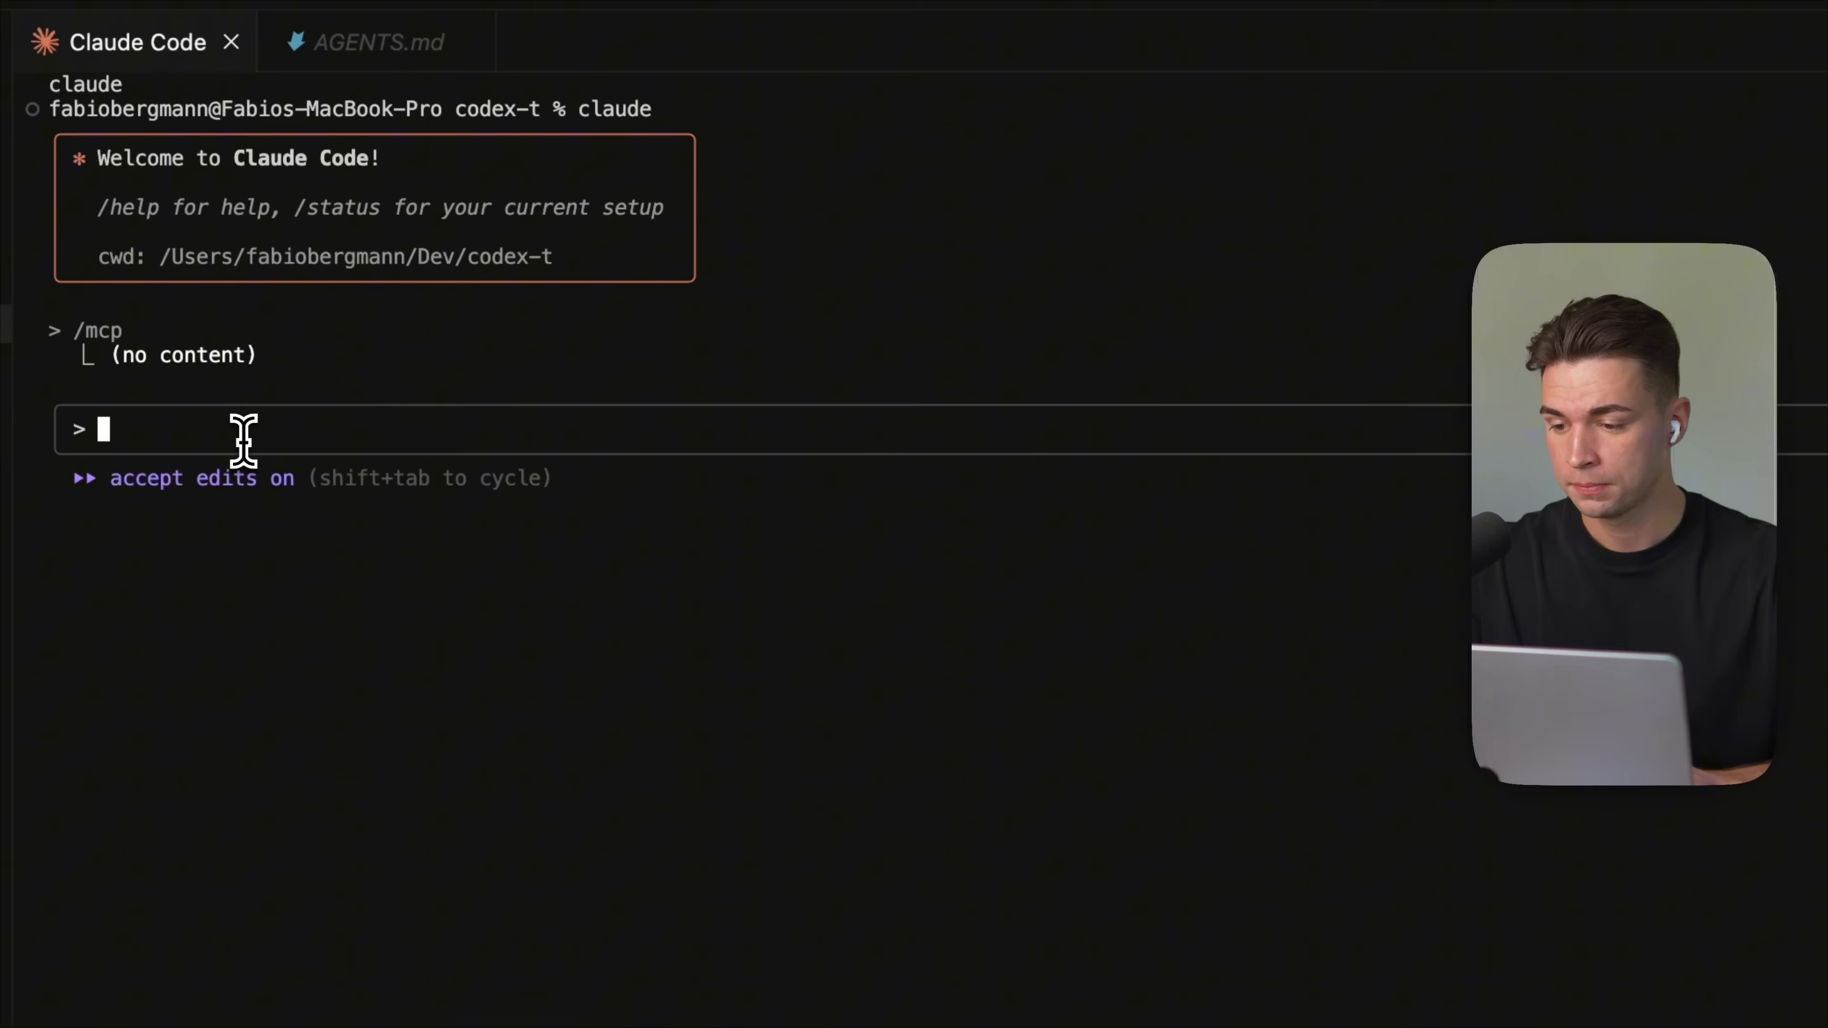
Step: In plan mode, ask Claude to integrate Stripe using the latest Stripe documentation via Ref
key(shift+tab)
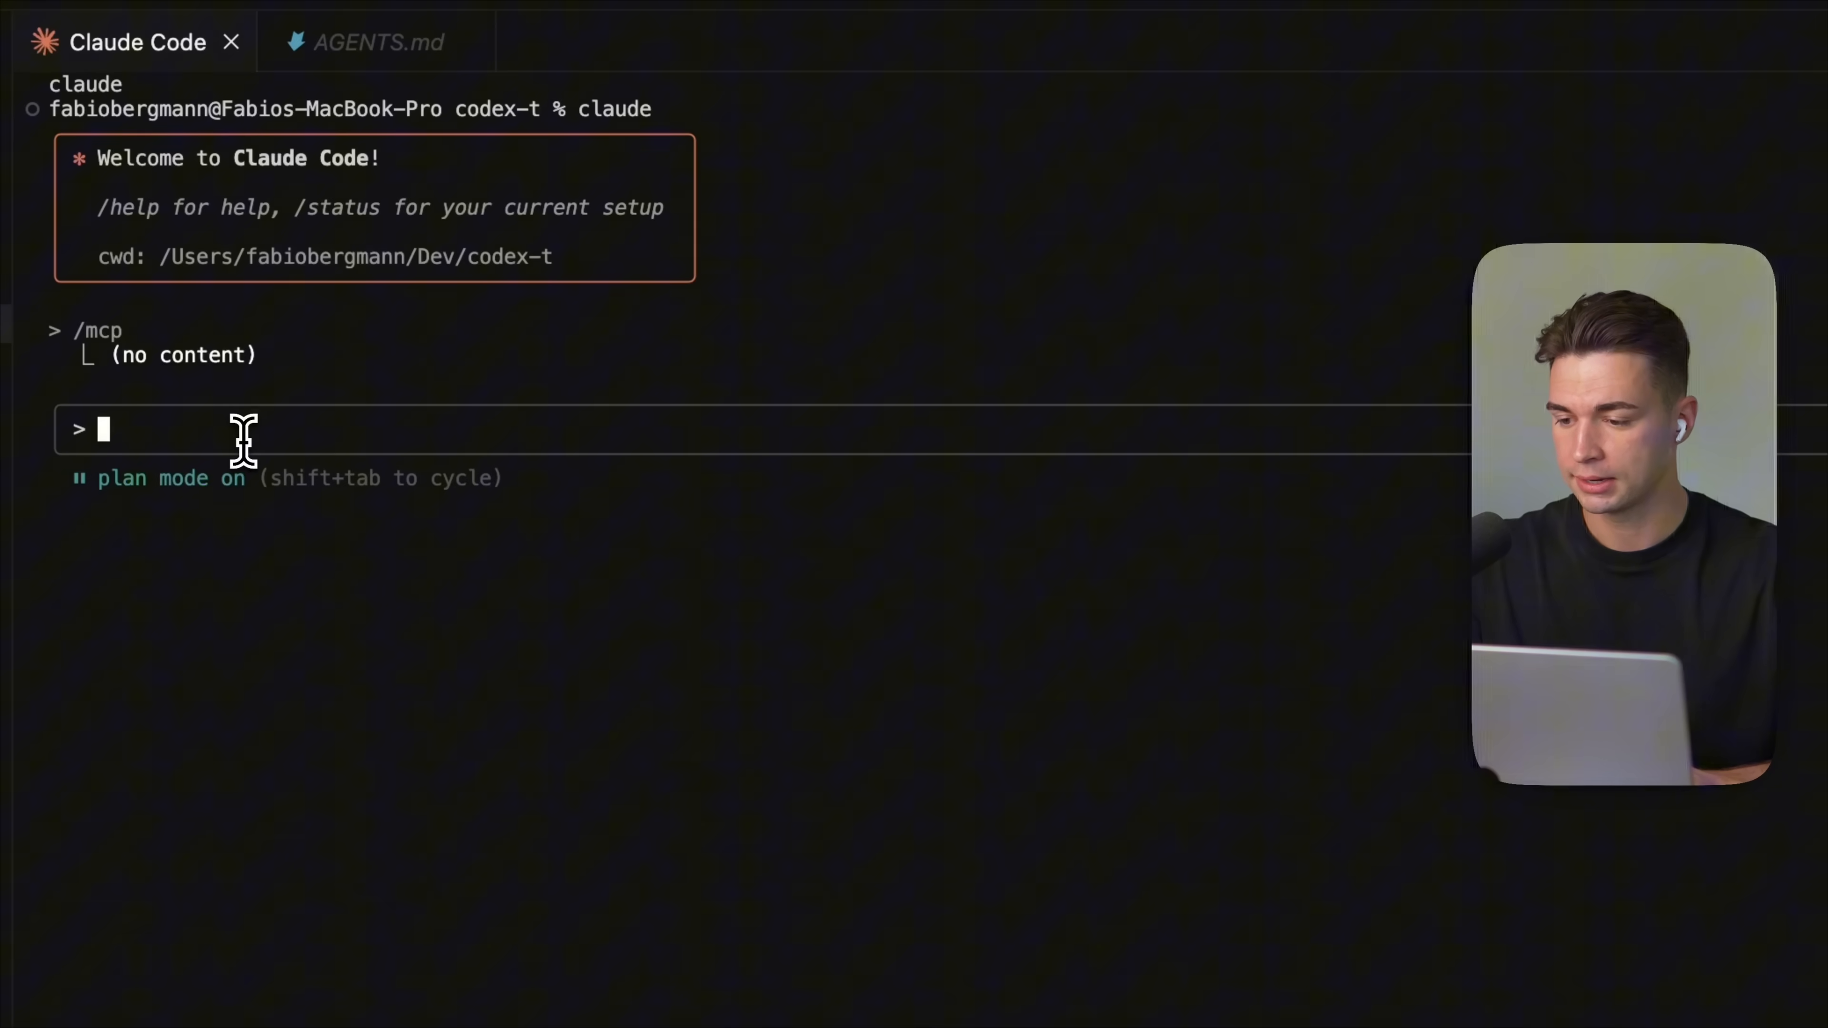
text(I want to integrate Stripe into my app, fetch the latest Stripe documentation through the ref MCP, and come up with a plan to integrate.)
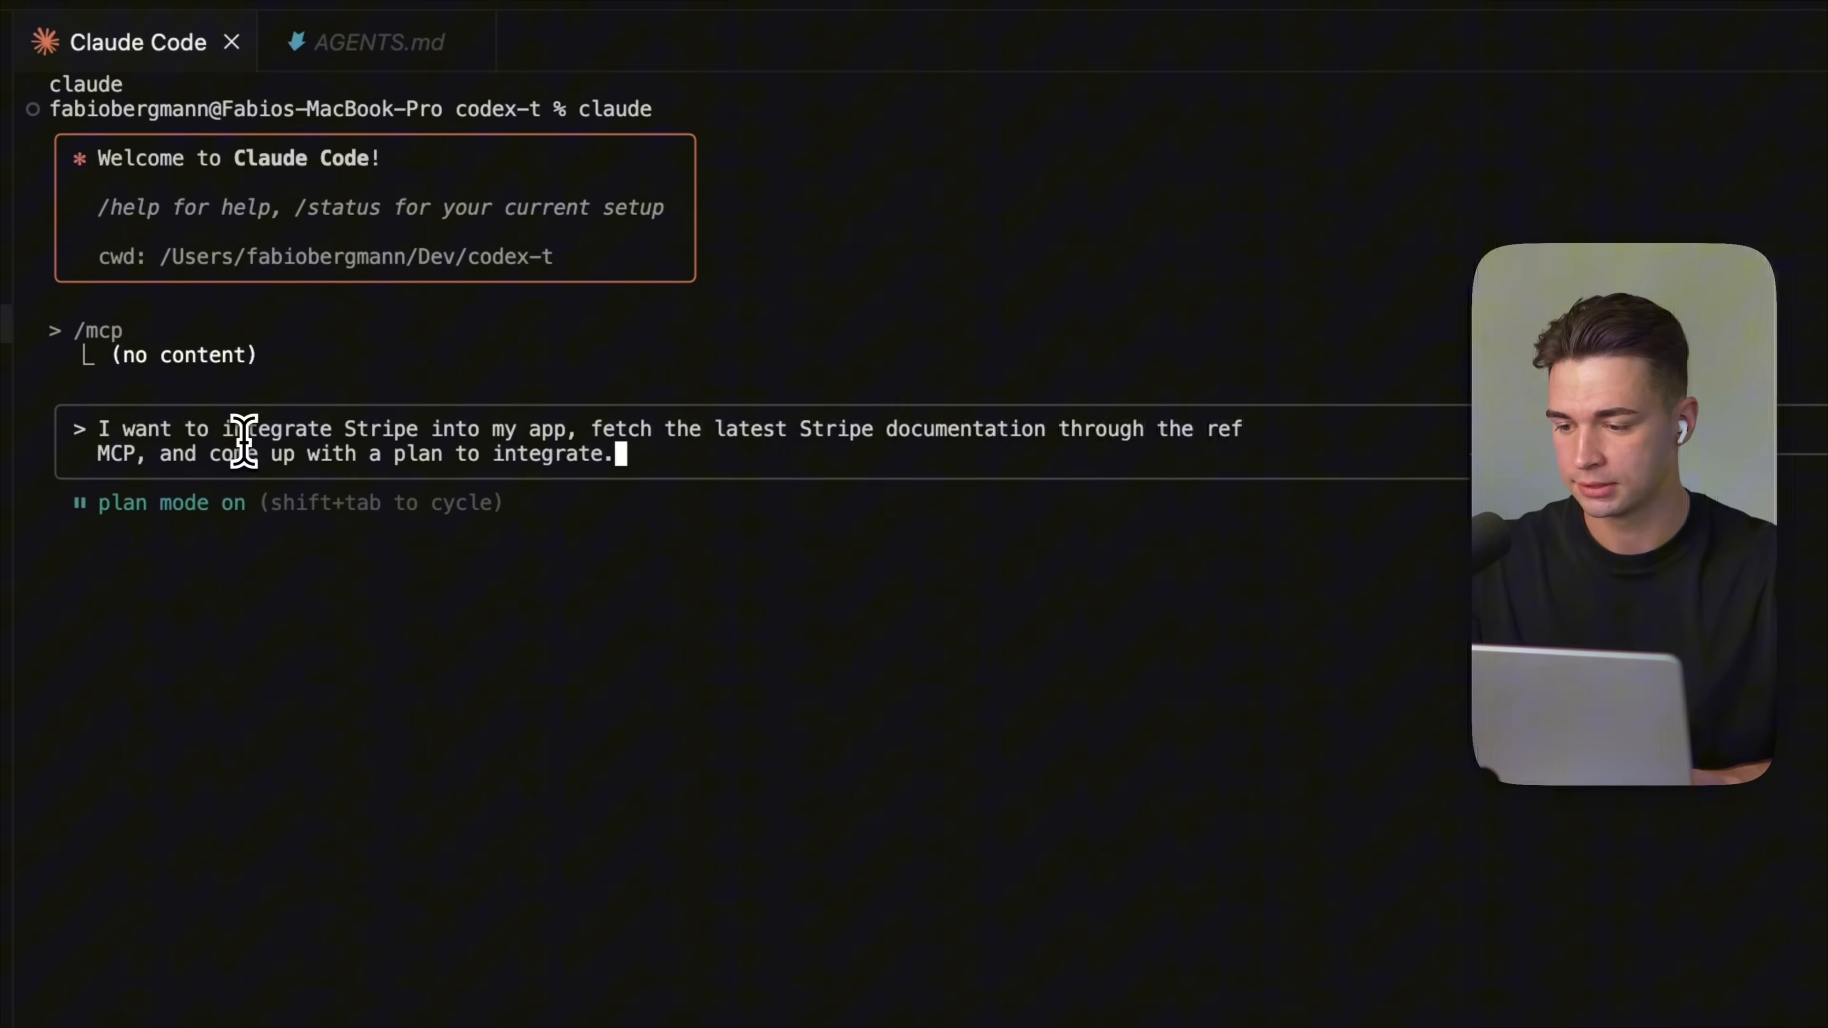
key(Return)
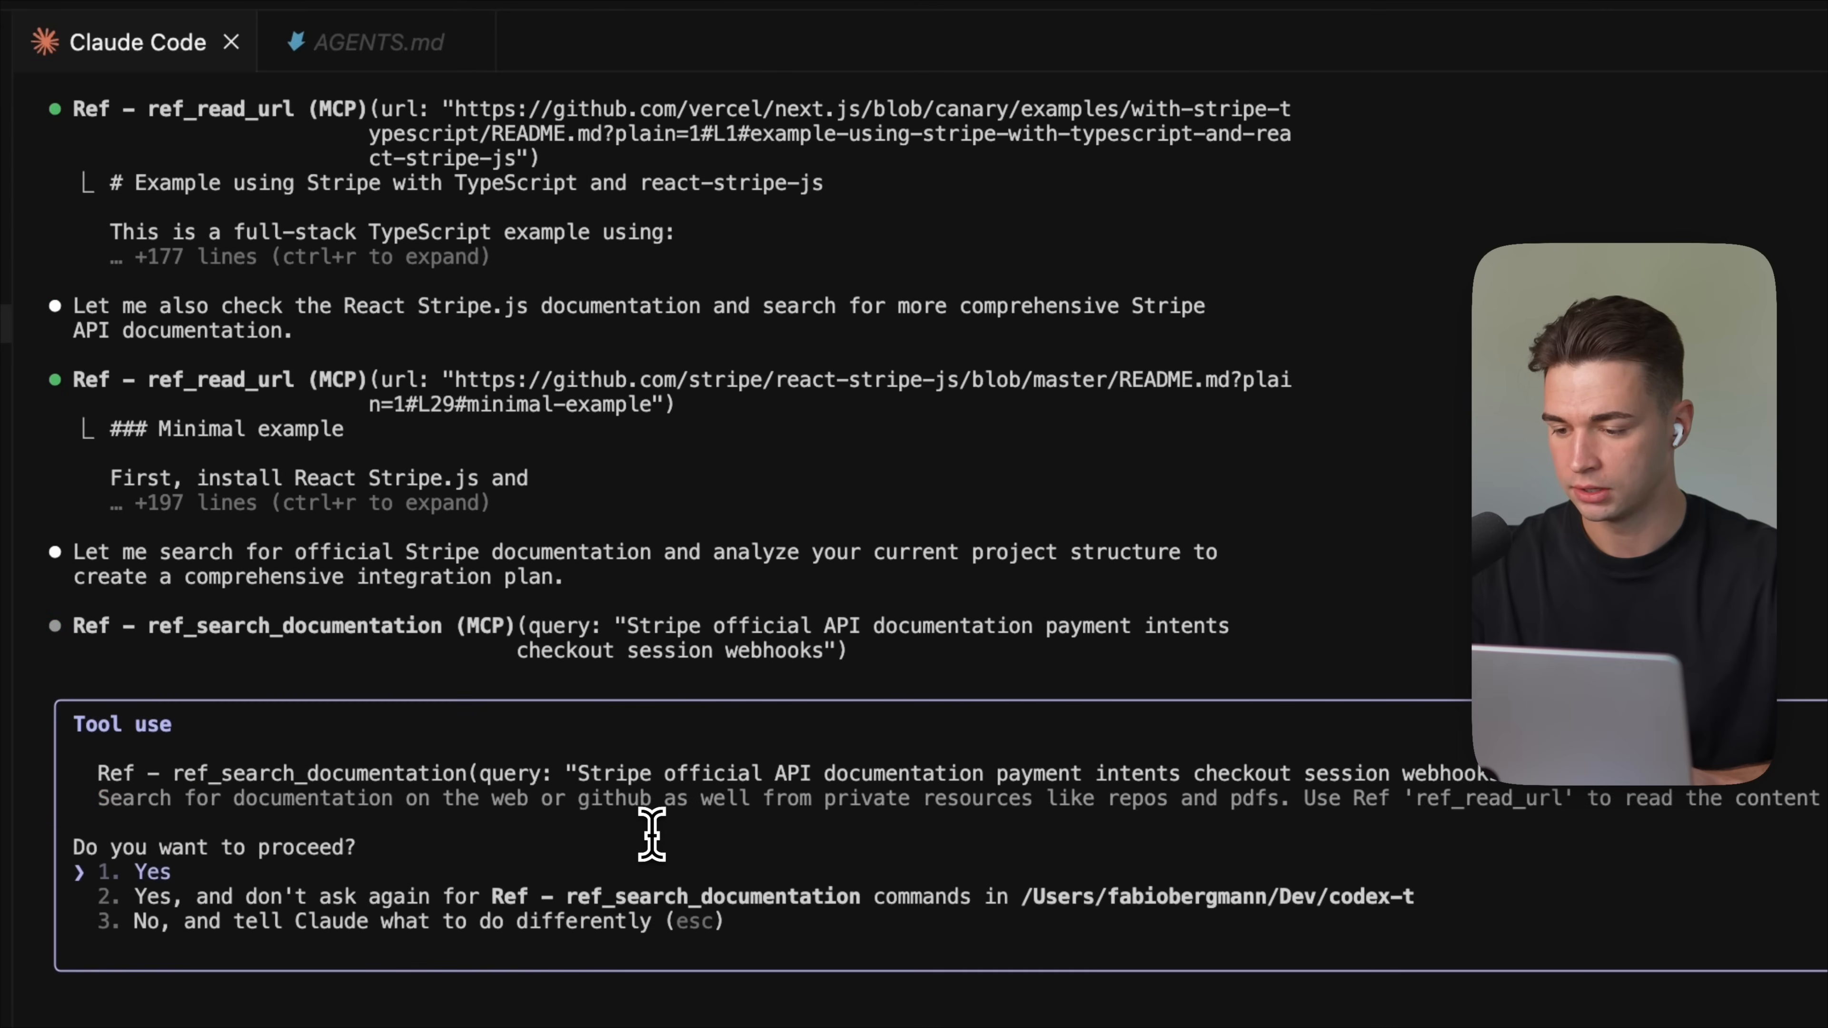
Step: Approve the ref_search_documentation tool use and review the phased Stripe integration plan
key(down)
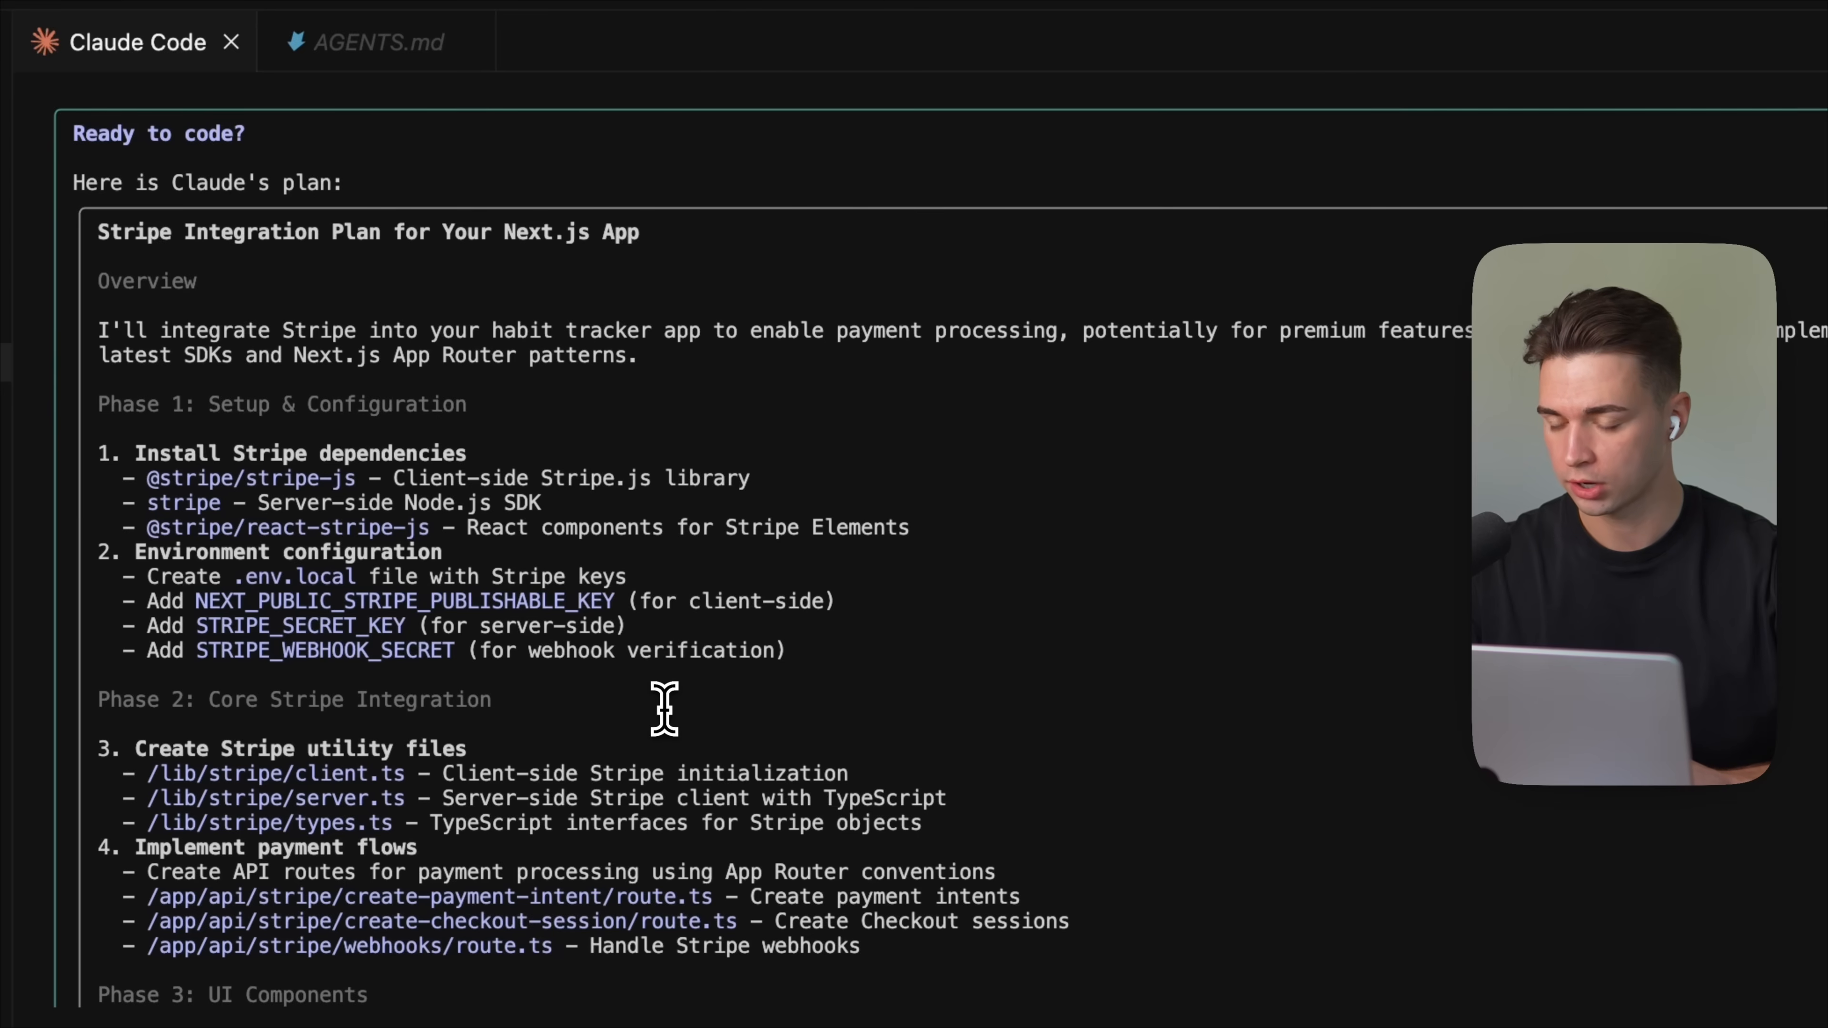
scroll(down, 3)
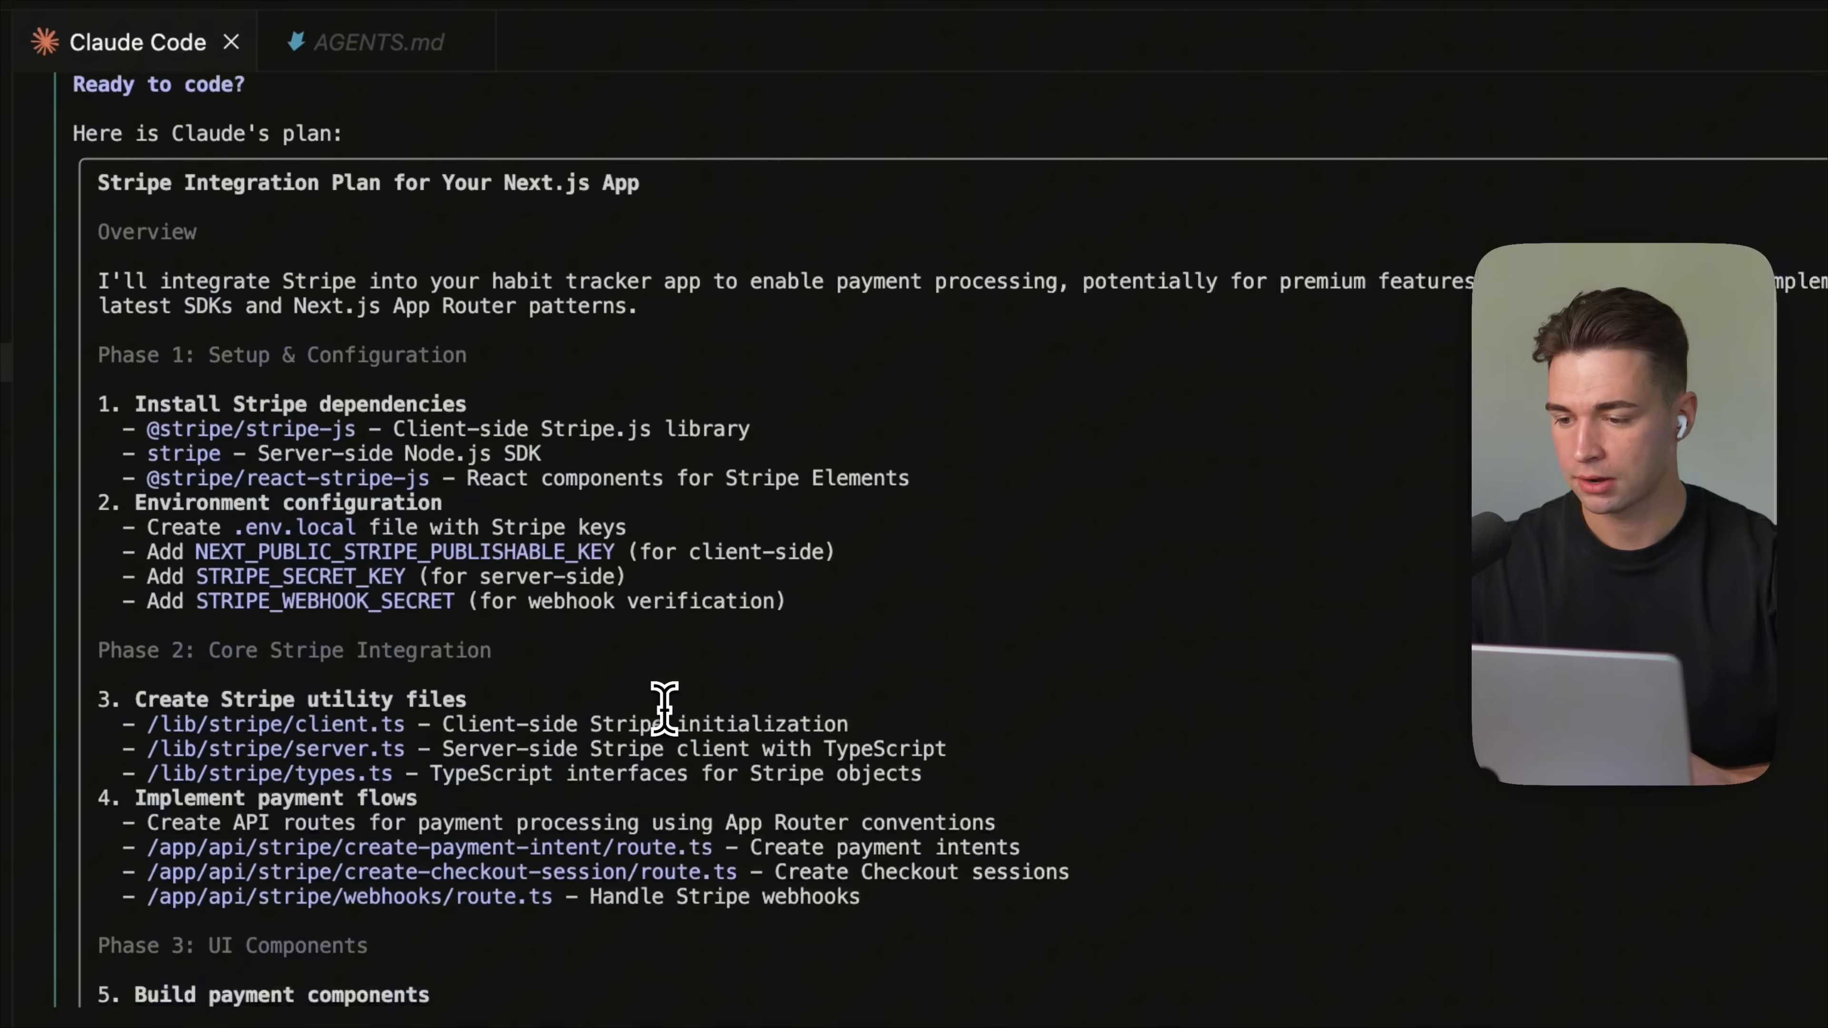
scroll(down, 3)
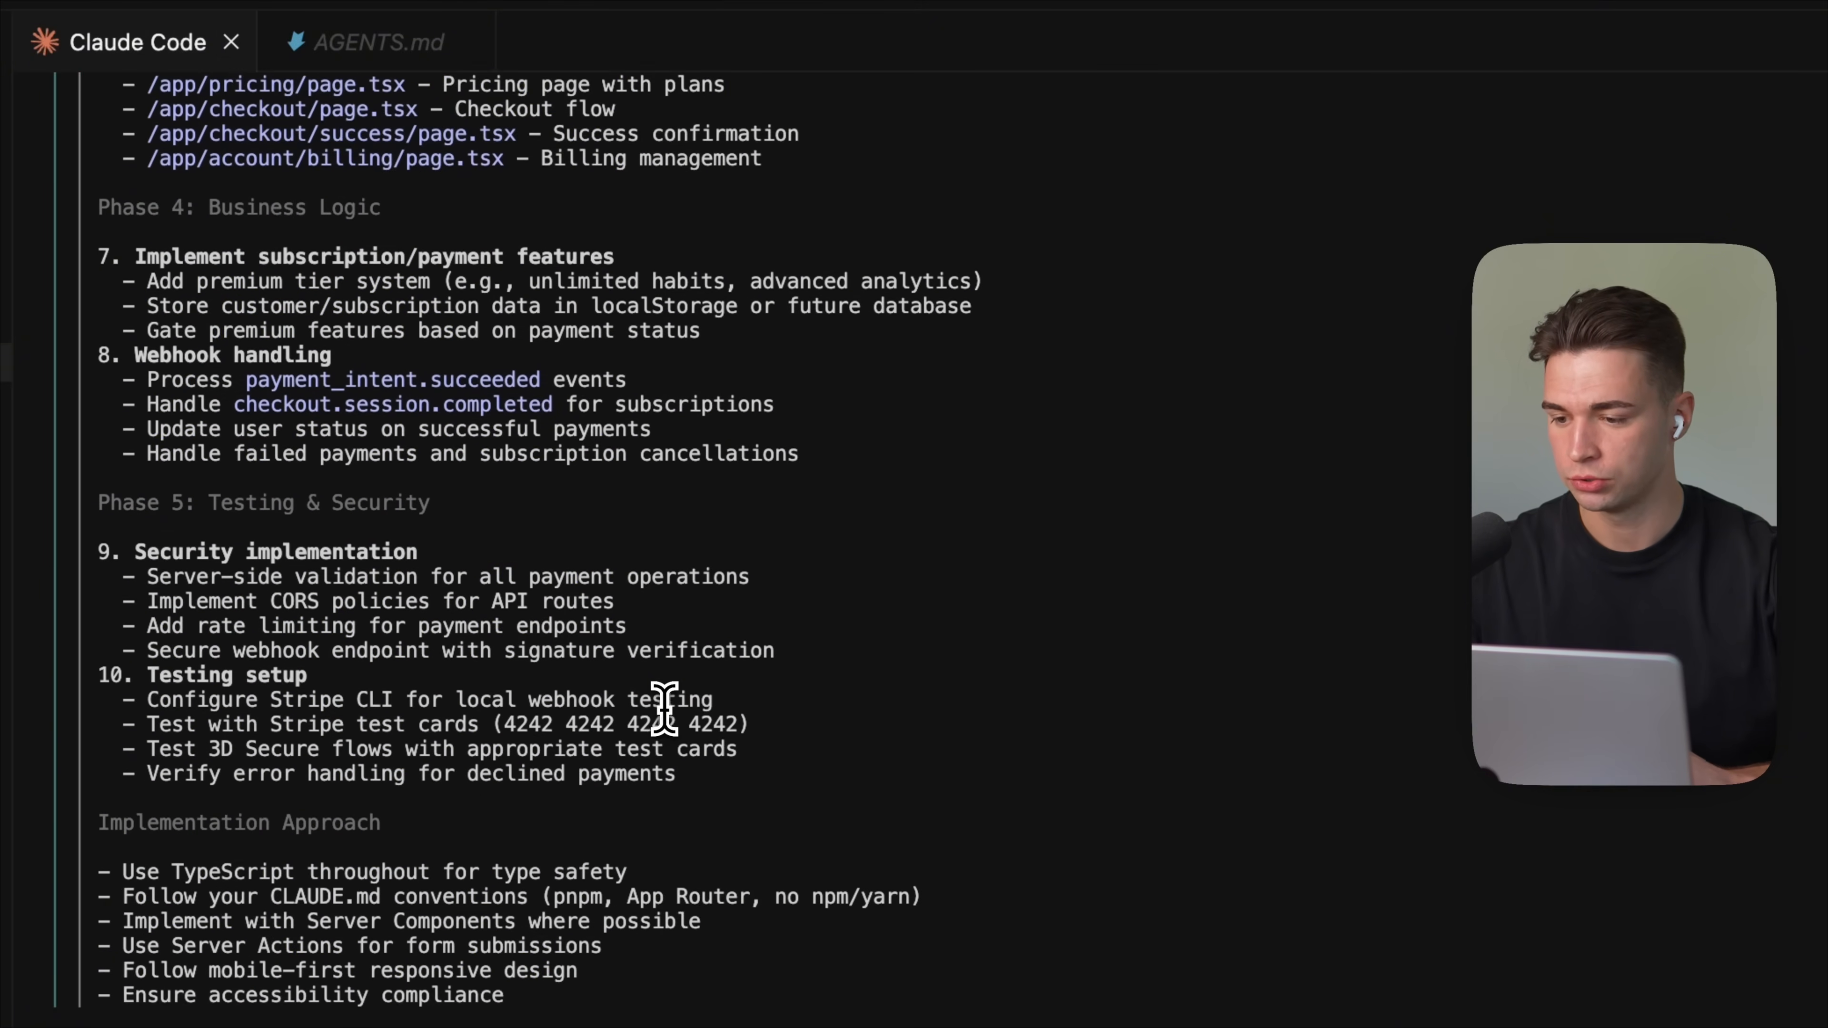
scroll(down, 3)
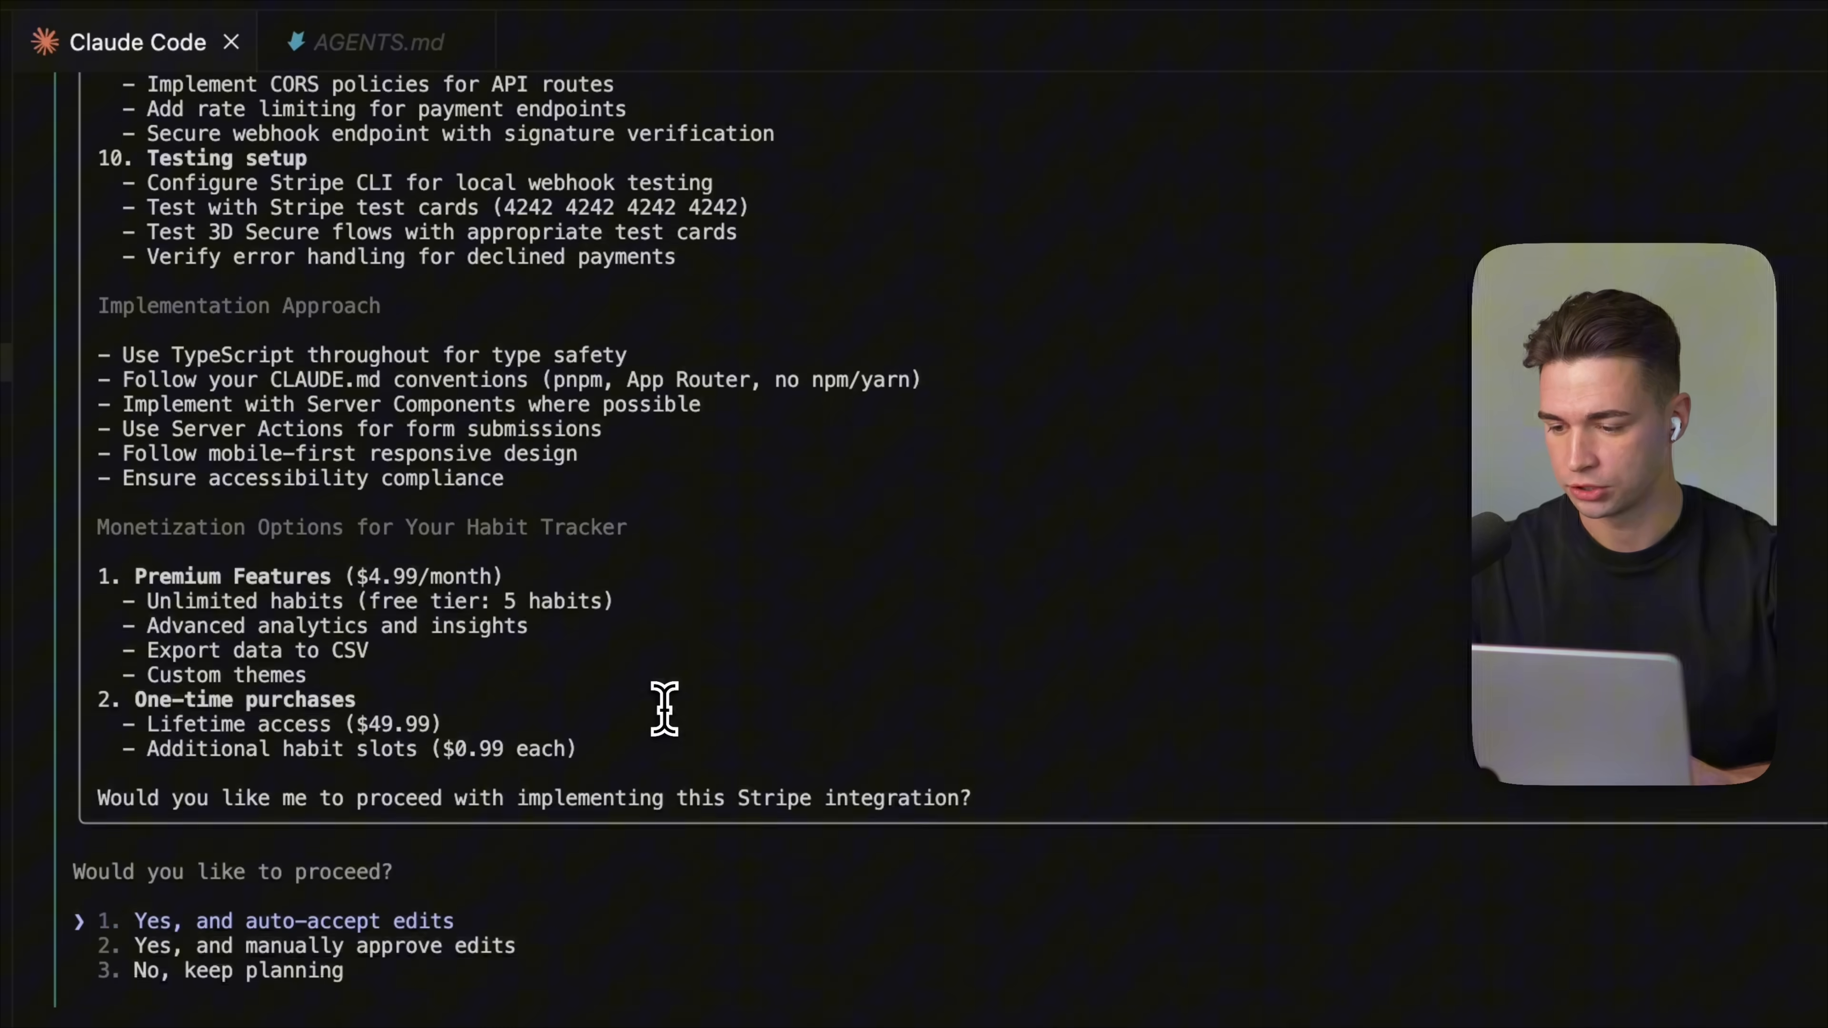
Step: Switch to the company-dashboard project to start a fresh Claude Code session
click(279, 22)
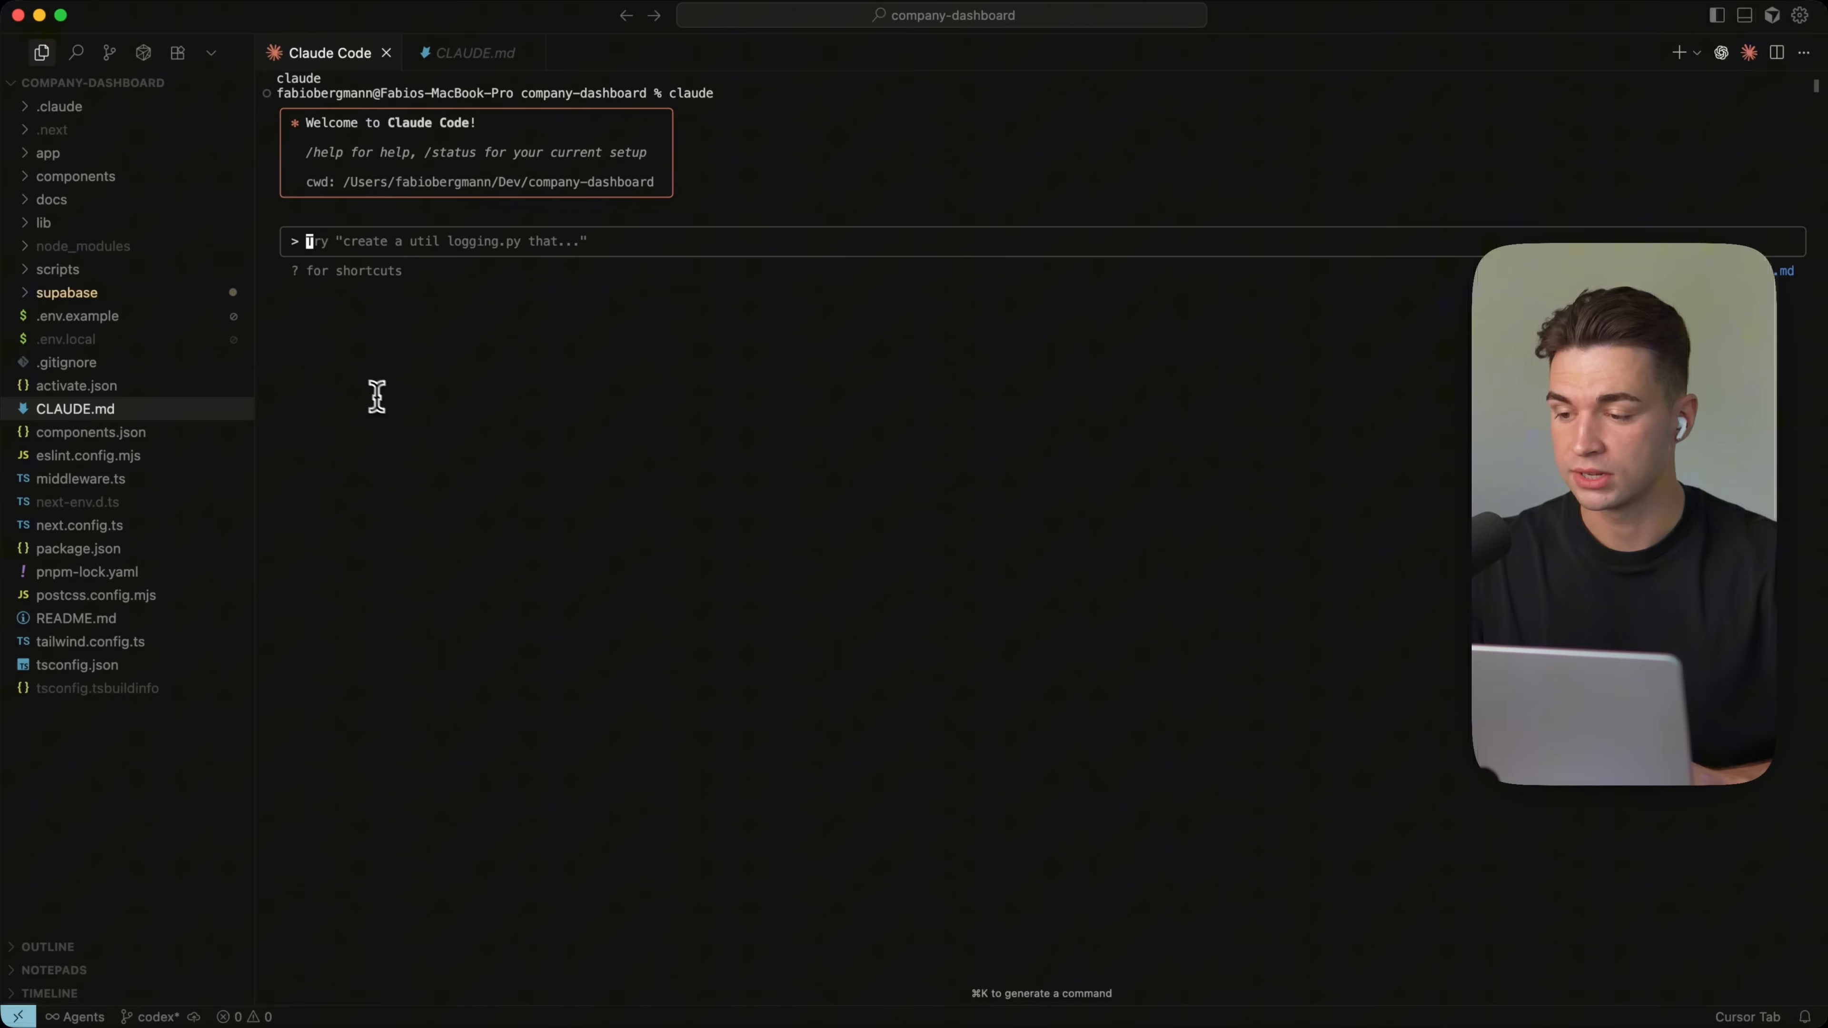
mouse_move(390, 409)
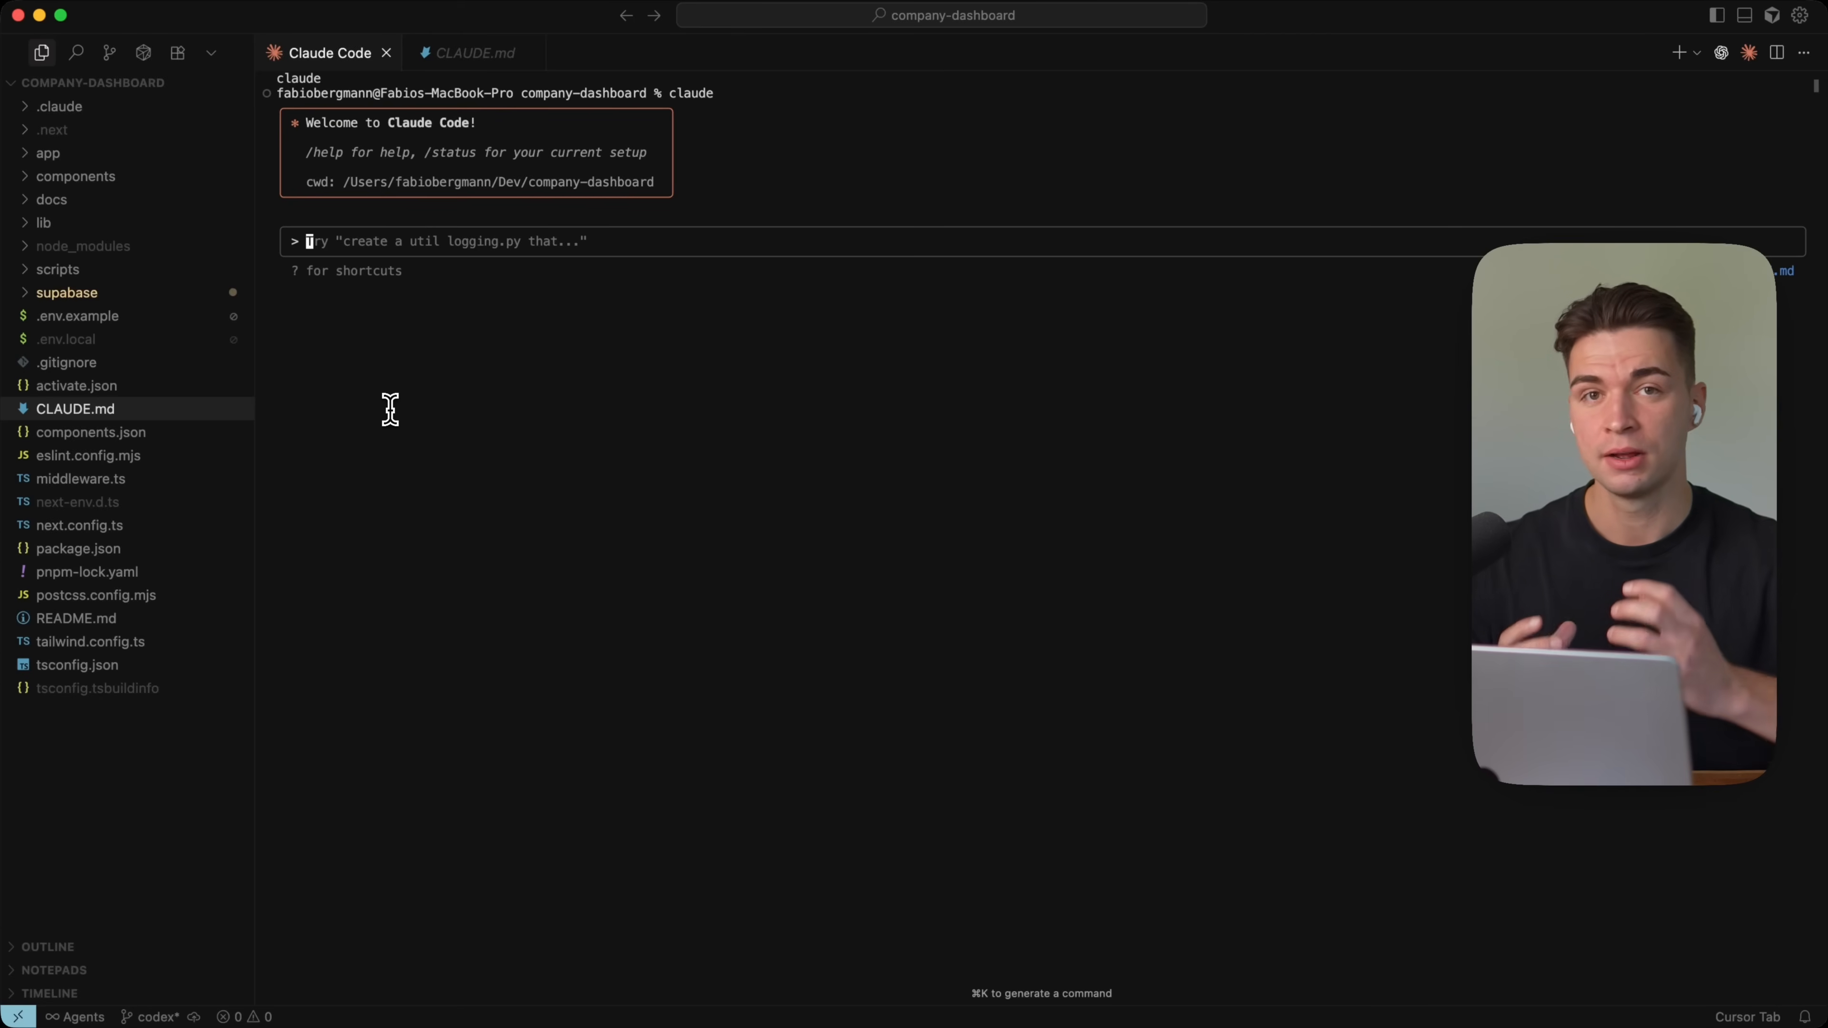
mouse_move(483, 516)
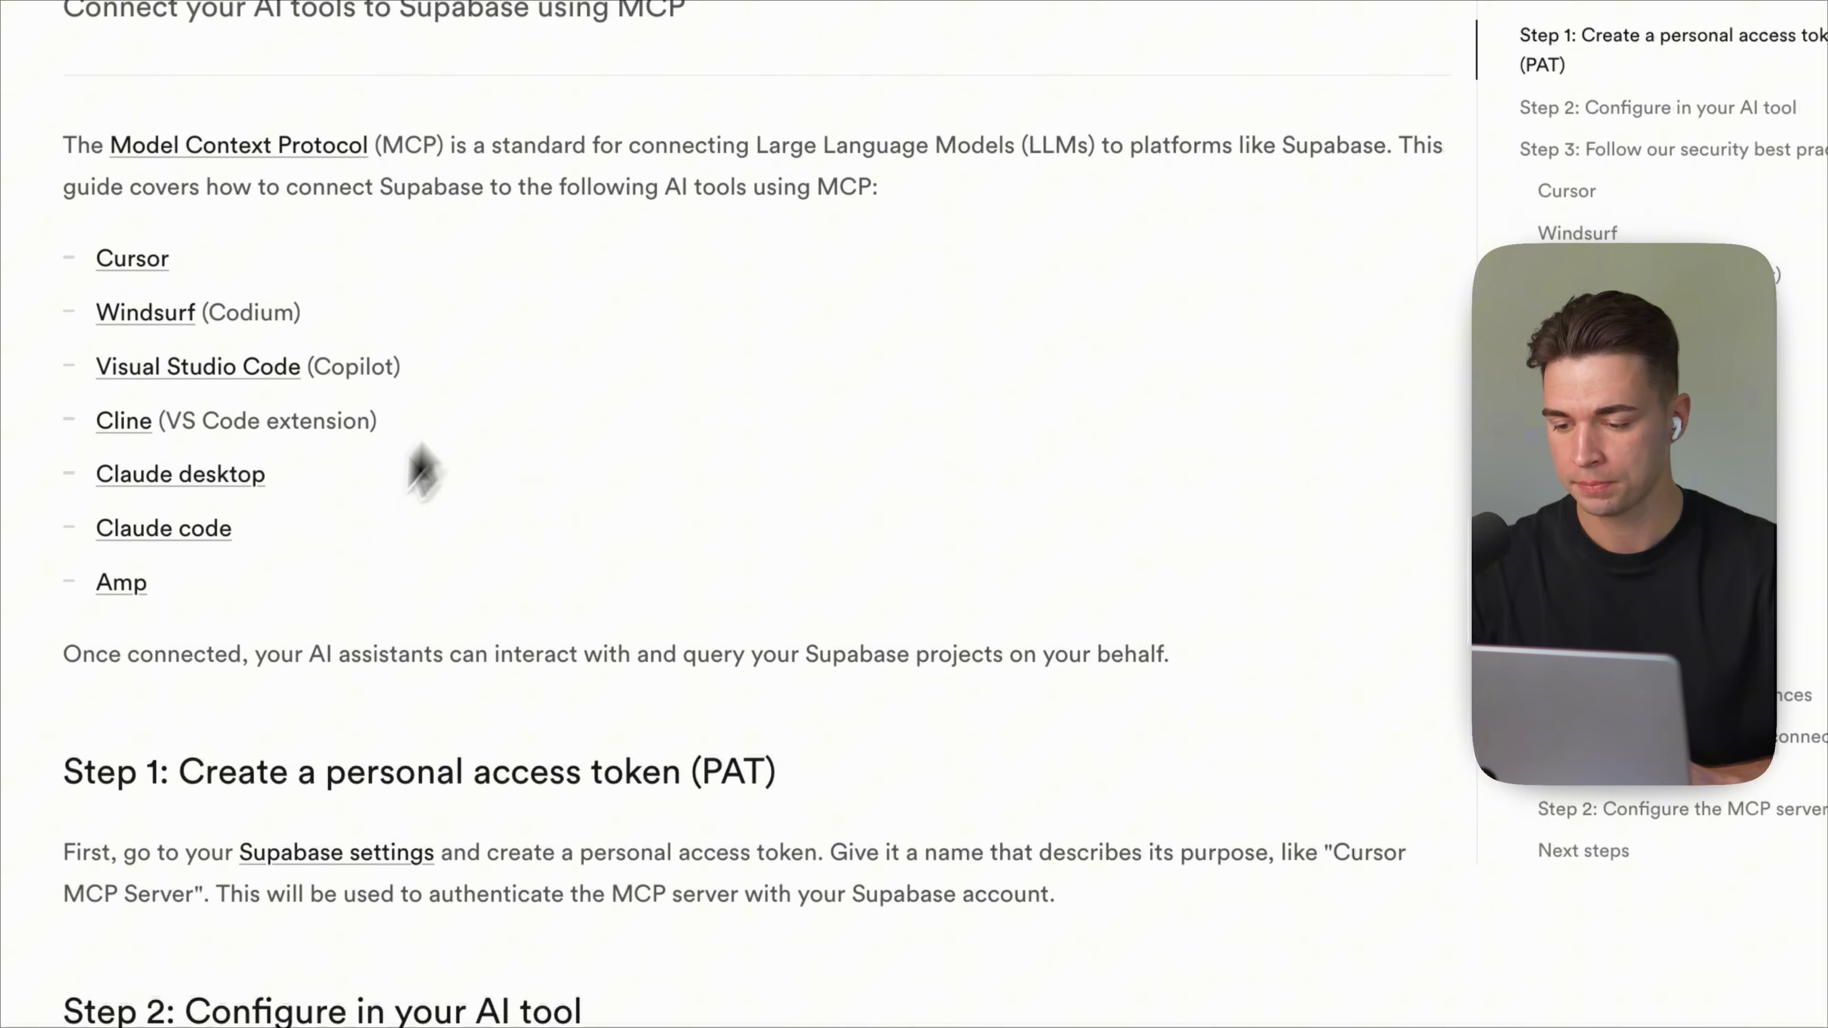
Step: Copy the project-scoped Supabase MCP config from the docs into a new .mcp.json file
scroll(down, 3)
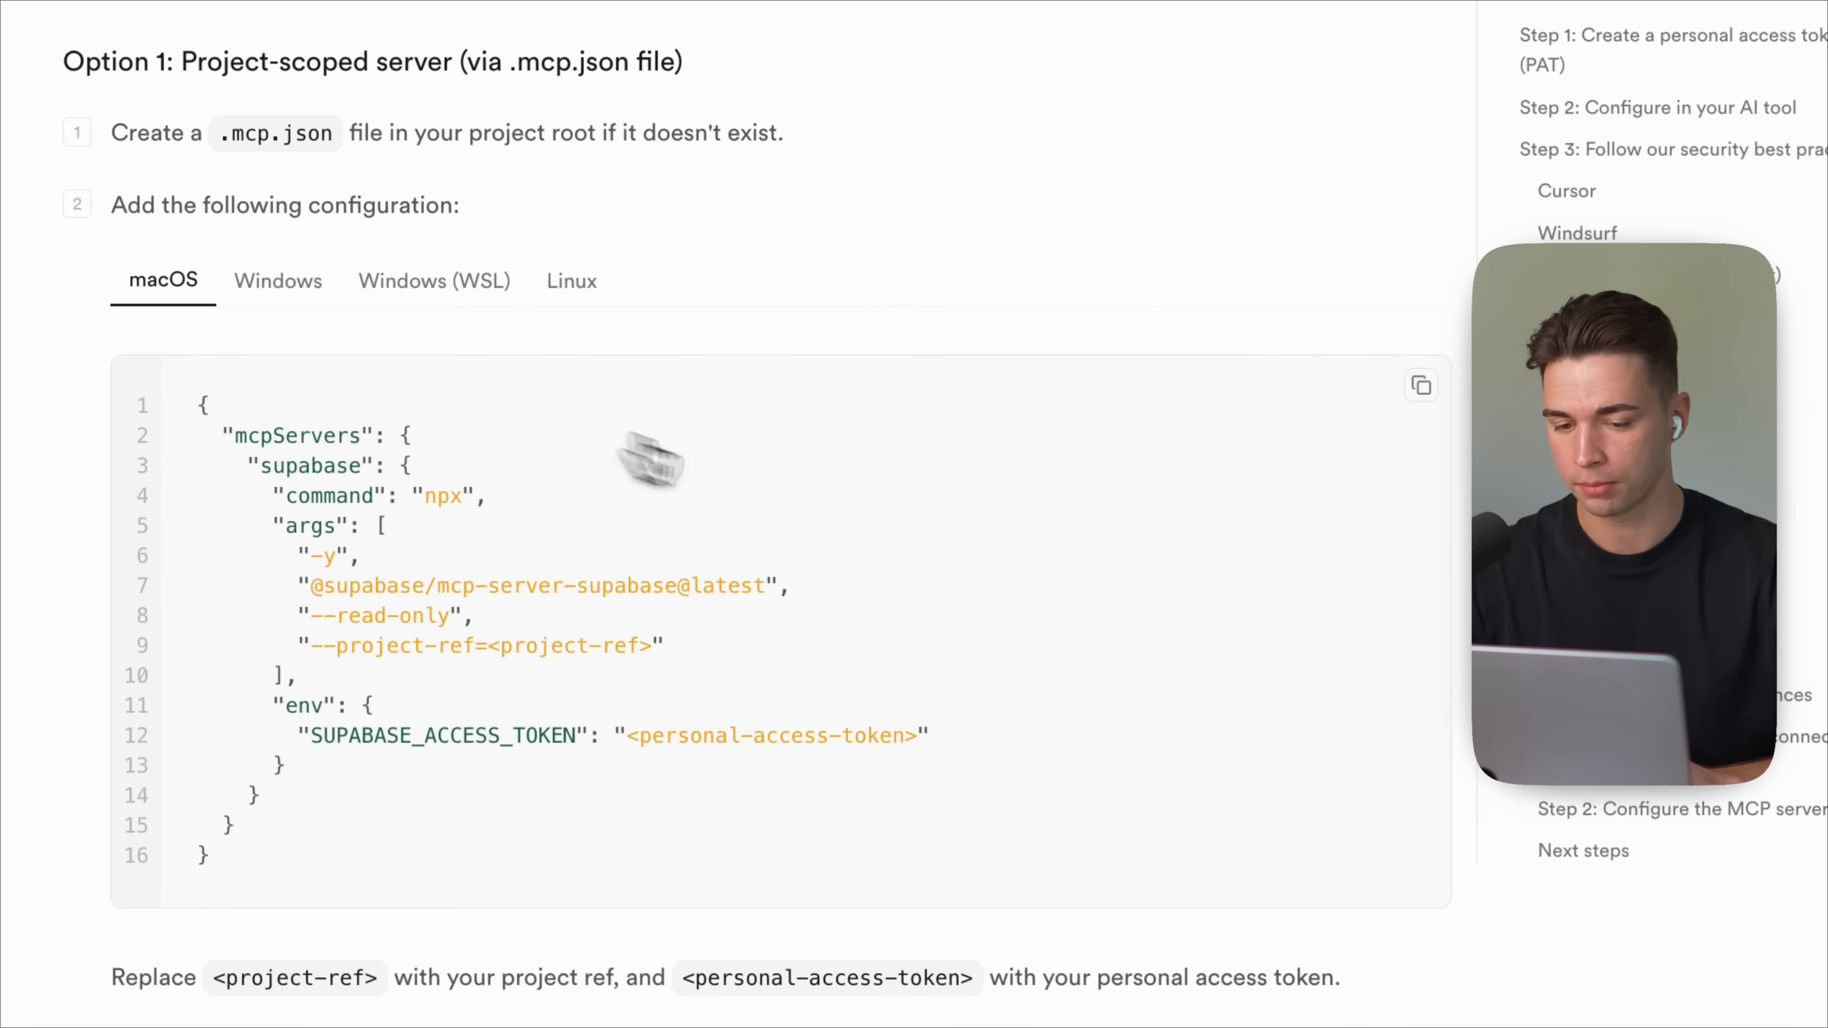
click(1420, 385)
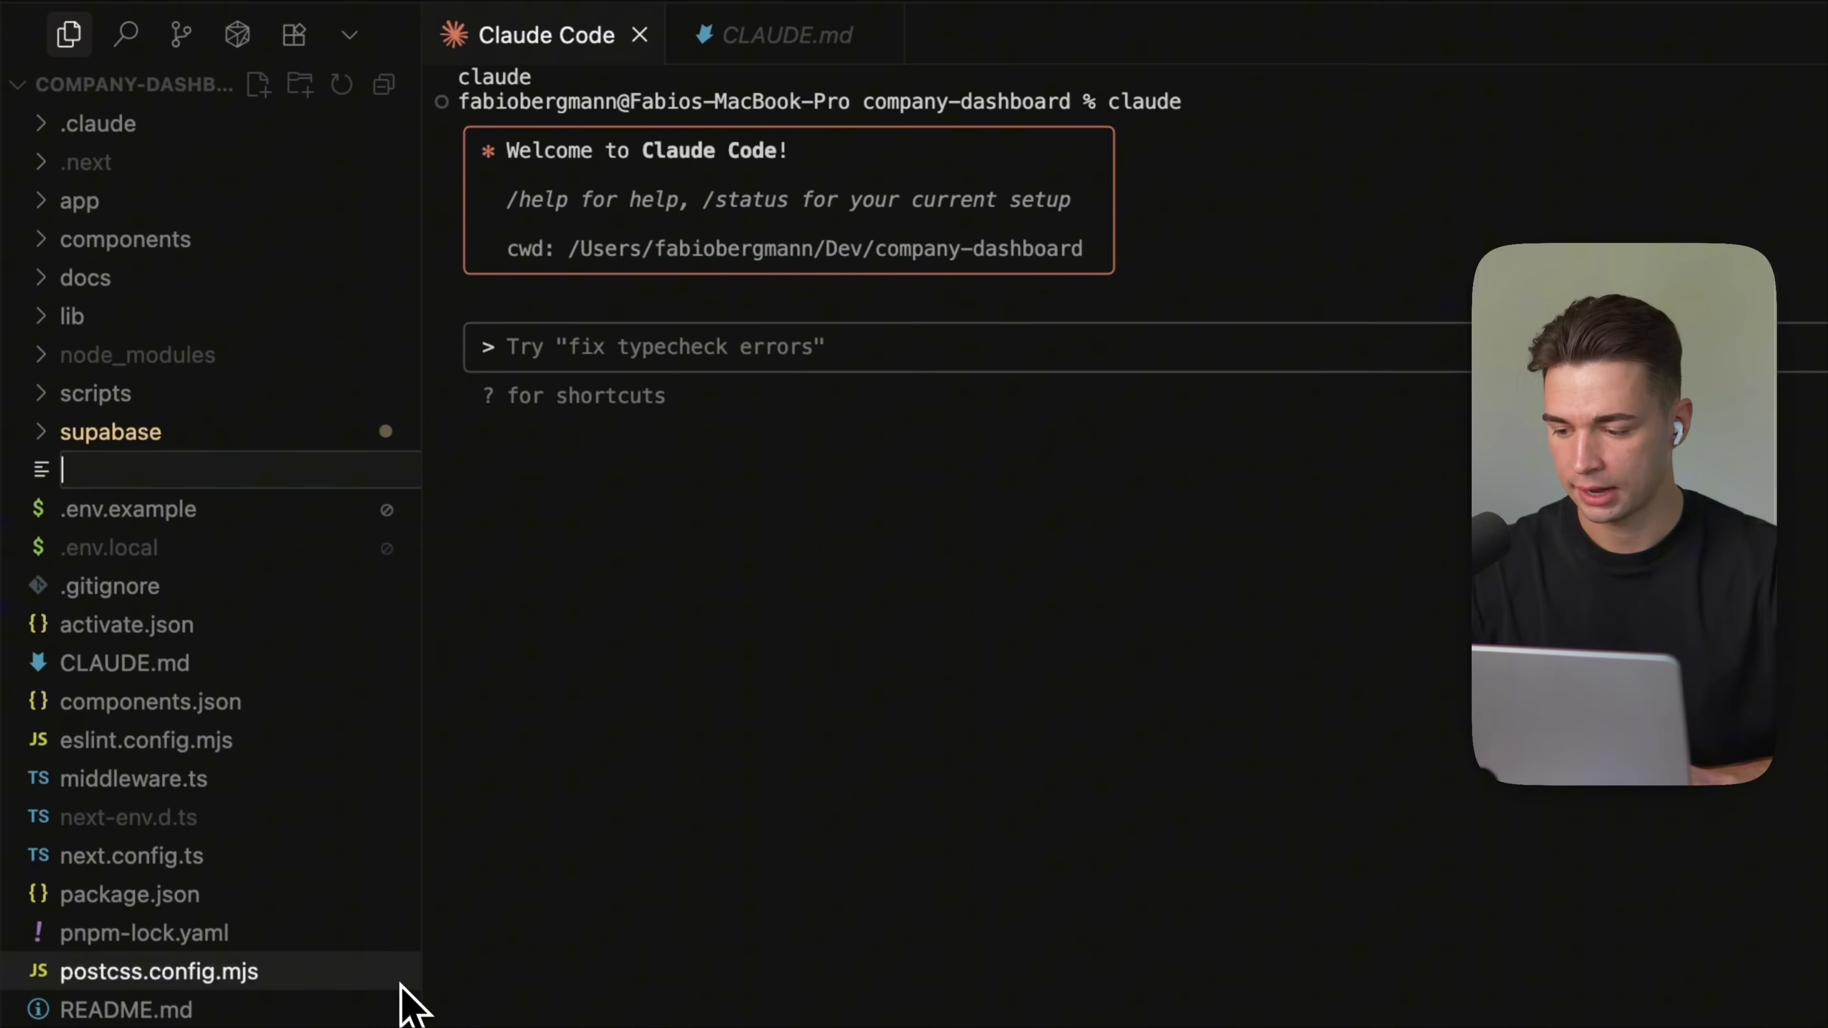
mouse_move(159, 975)
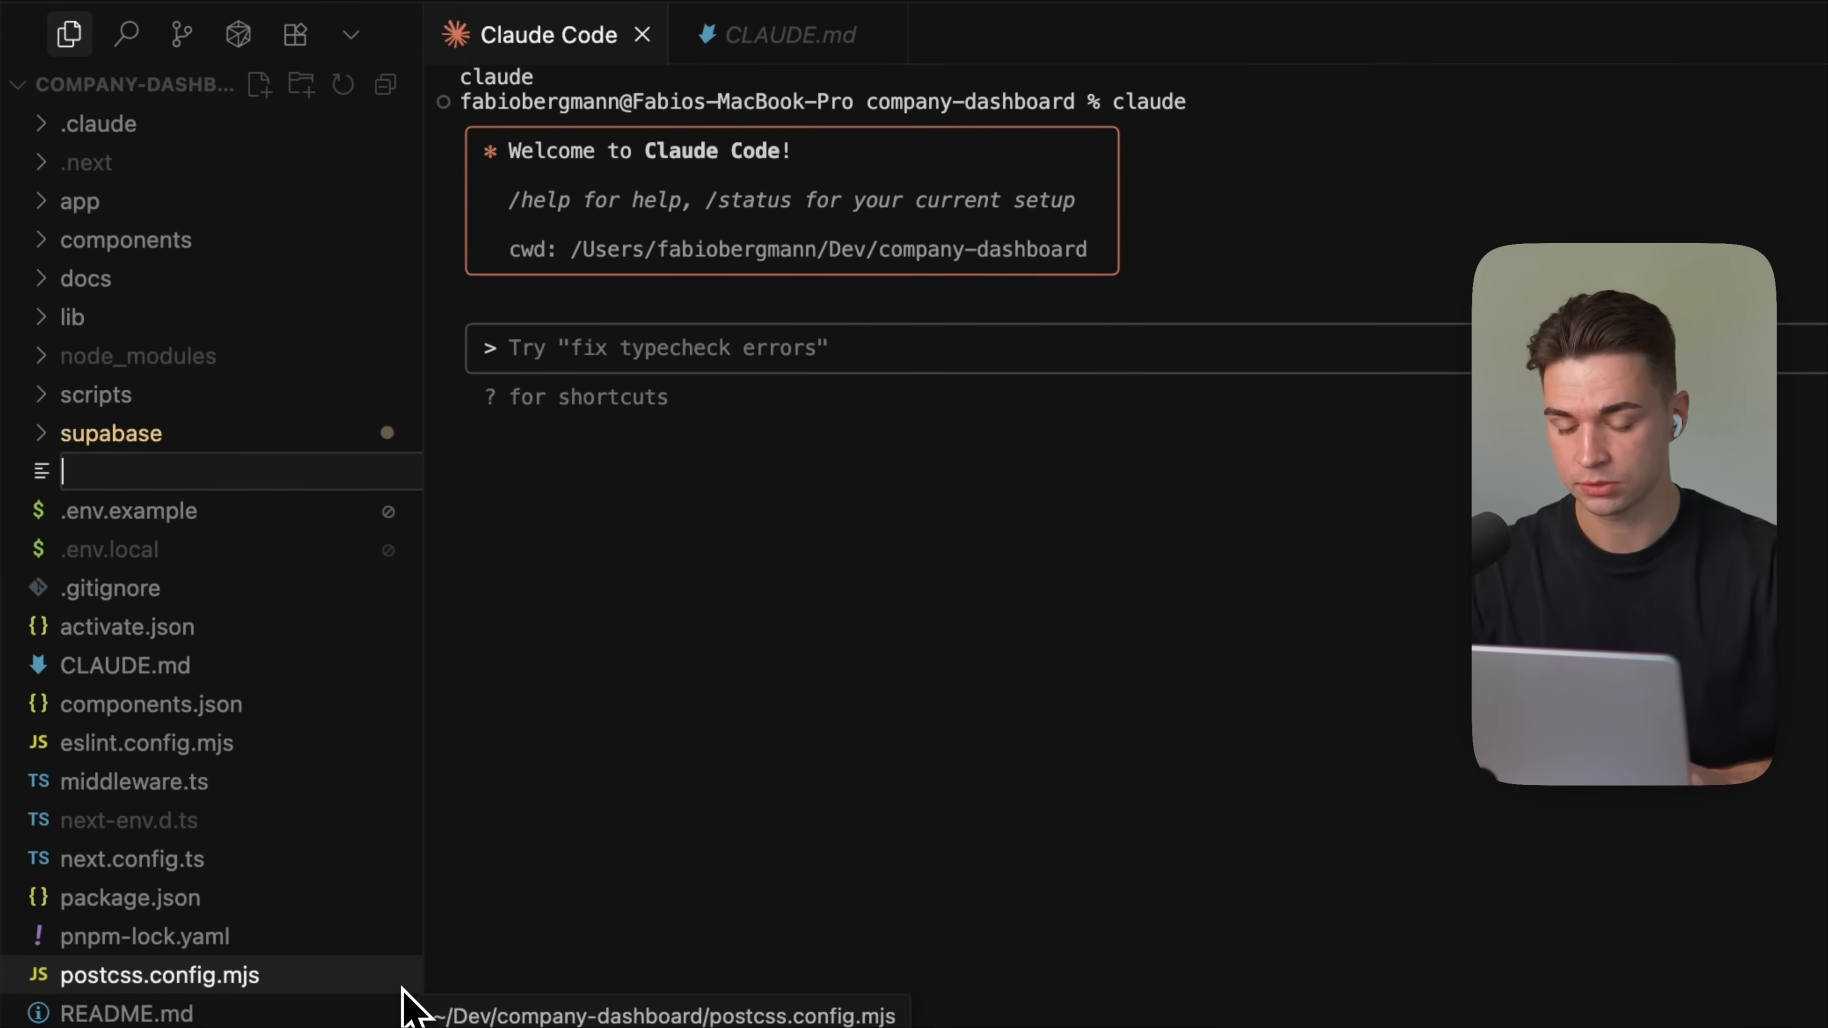
text(.mcp.json)
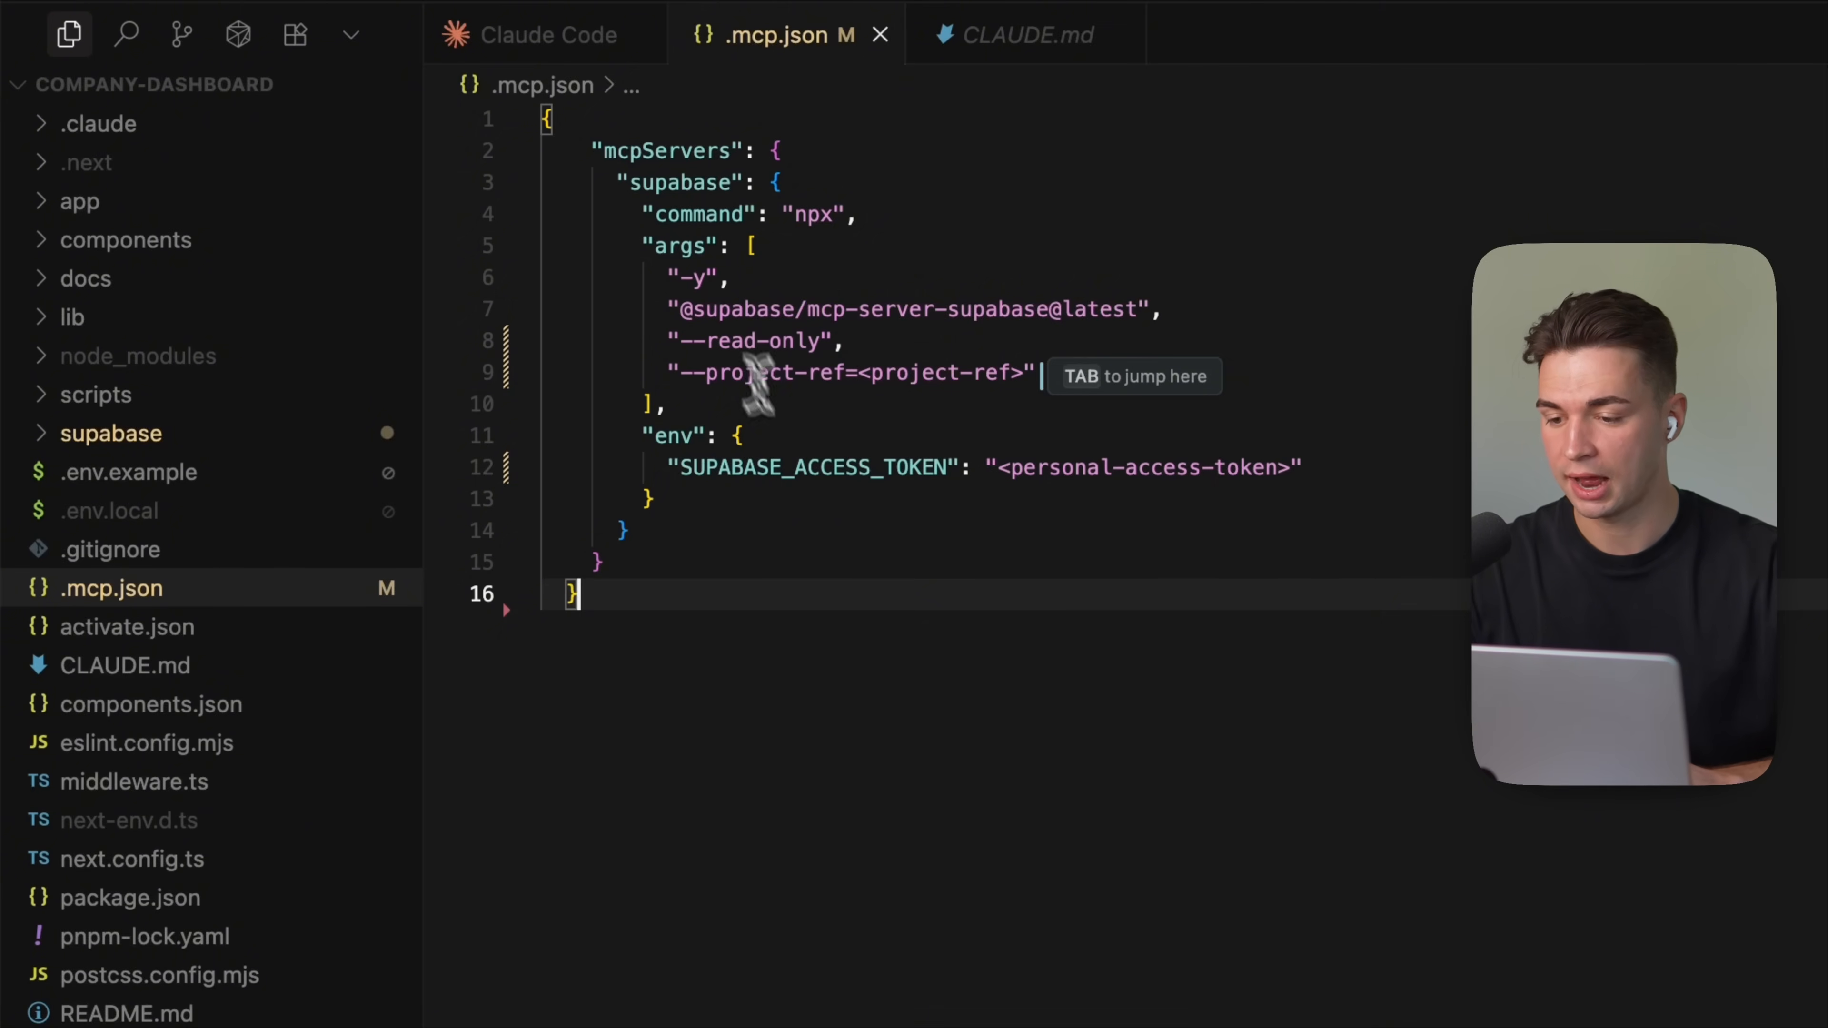
mouse_move(737, 341)
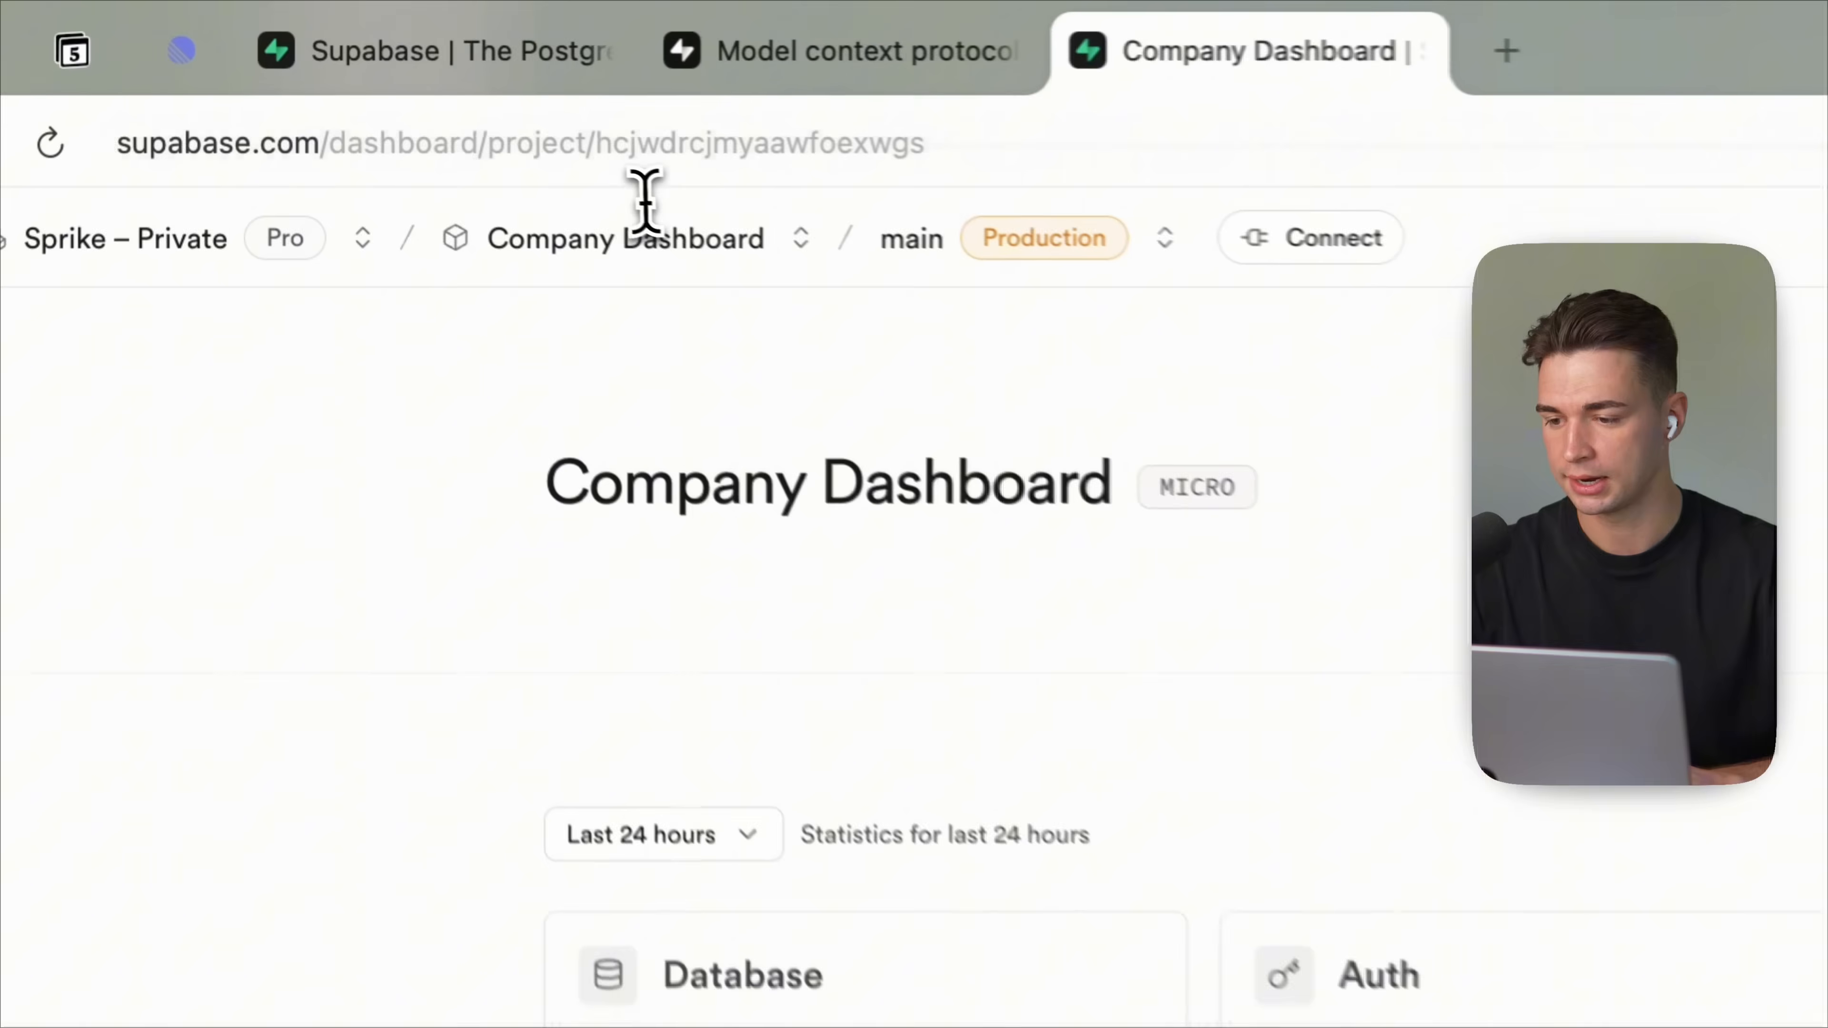
Step: Copy the project ref from the URL and go to Access Tokens to generate a new token
click(524, 142)
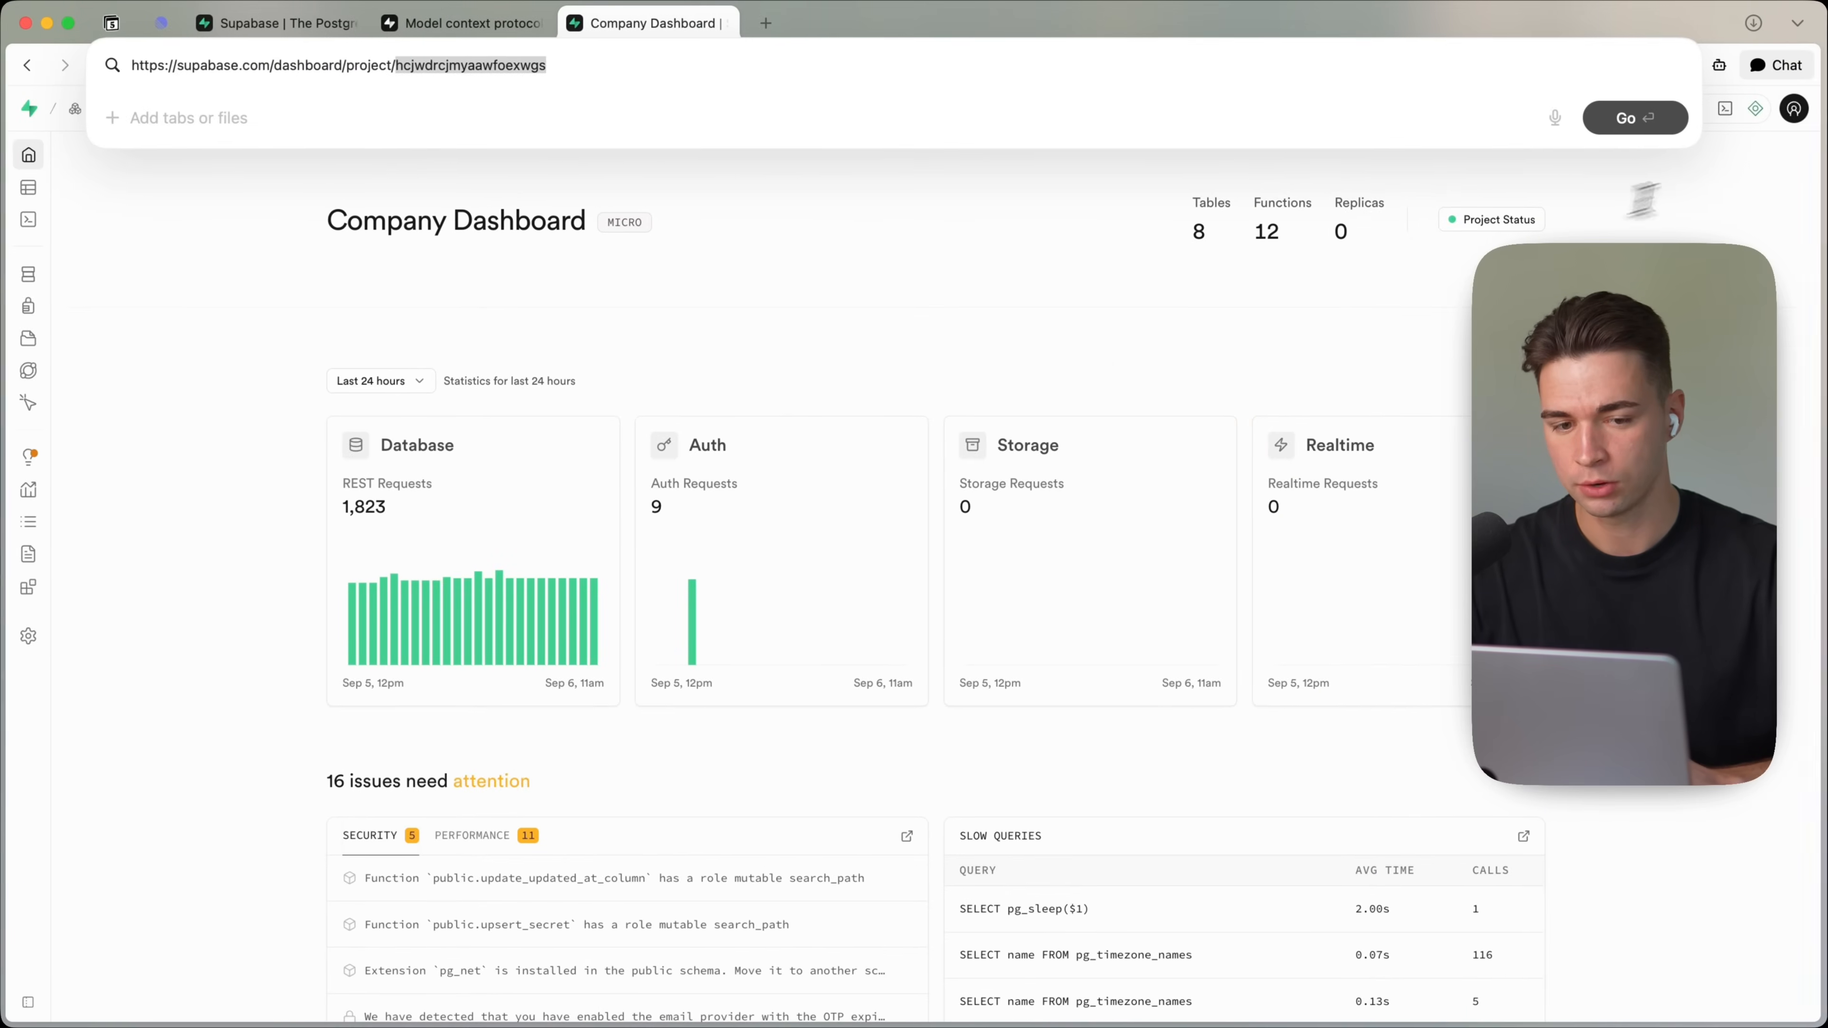
click(1794, 108)
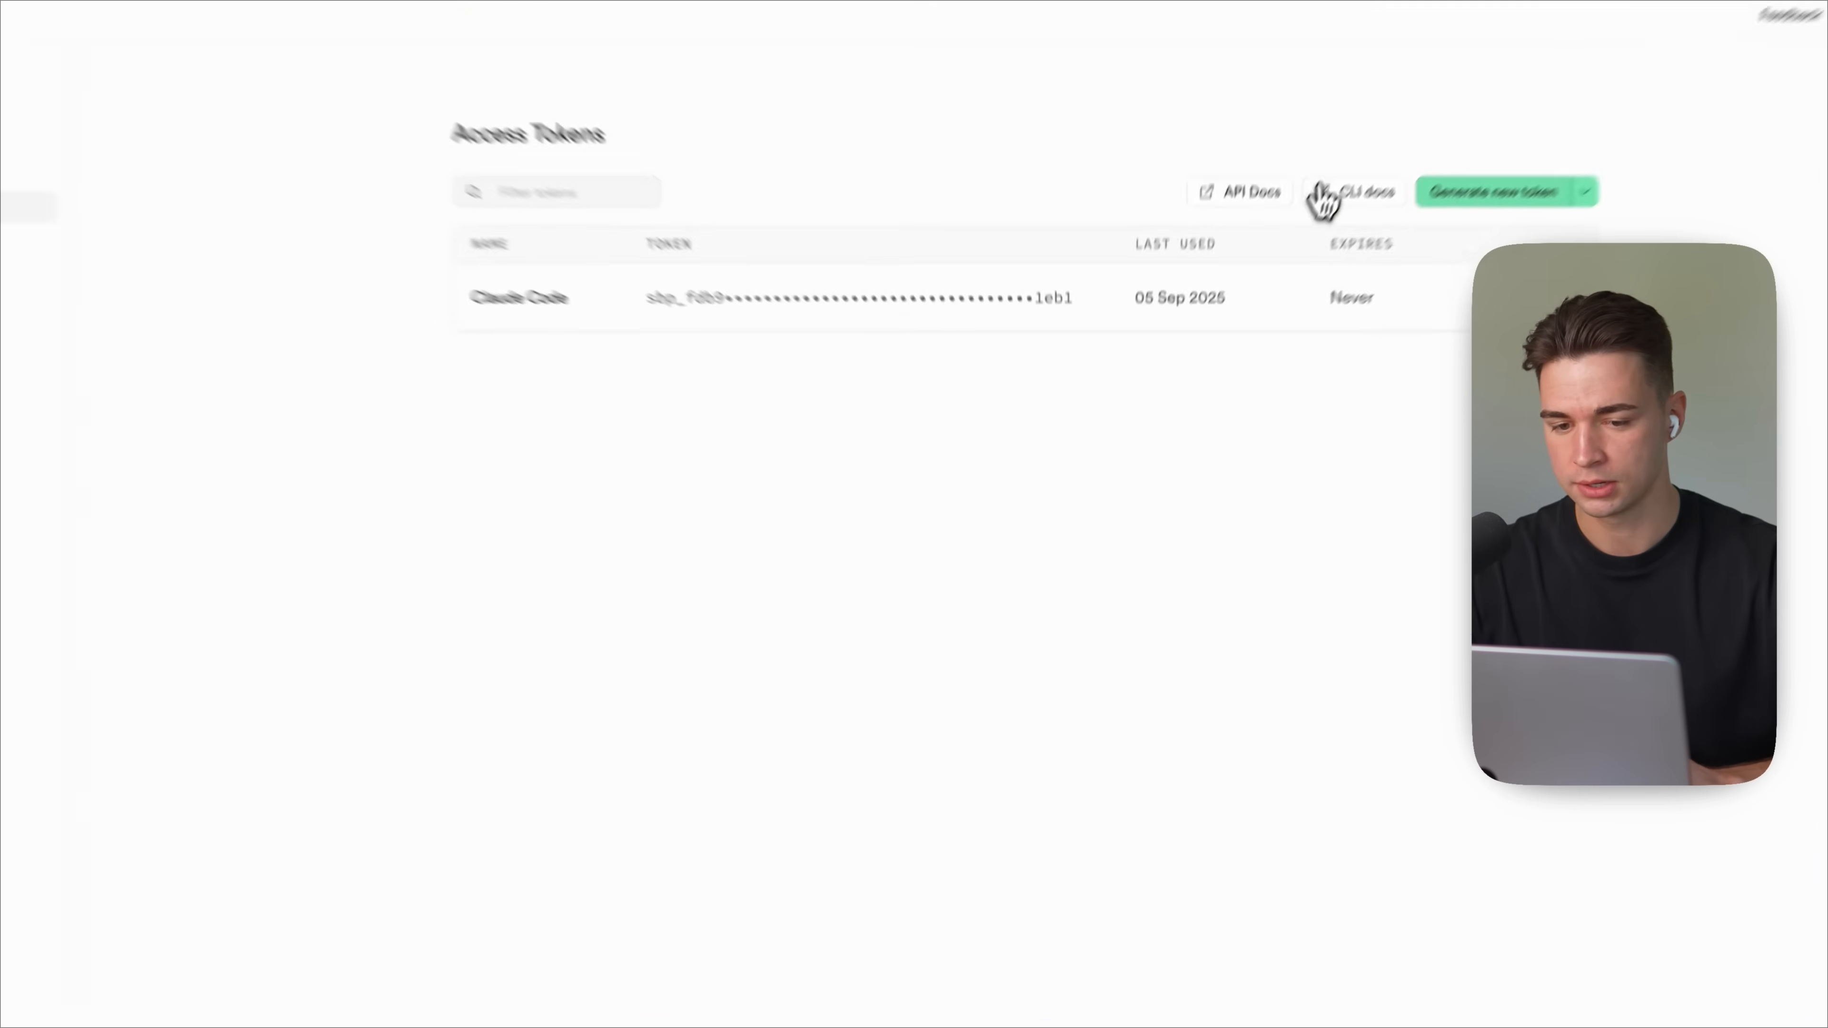
click(1504, 191)
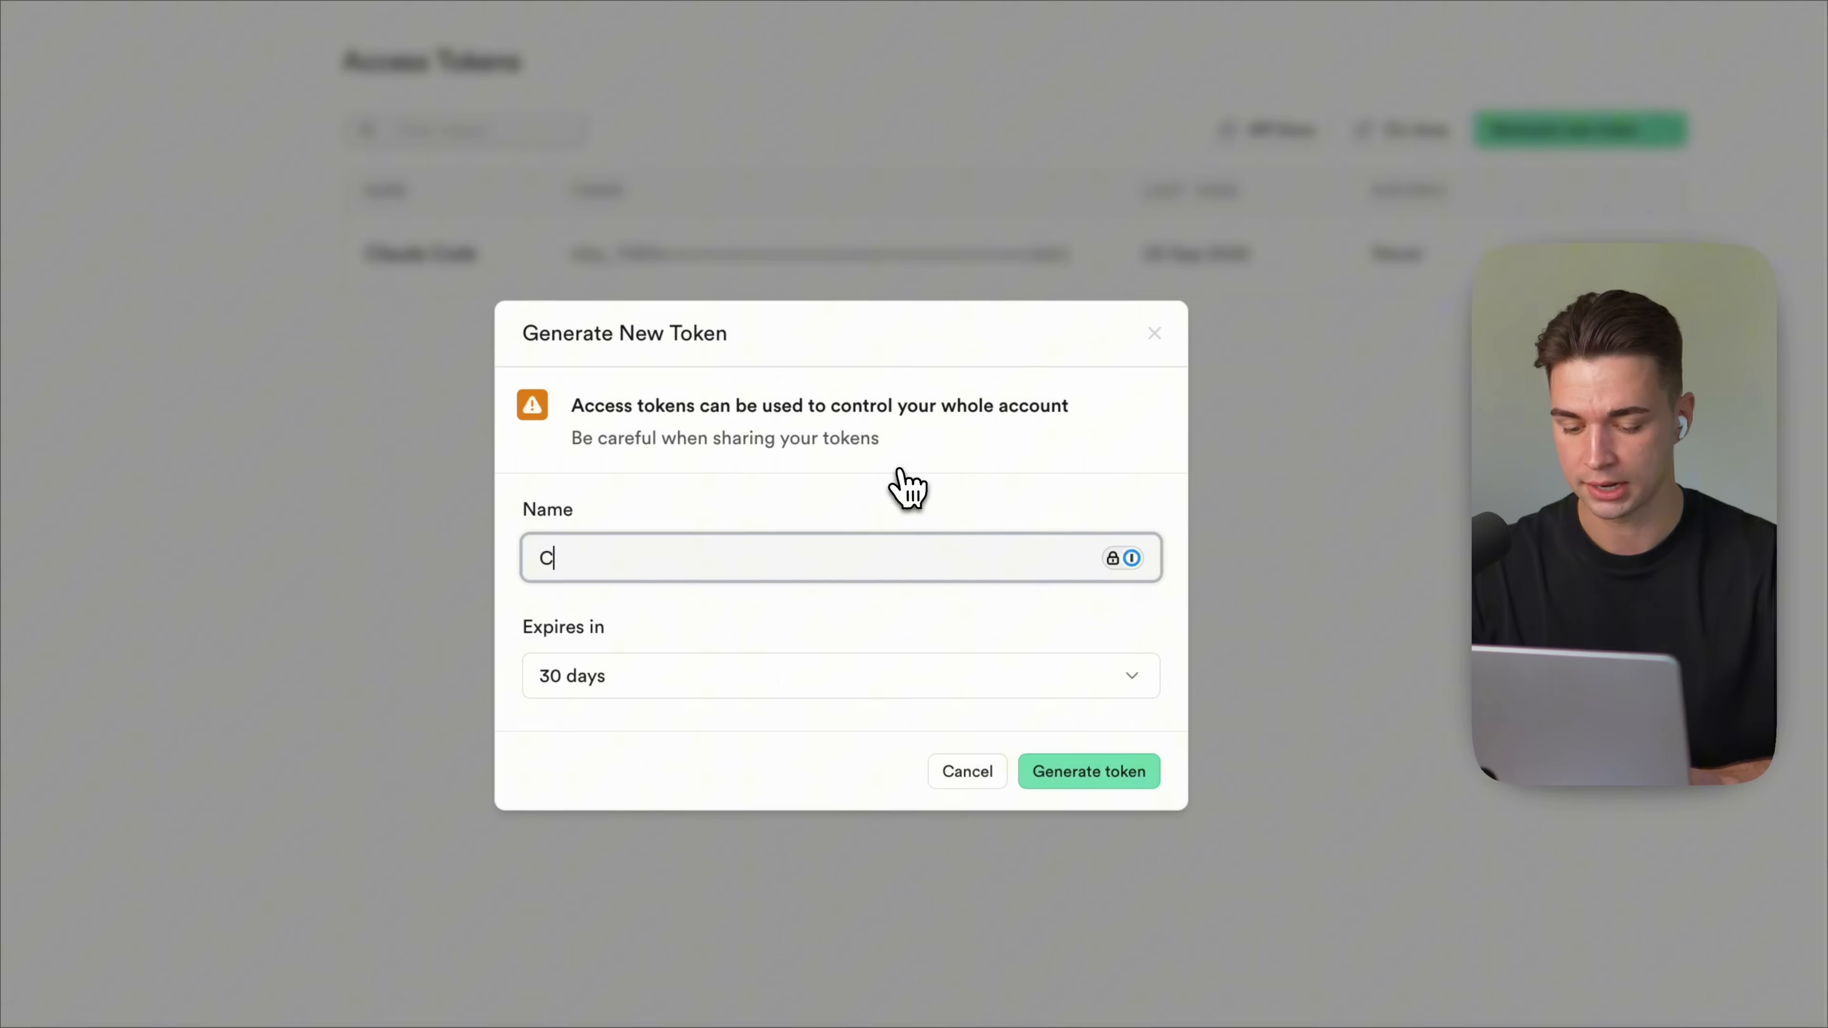
Step: Generate a never-expiring token named Claude and copy it for the .mcp.json
text(laude)
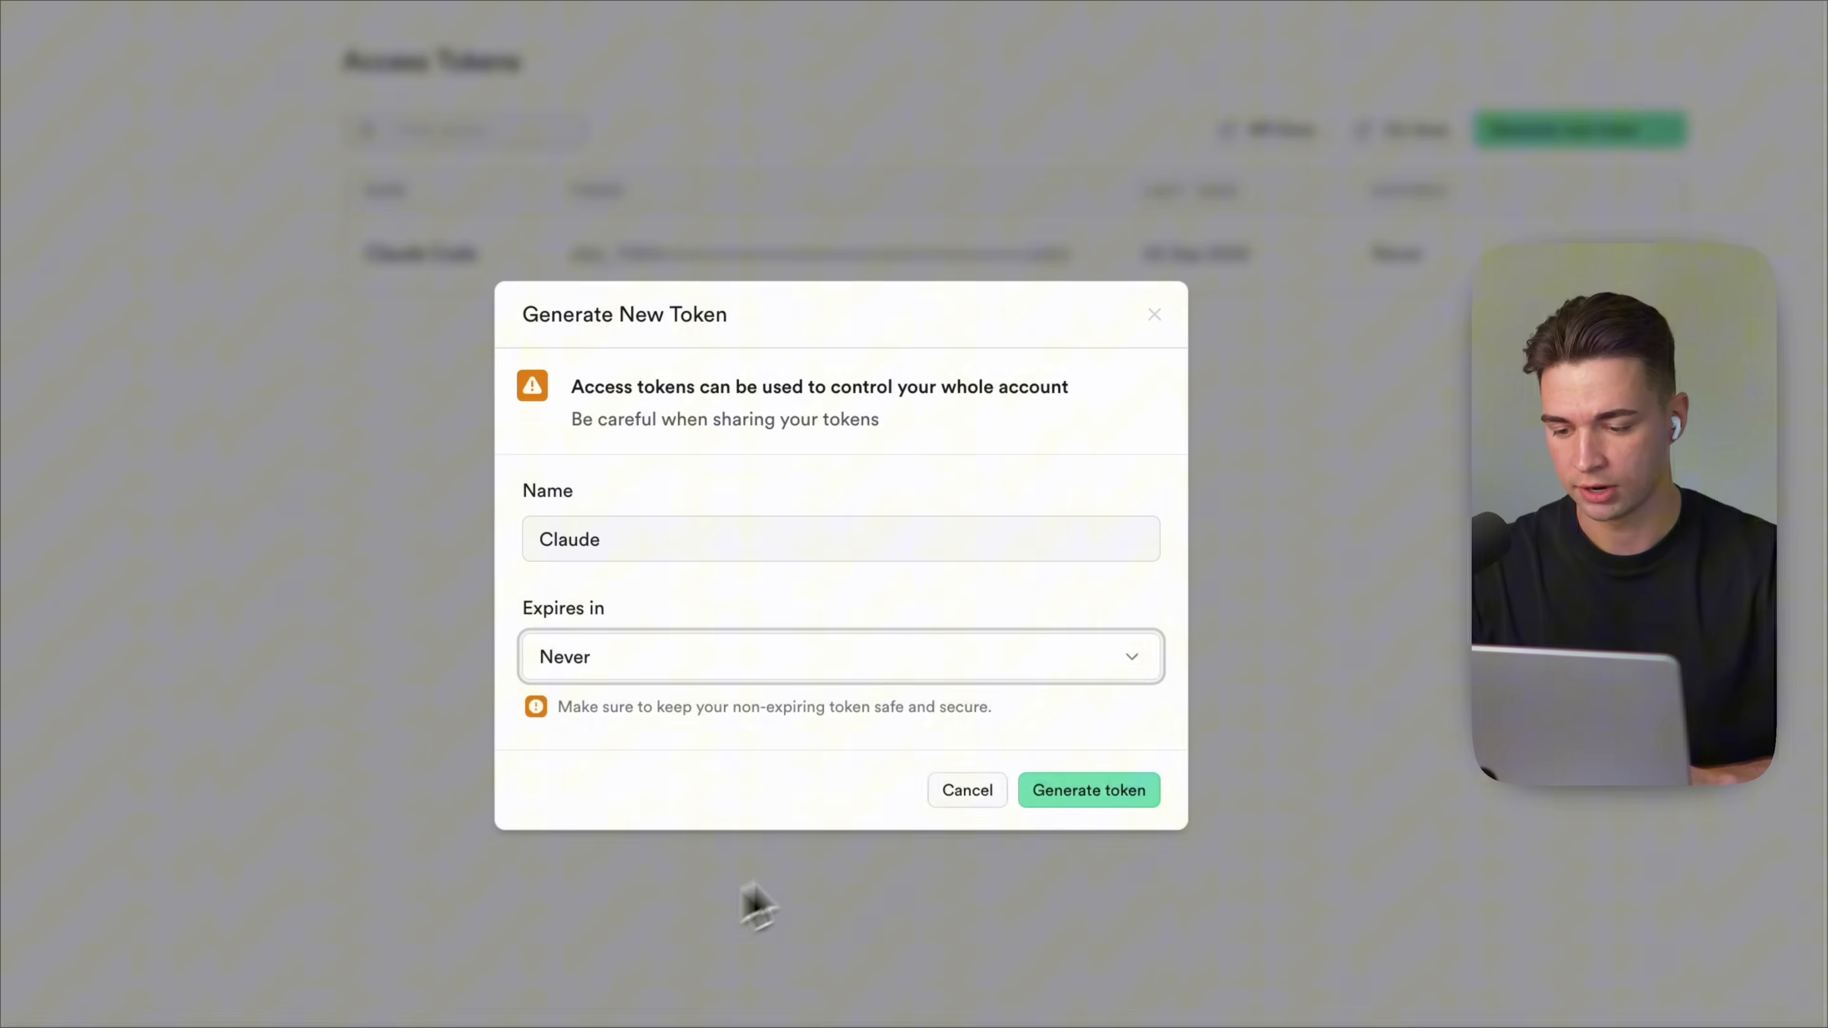
click(1087, 790)
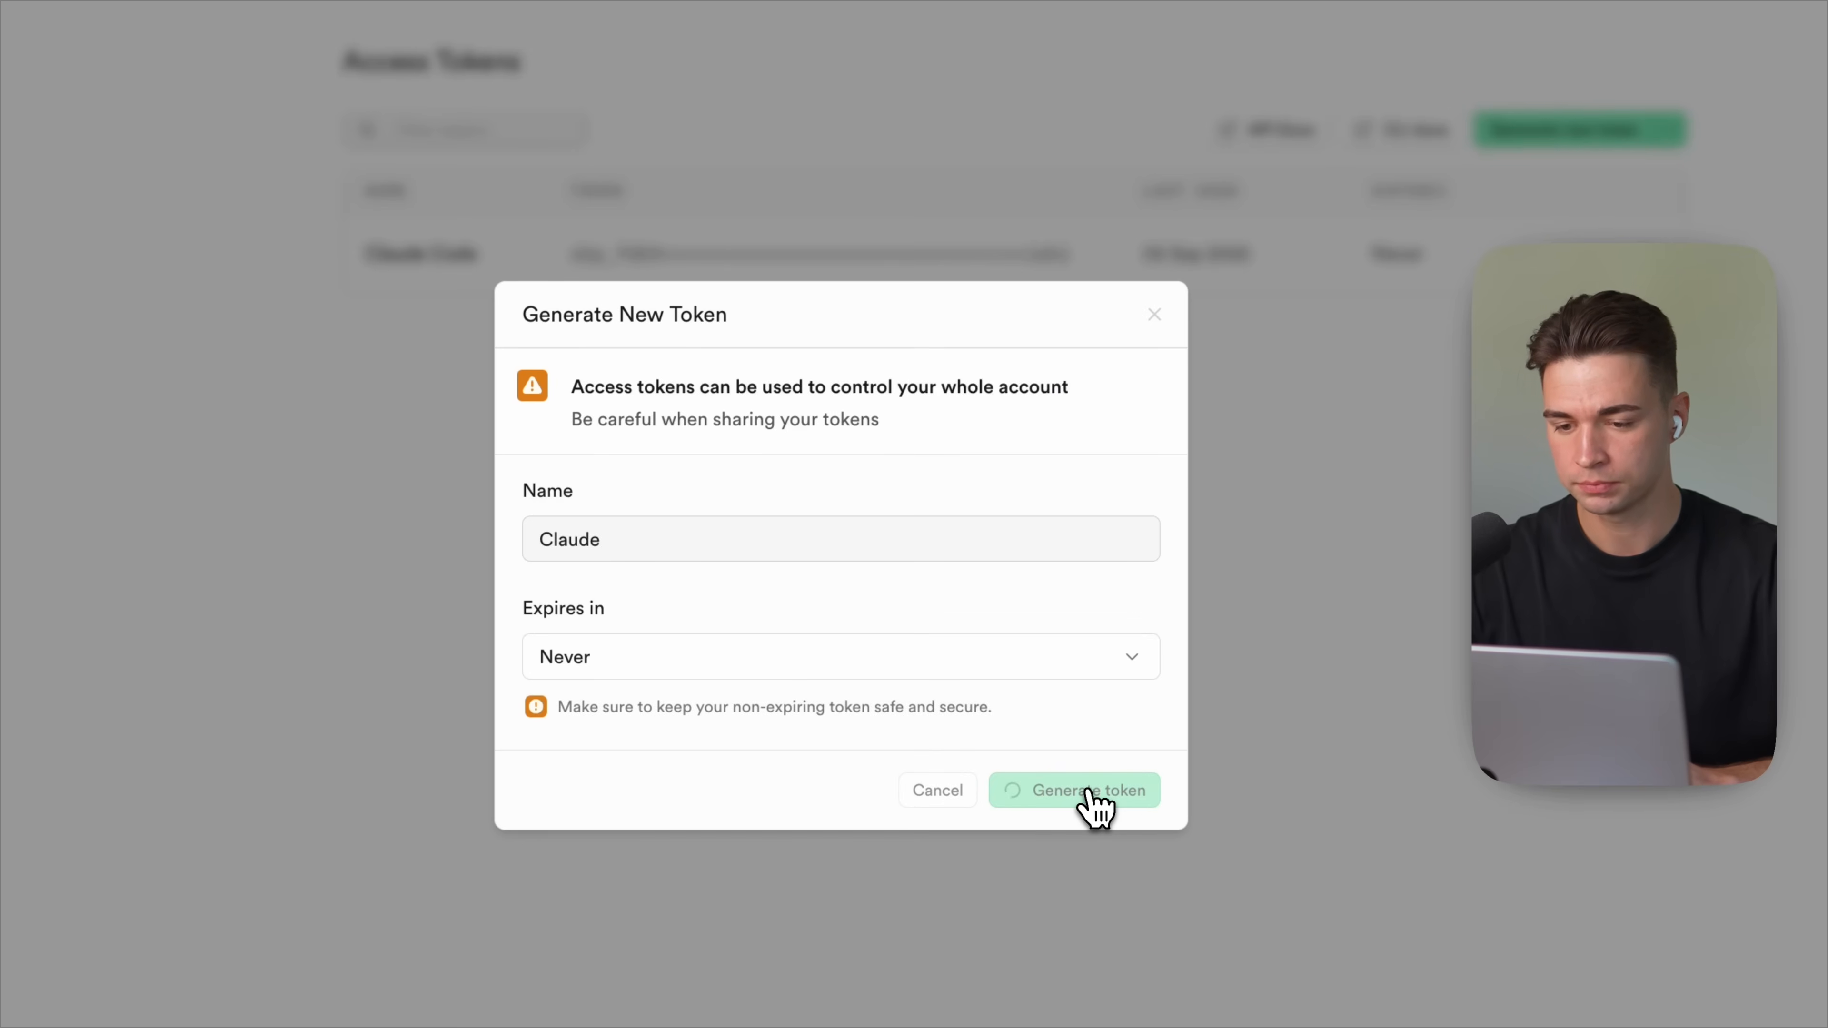
click(1071, 790)
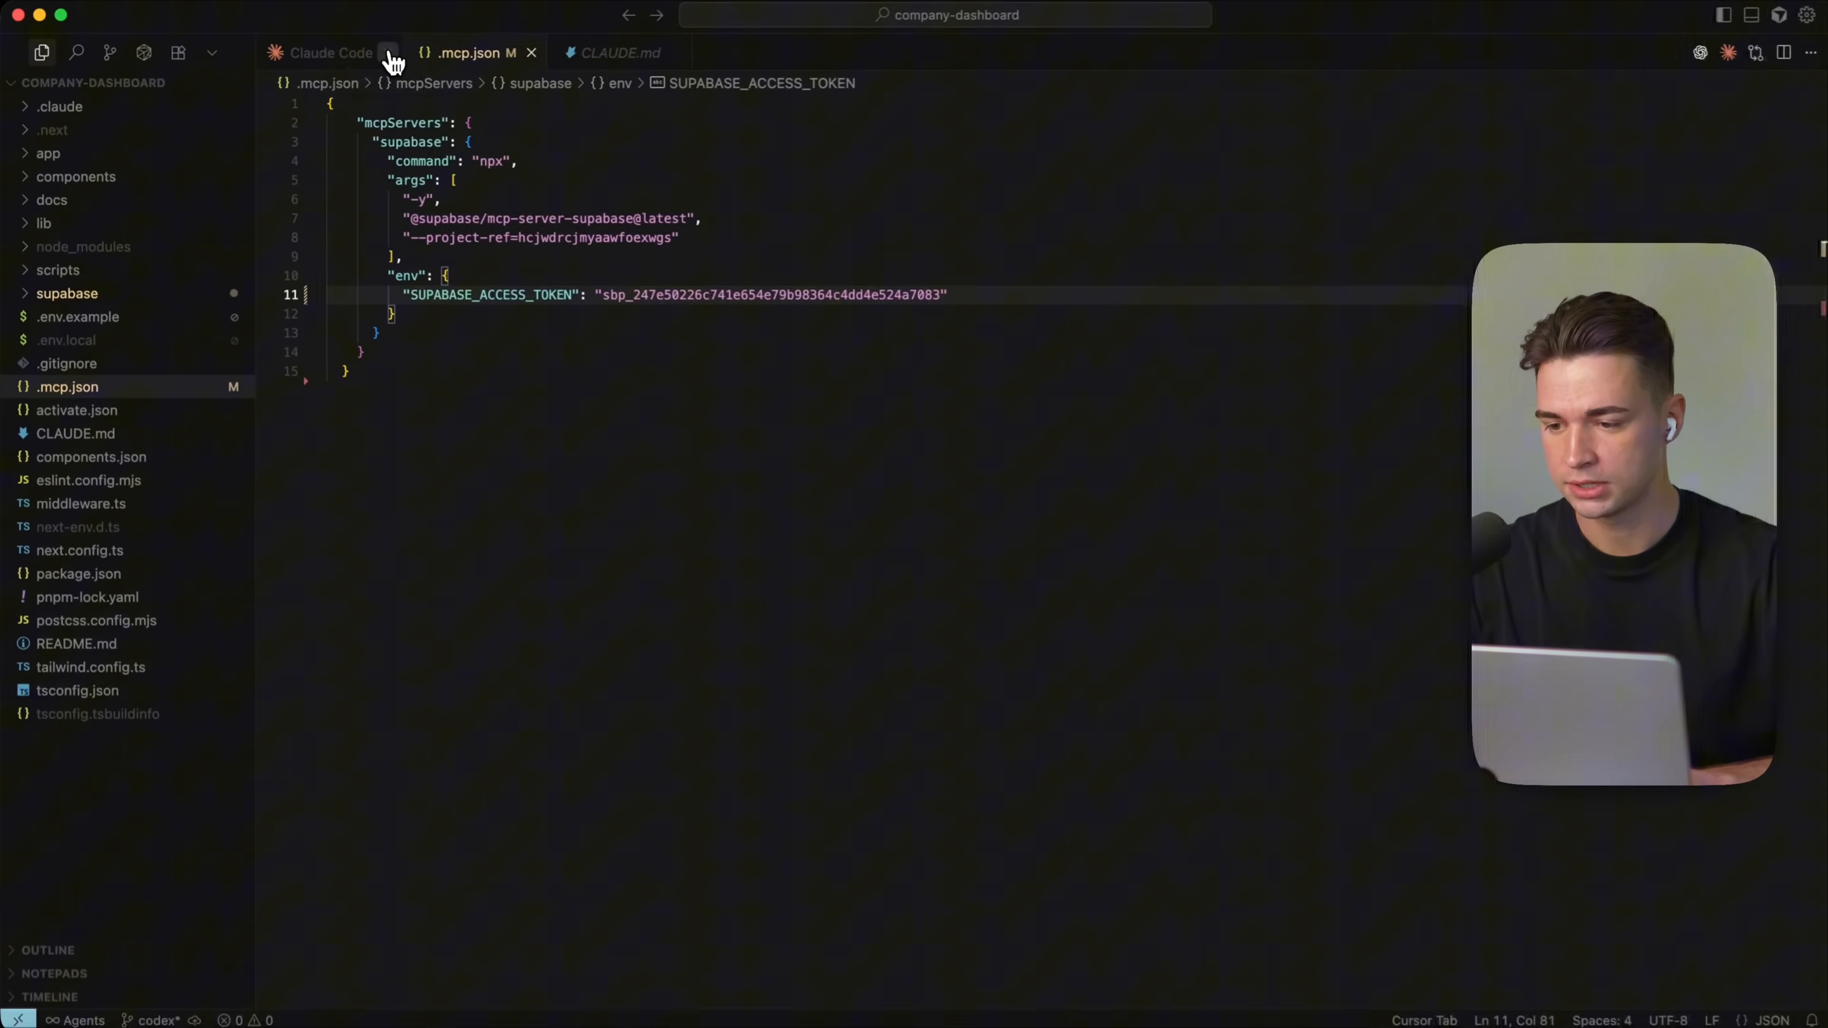
Step: Run /mcp in Claude Code and confirm the Supabase server is connected with its 19 tools
click(328, 52)
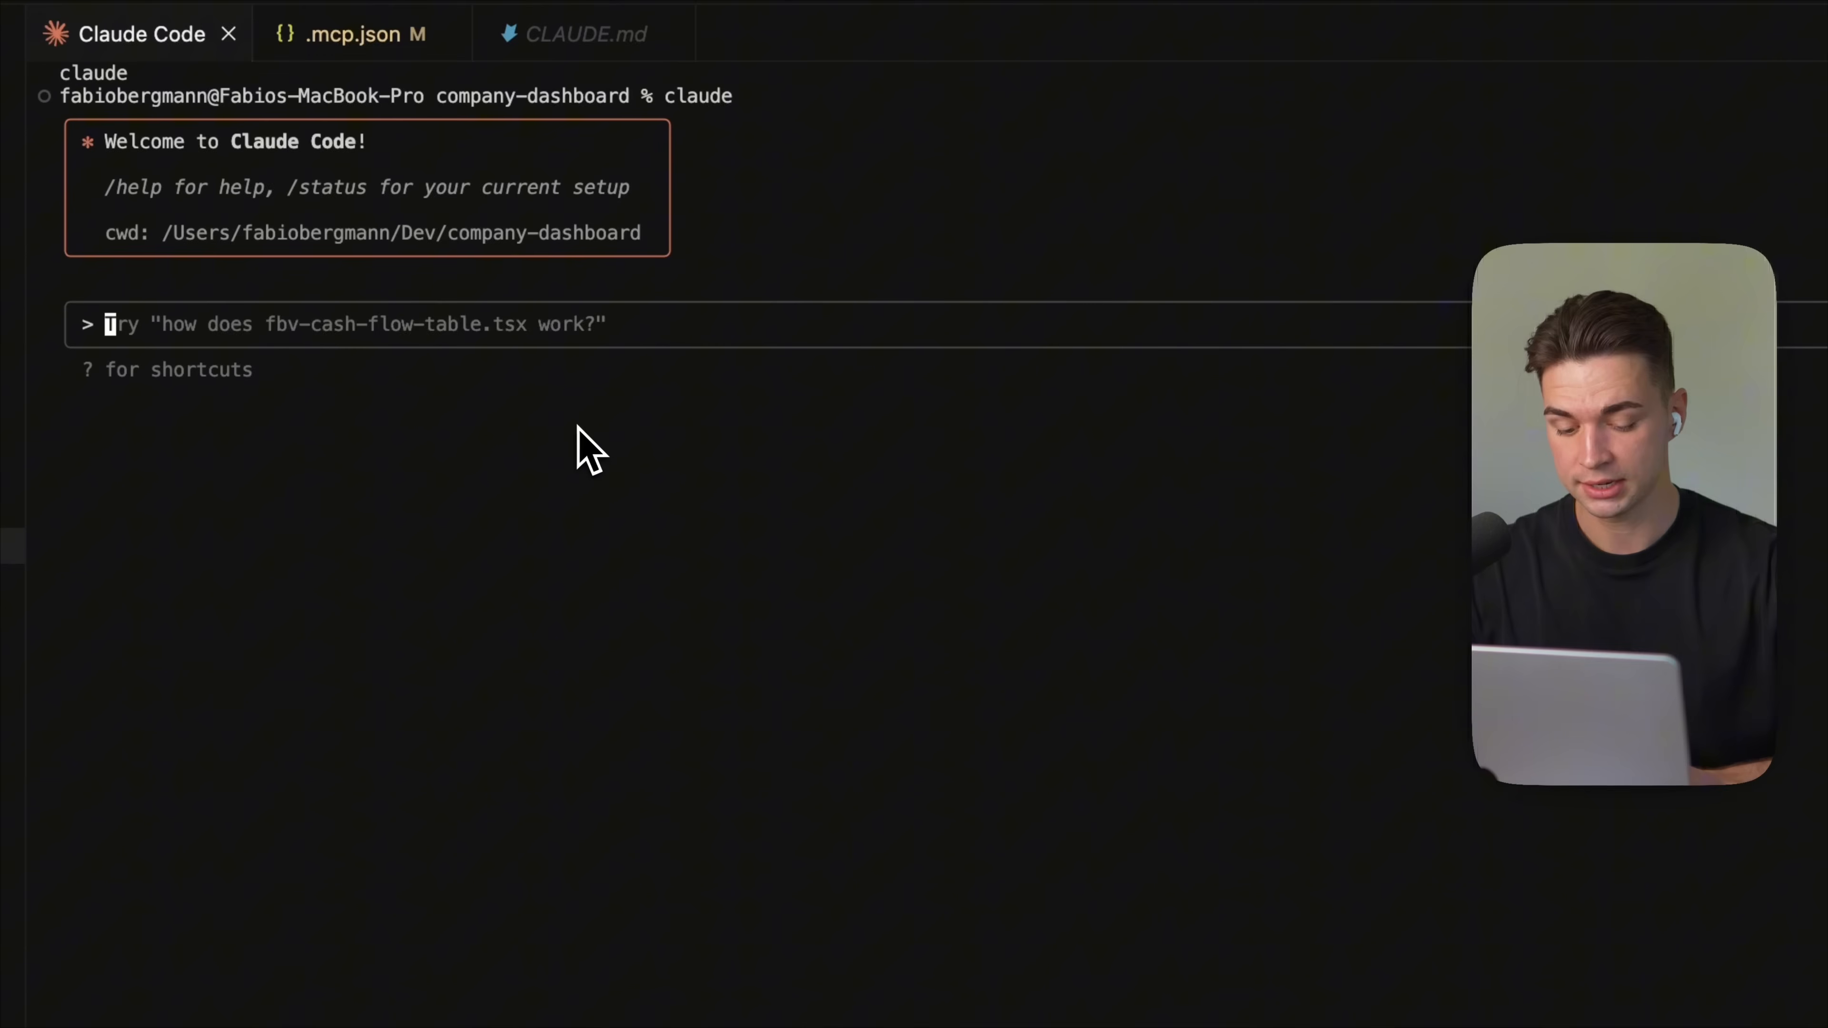
text(/mcp)
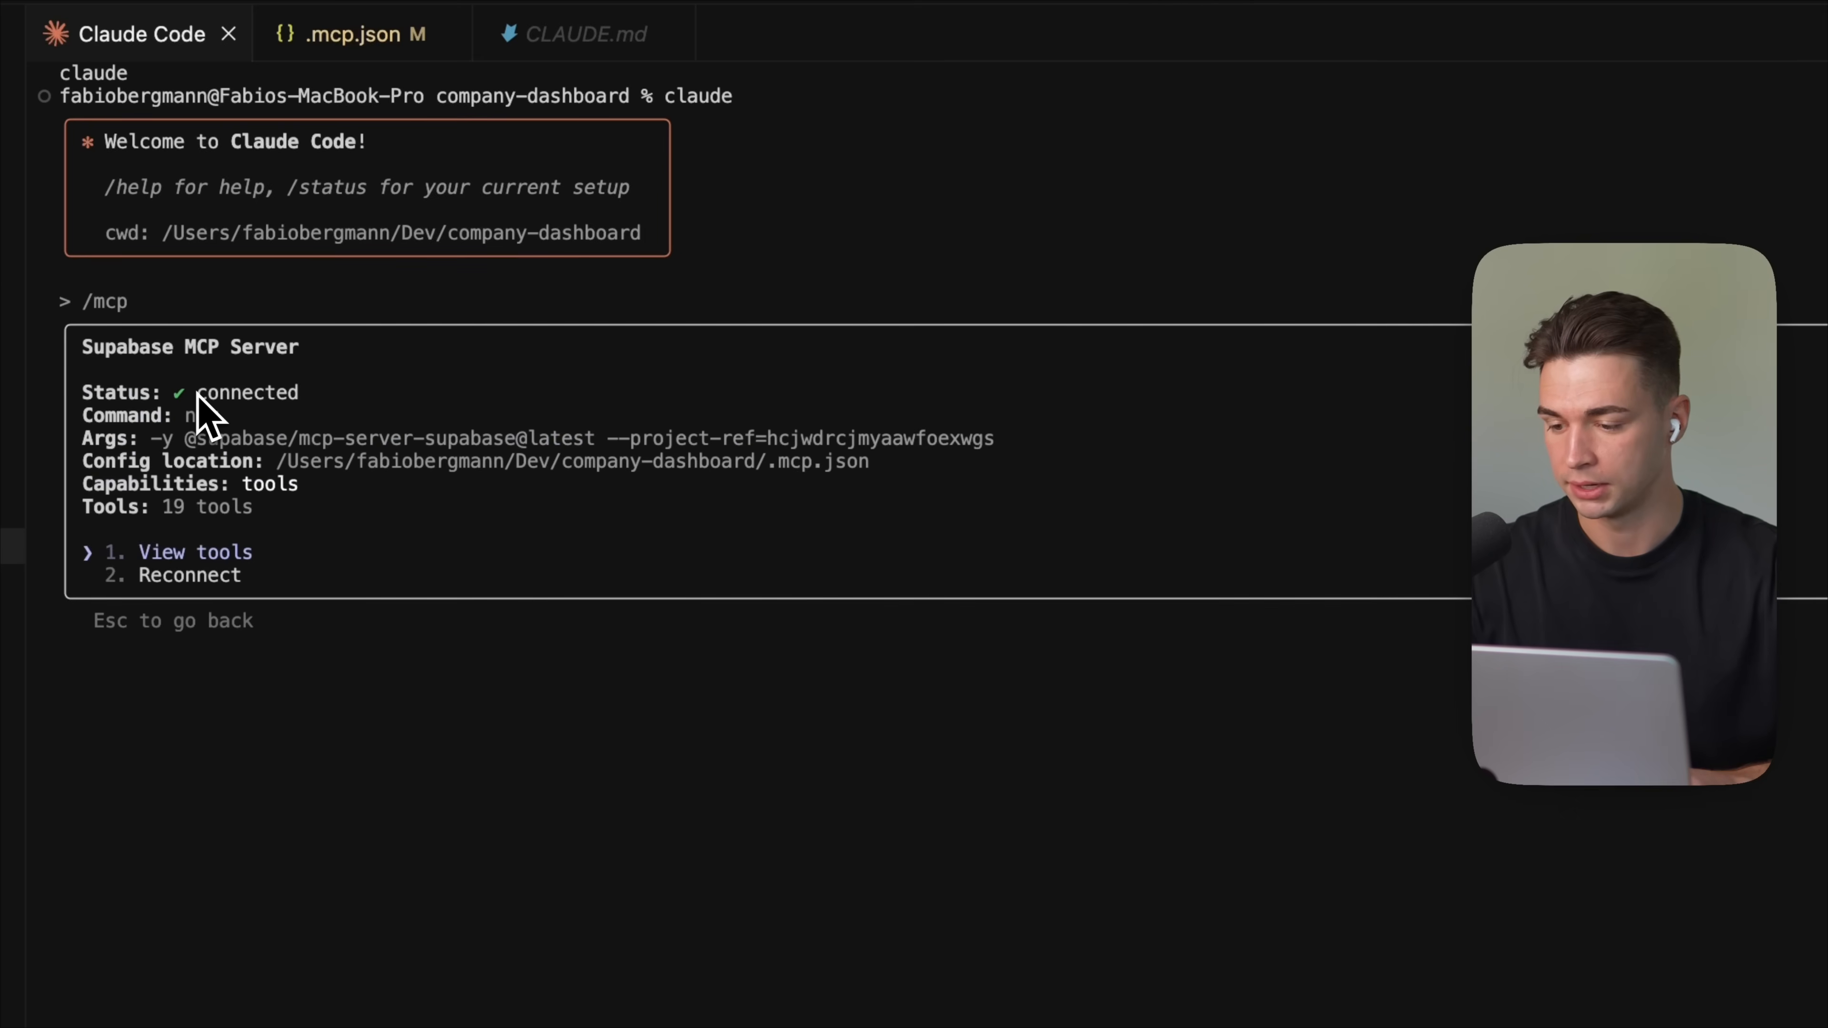
click(194, 551)
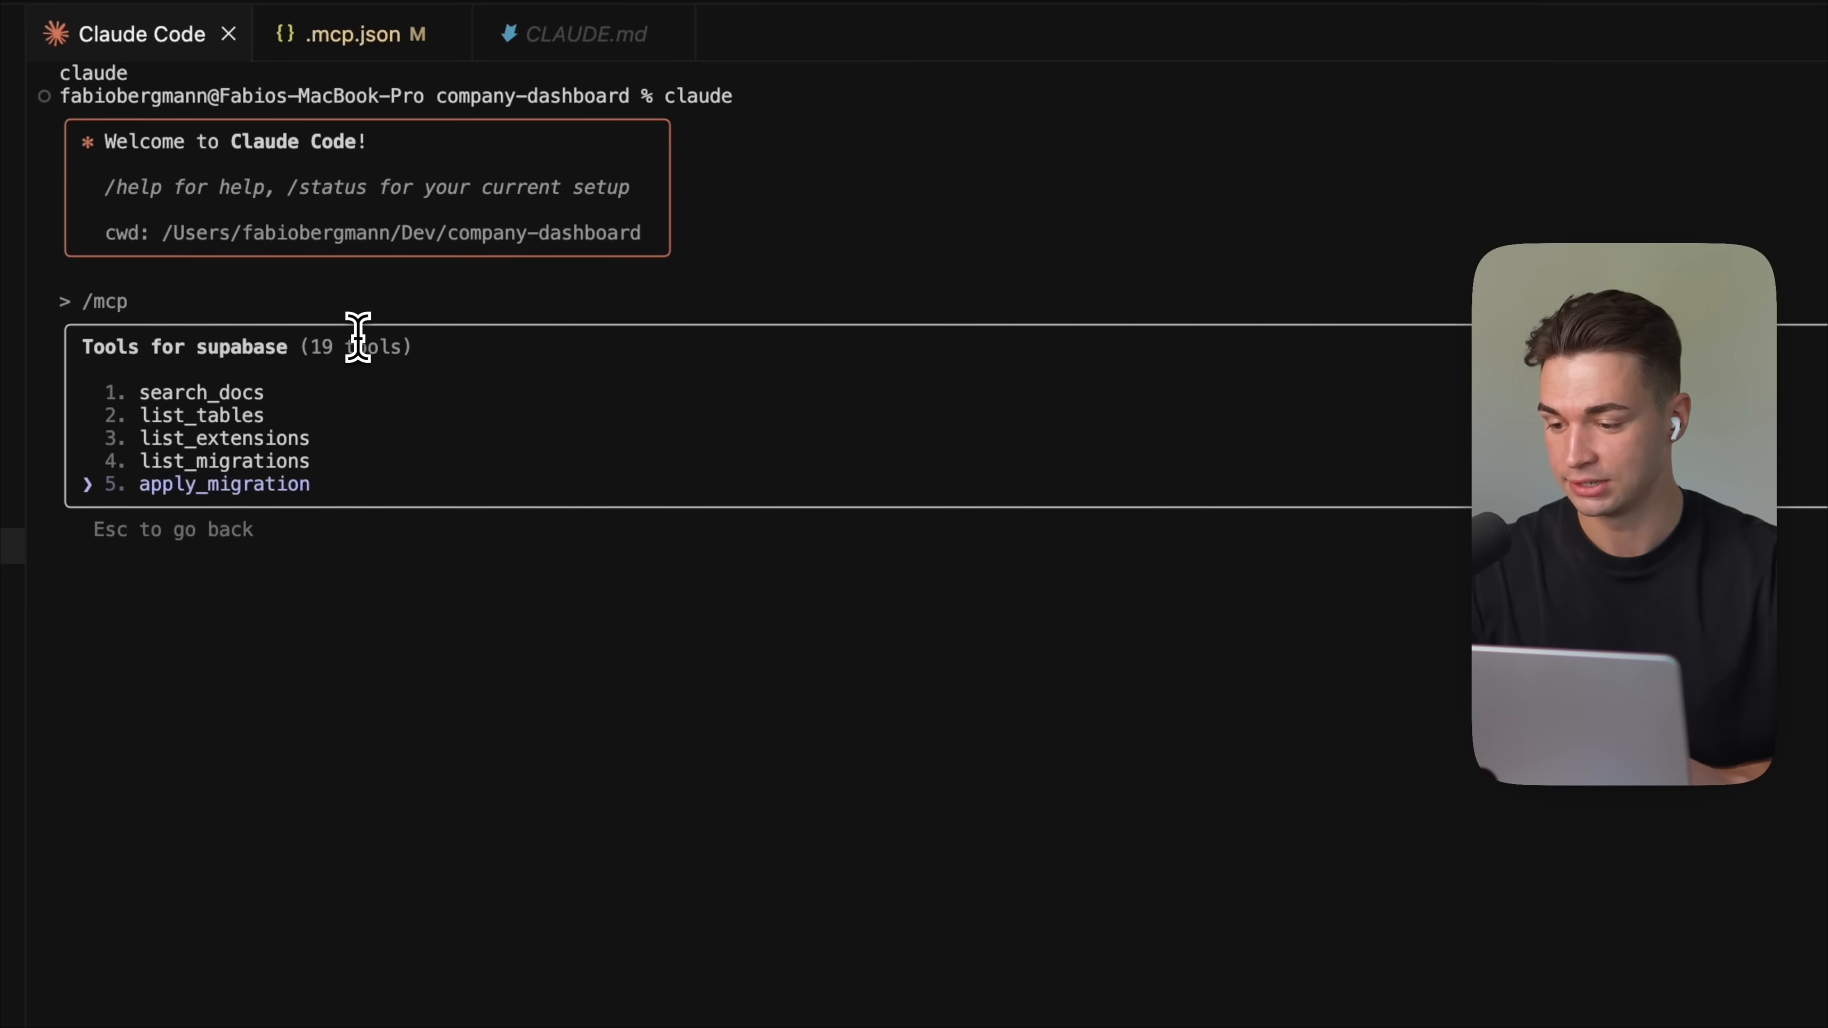
key(Escape)
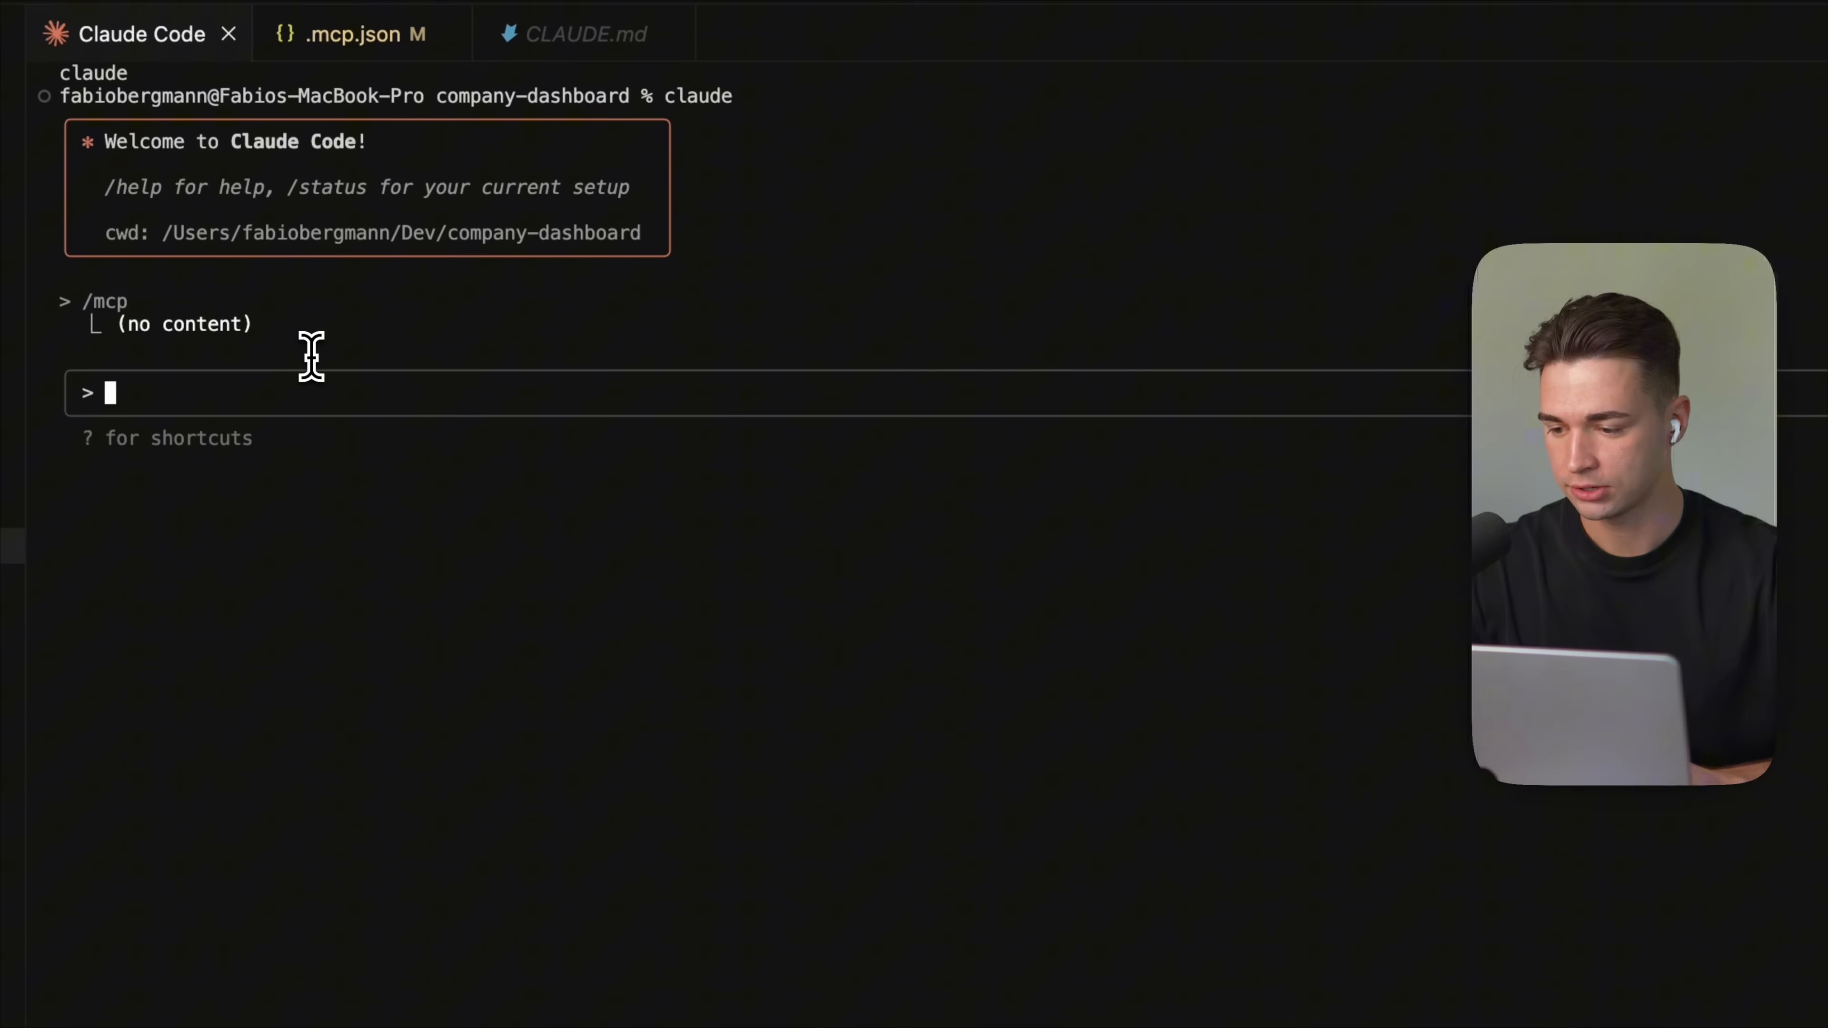
Step: Ask Claude Code to list all tables in Supabase
text(List out all tables i have in supabase)
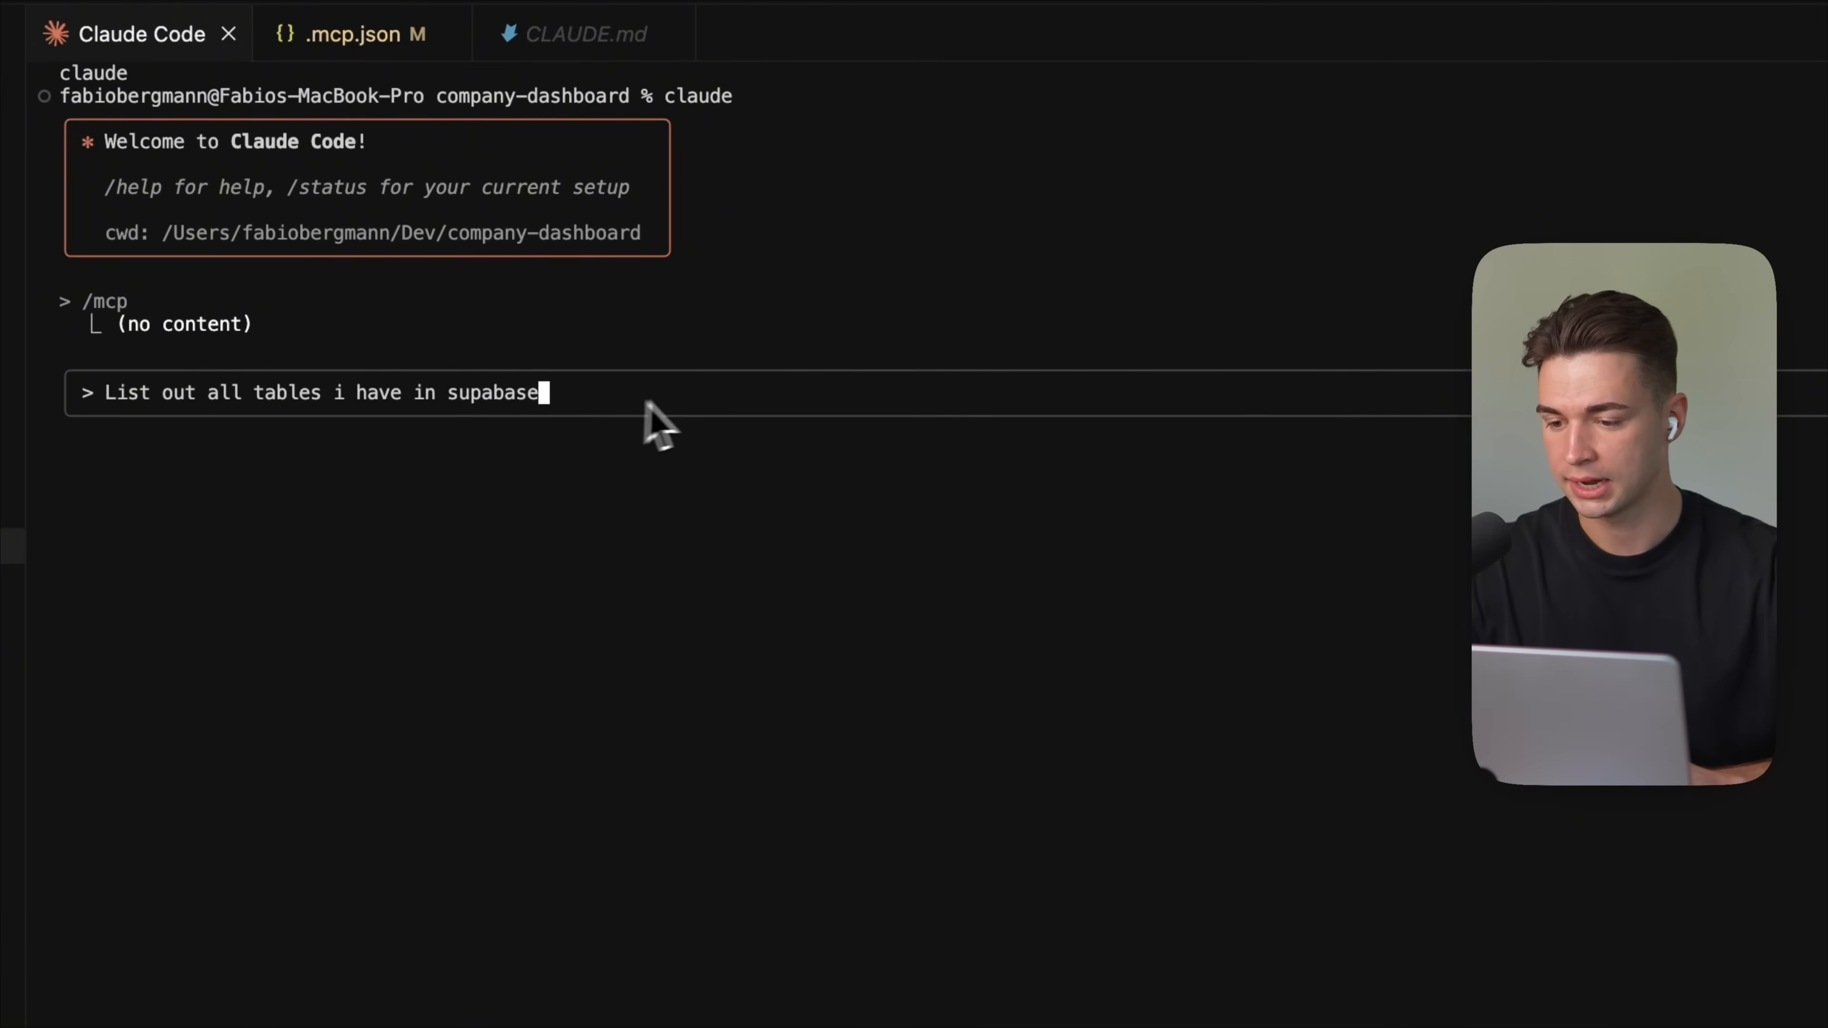
key(Return)
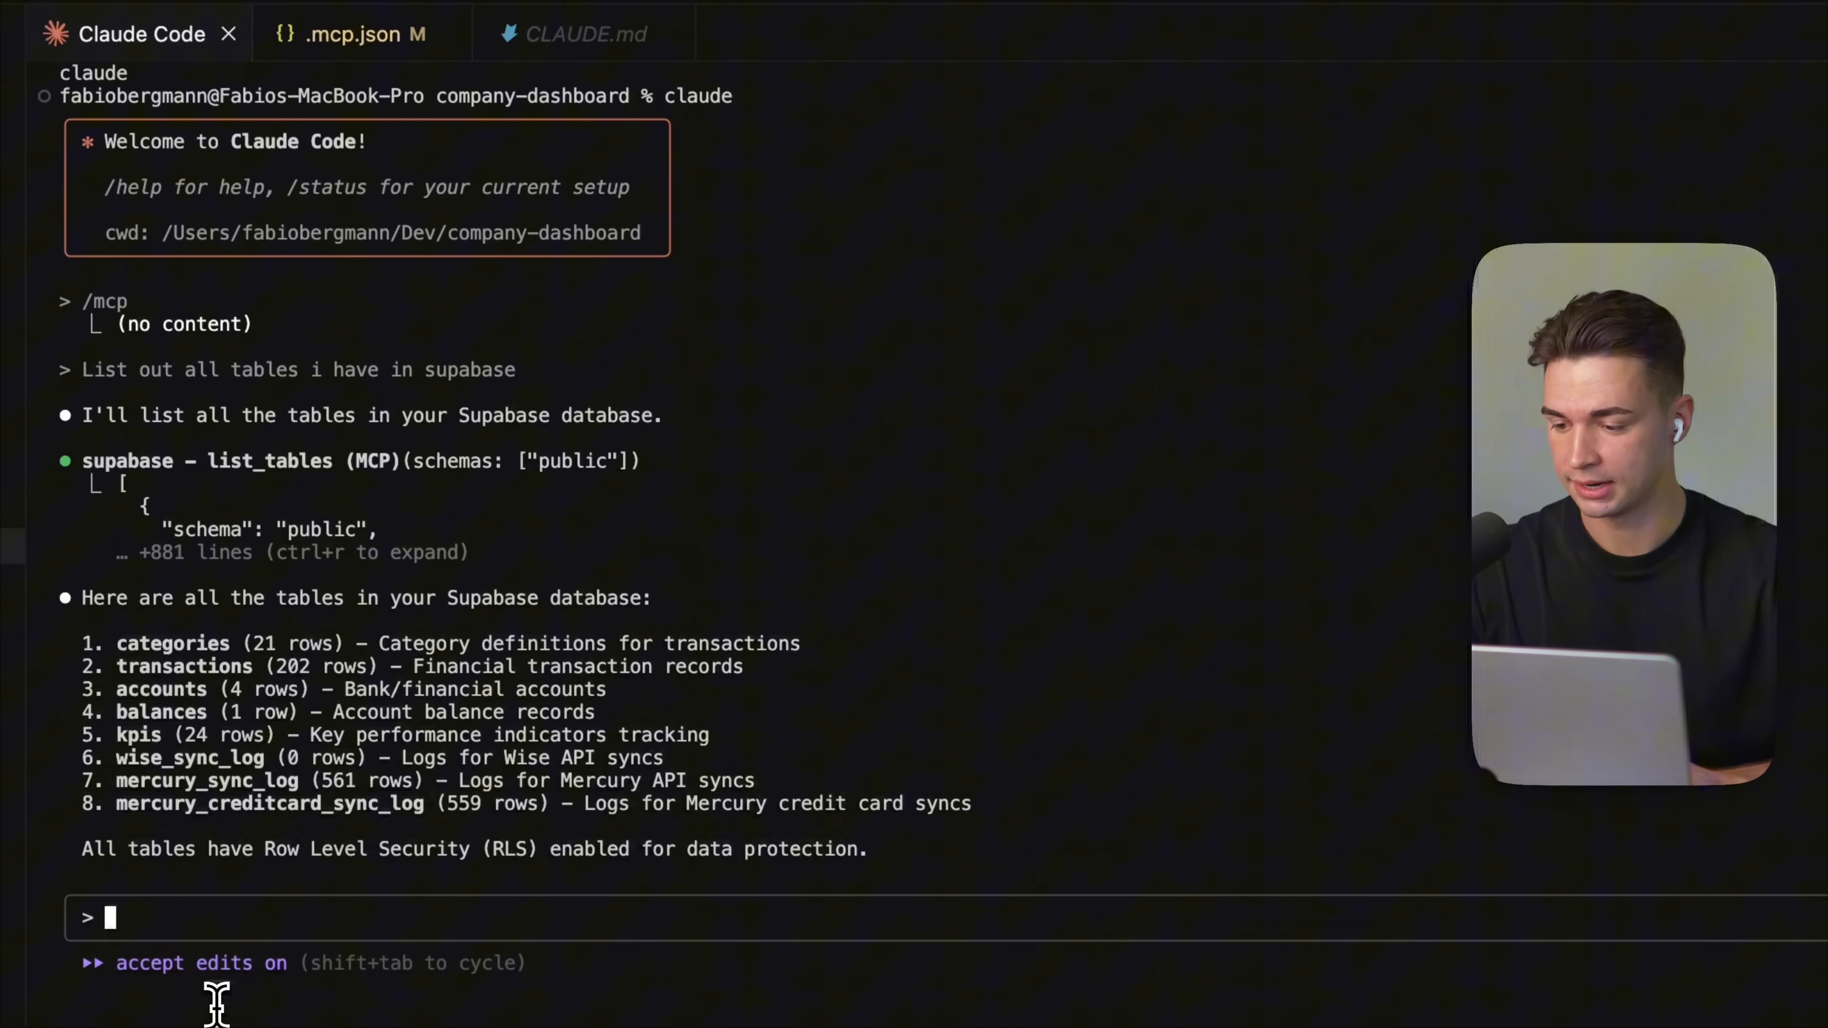
Step: Request a new 'youtube' table with video, title, date, views, likes and comments fields
text(Create a new table 'youtube' with the following fields: video, title, date, views, likes, comments and migrate it to supabase through the mcp)
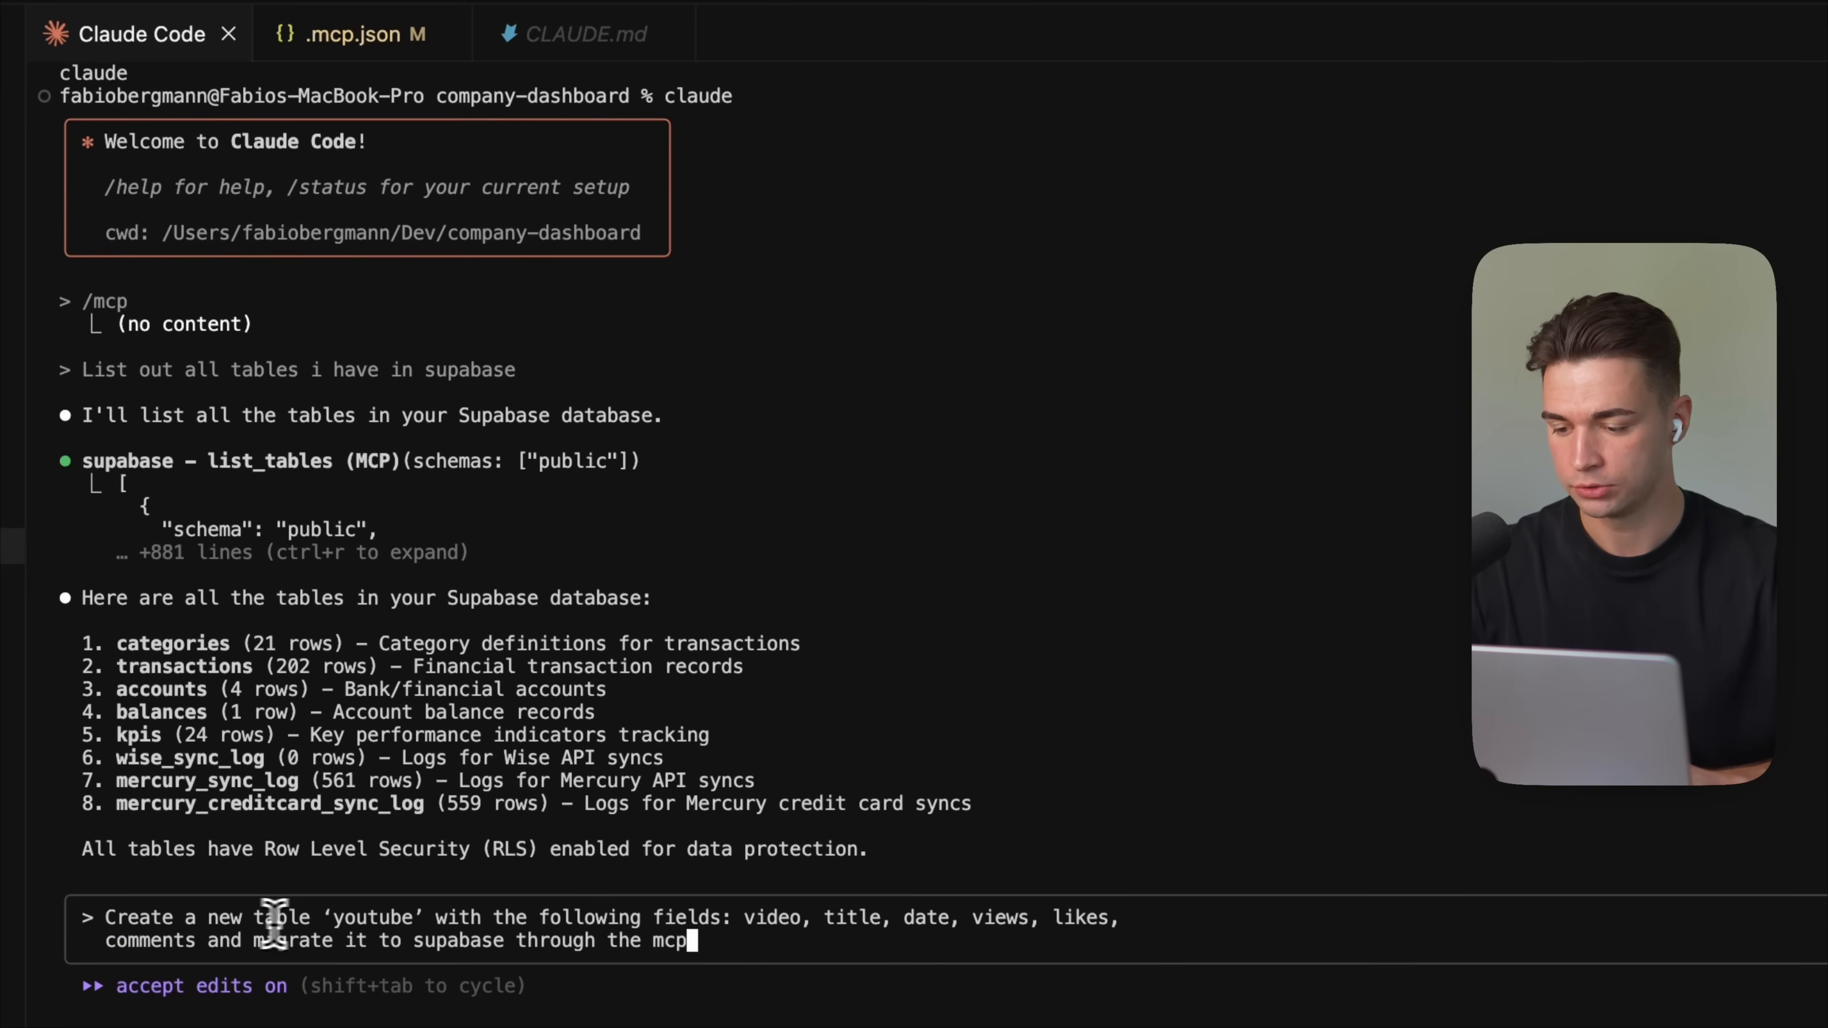
mouse_move(783, 880)
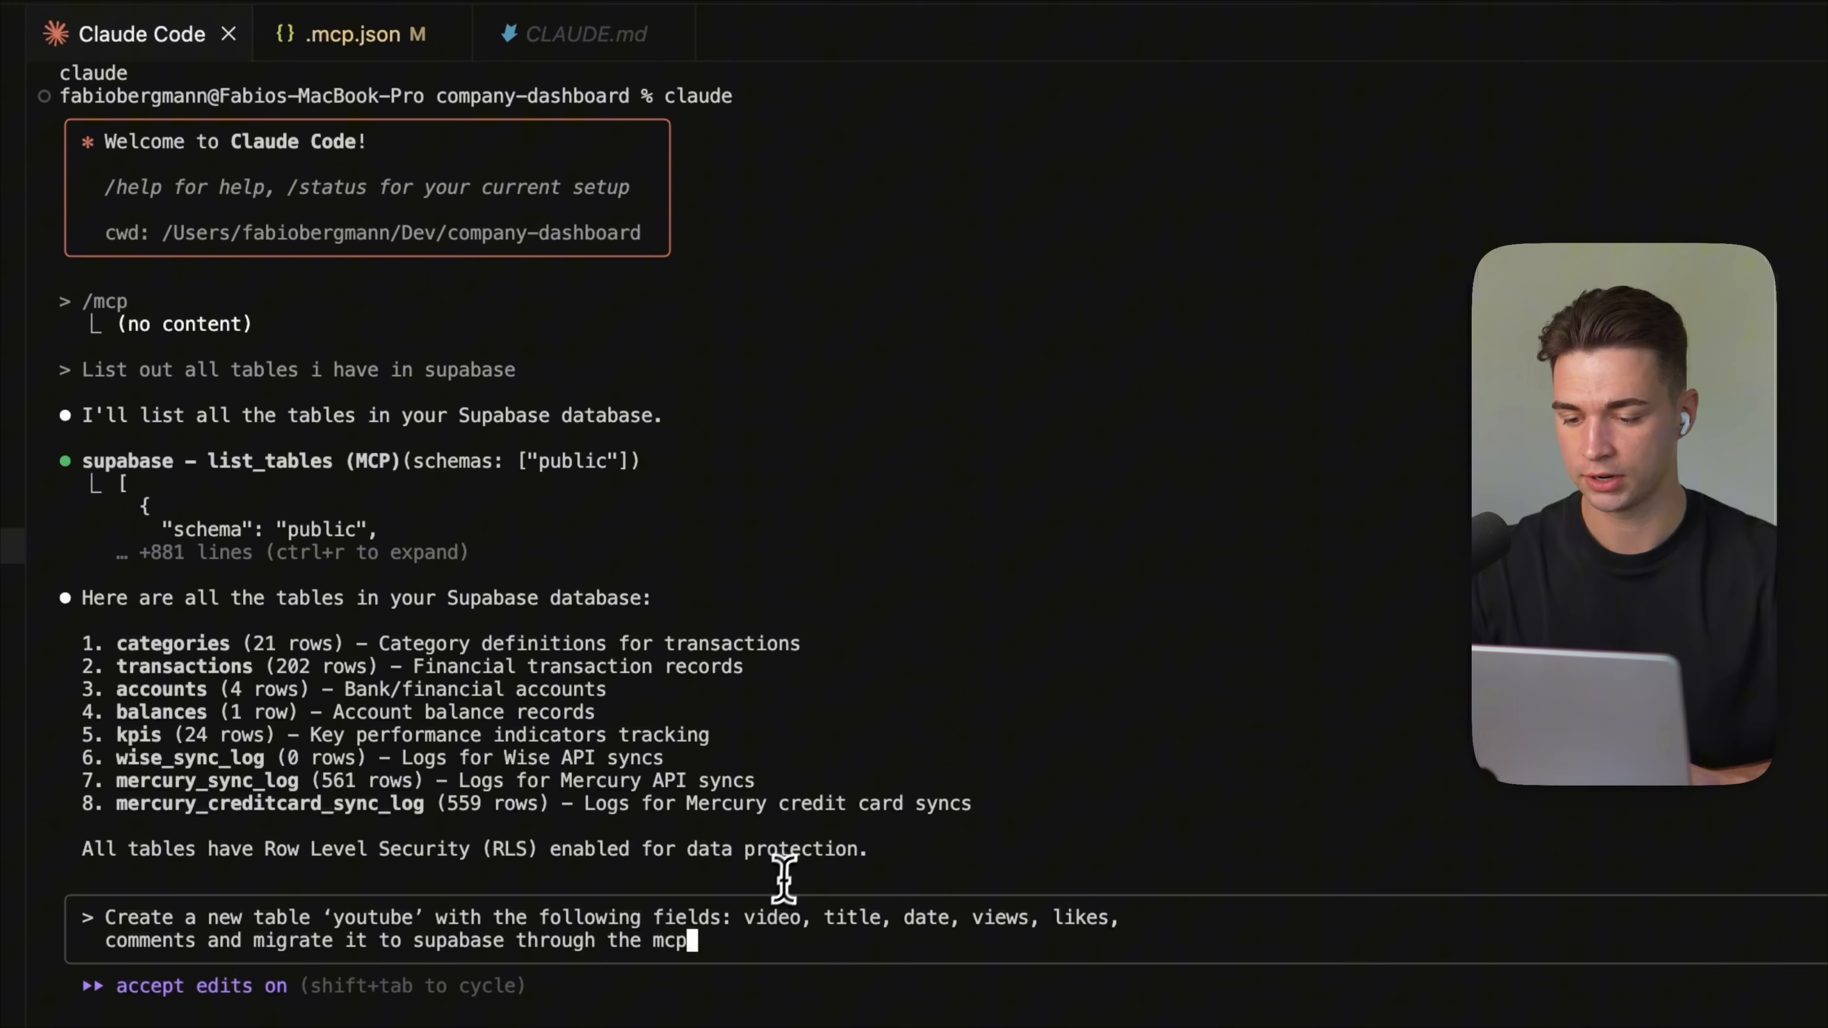
mouse_move(222, 879)
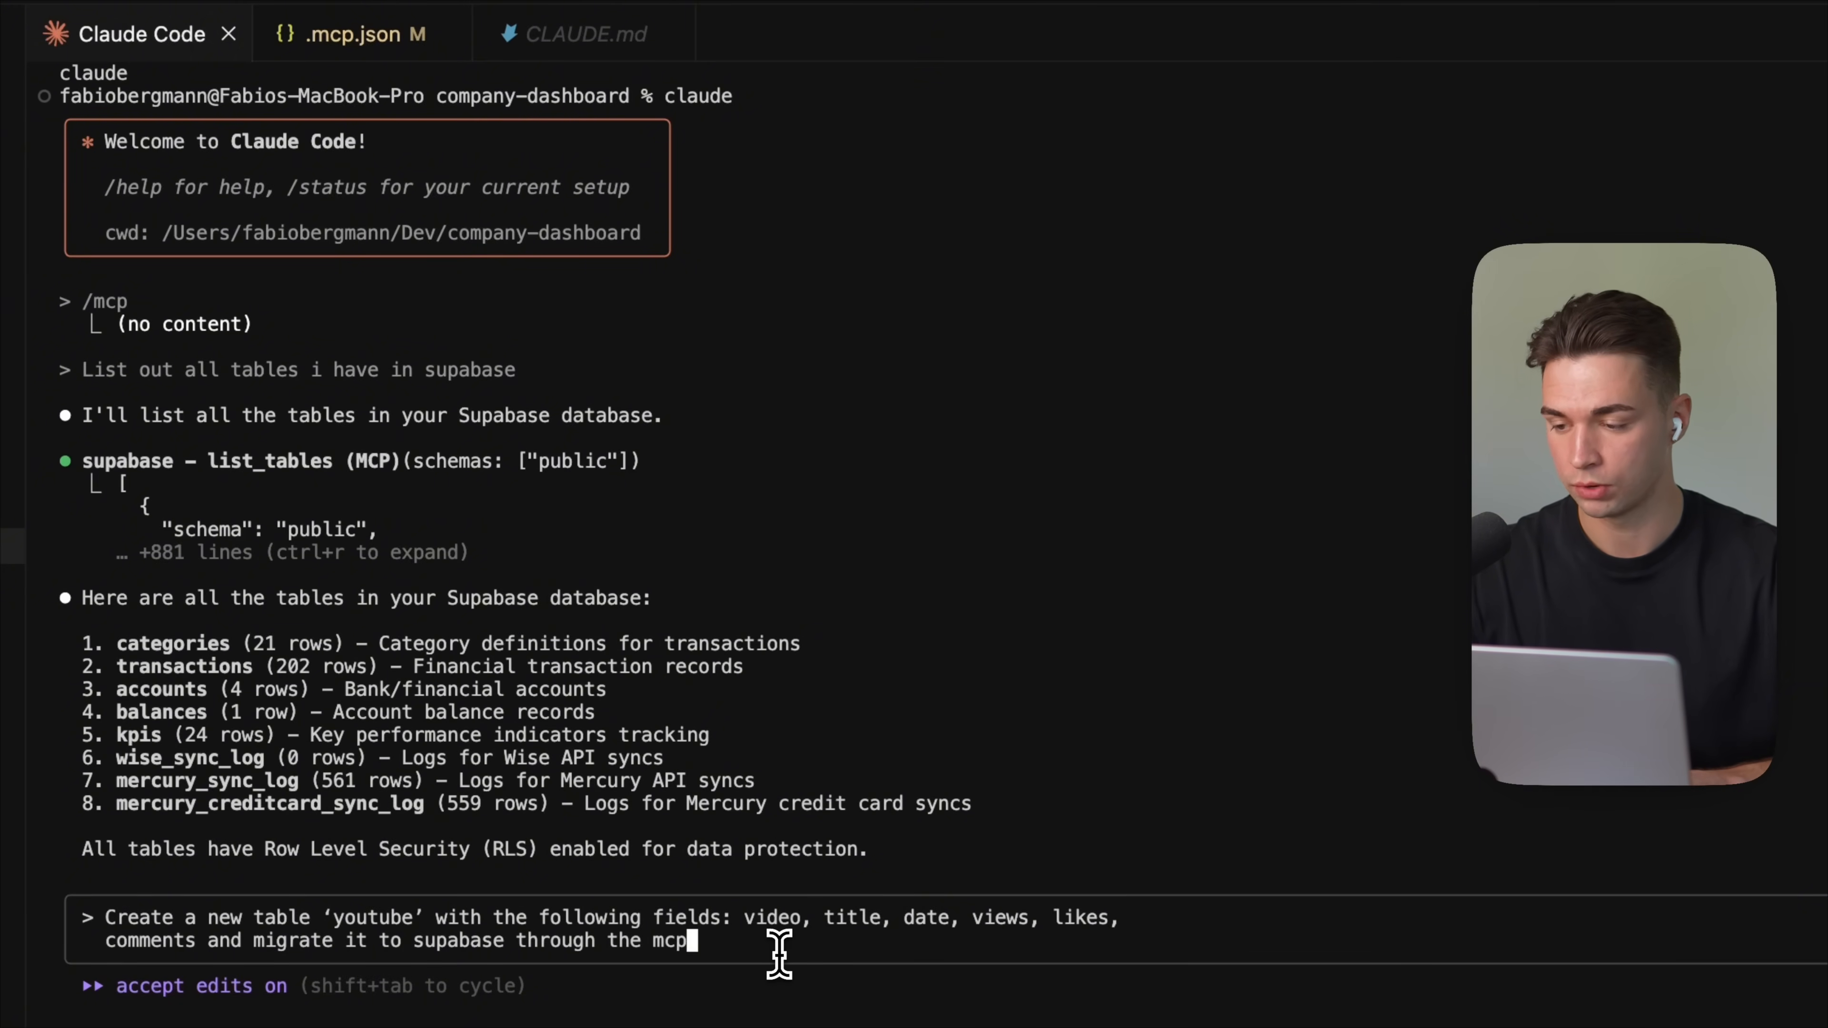
key(Return)
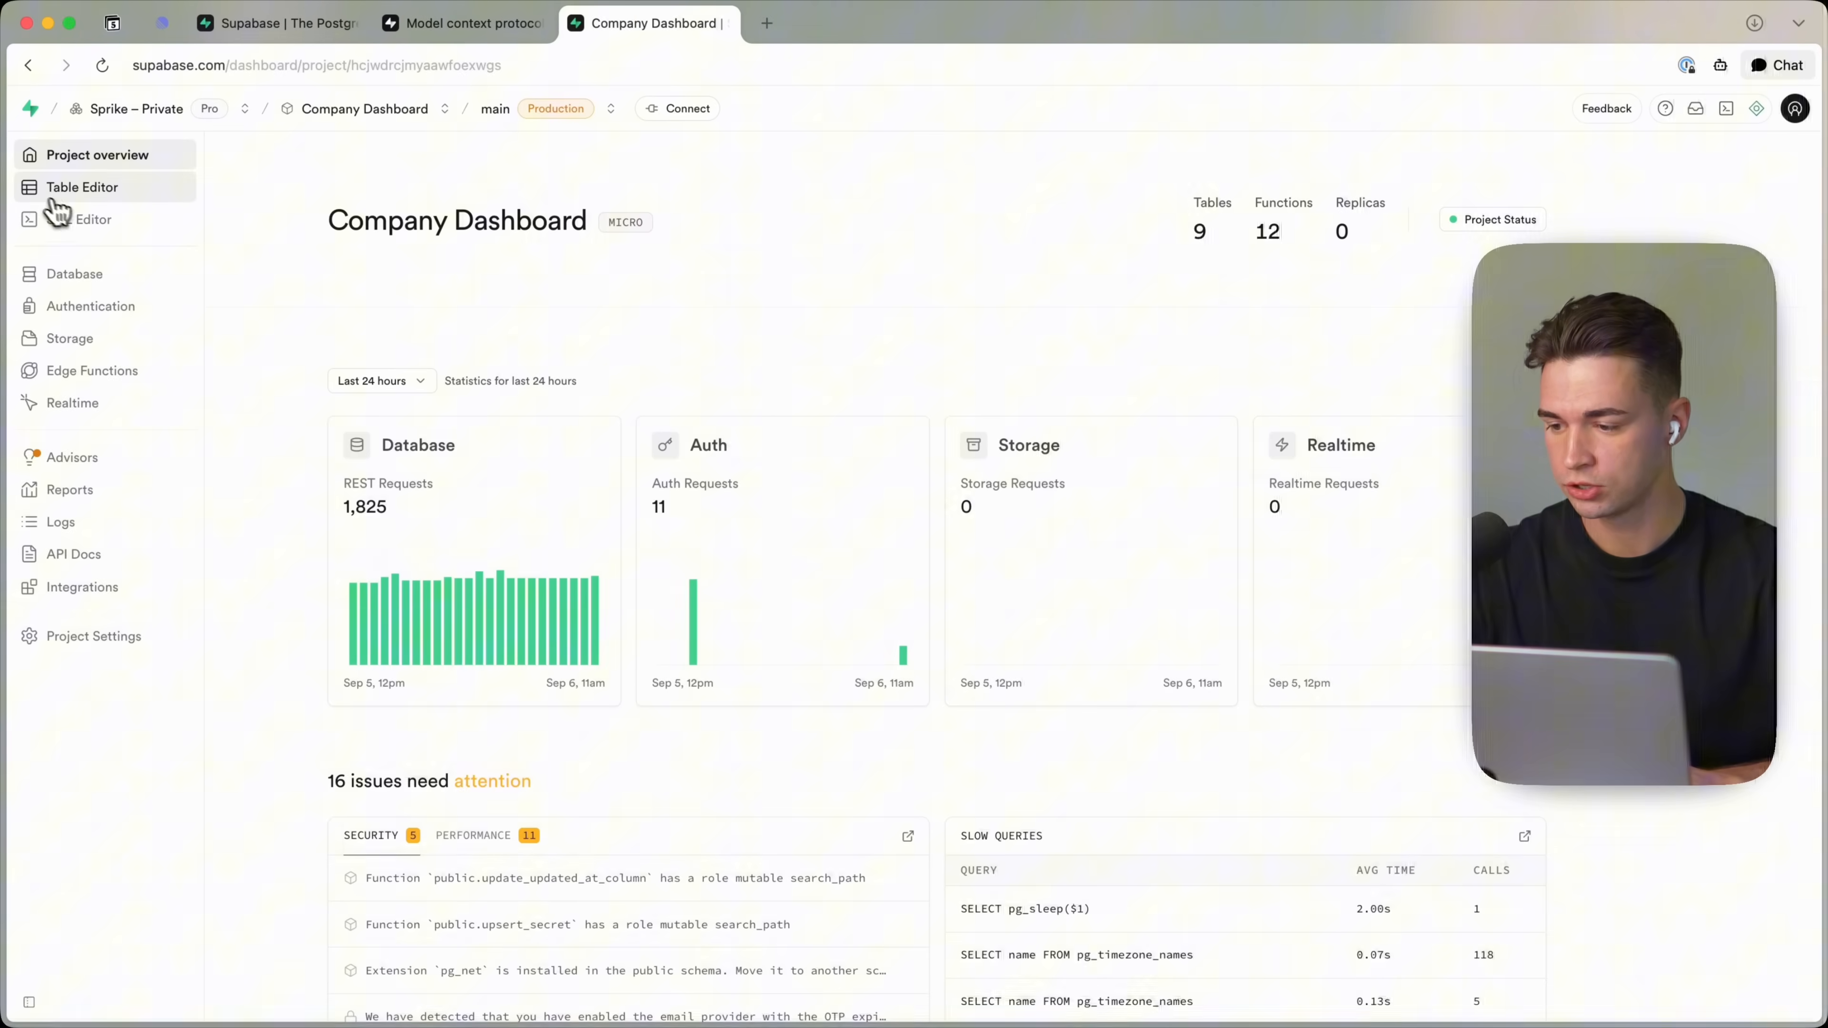
Step: View the new empty youtube table in Table Editor and scan across its columns
click(82, 187)
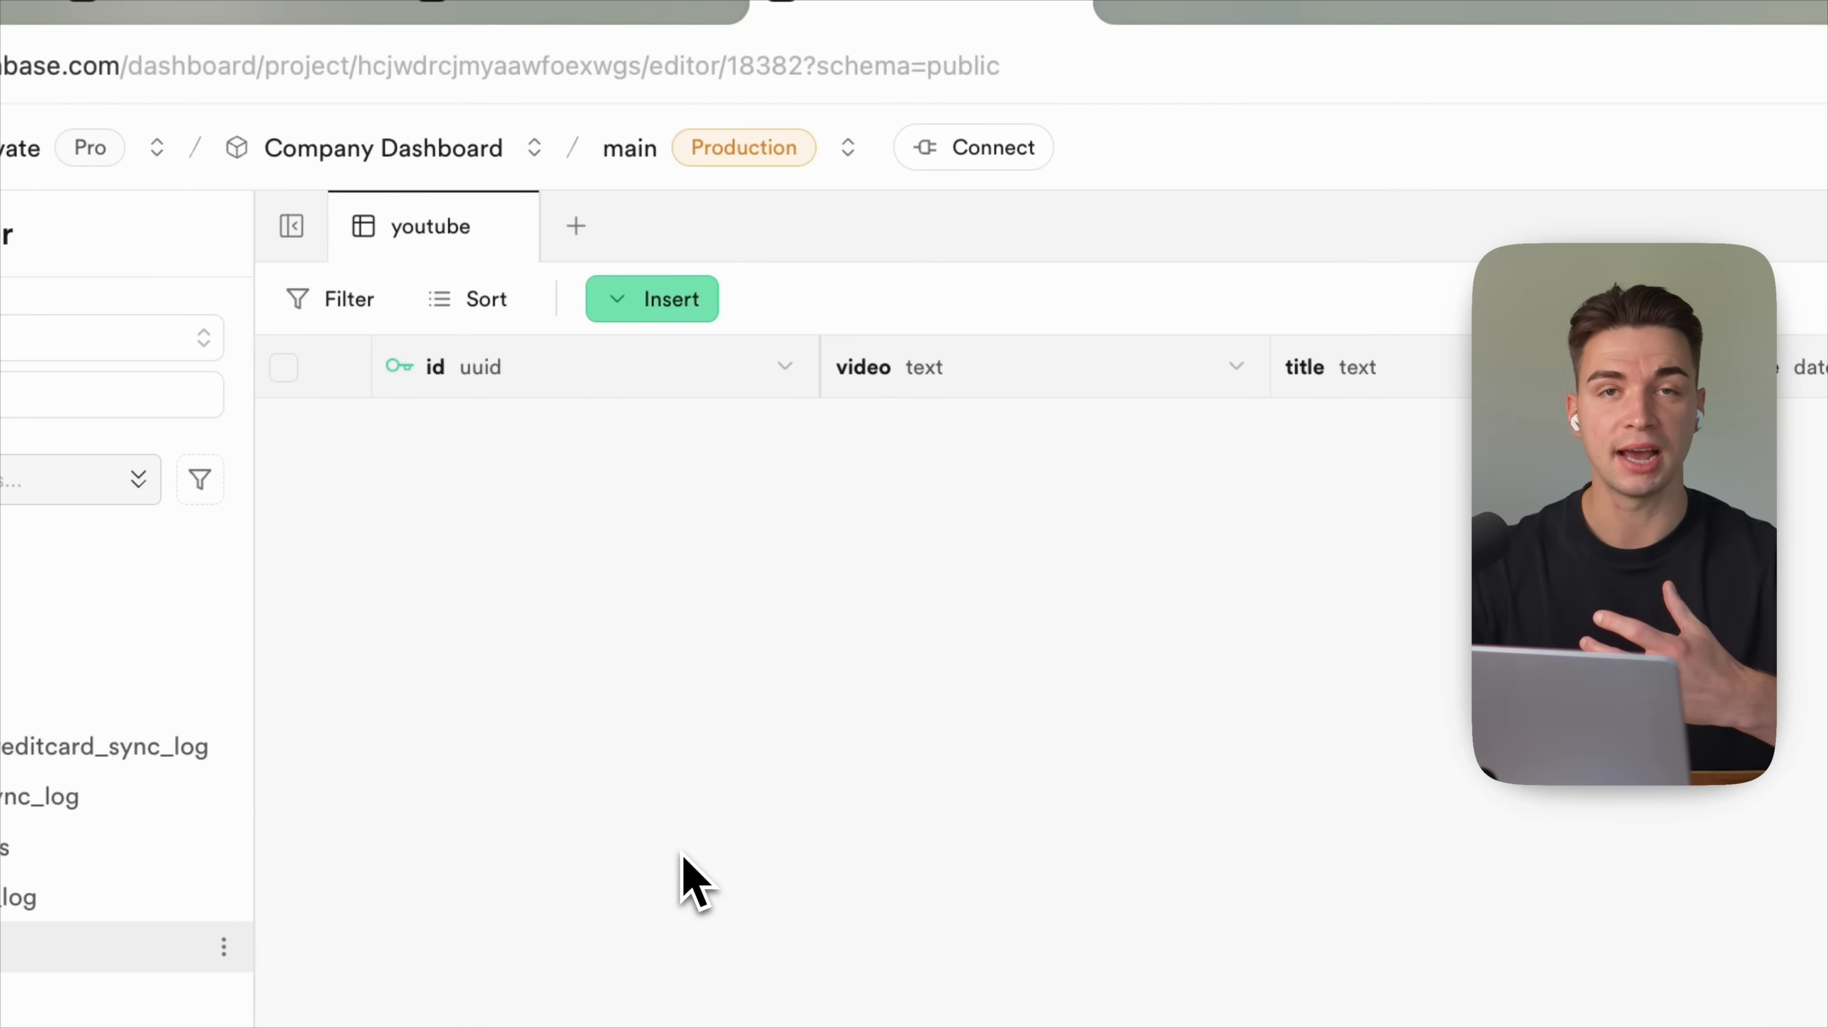
mouse_move(711, 846)
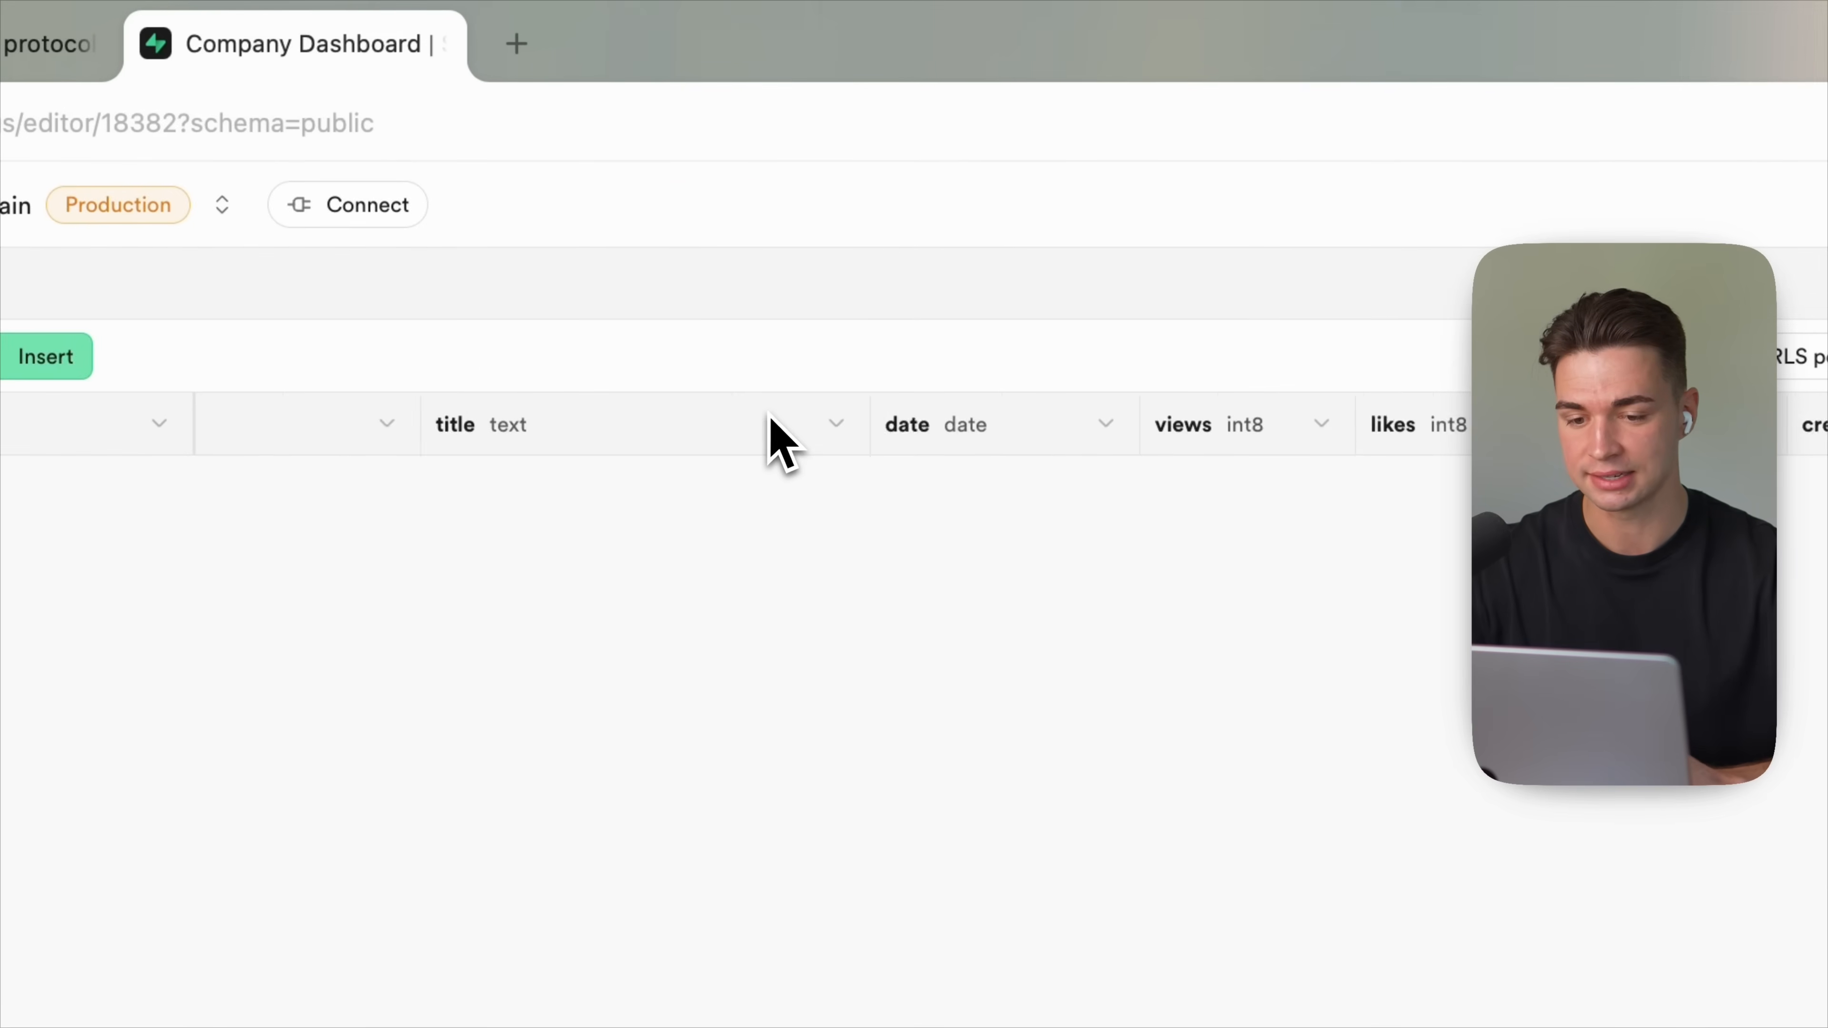
scroll(right, 3)
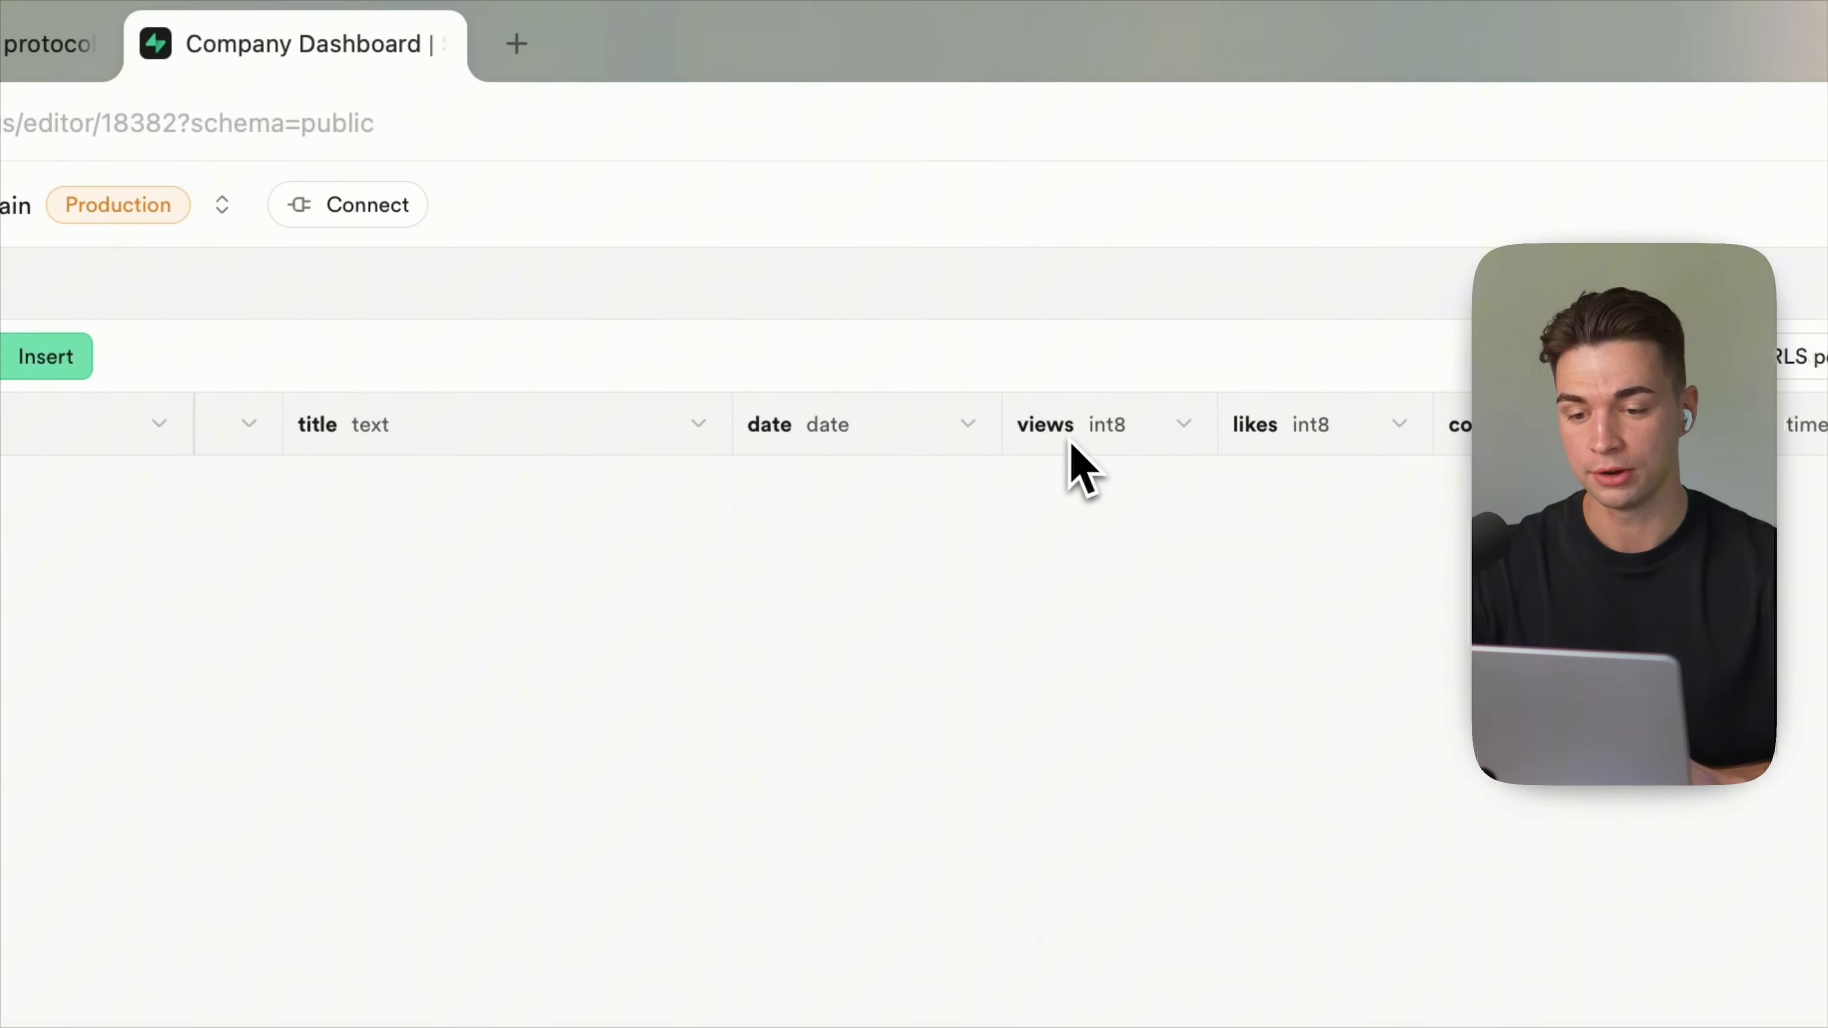
mouse_move(1375, 448)
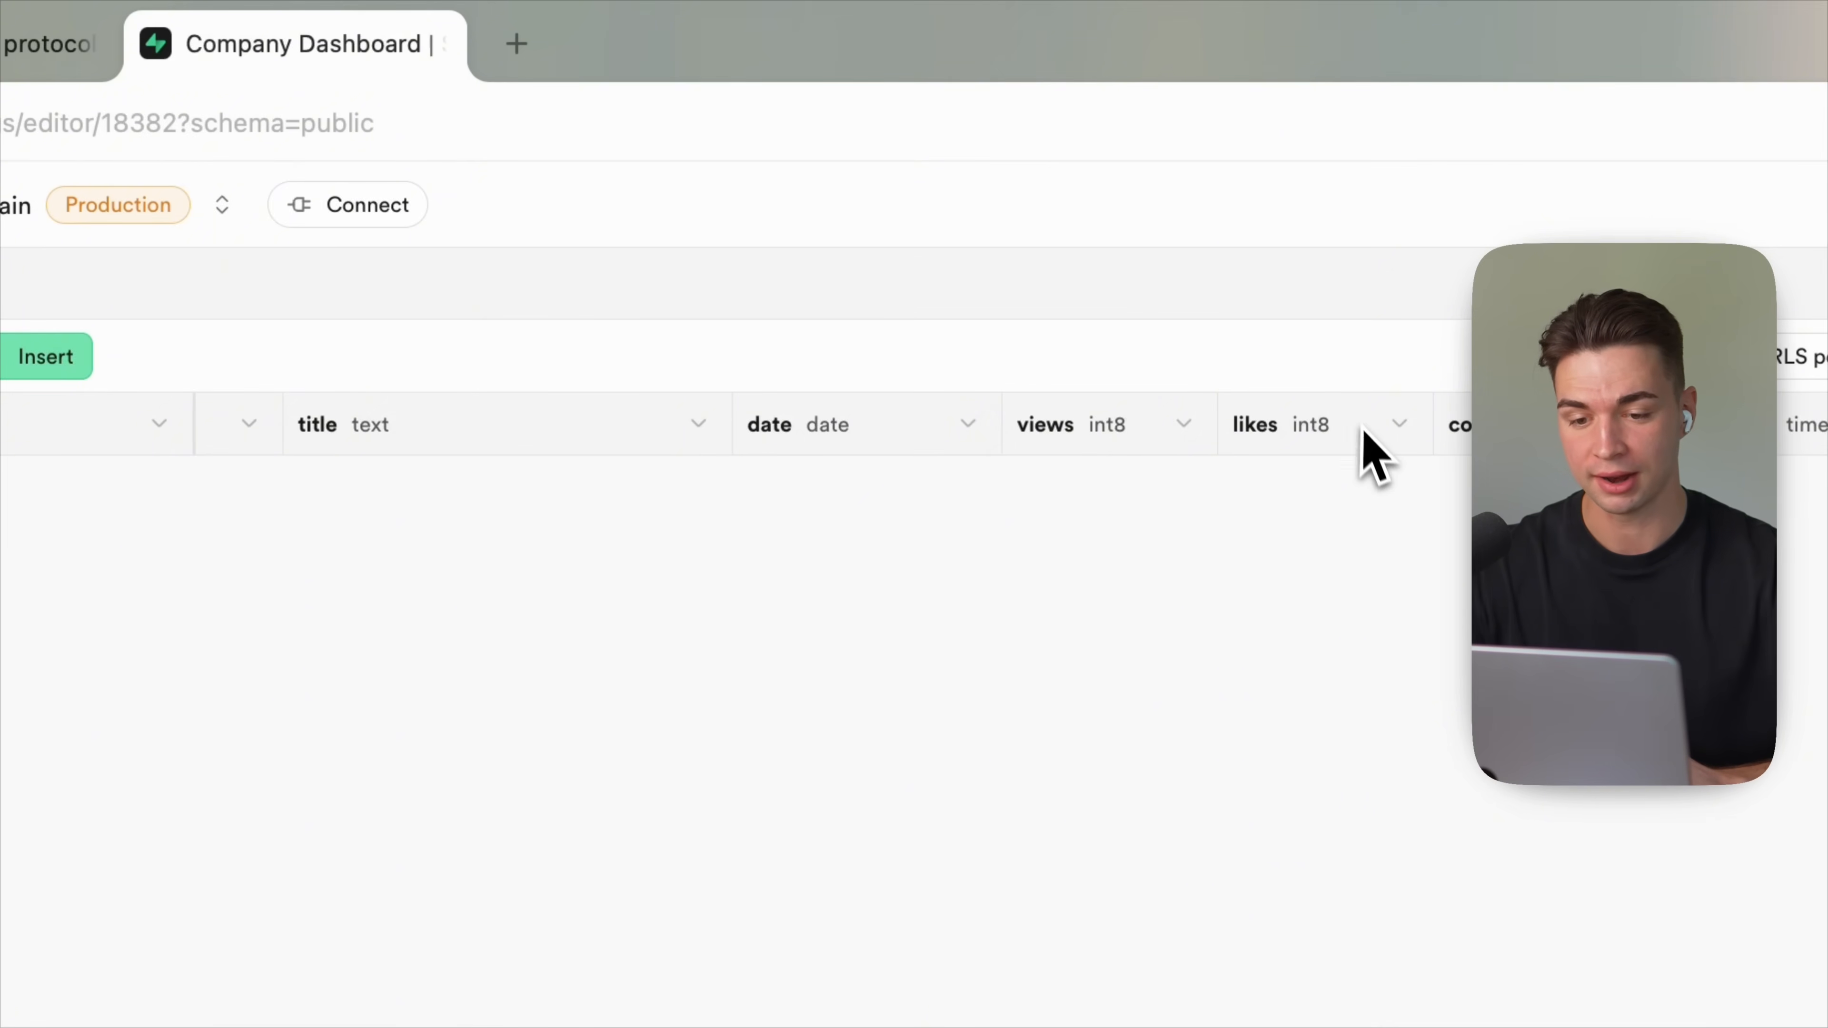
scroll(right, 3)
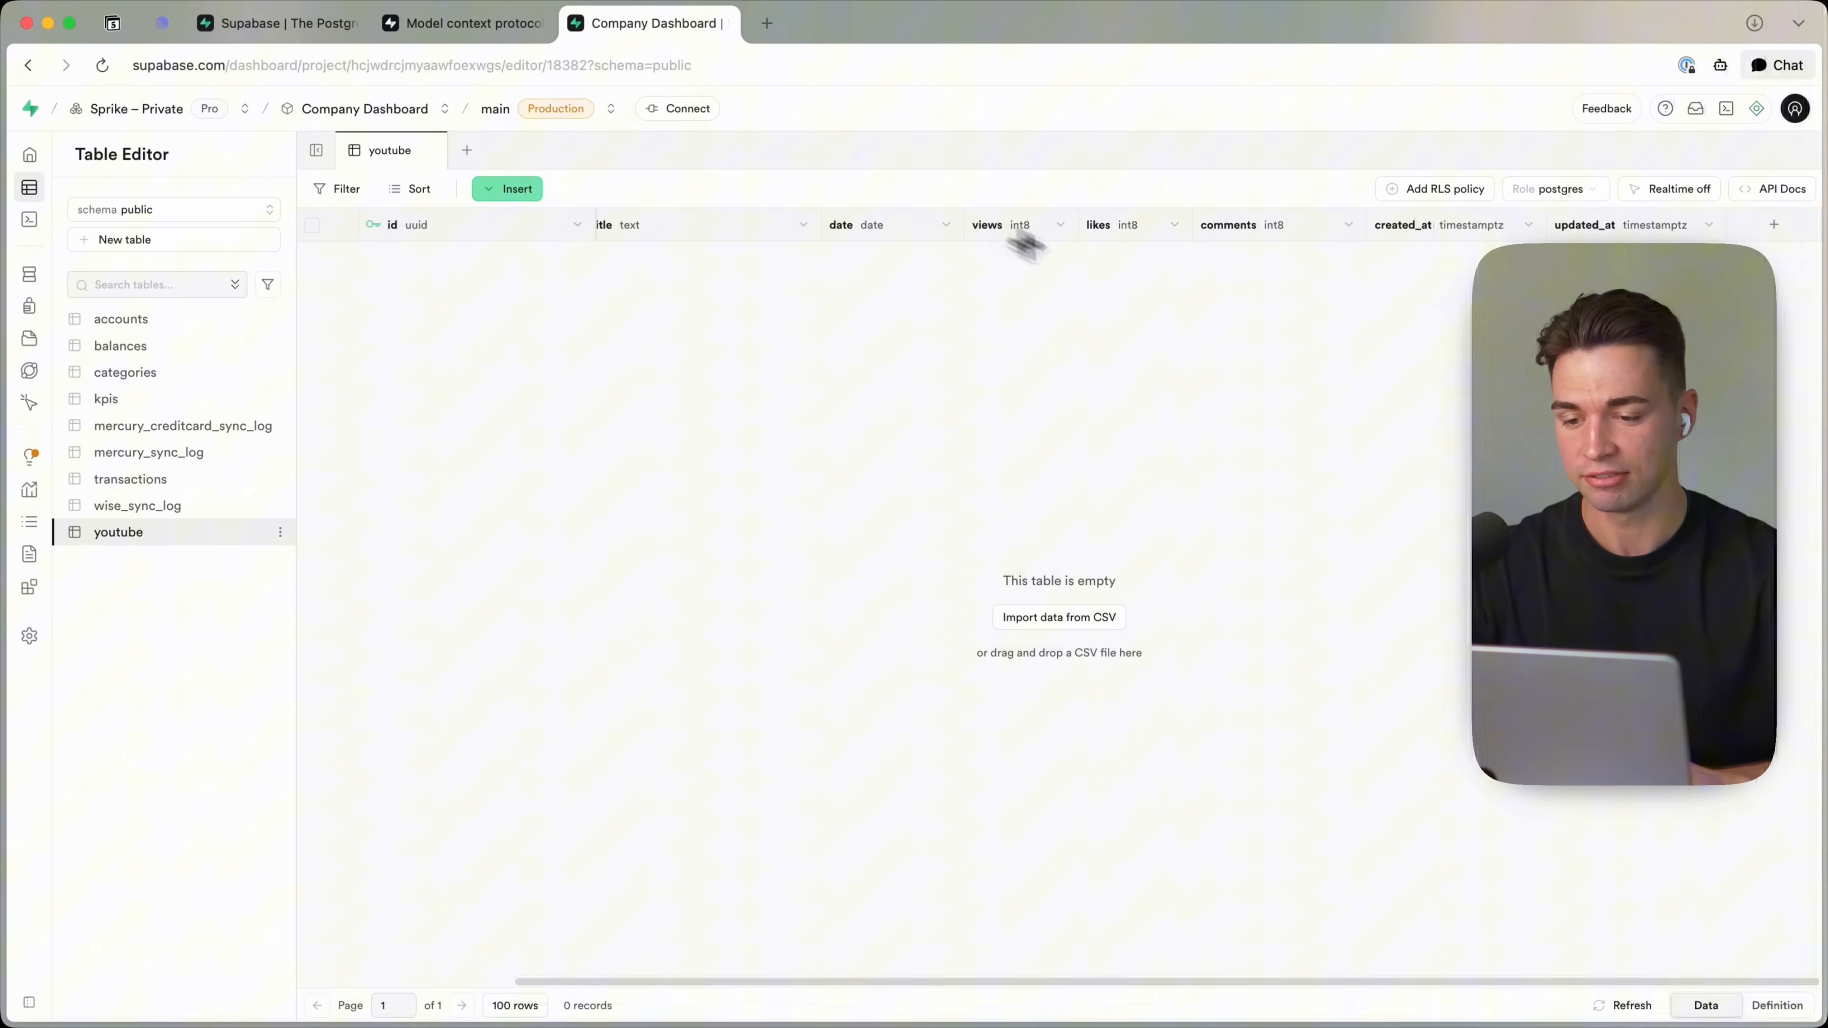
mouse_move(1139, 419)
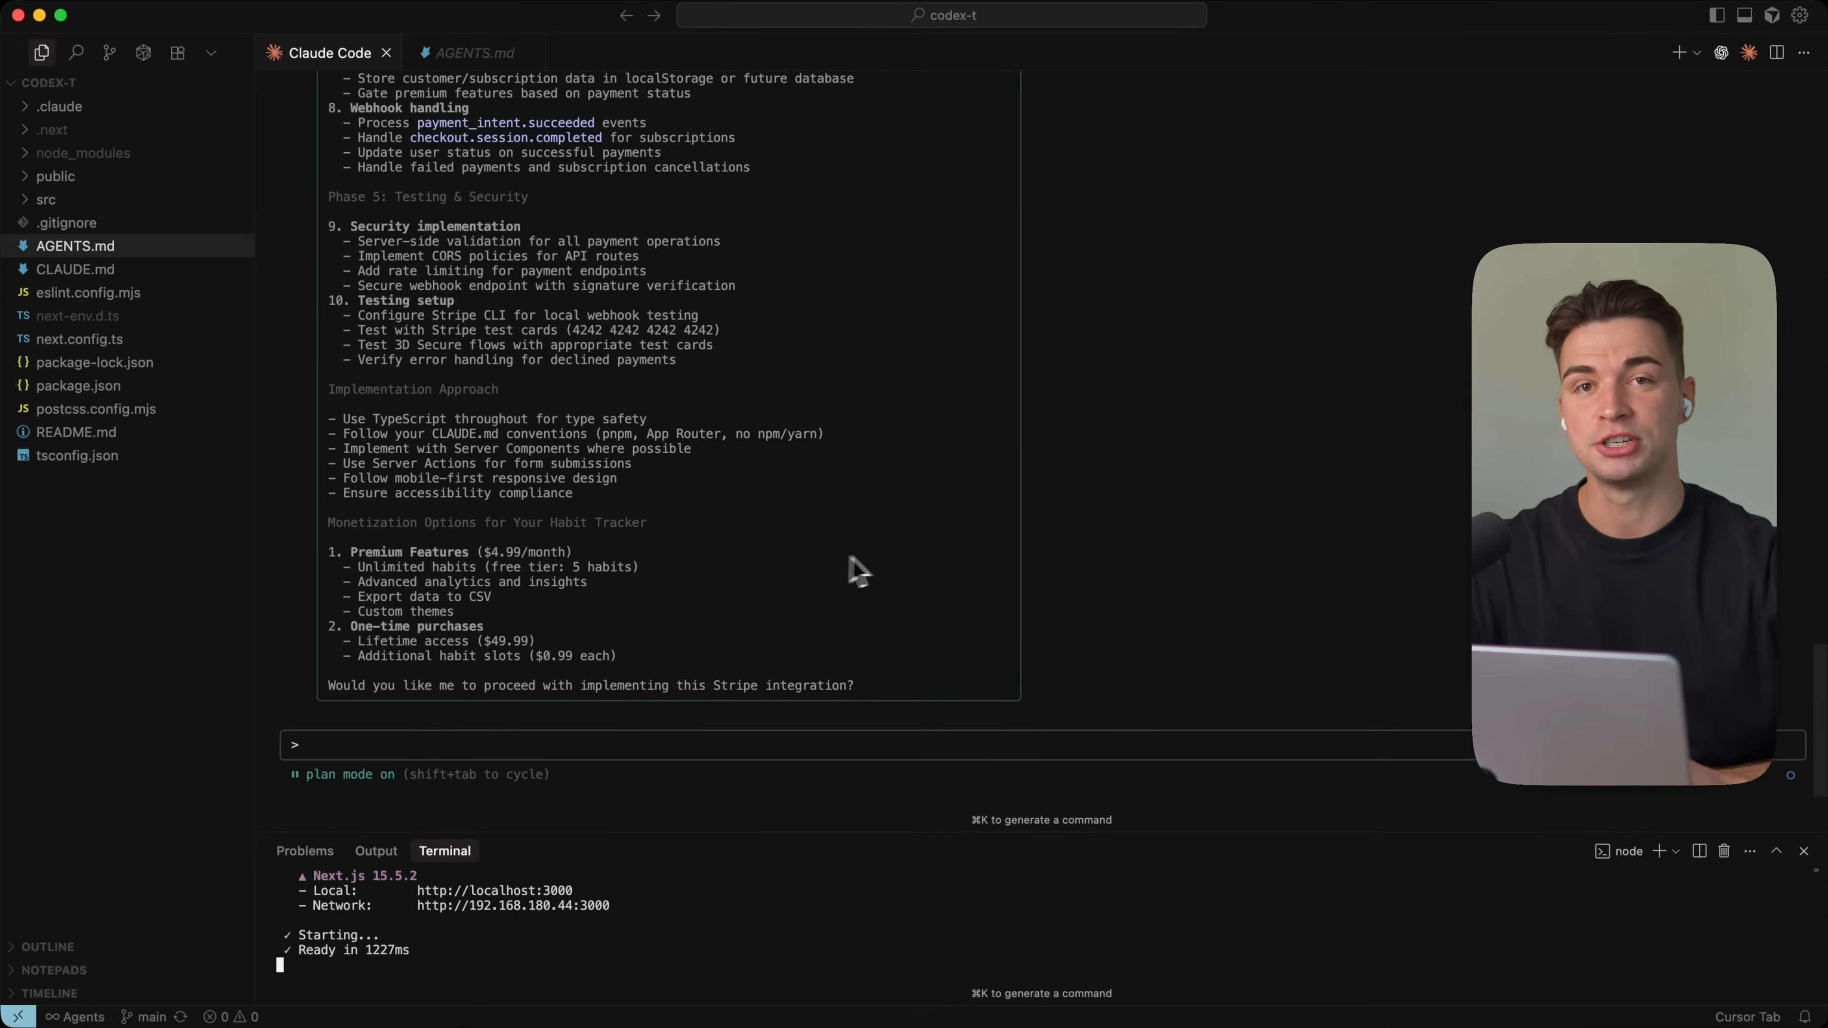
mouse_move(901, 614)
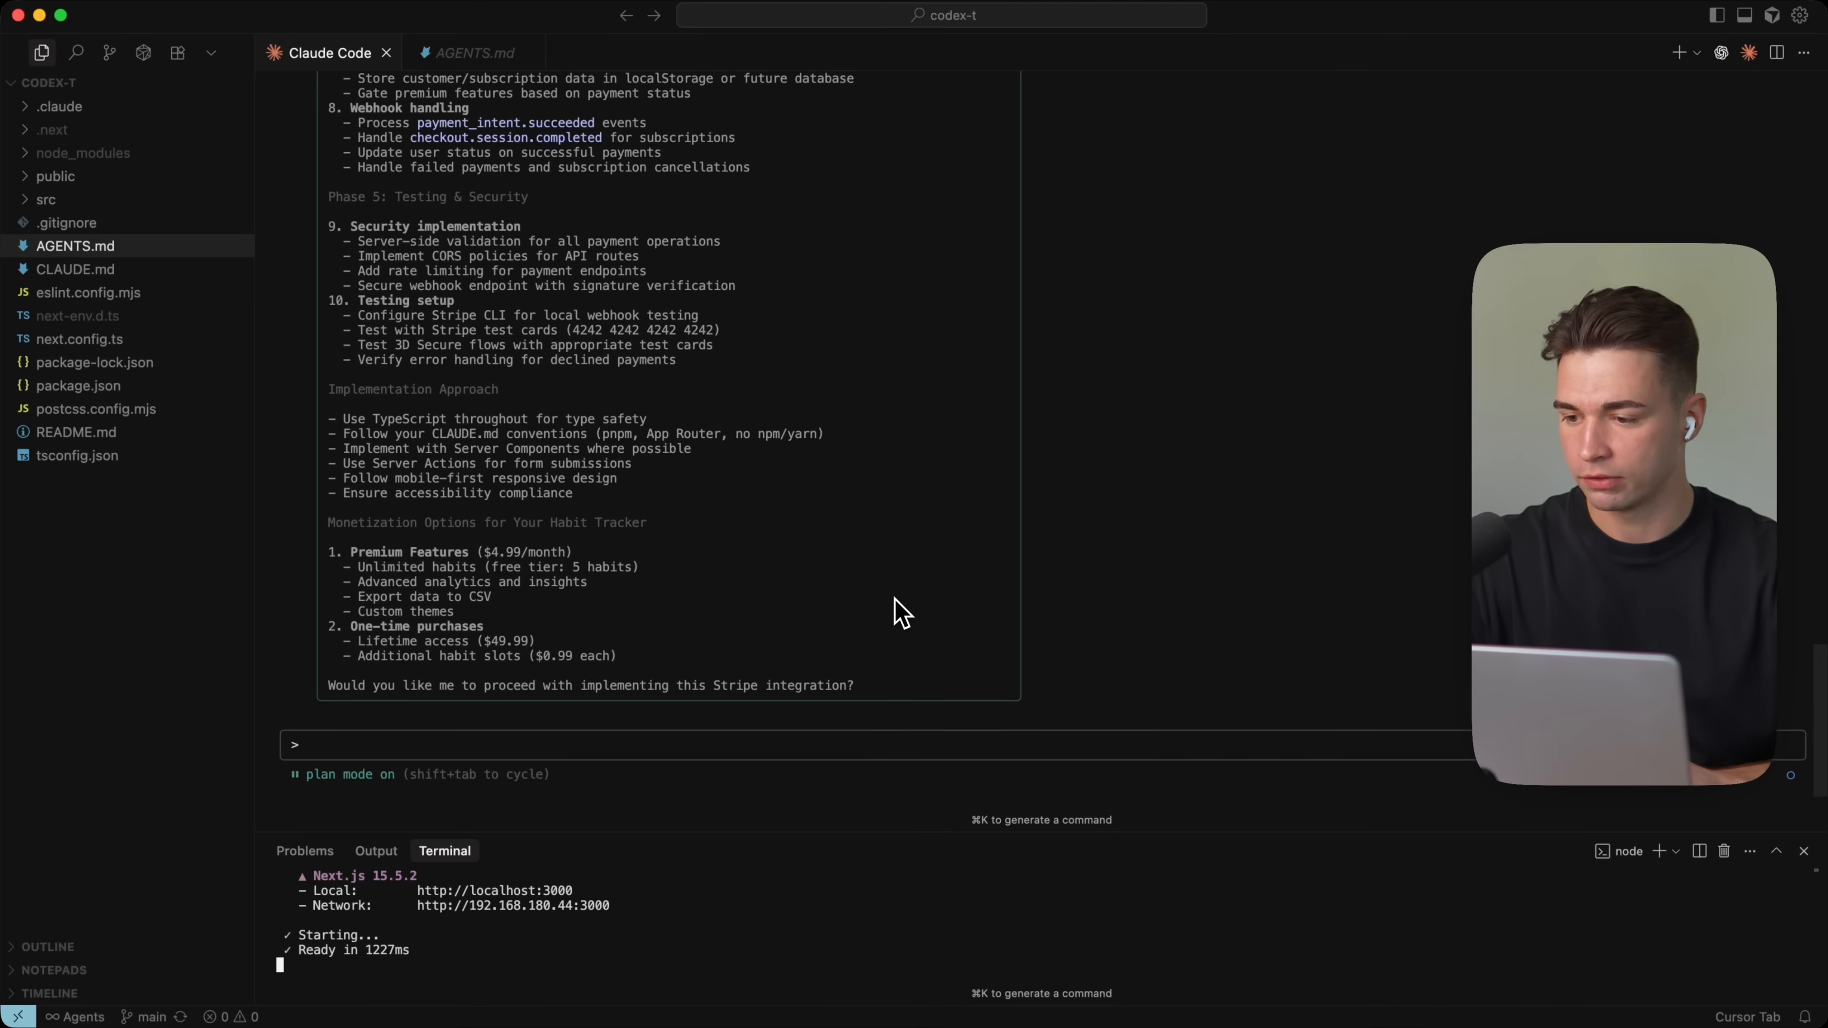
mouse_move(680, 763)
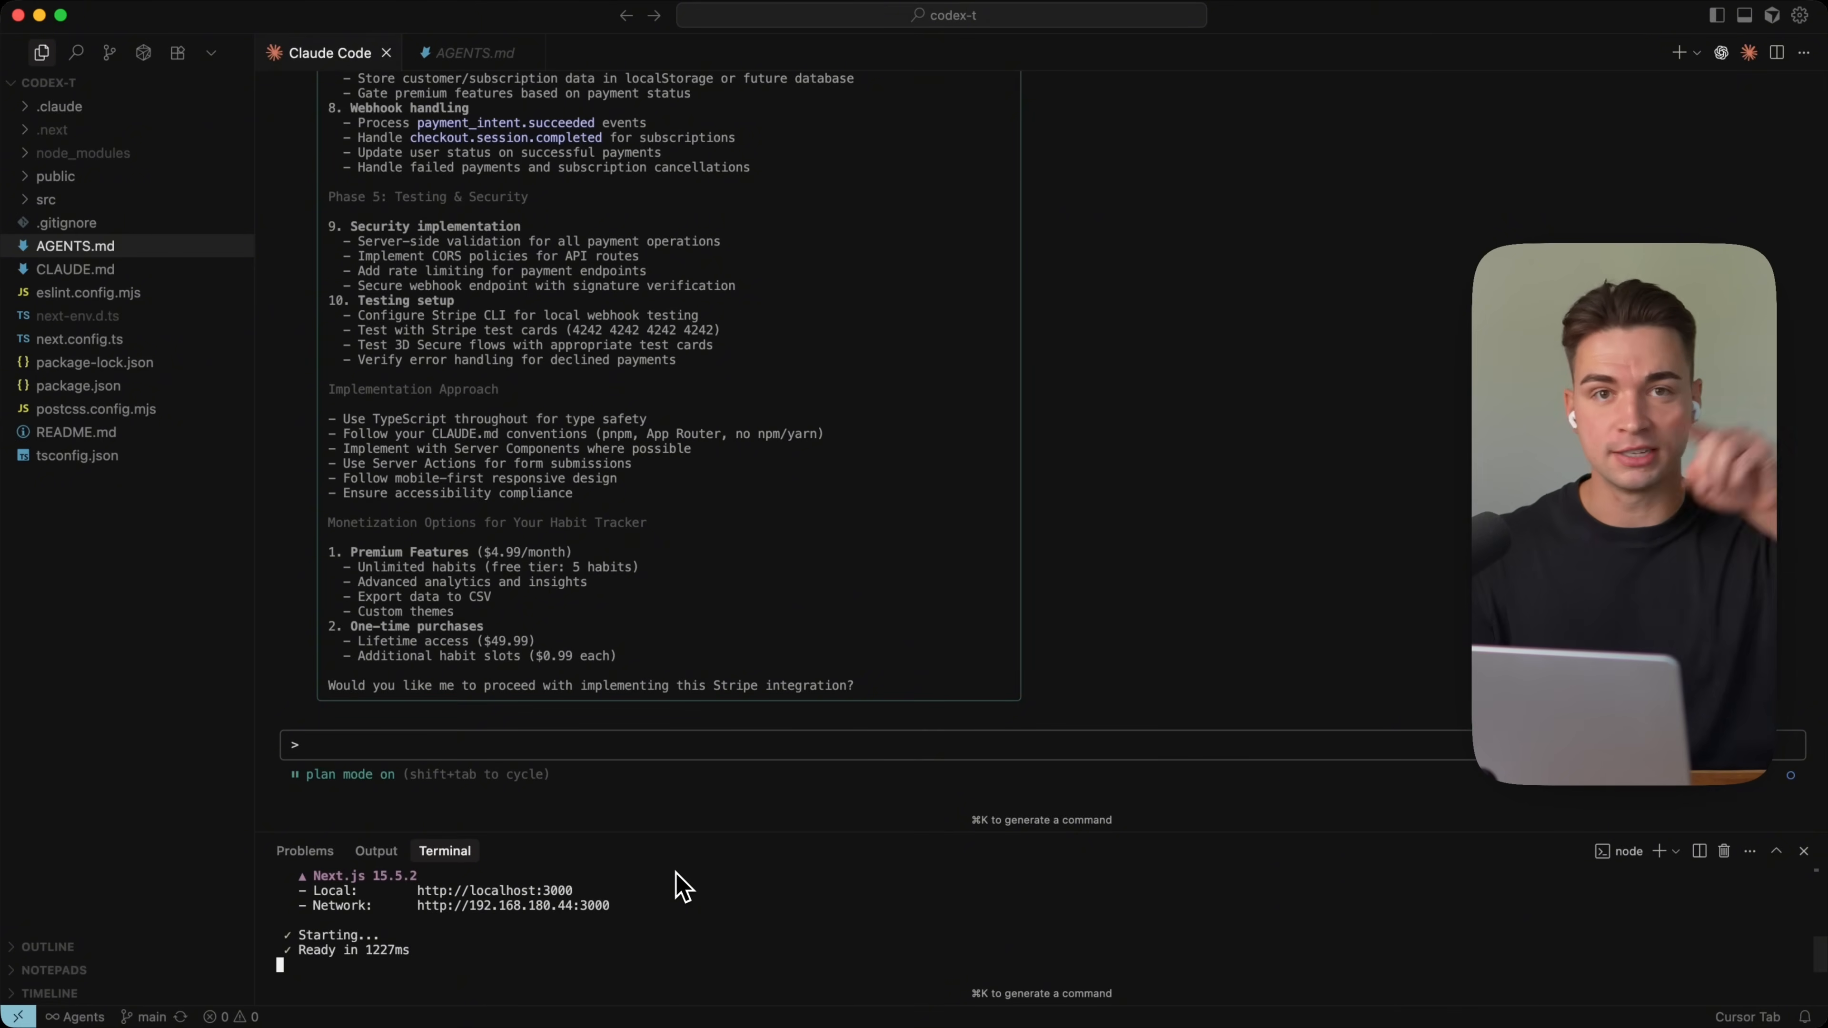
mouse_move(816, 767)
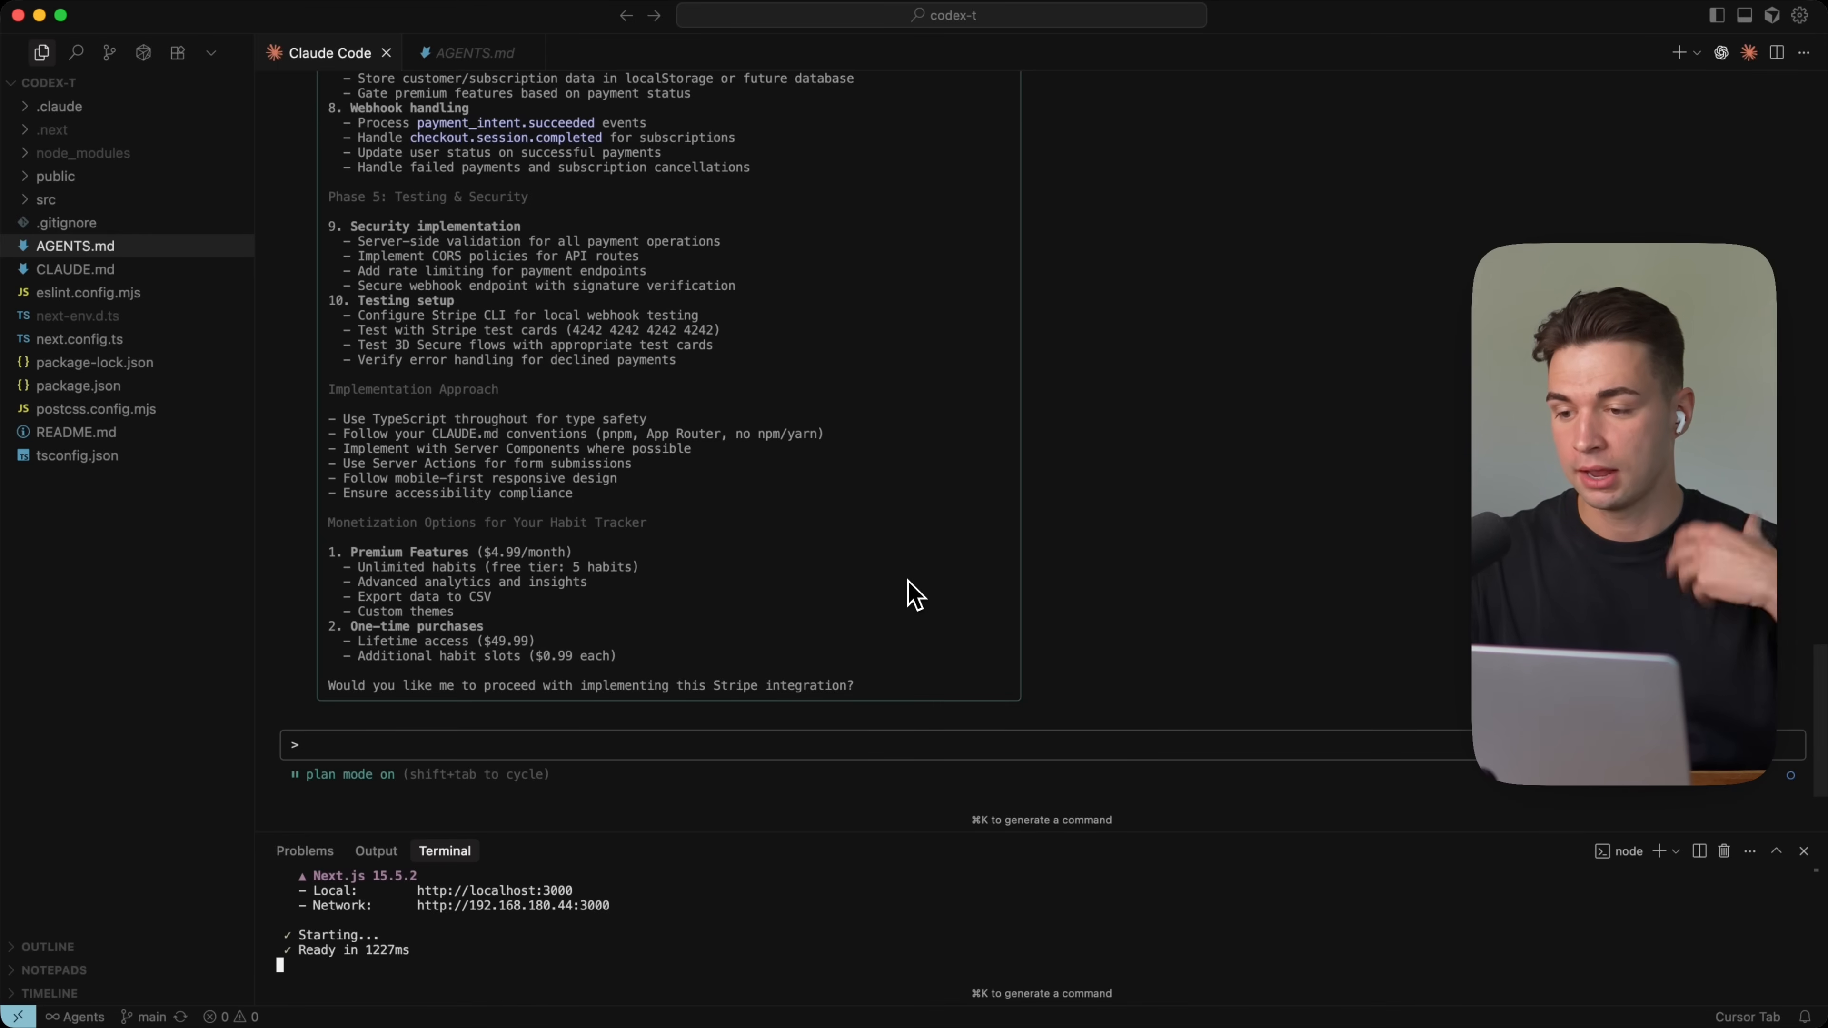
mouse_move(878, 602)
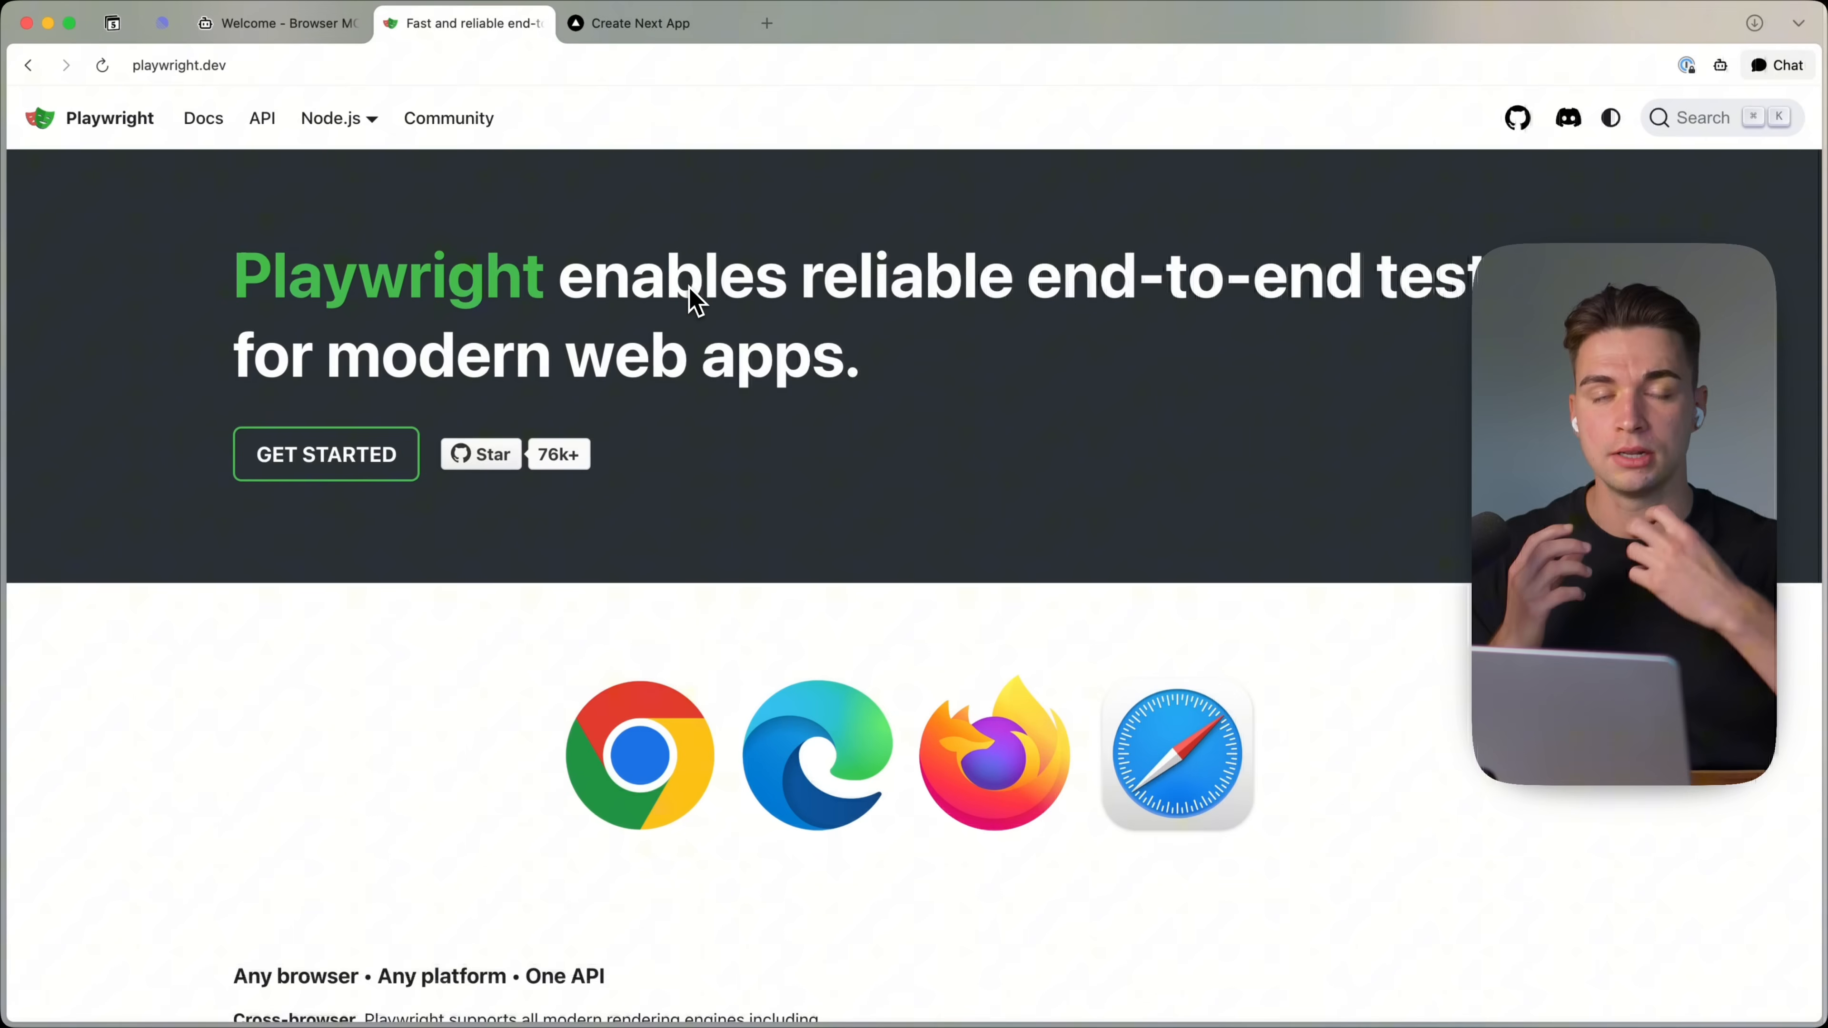
mouse_move(738, 414)
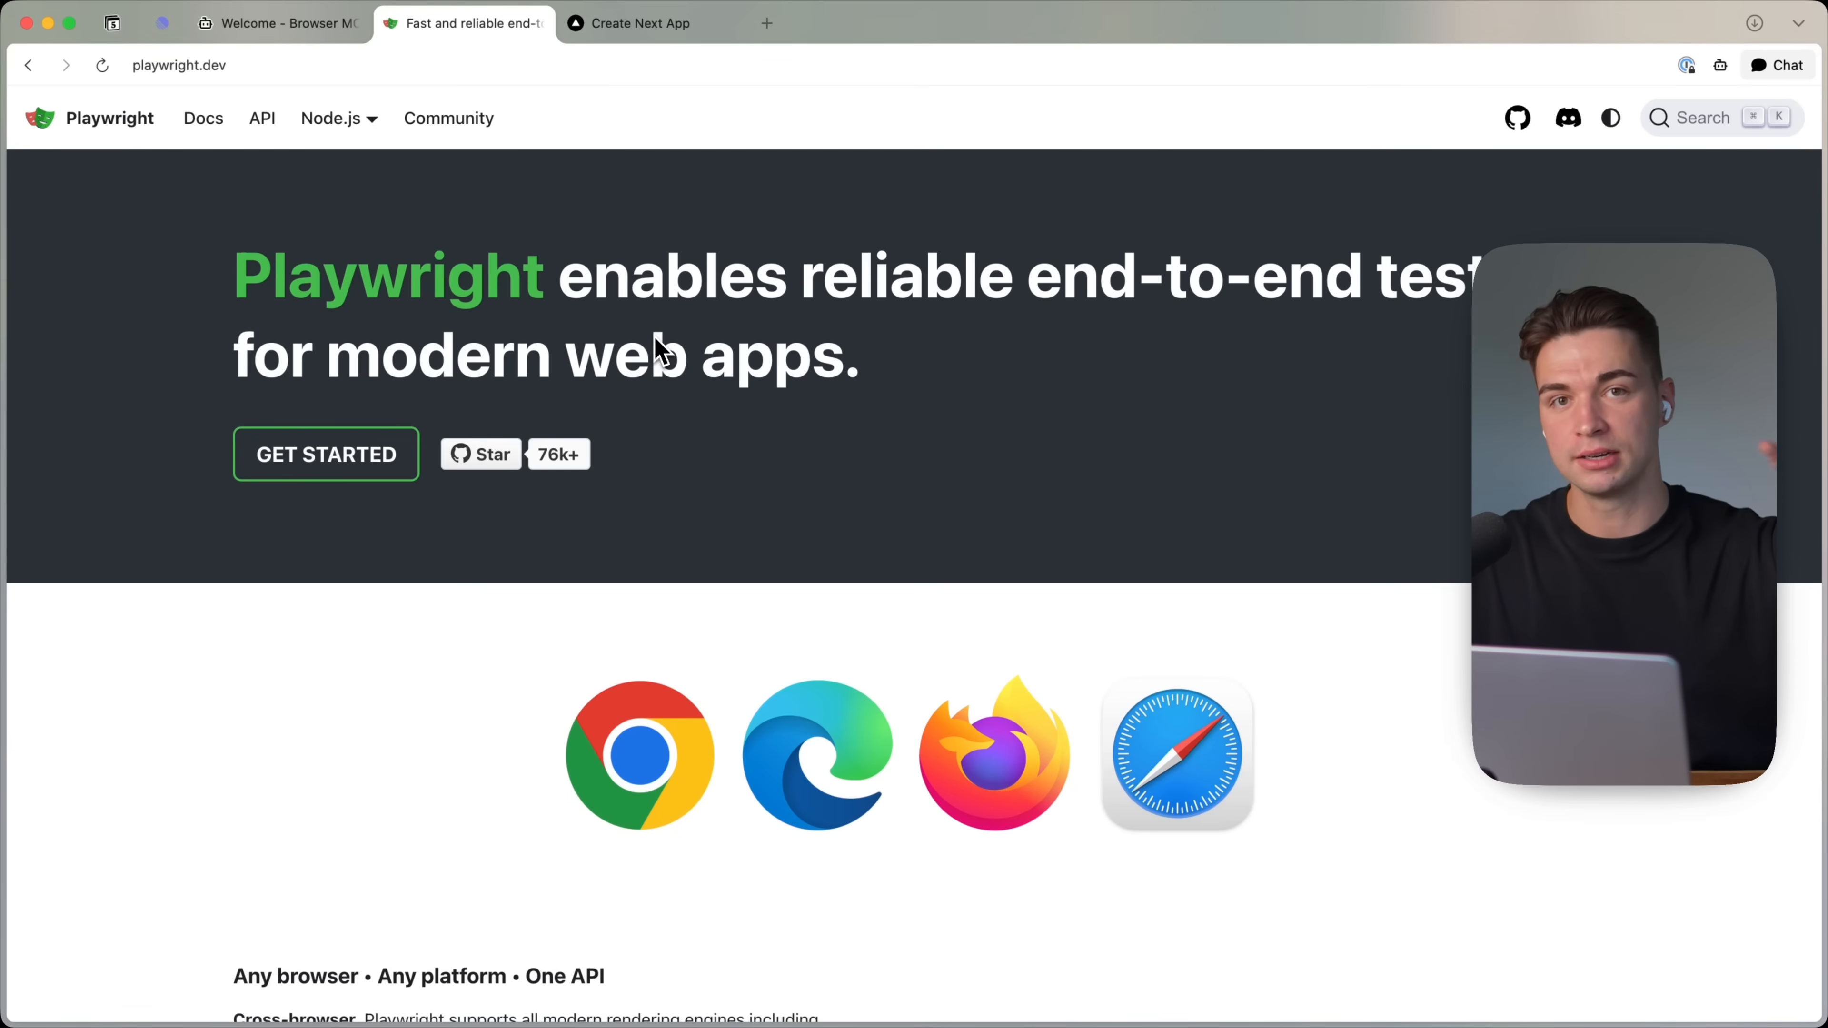
Step: From the Browser MCP welcome page, navigate to the browsermcp.io documentation site
click(277, 22)
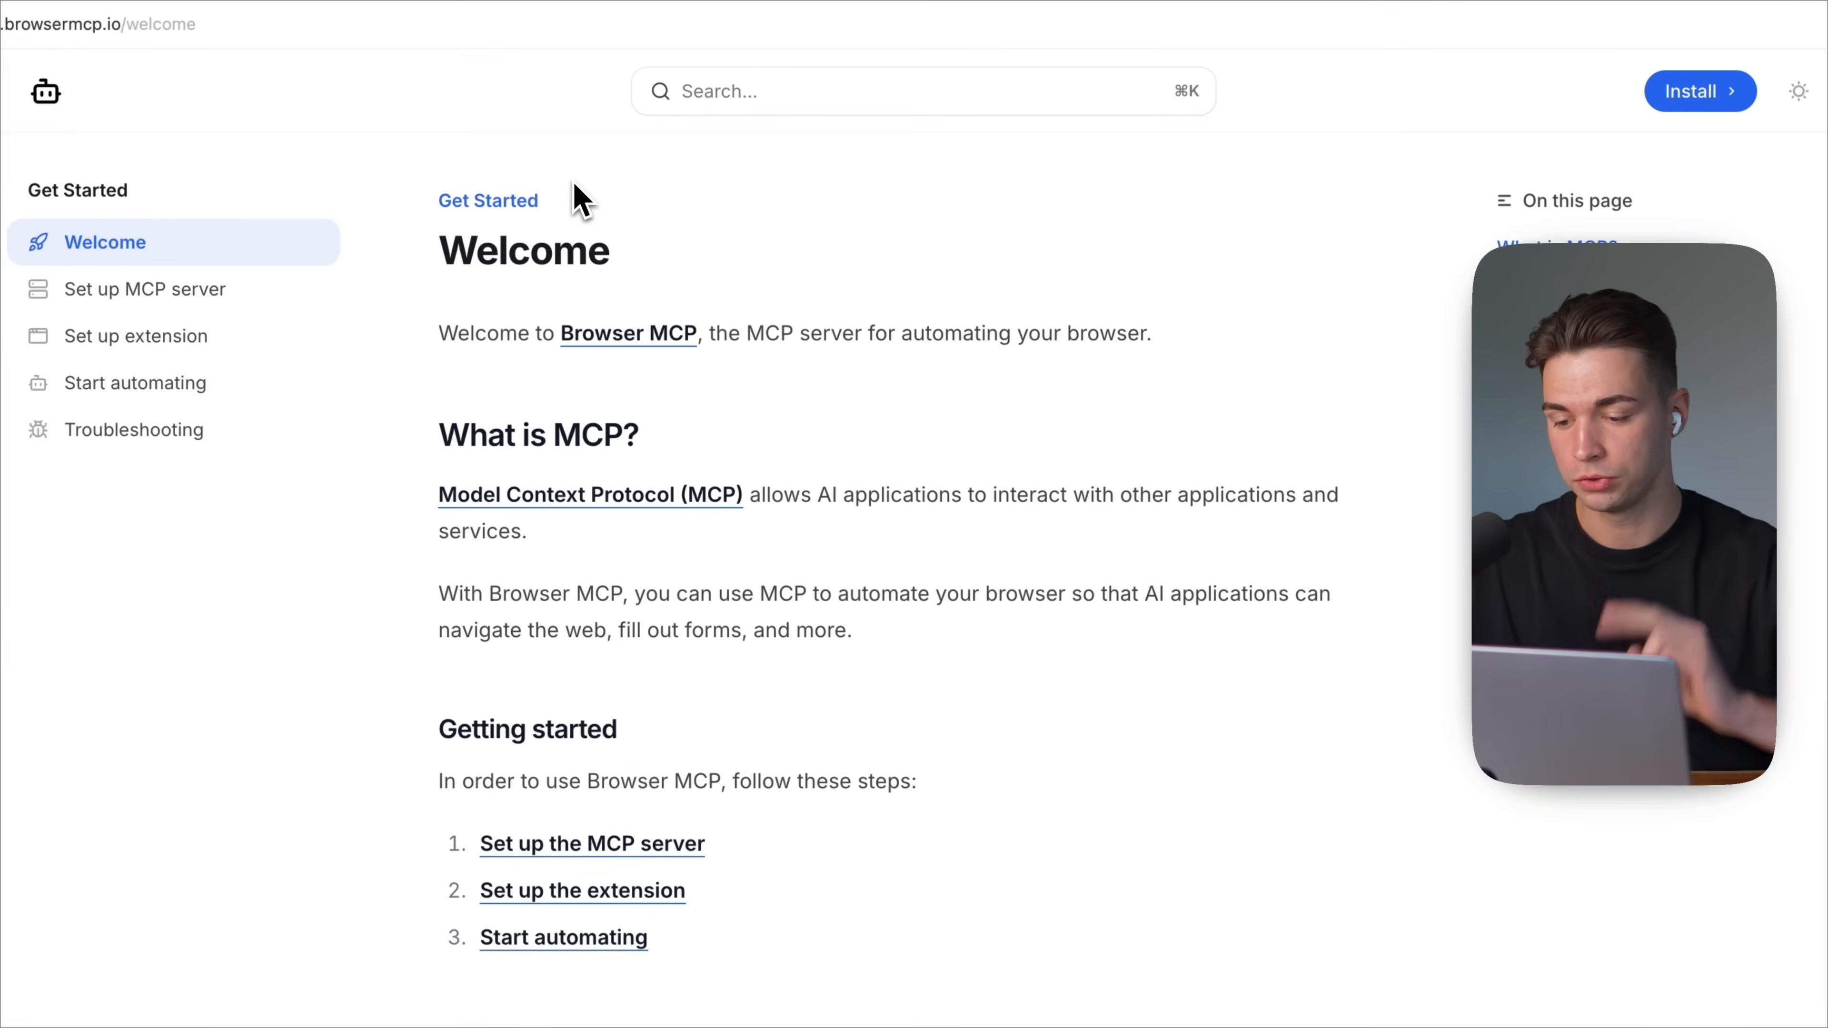
click(1697, 92)
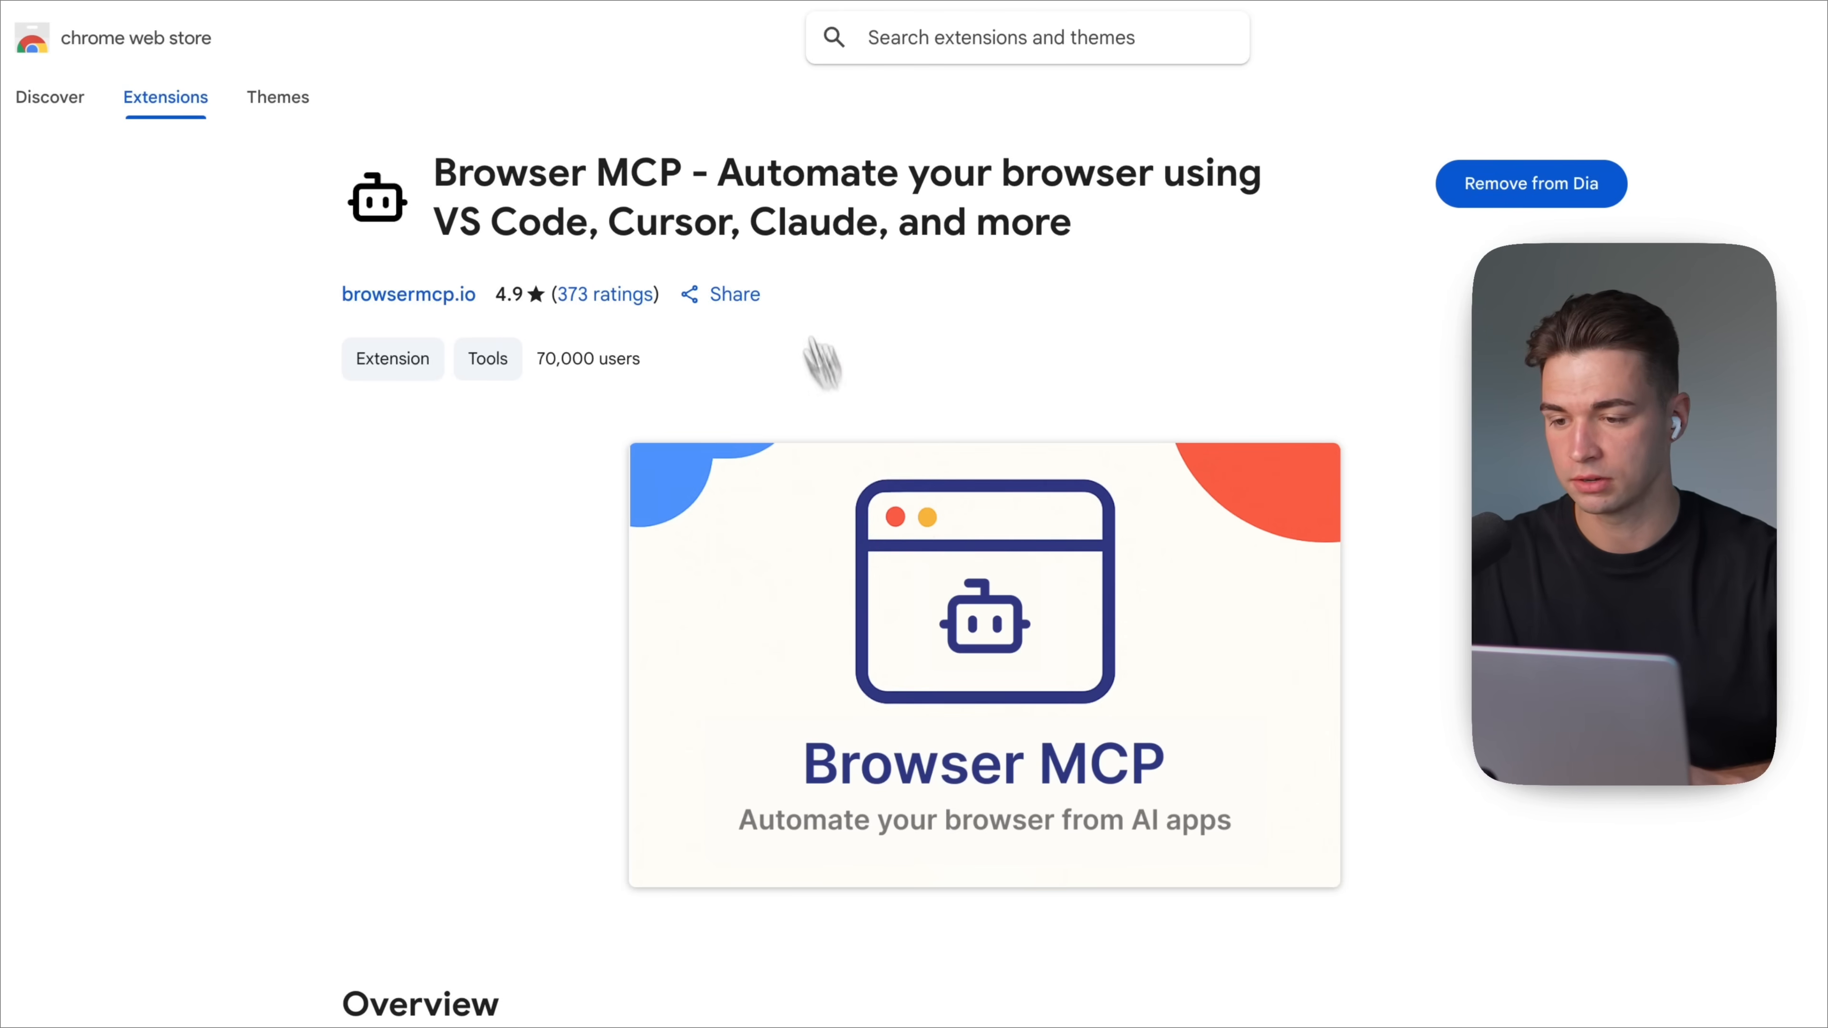
click(407, 294)
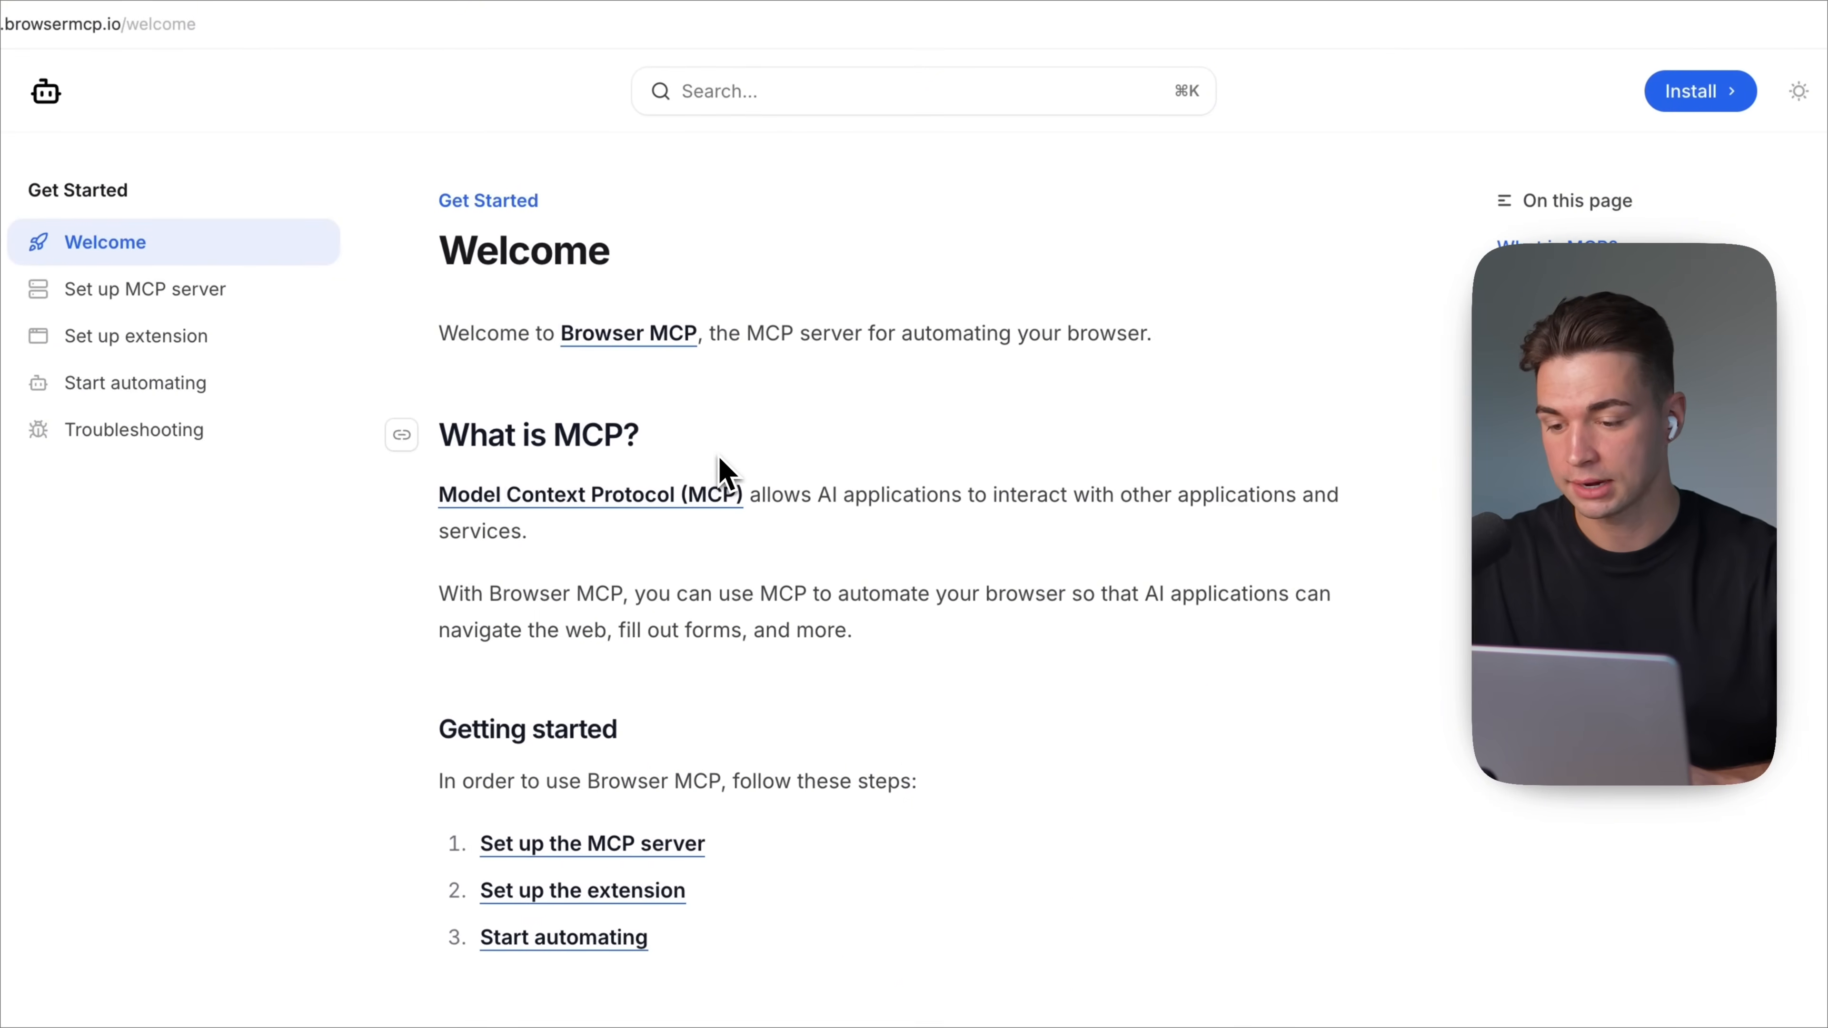
Step: Copy the Server config JSON snippet from the 'Set up MCP server' guide
click(145, 289)
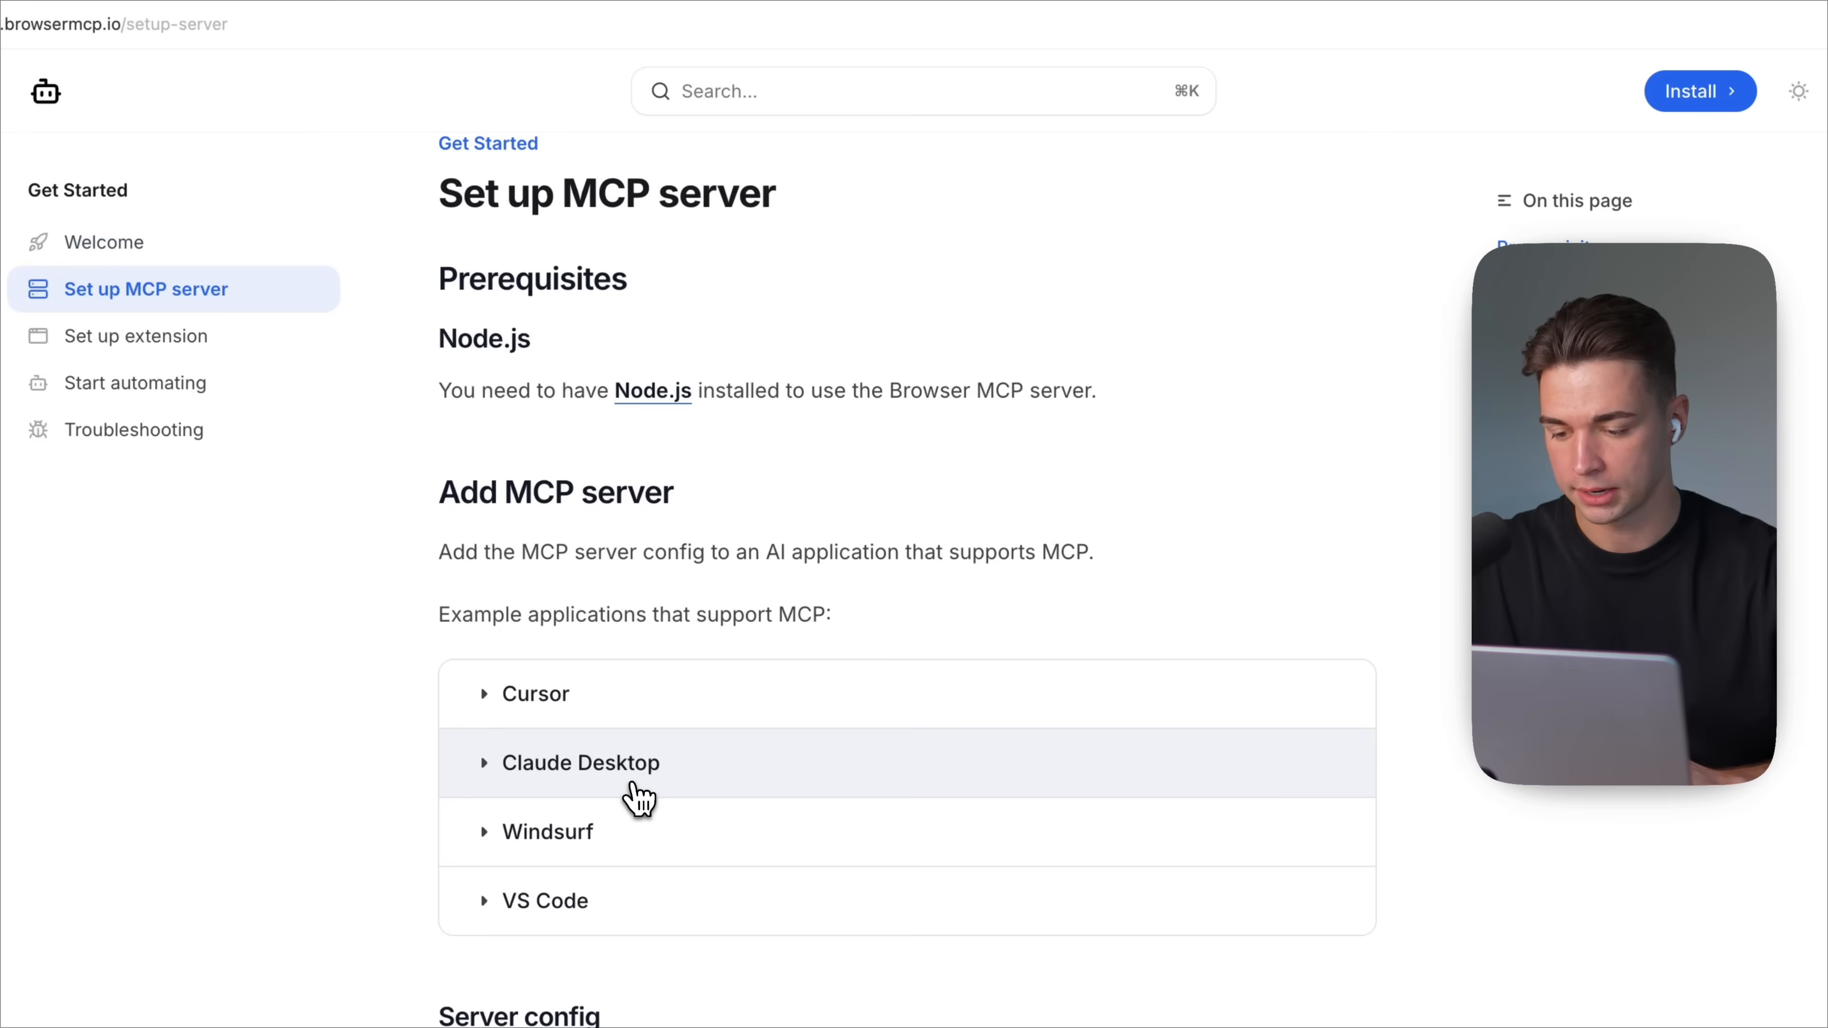
scroll(down, 3)
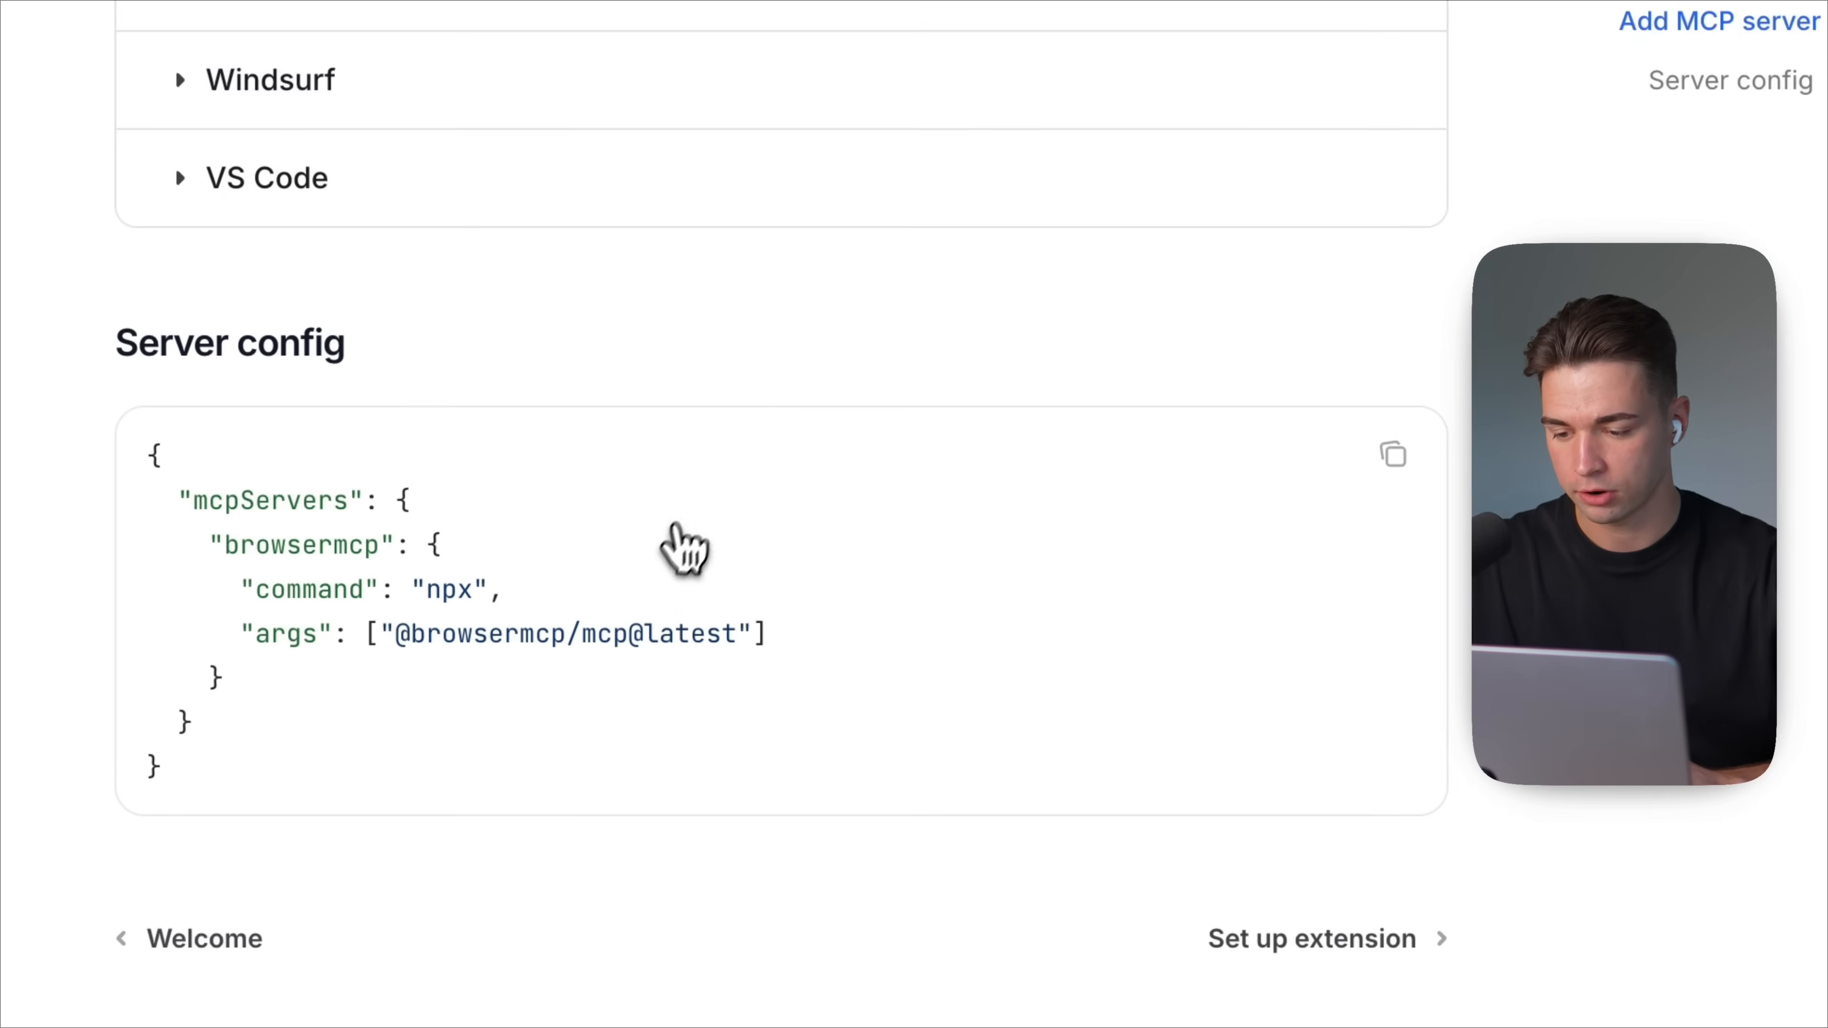
click(1392, 453)
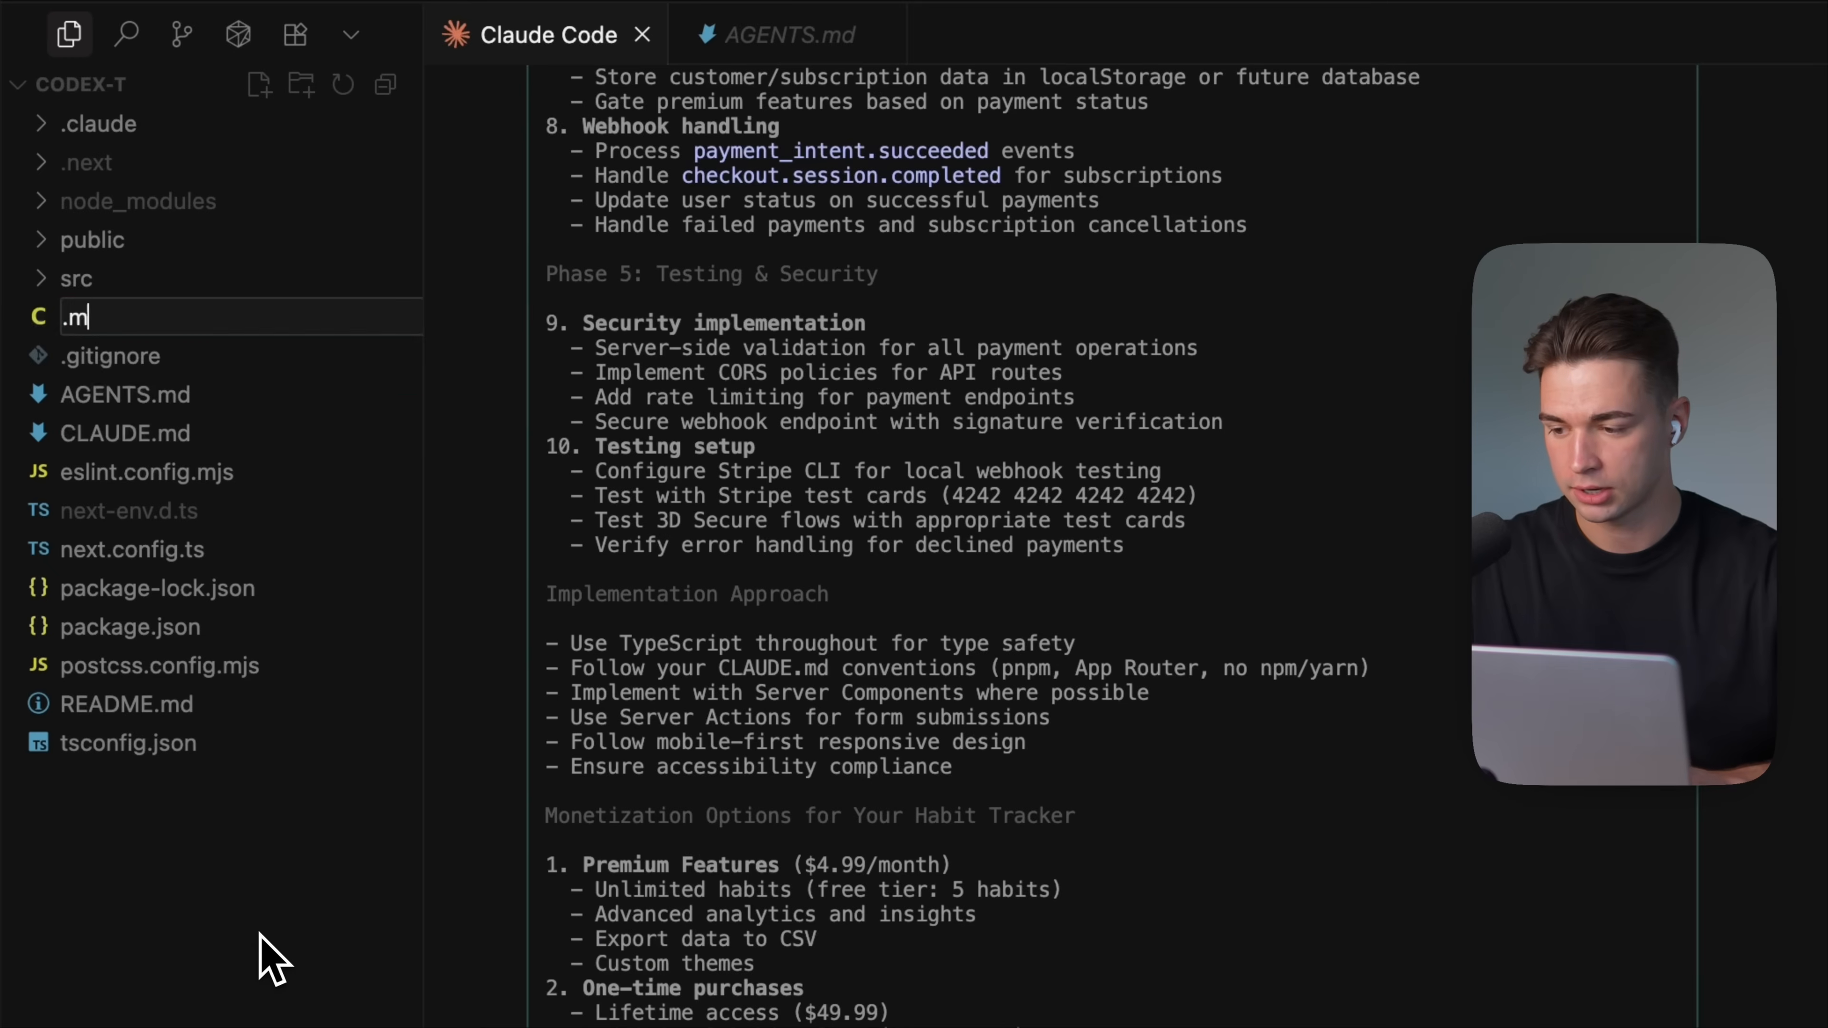
Step: Name the new file .mcp.json with the Browser MCP config and terminate the running Claude Code session
text(cp.json)
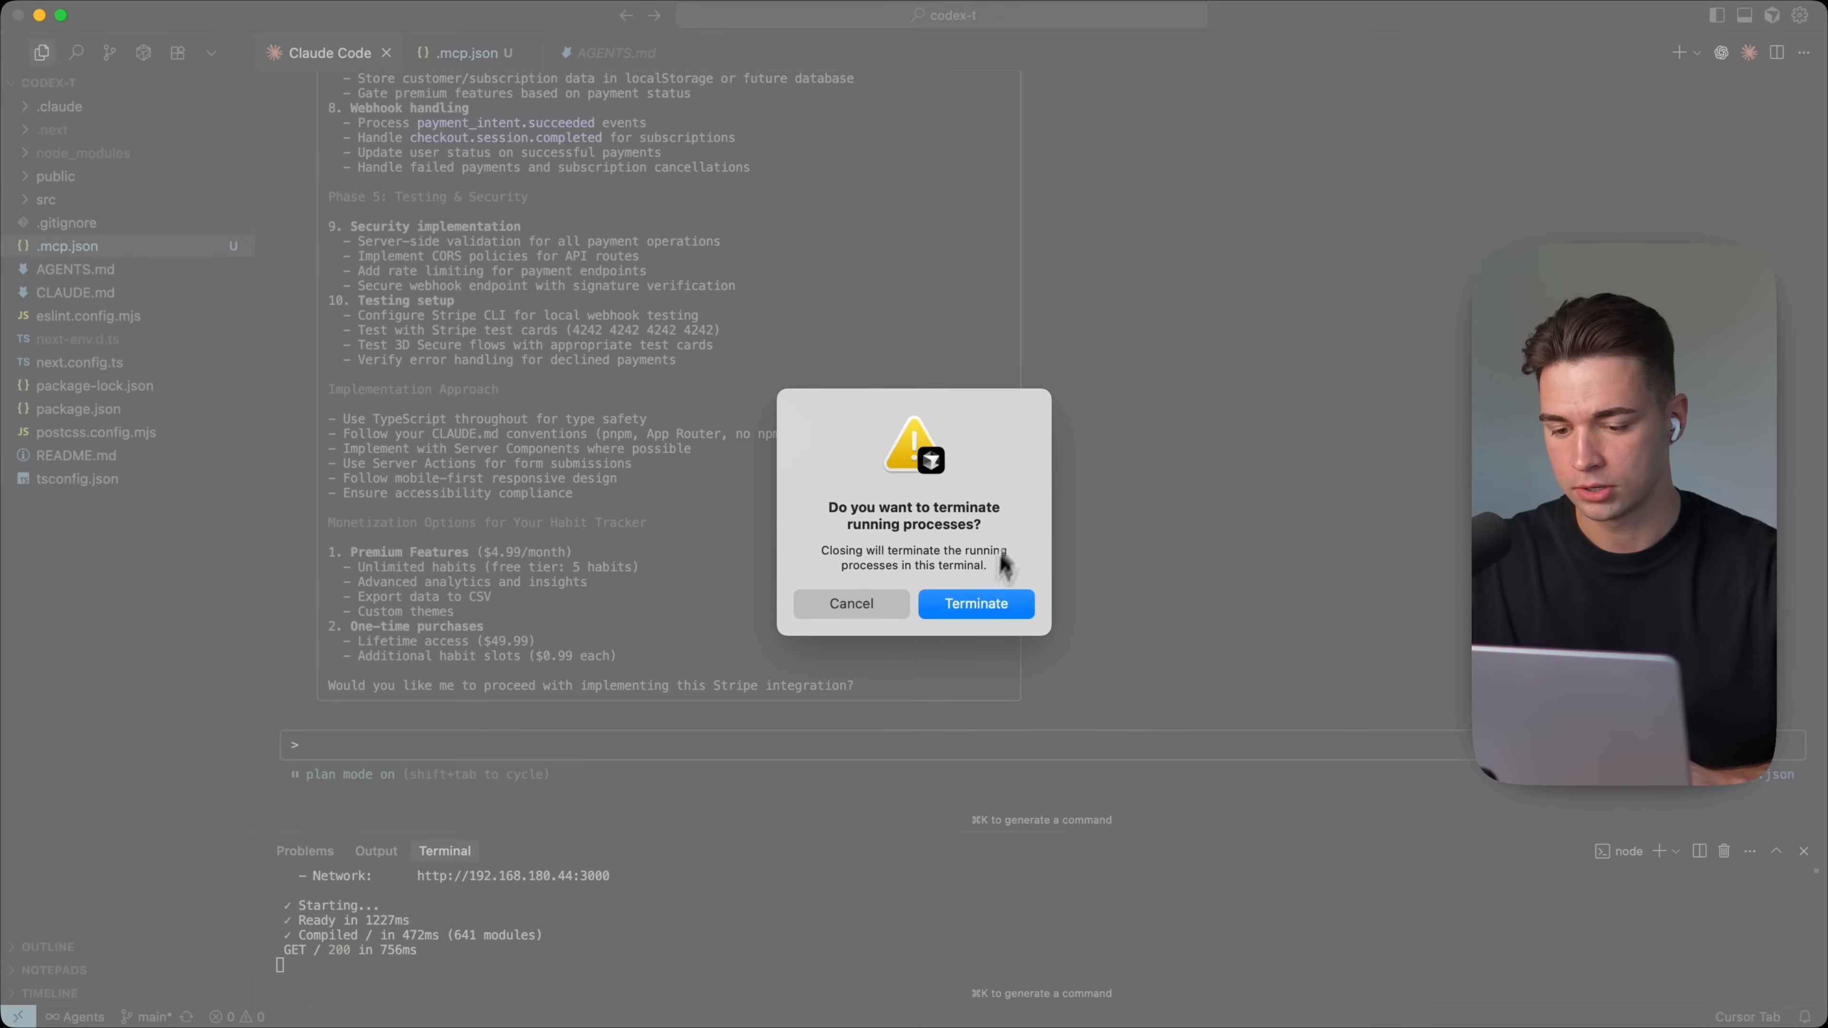
click(975, 604)
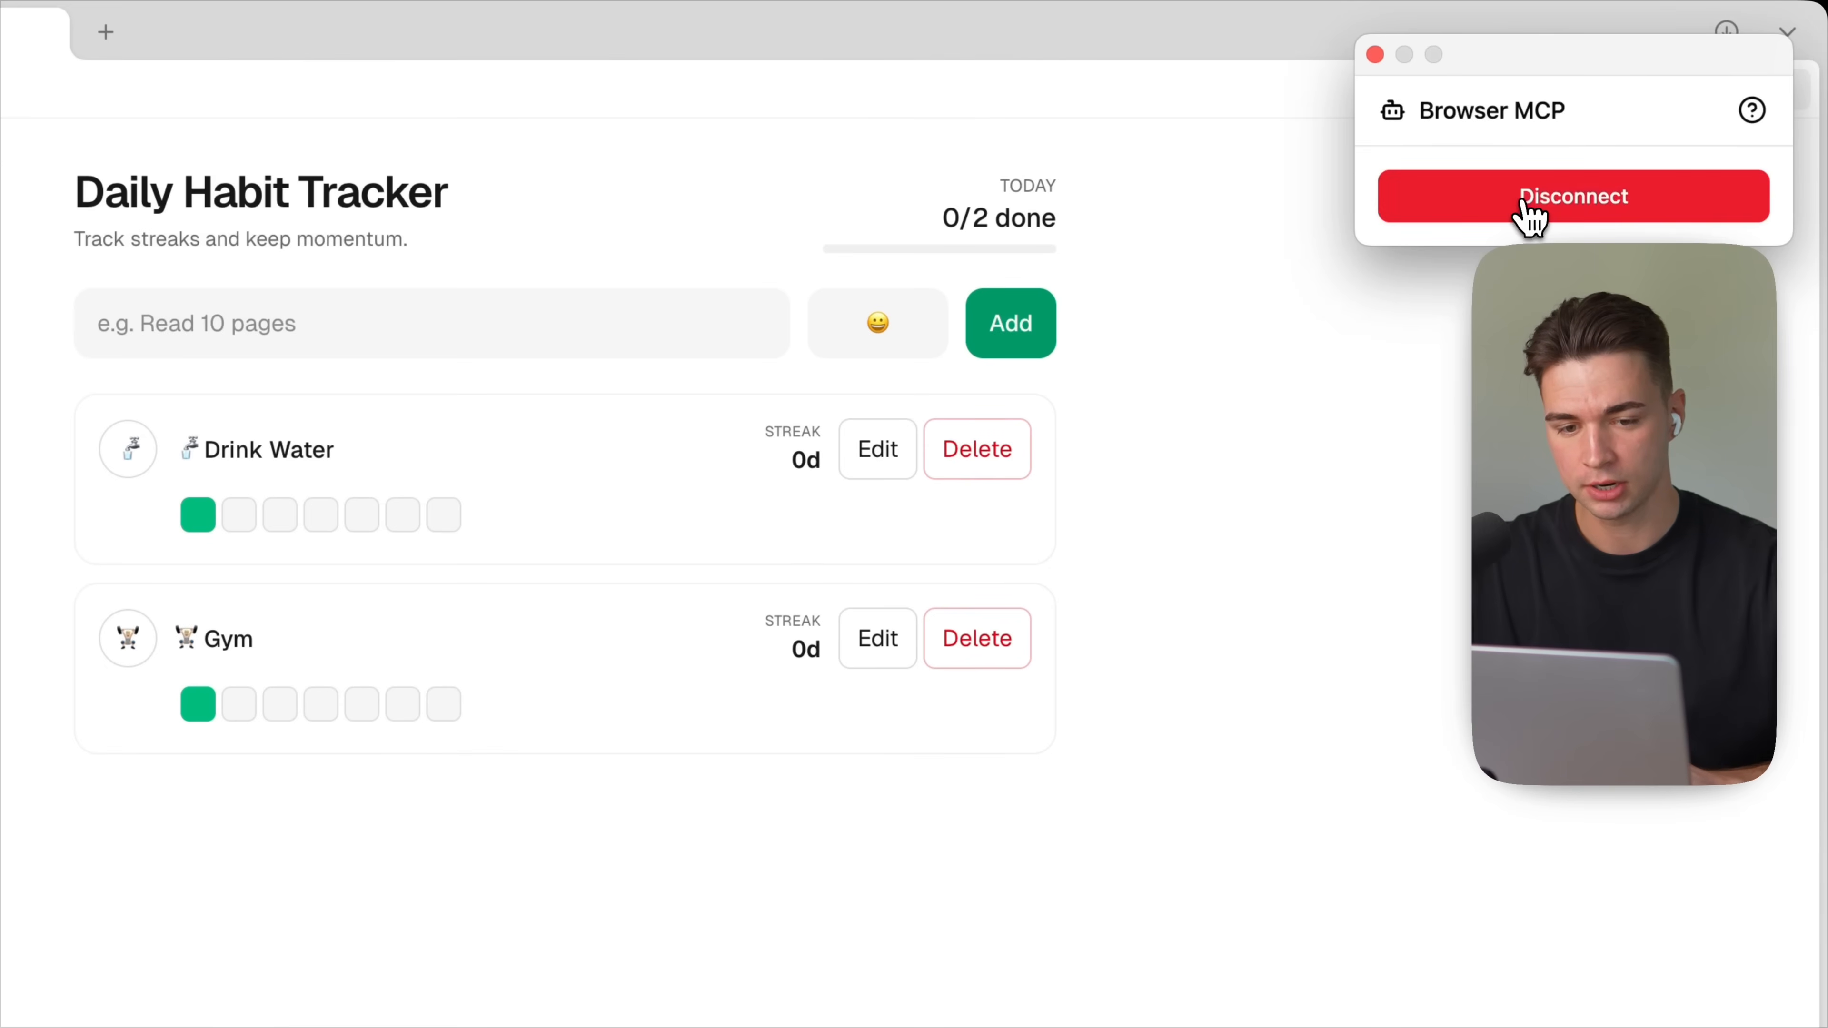
Step: Ask Claude Code to test the emoji picker via browser MCP and suggest improvements, approving the navigate tool
click(1572, 195)
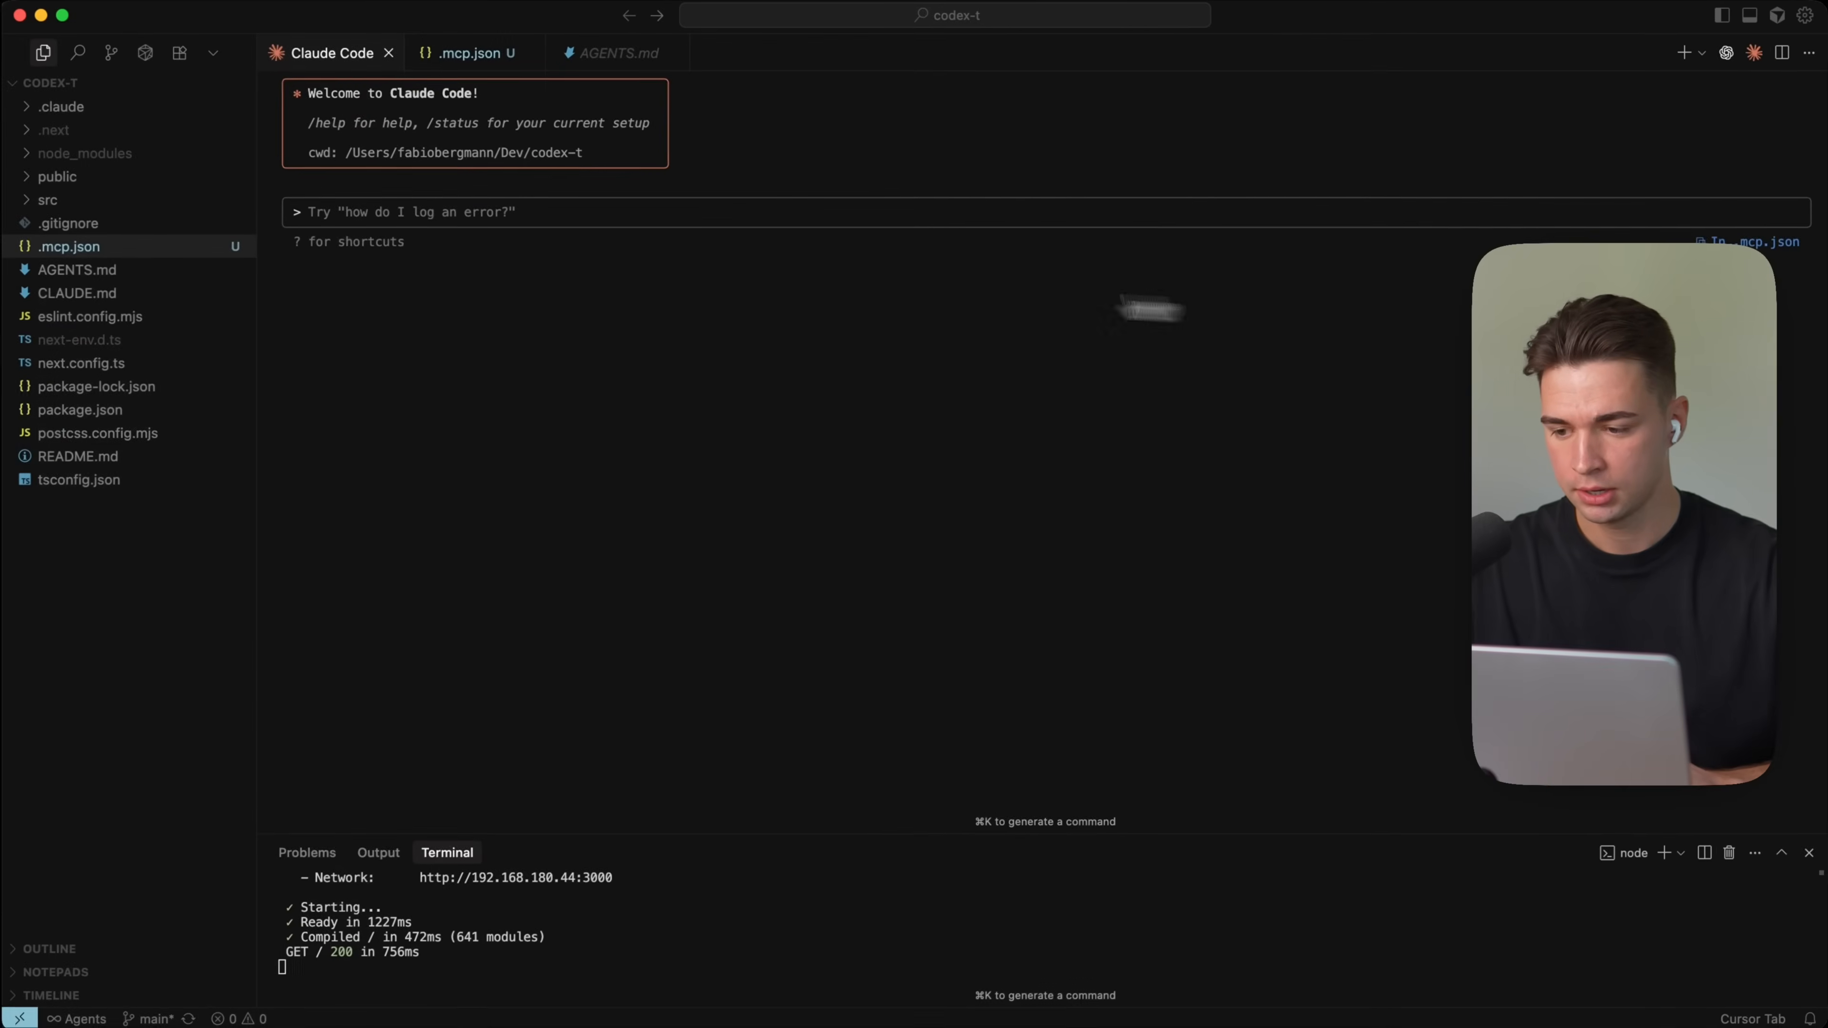
text(Access our app through the browser MCP, test out the emoji picker and suggest improvements)
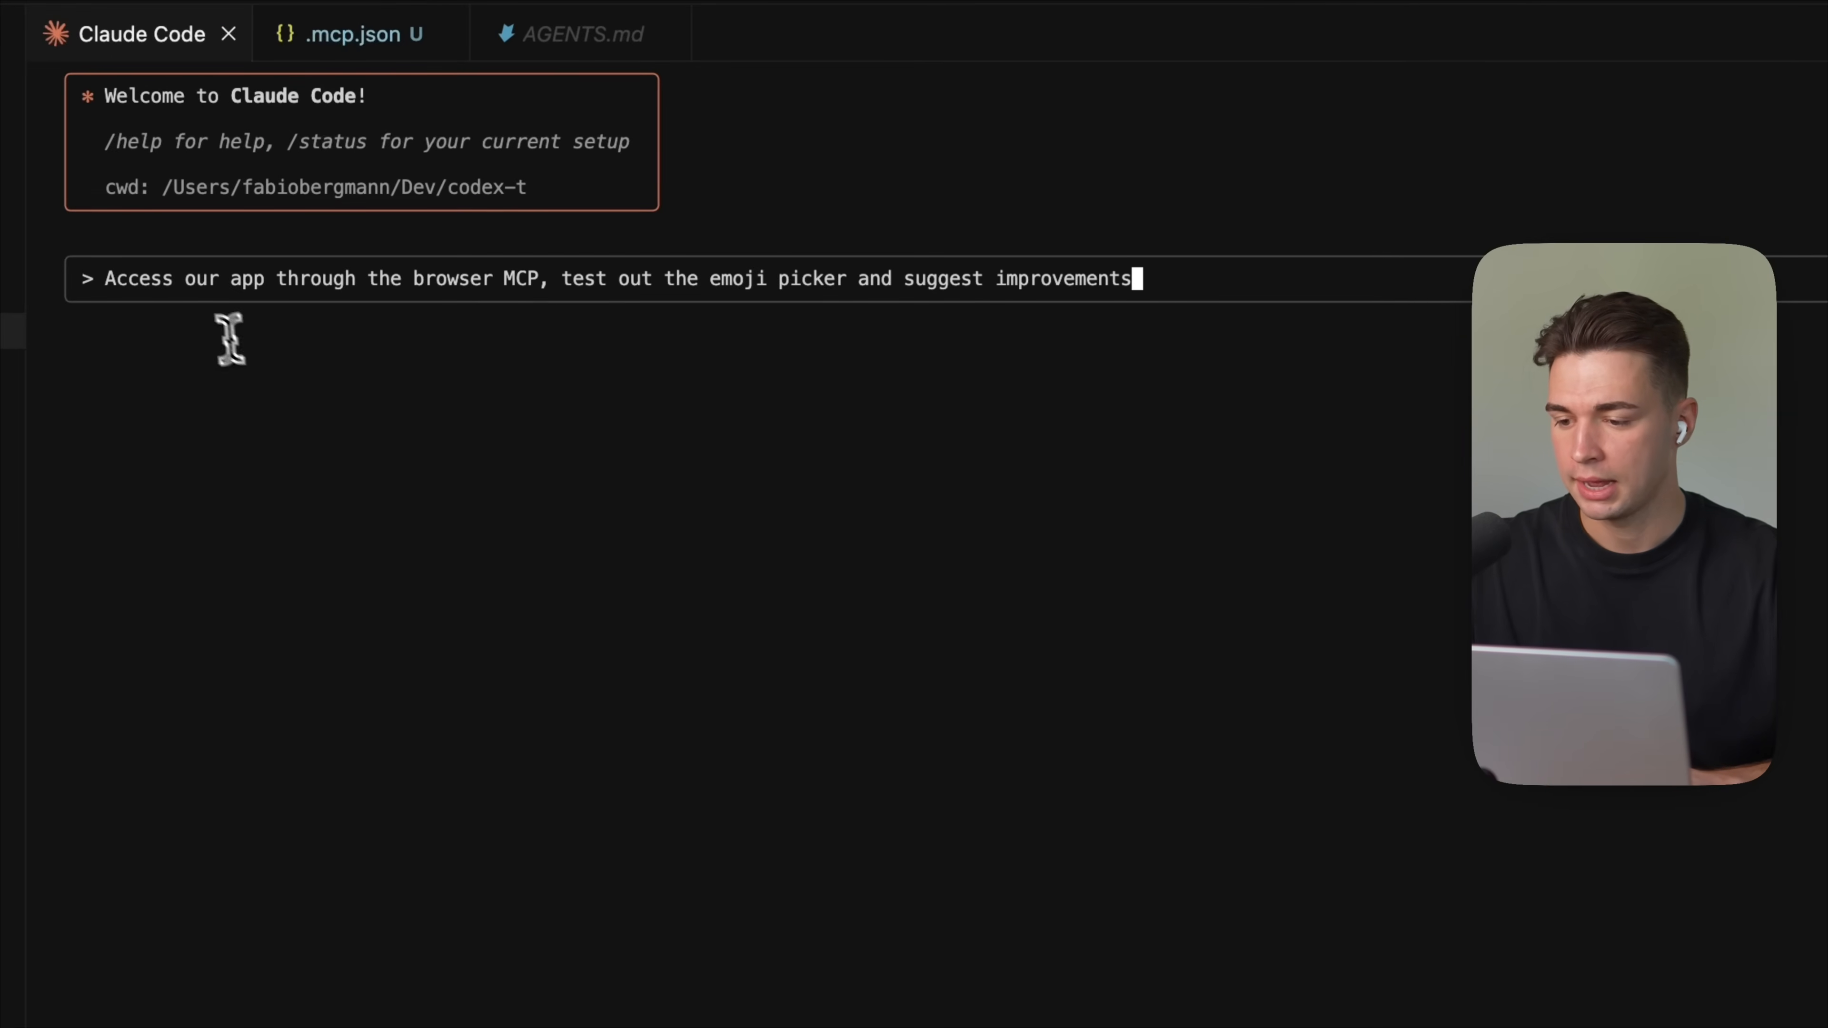
mouse_move(653, 330)
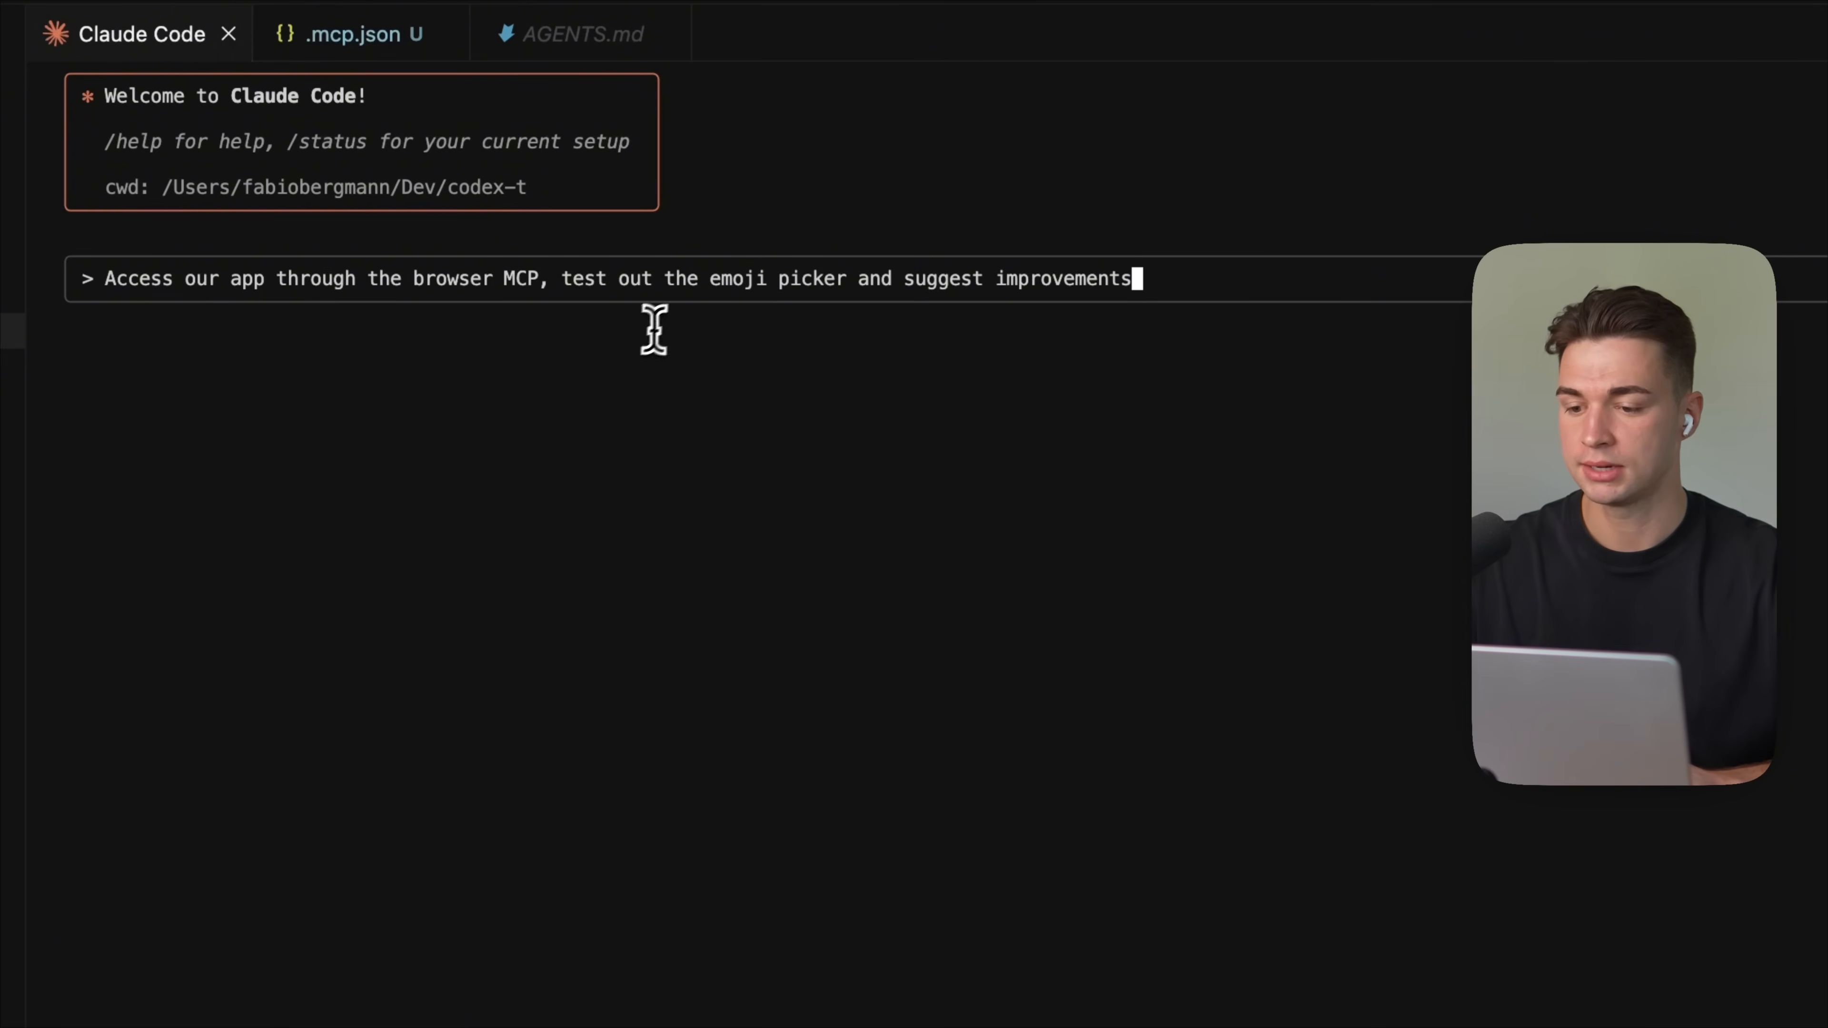
mouse_move(1183, 323)
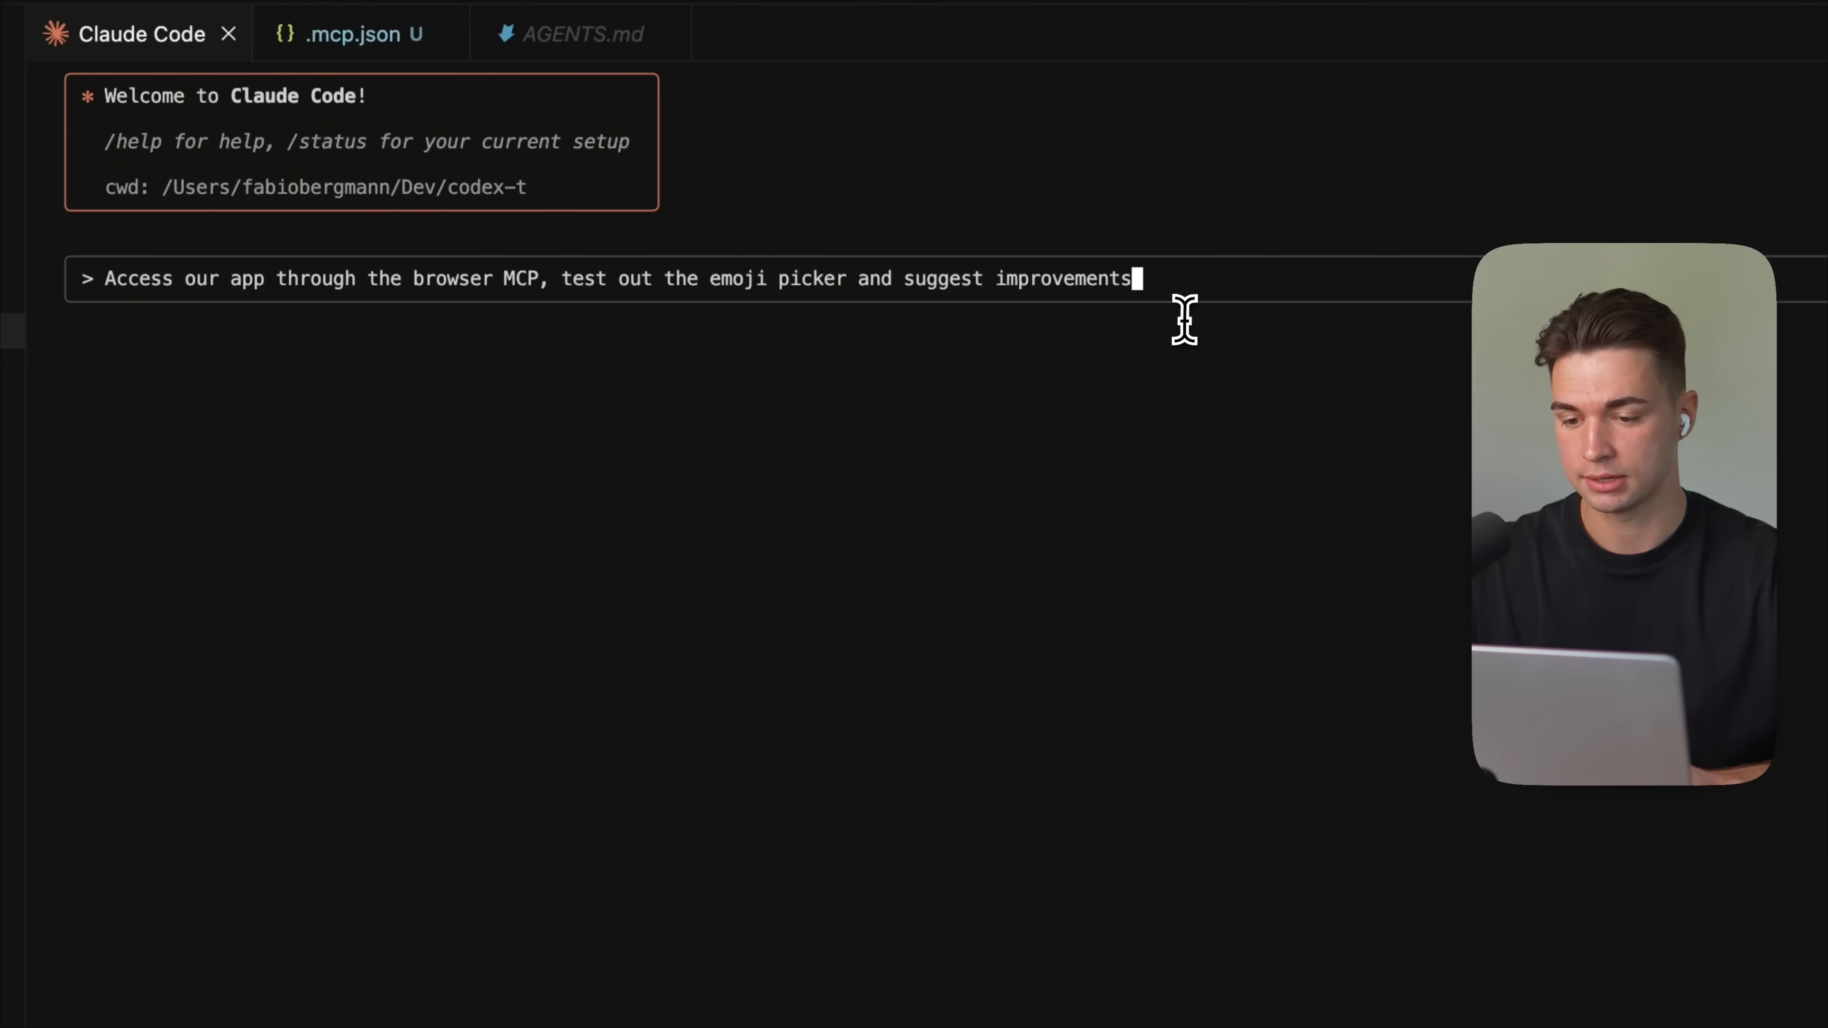
key(Return)
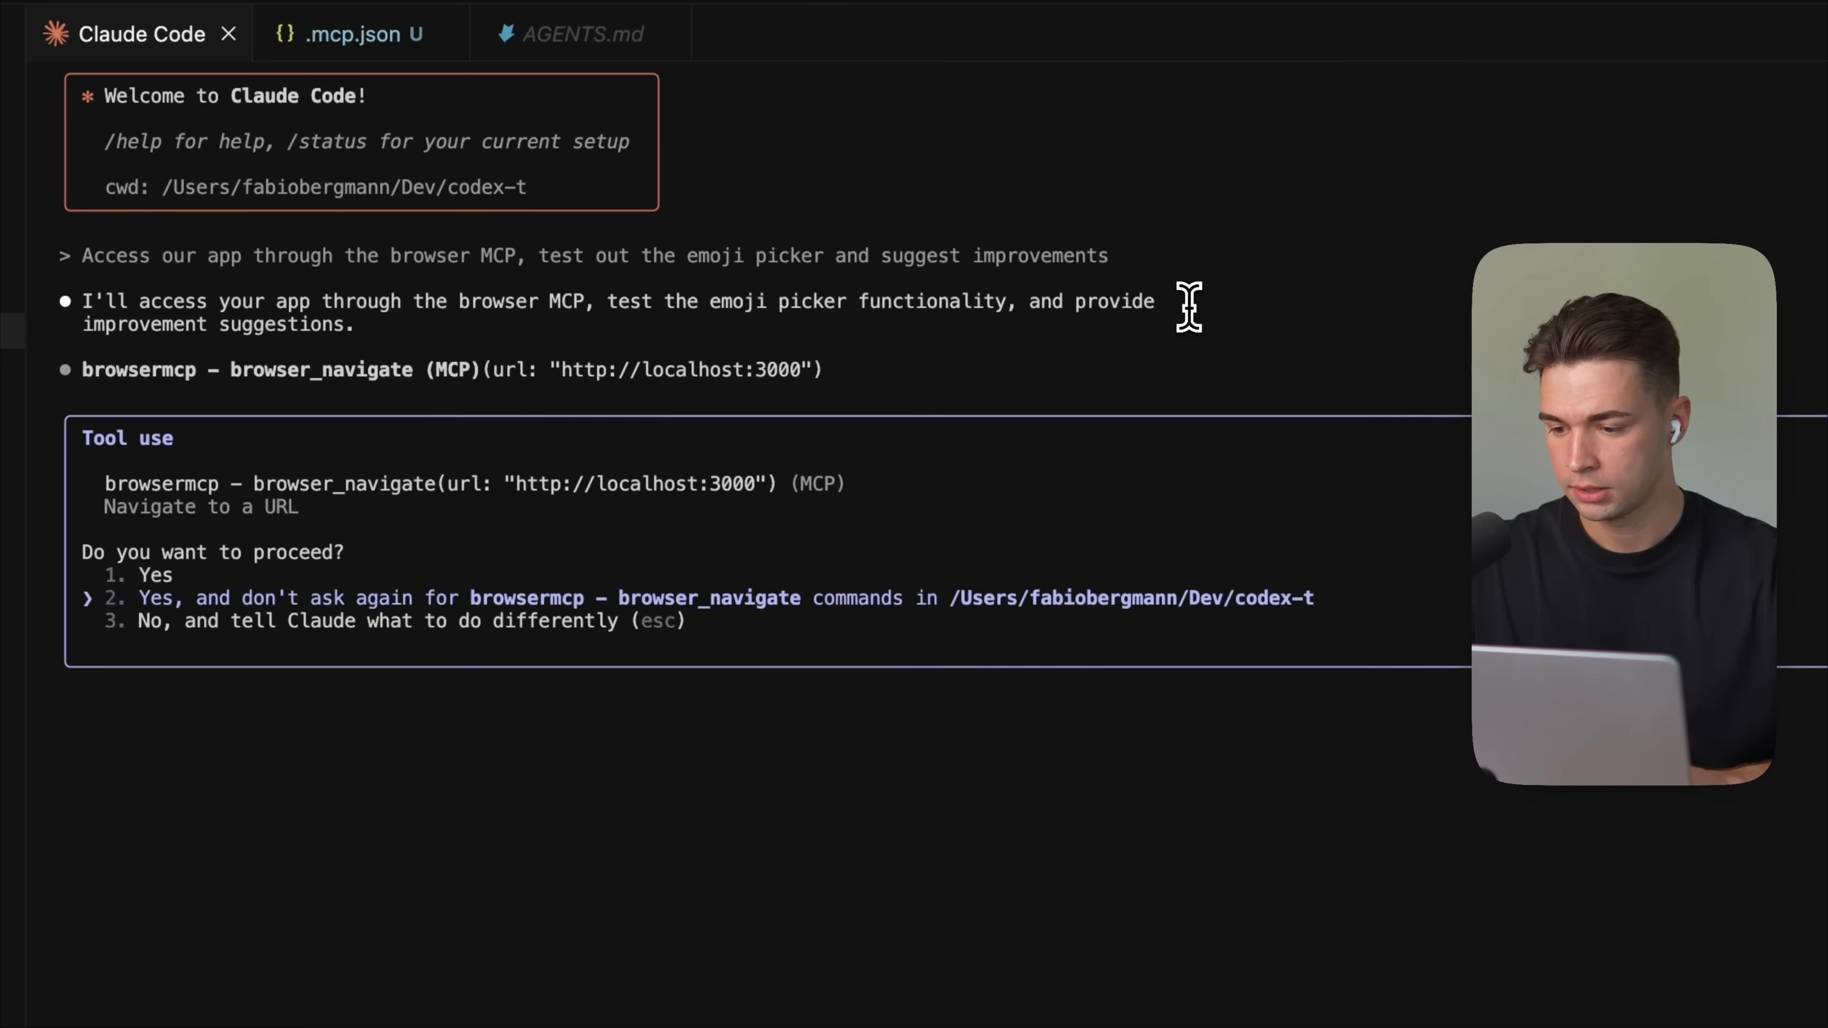
mouse_move(671, 549)
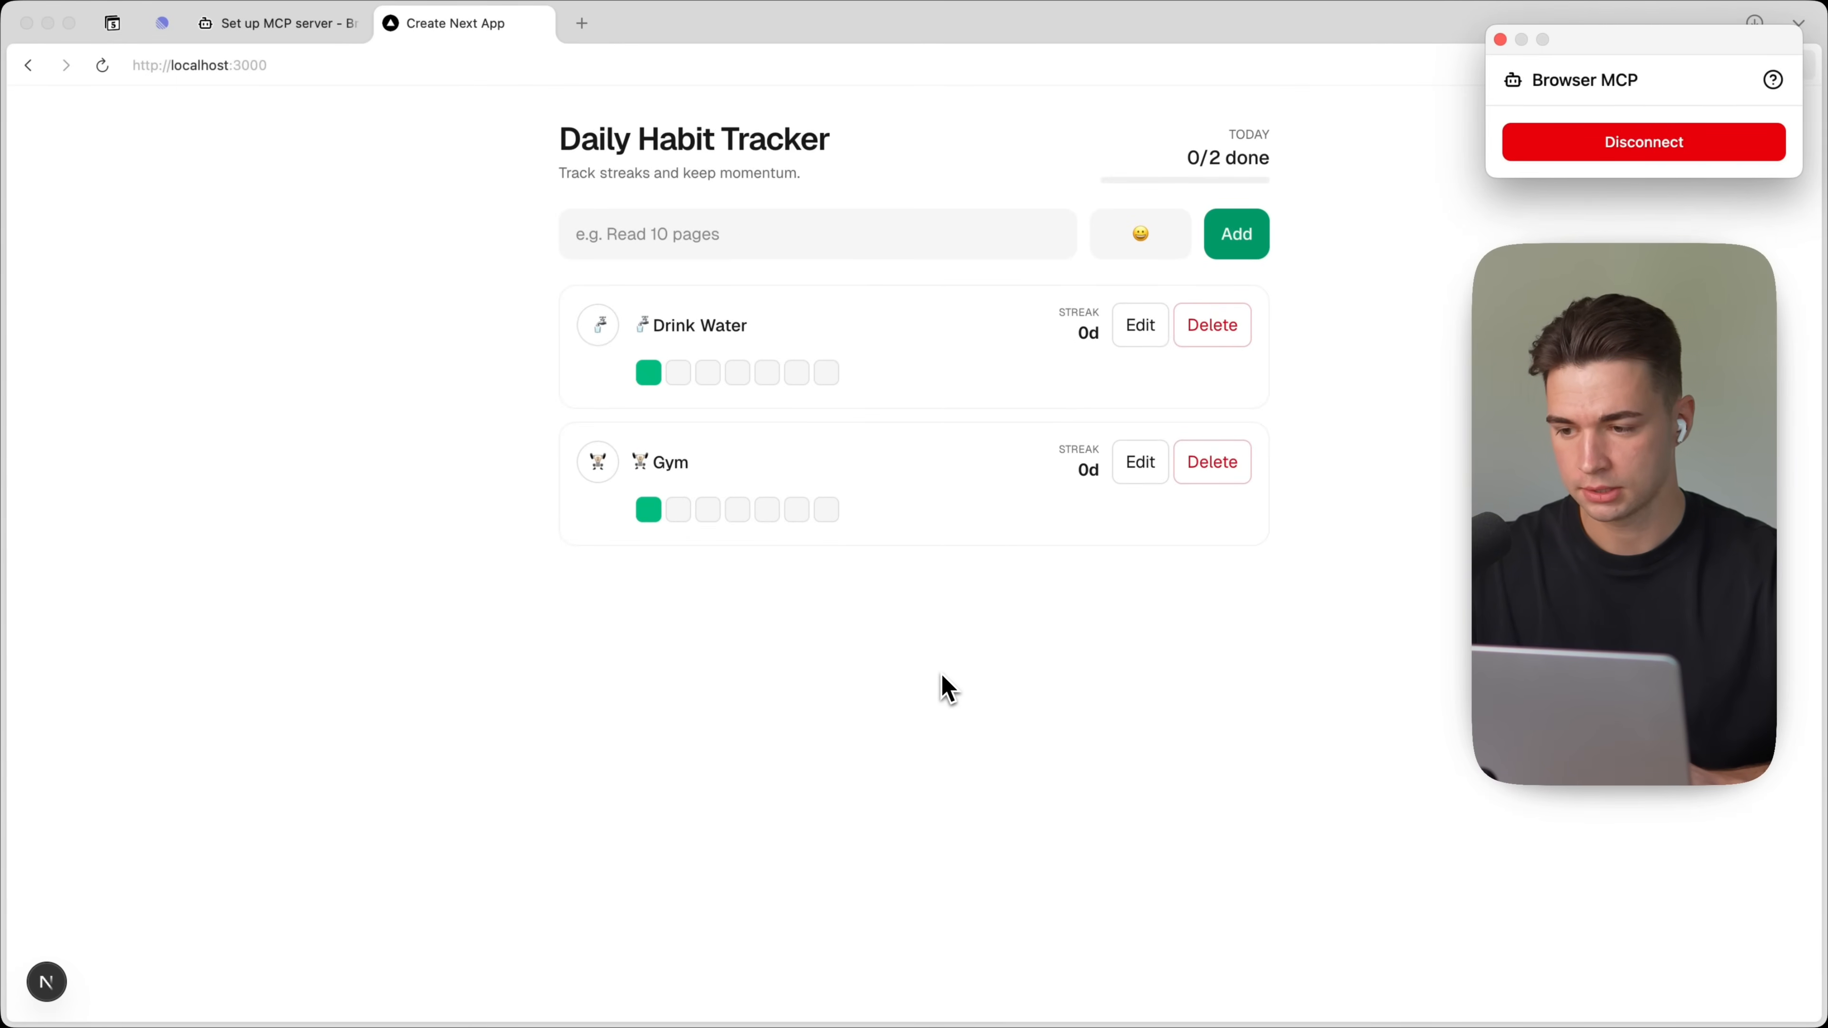
click(1140, 235)
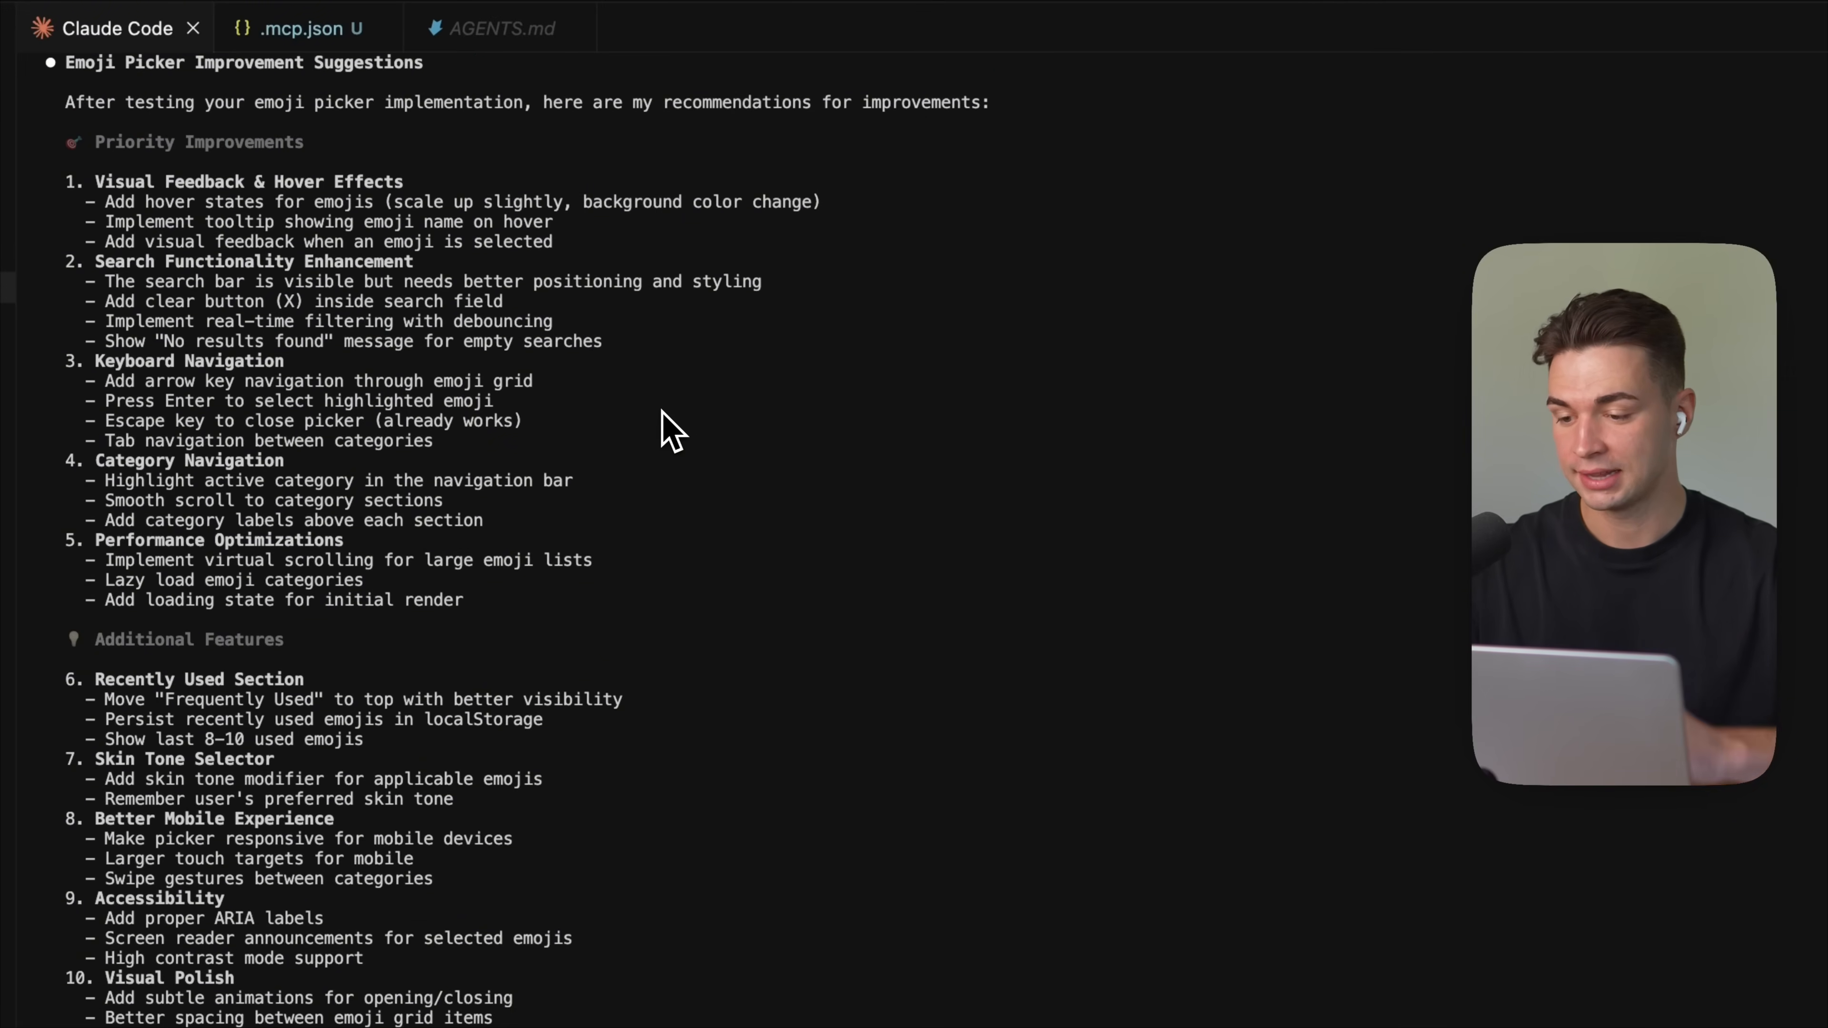
mouse_move(495, 594)
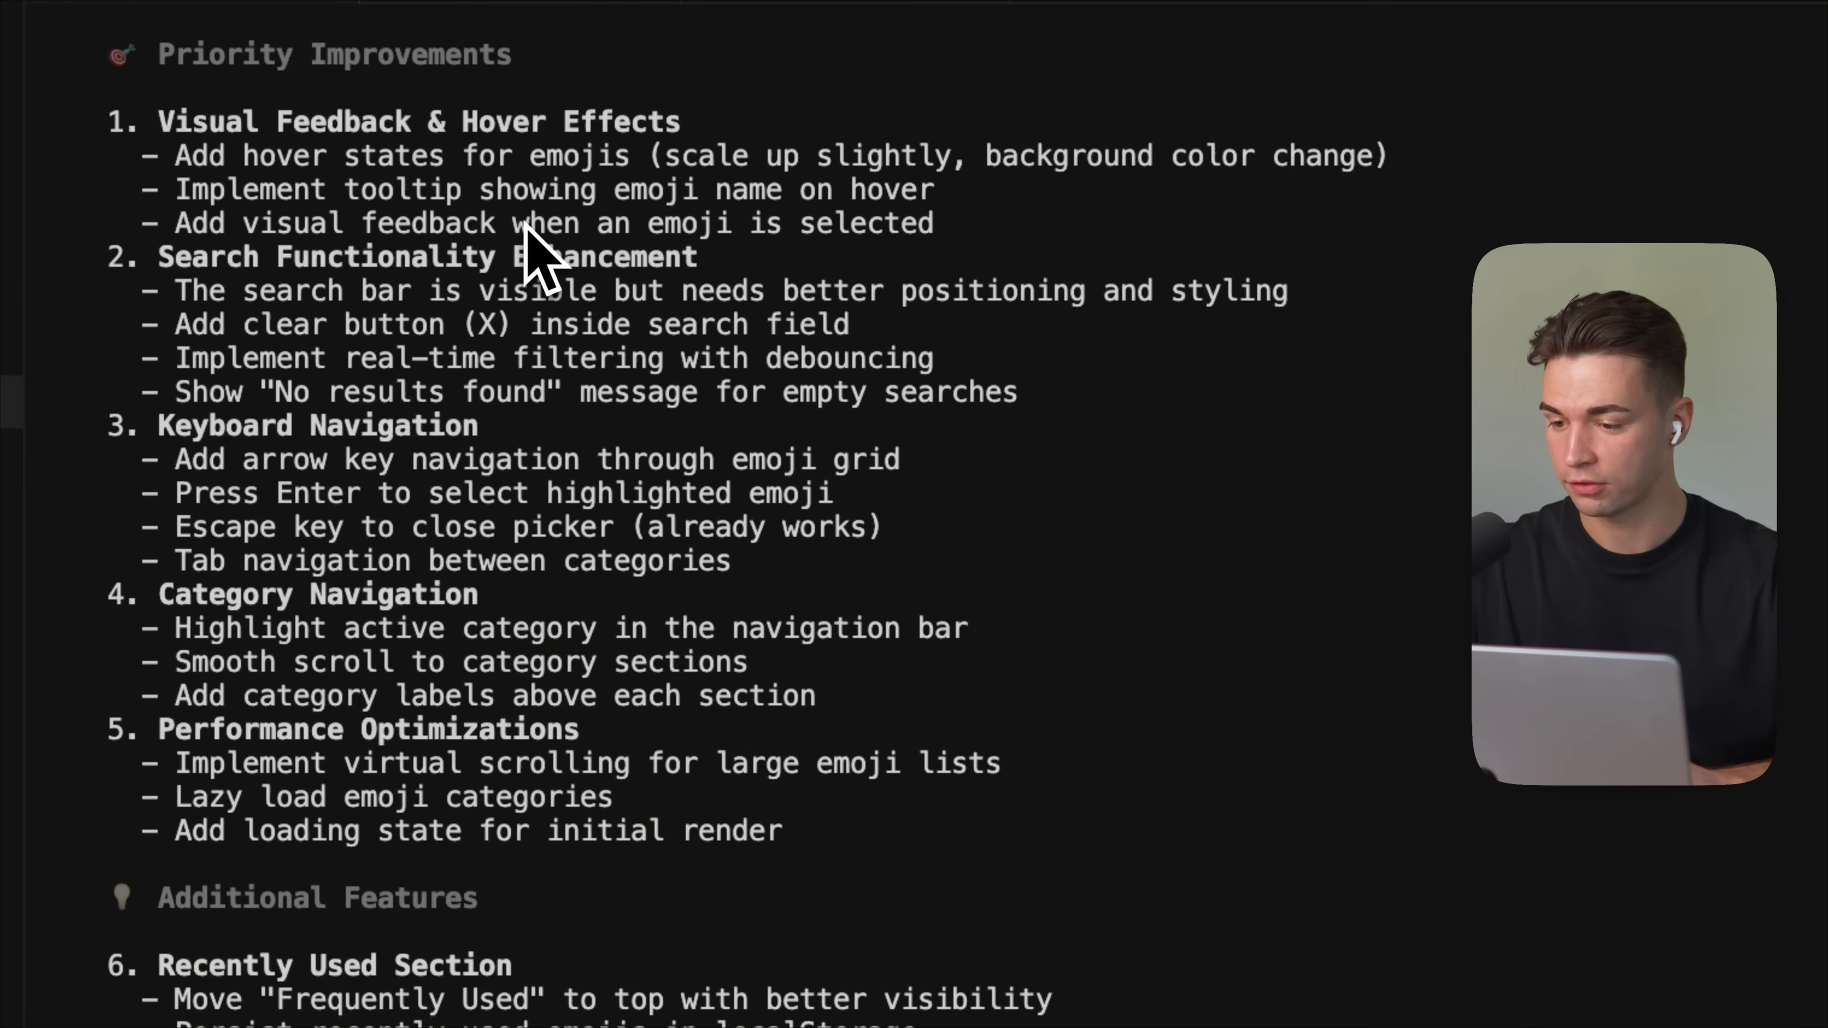
mouse_move(419, 390)
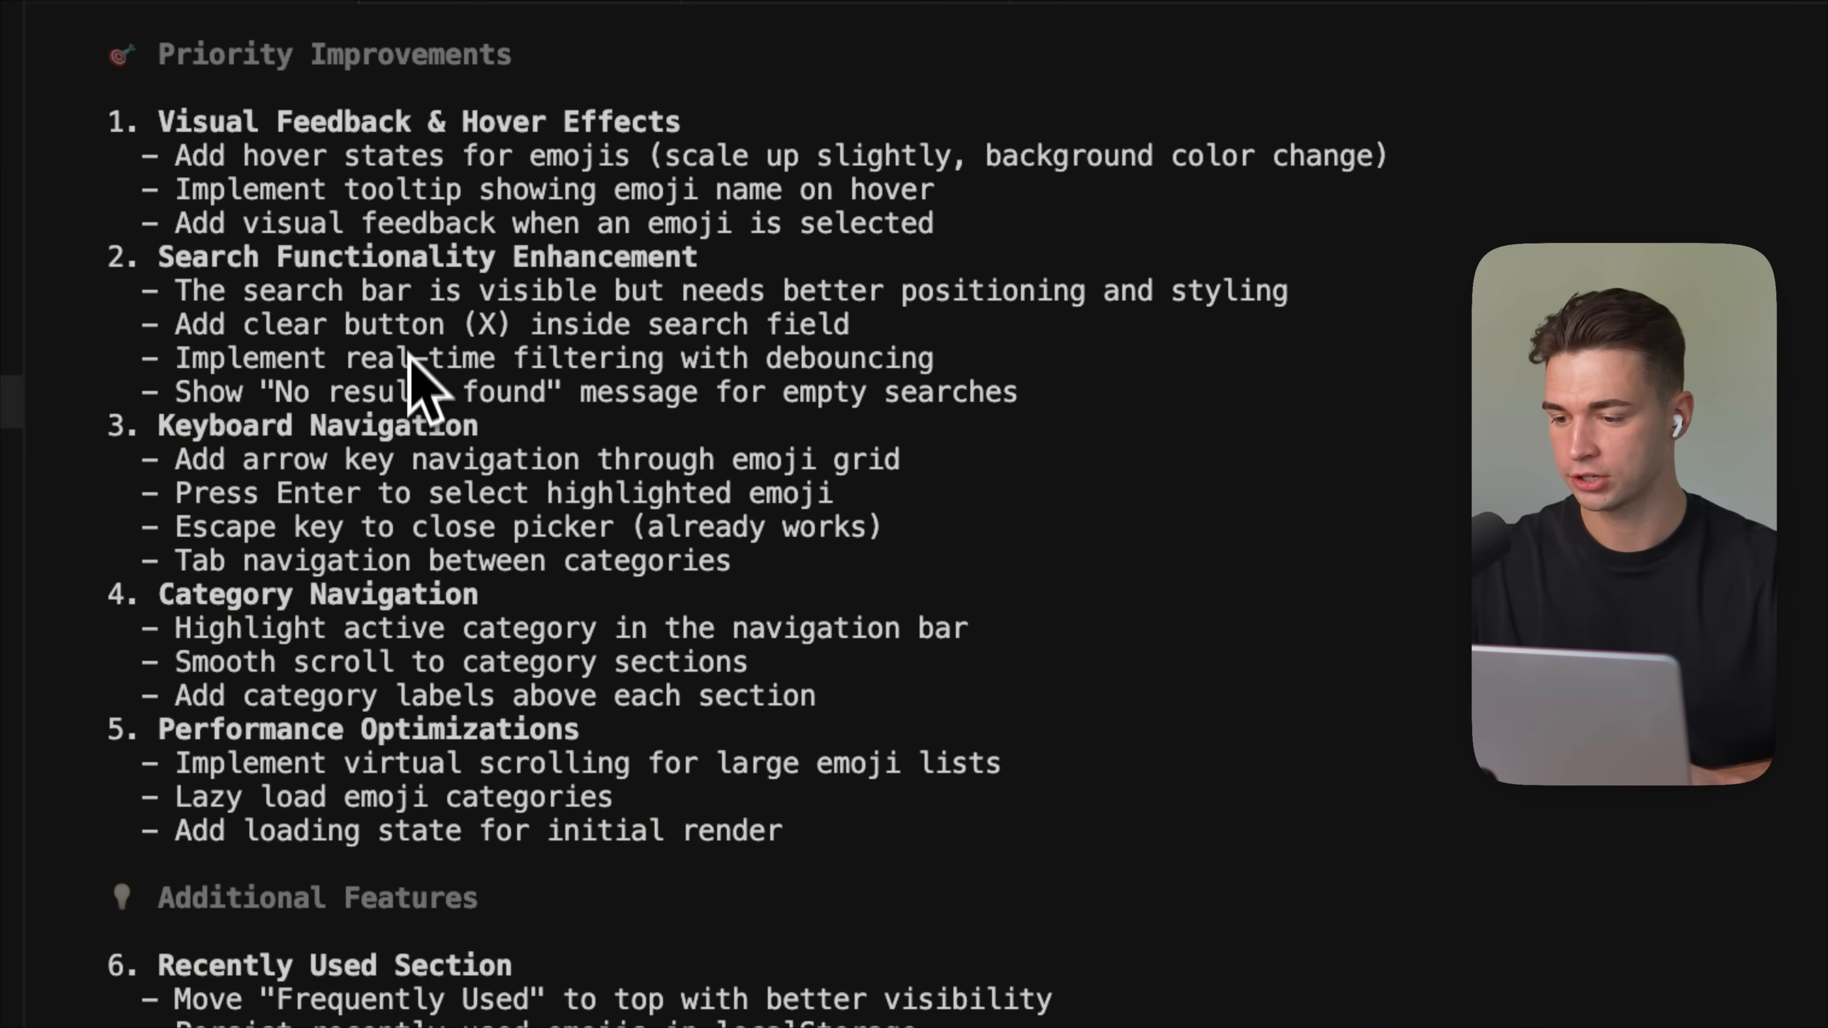
mouse_move(554, 641)
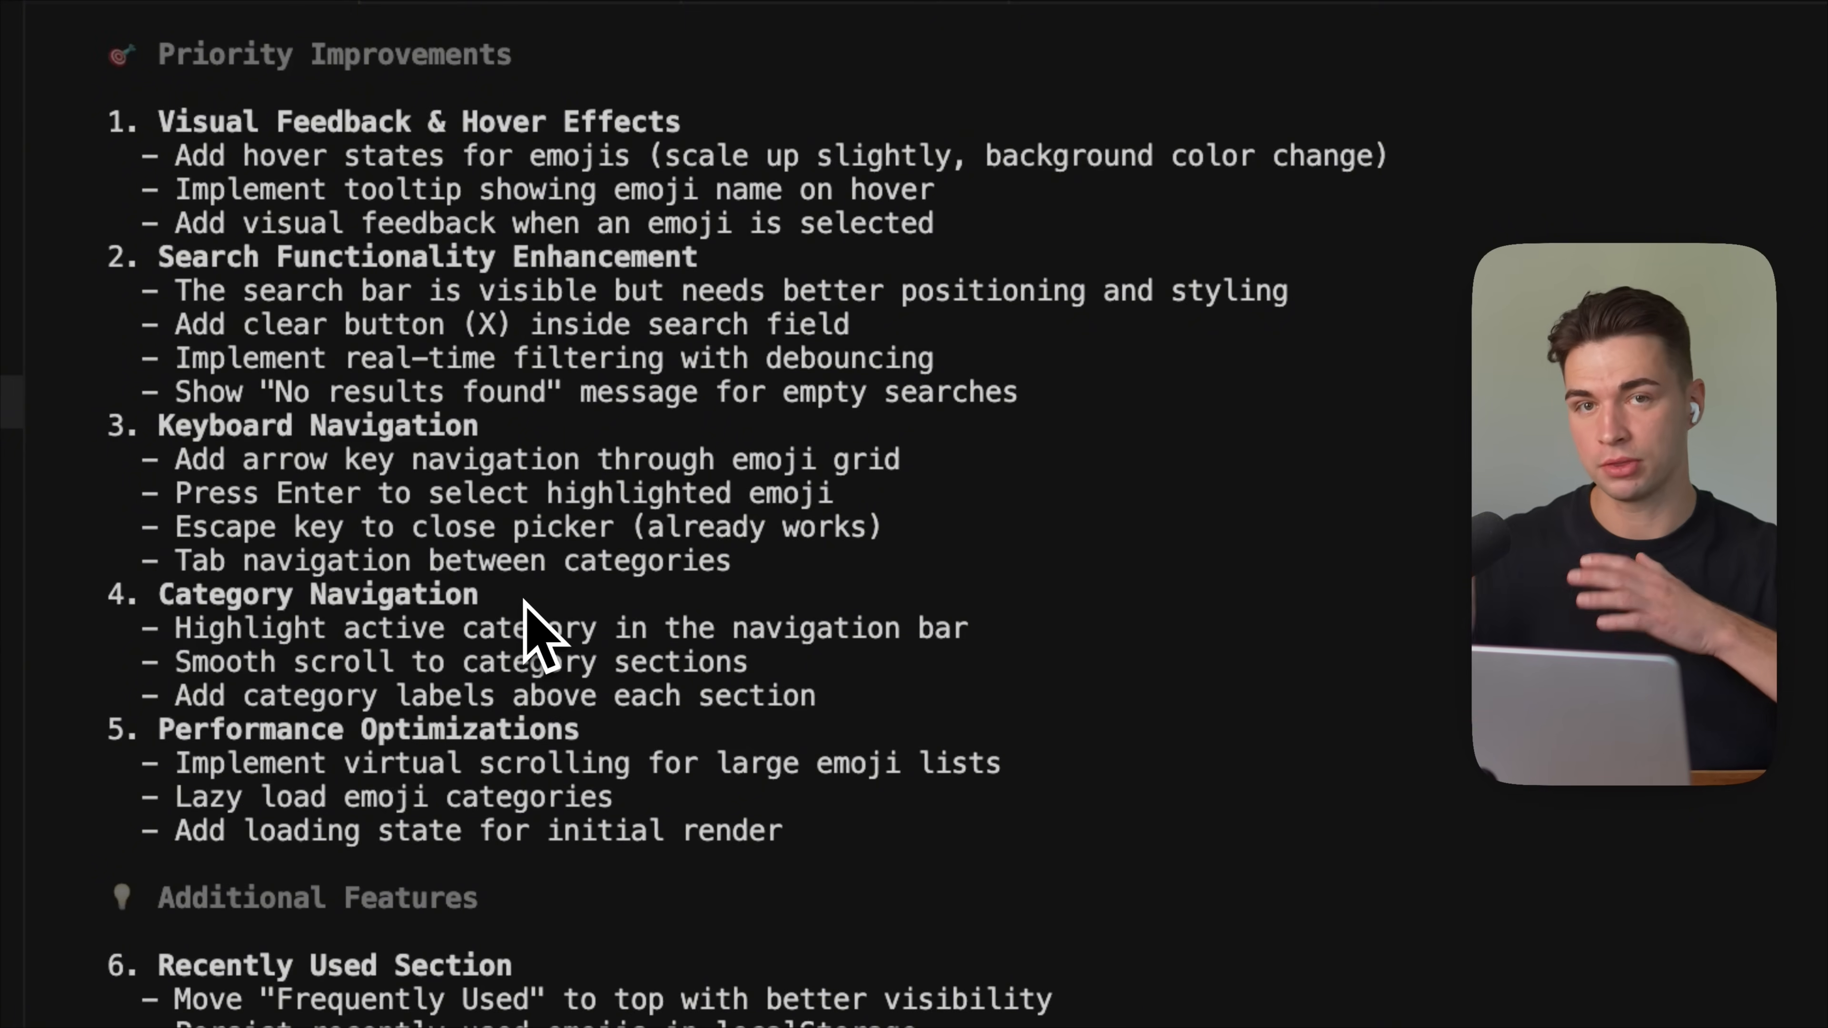
scroll(down, 3)
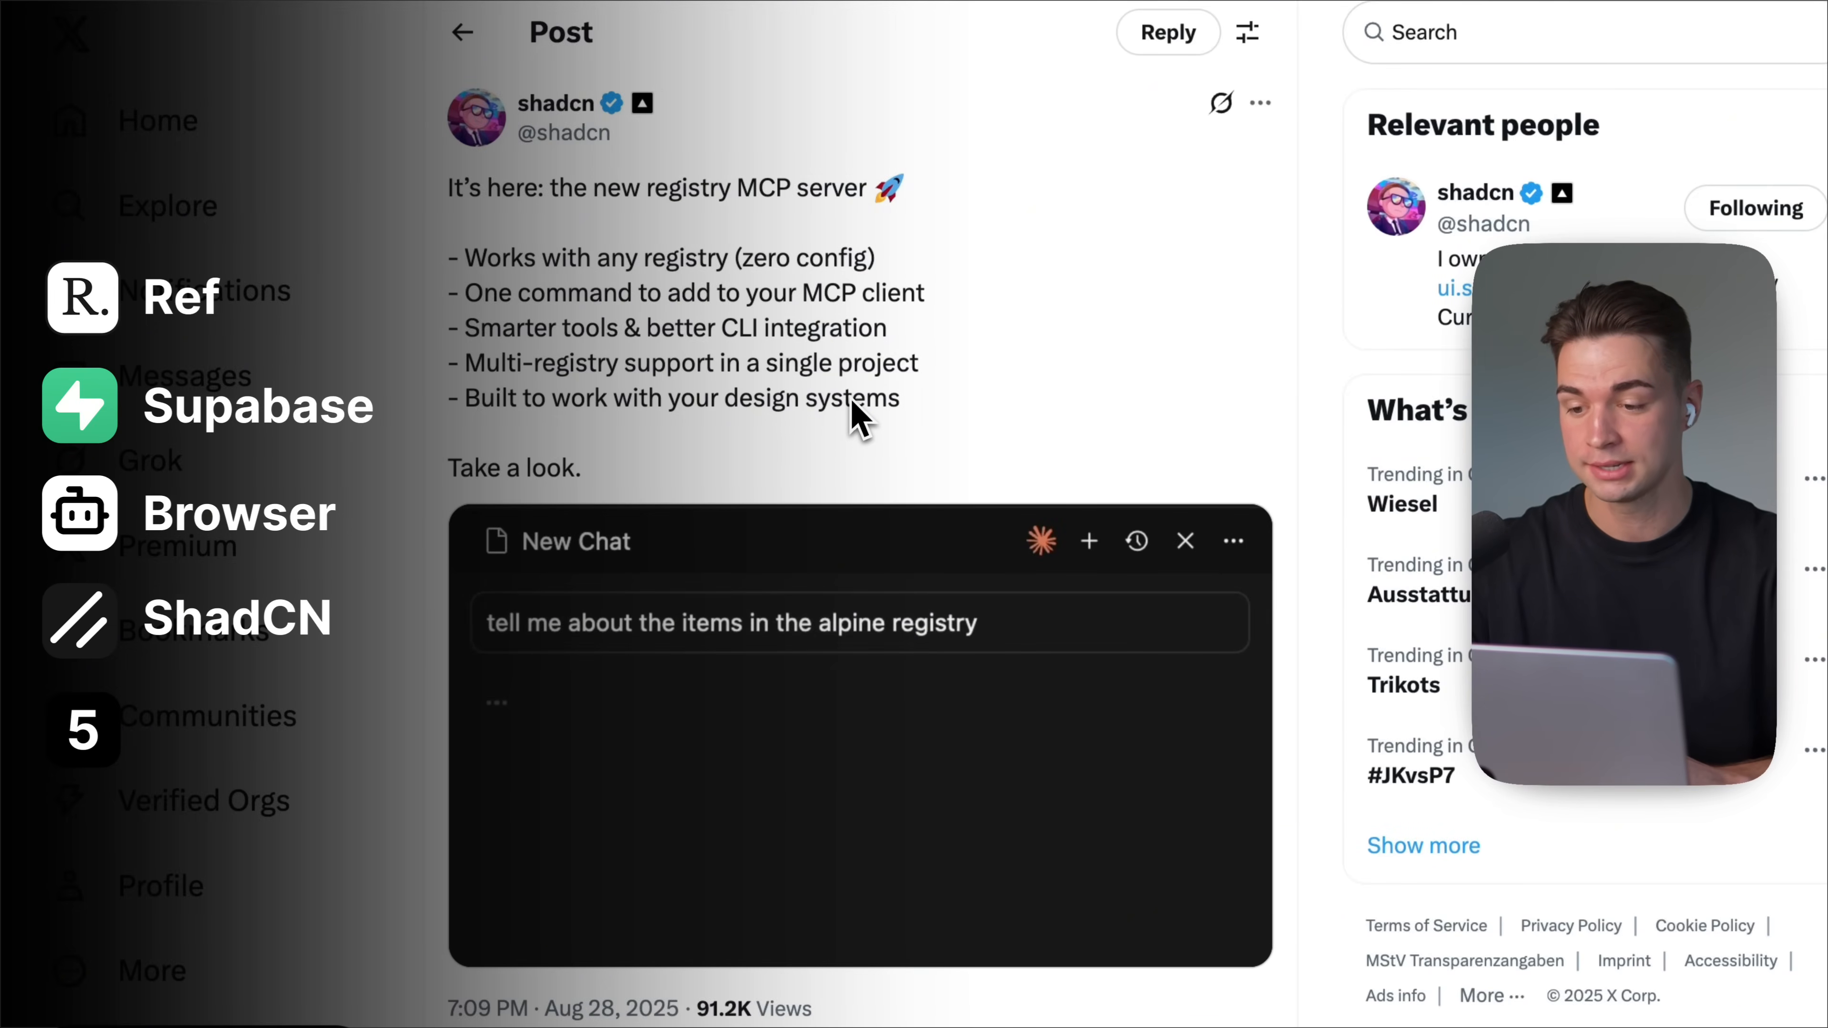
mouse_move(991, 429)
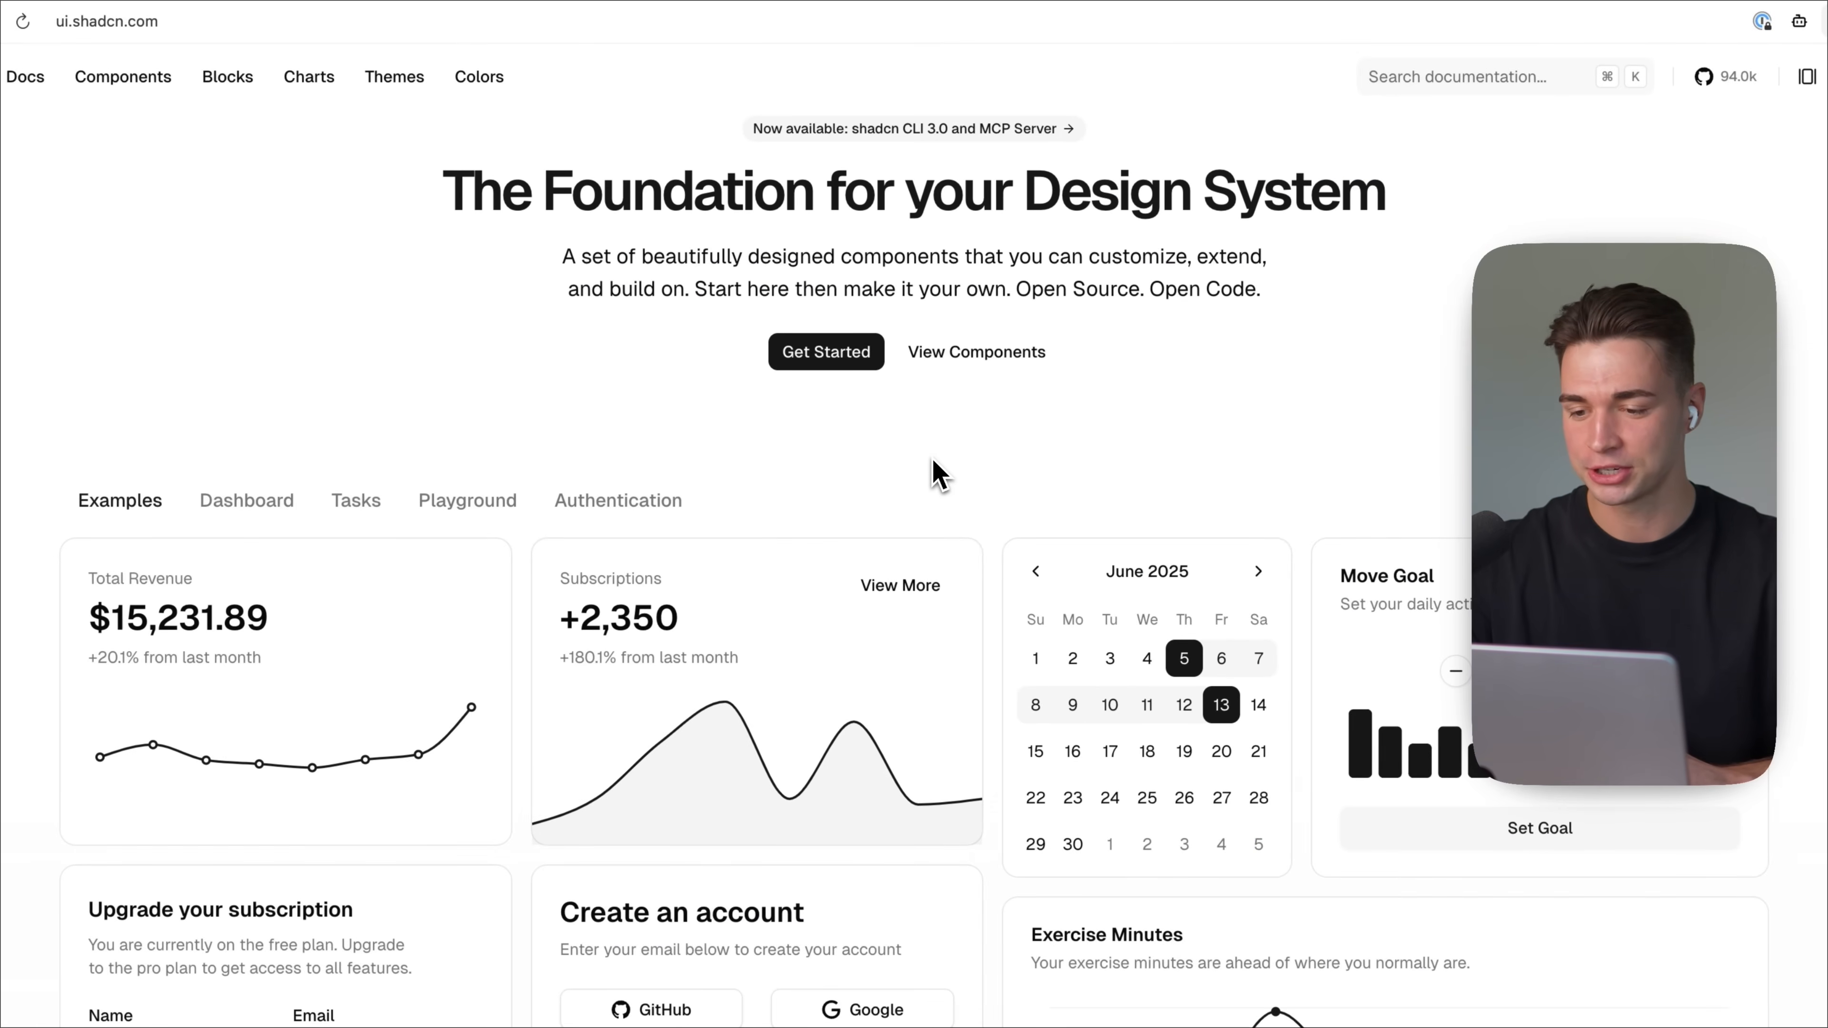
Step: Scroll through the shadcn/ui Calendar docs with its live date-picker preview and Blocks section
scroll(down, 3)
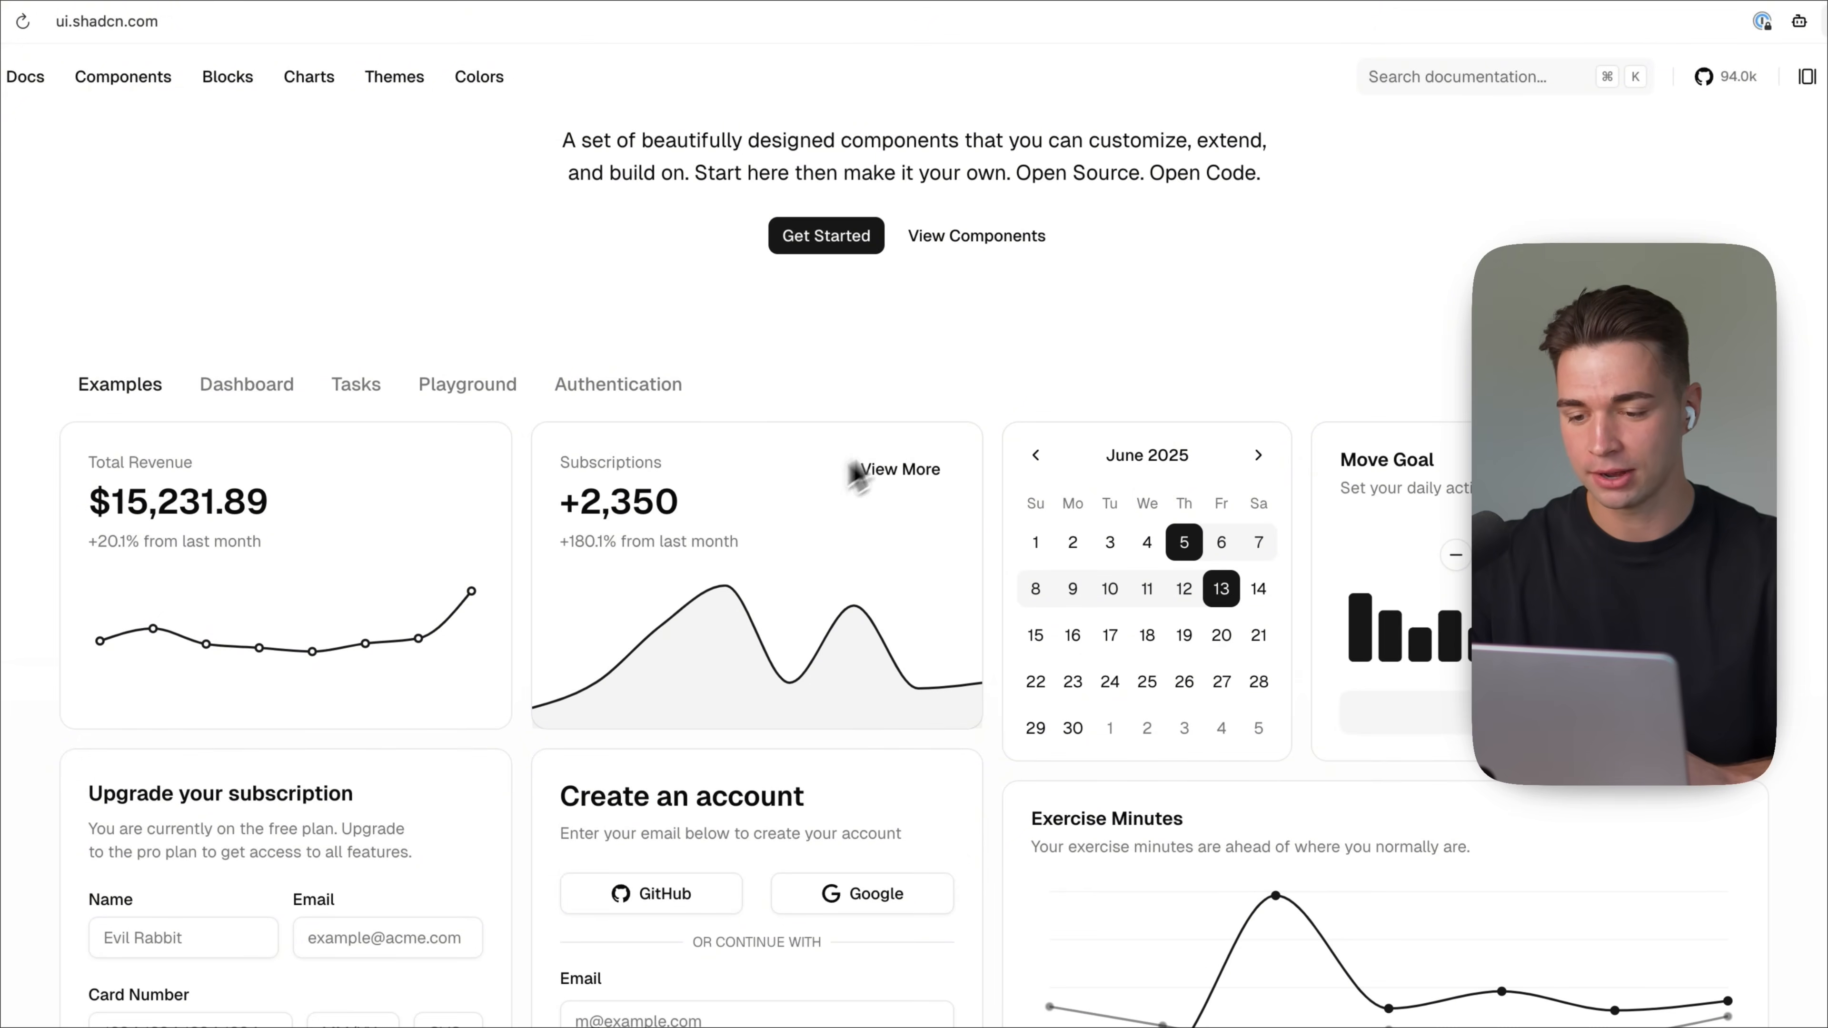
scroll(up, 3)
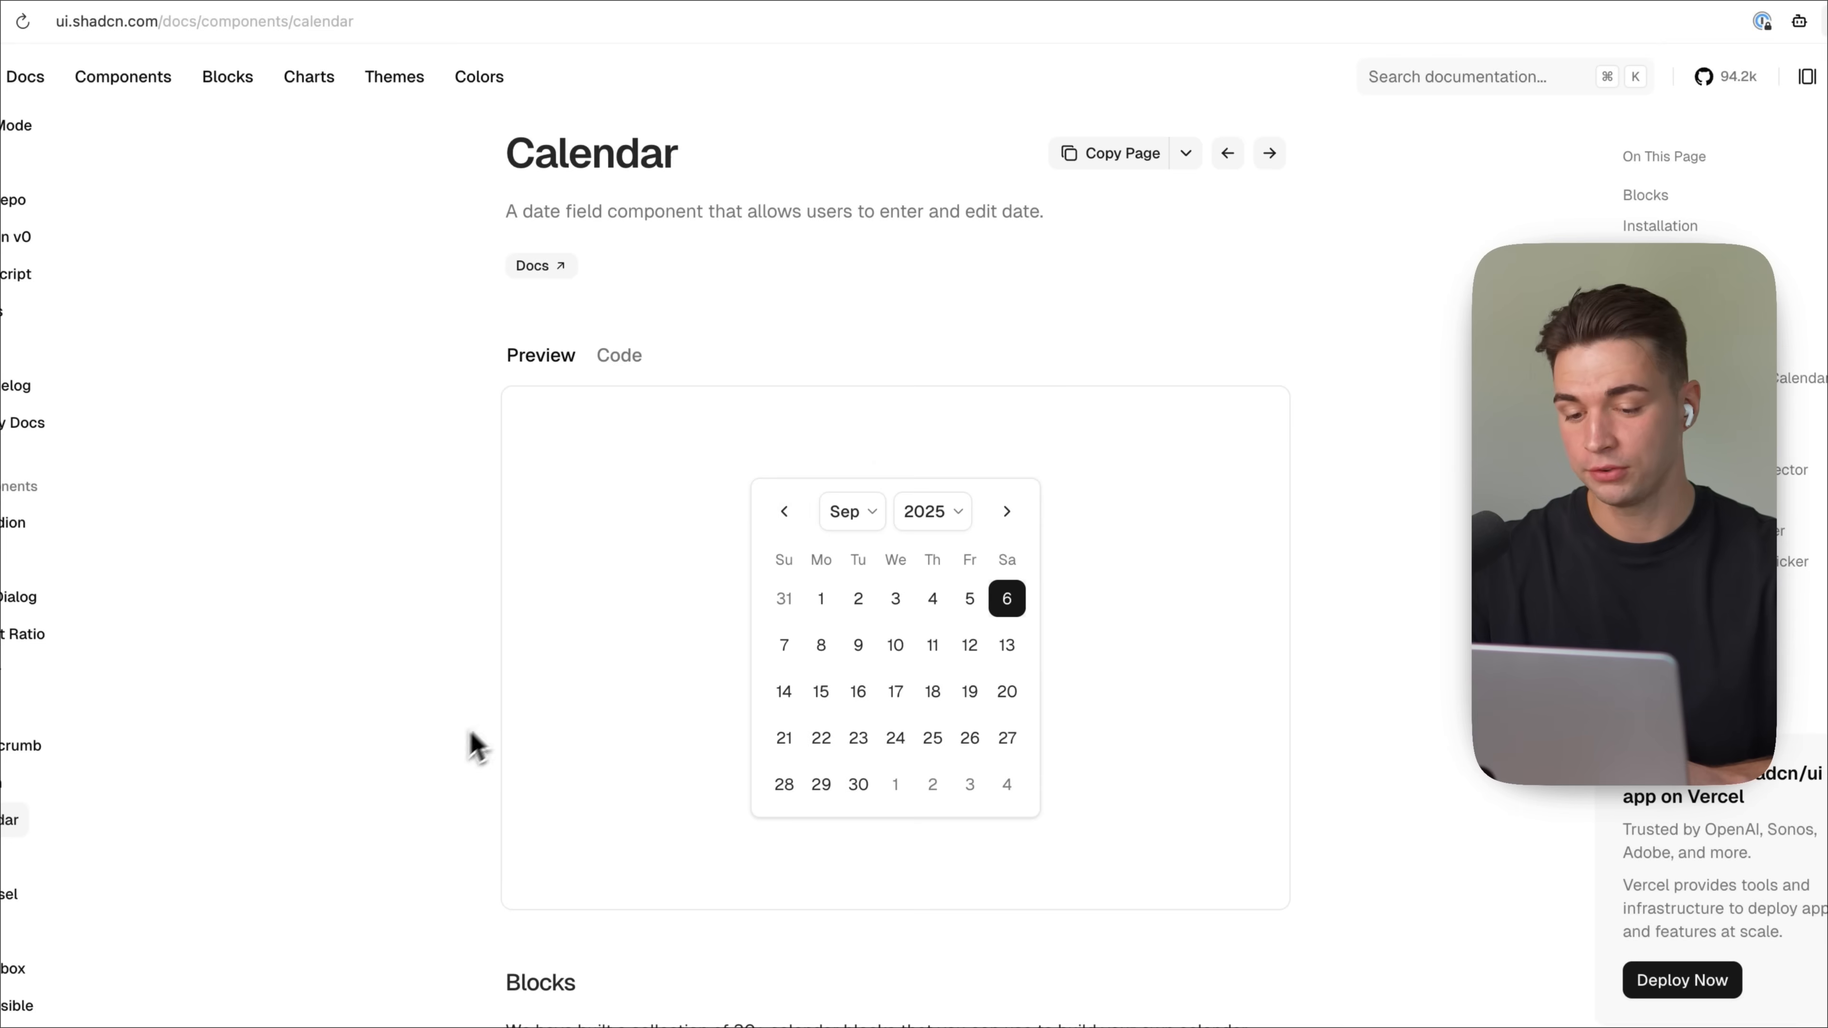
mouse_move(453, 757)
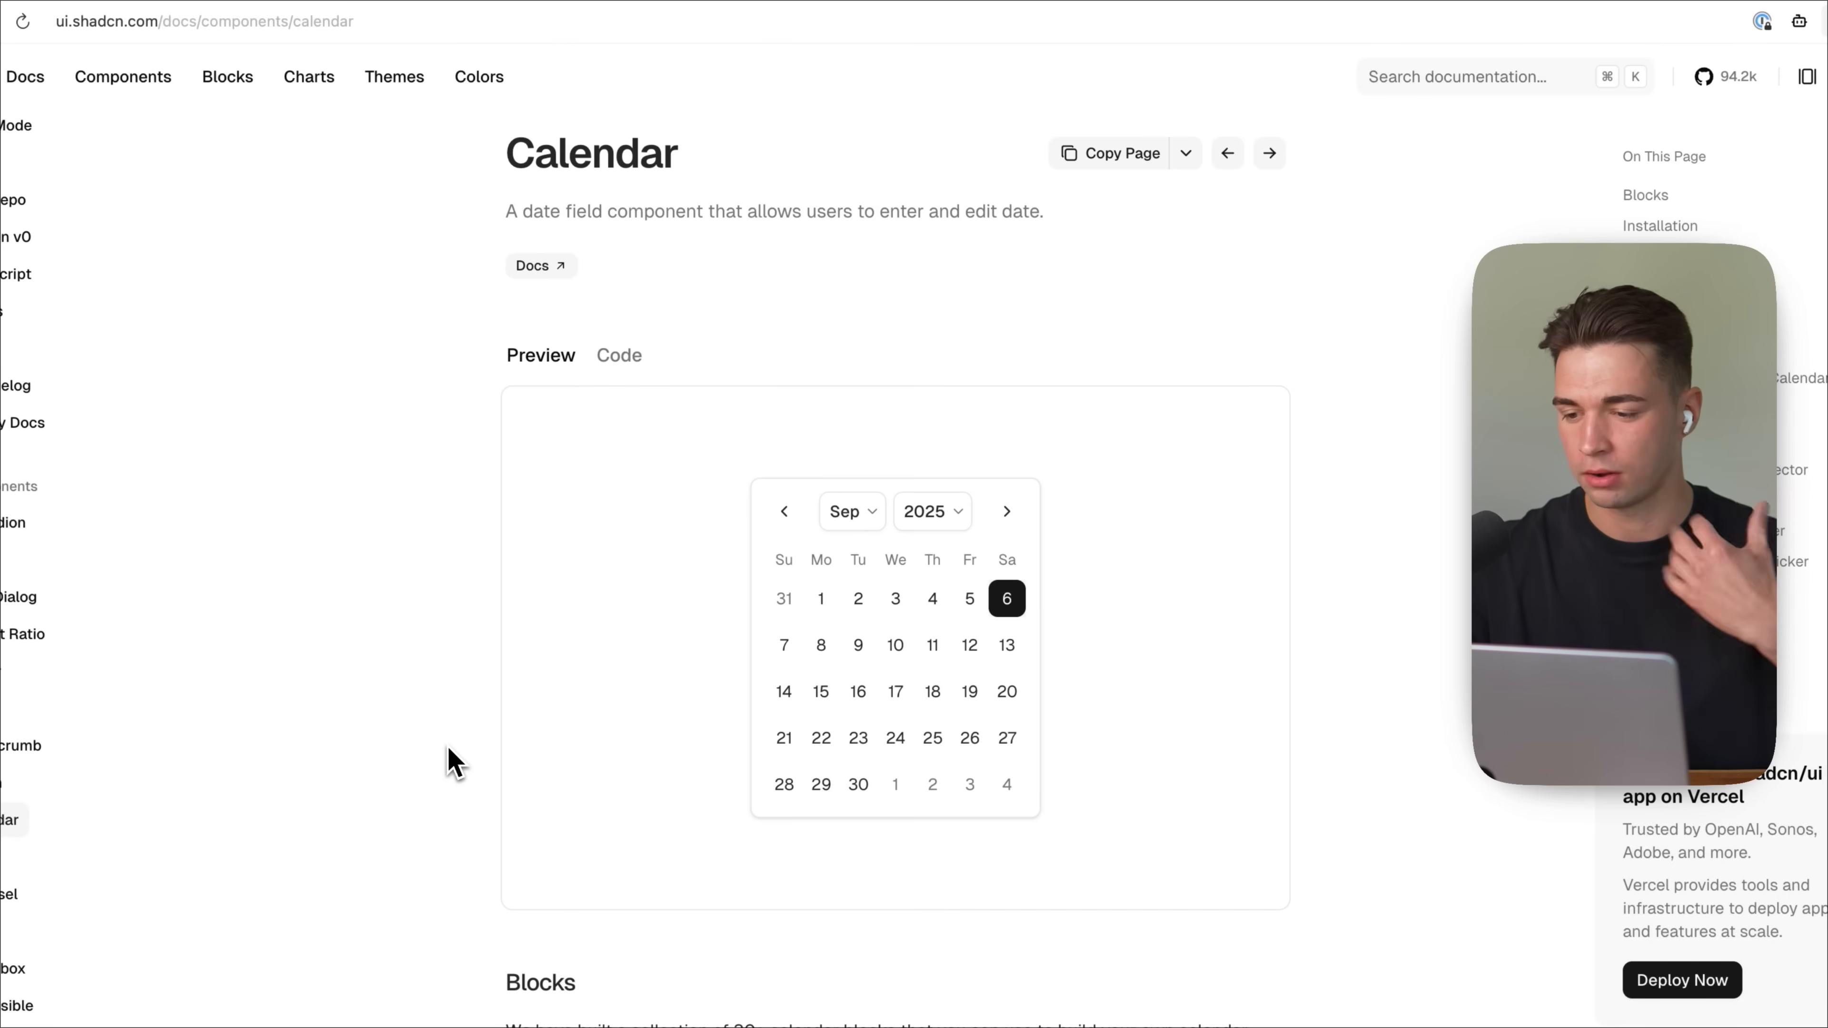
scroll(down, 3)
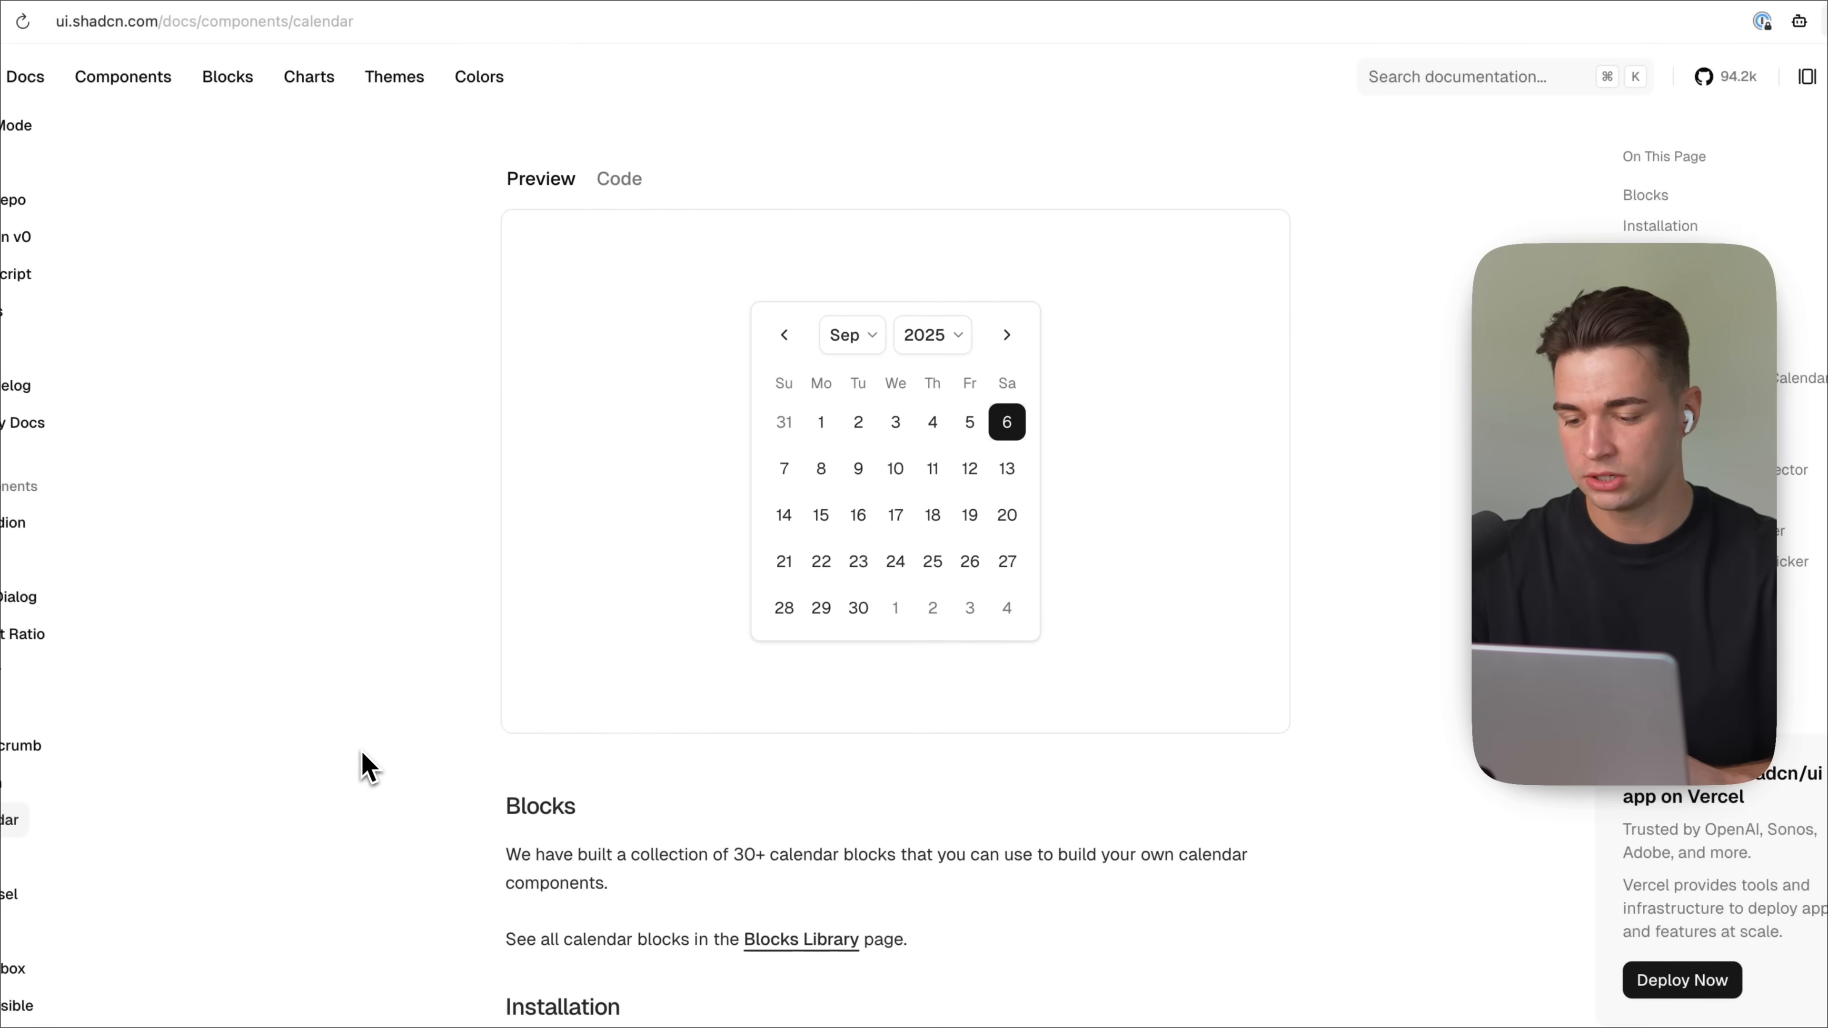
scroll(down, 3)
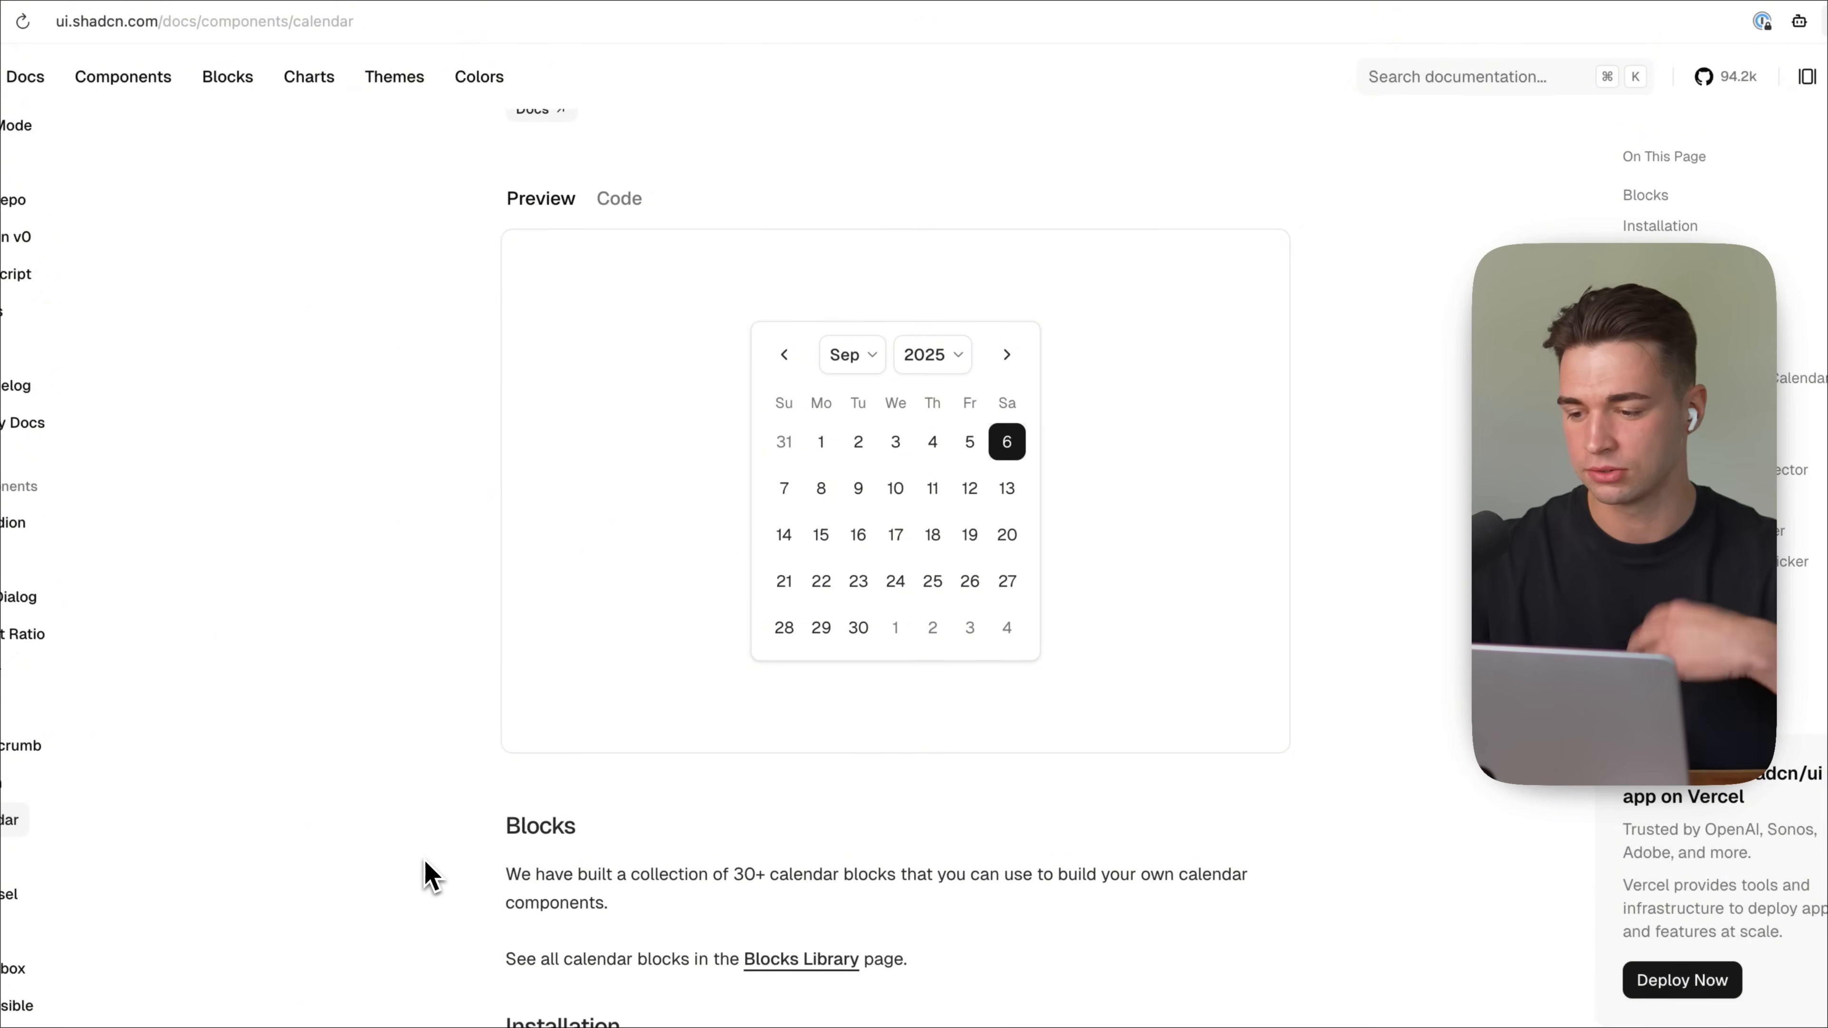
mouse_move(385, 855)
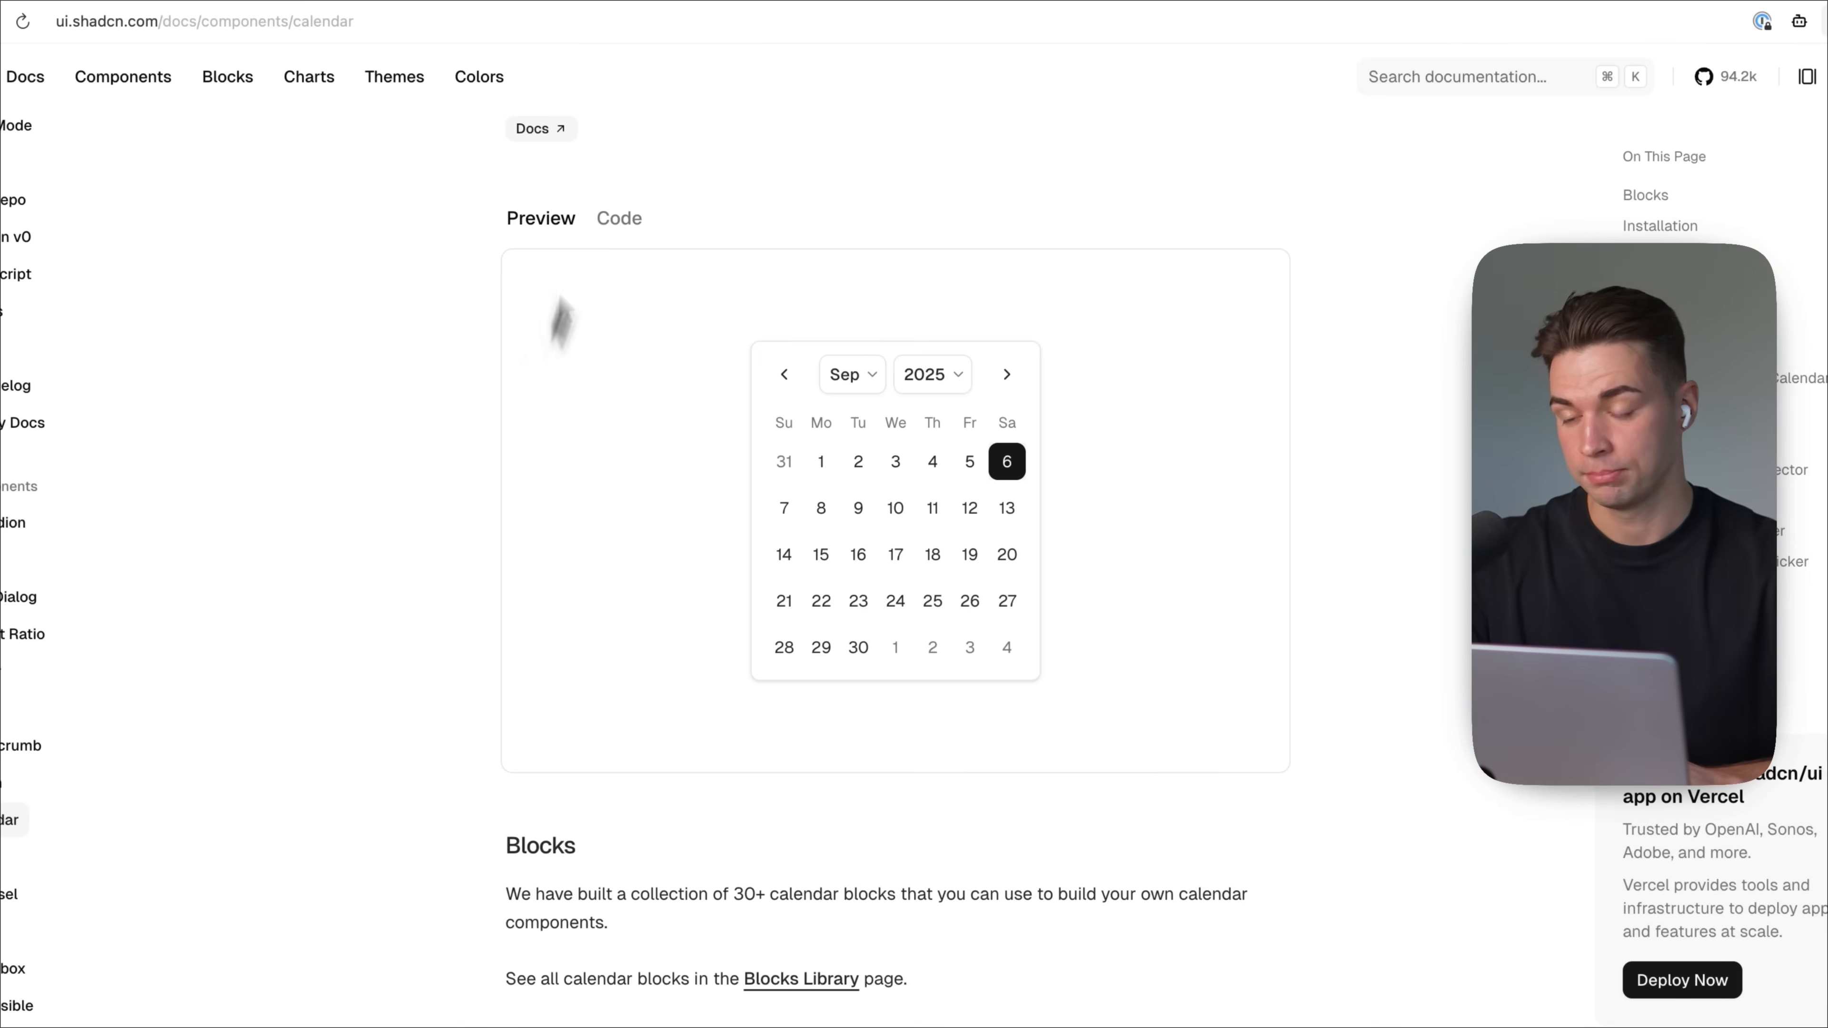
mouse_move(629, 100)
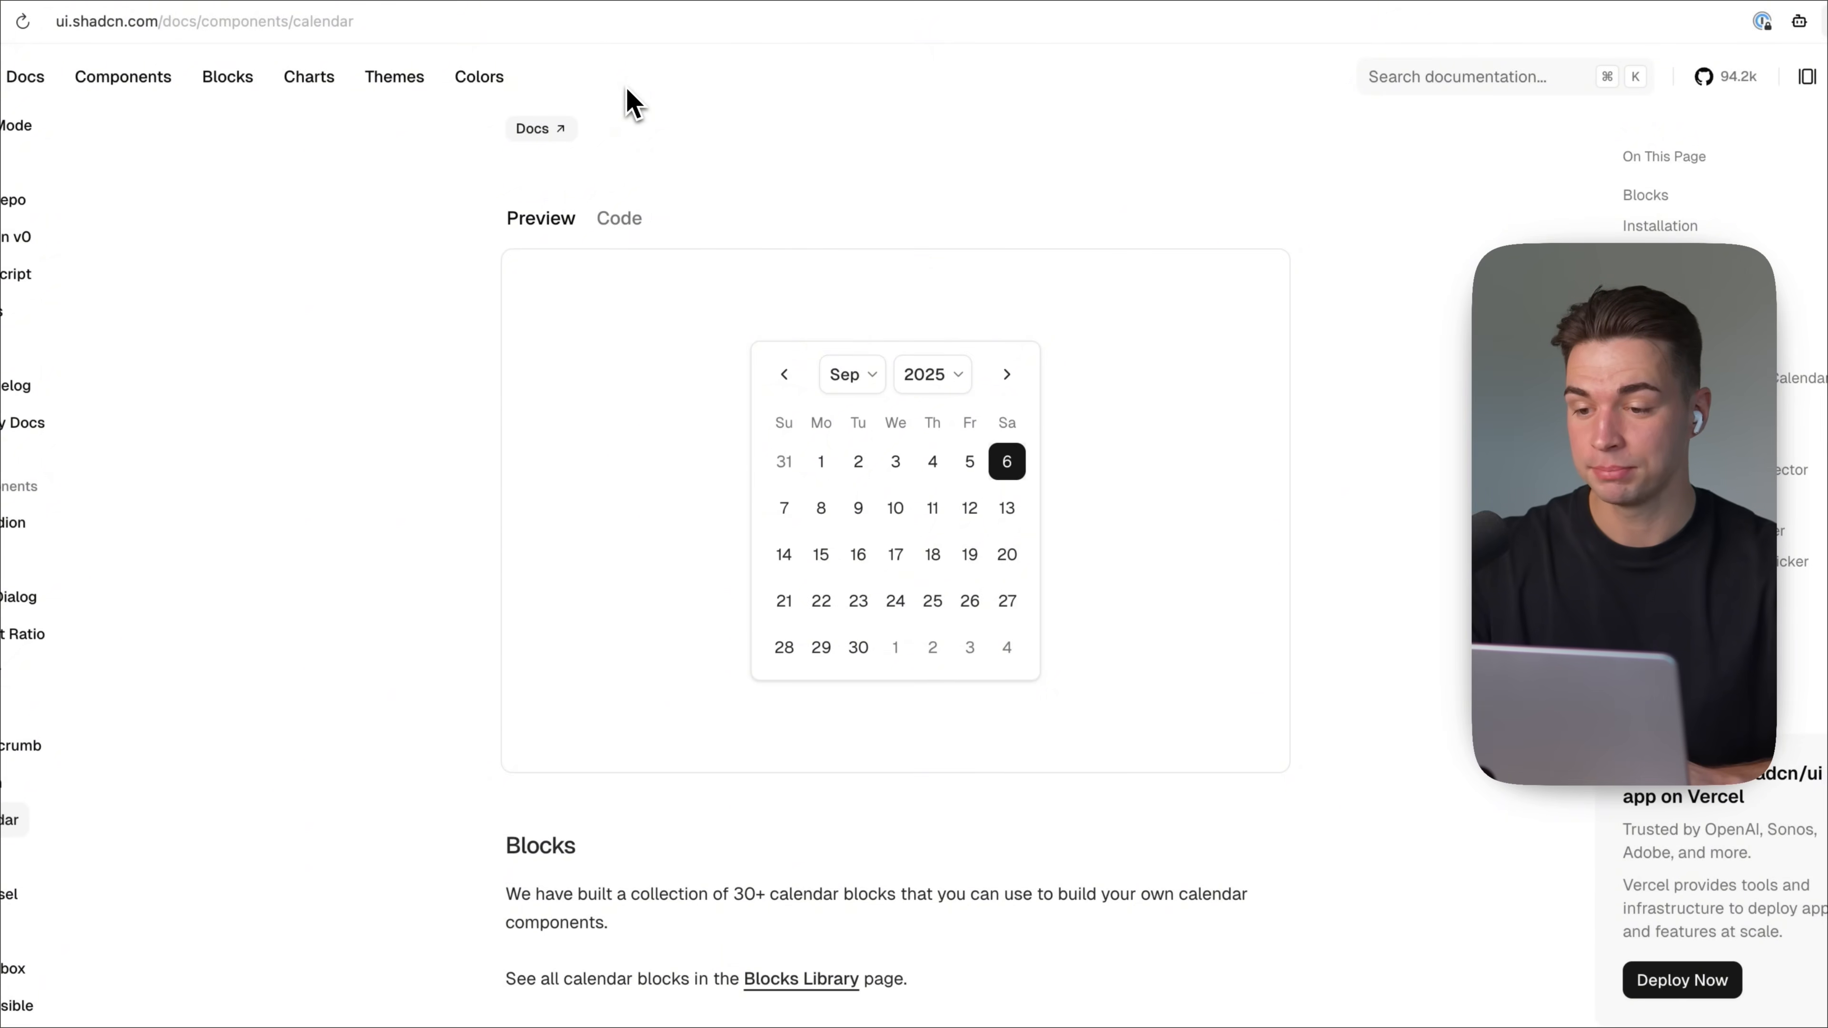
mouse_move(629, 88)
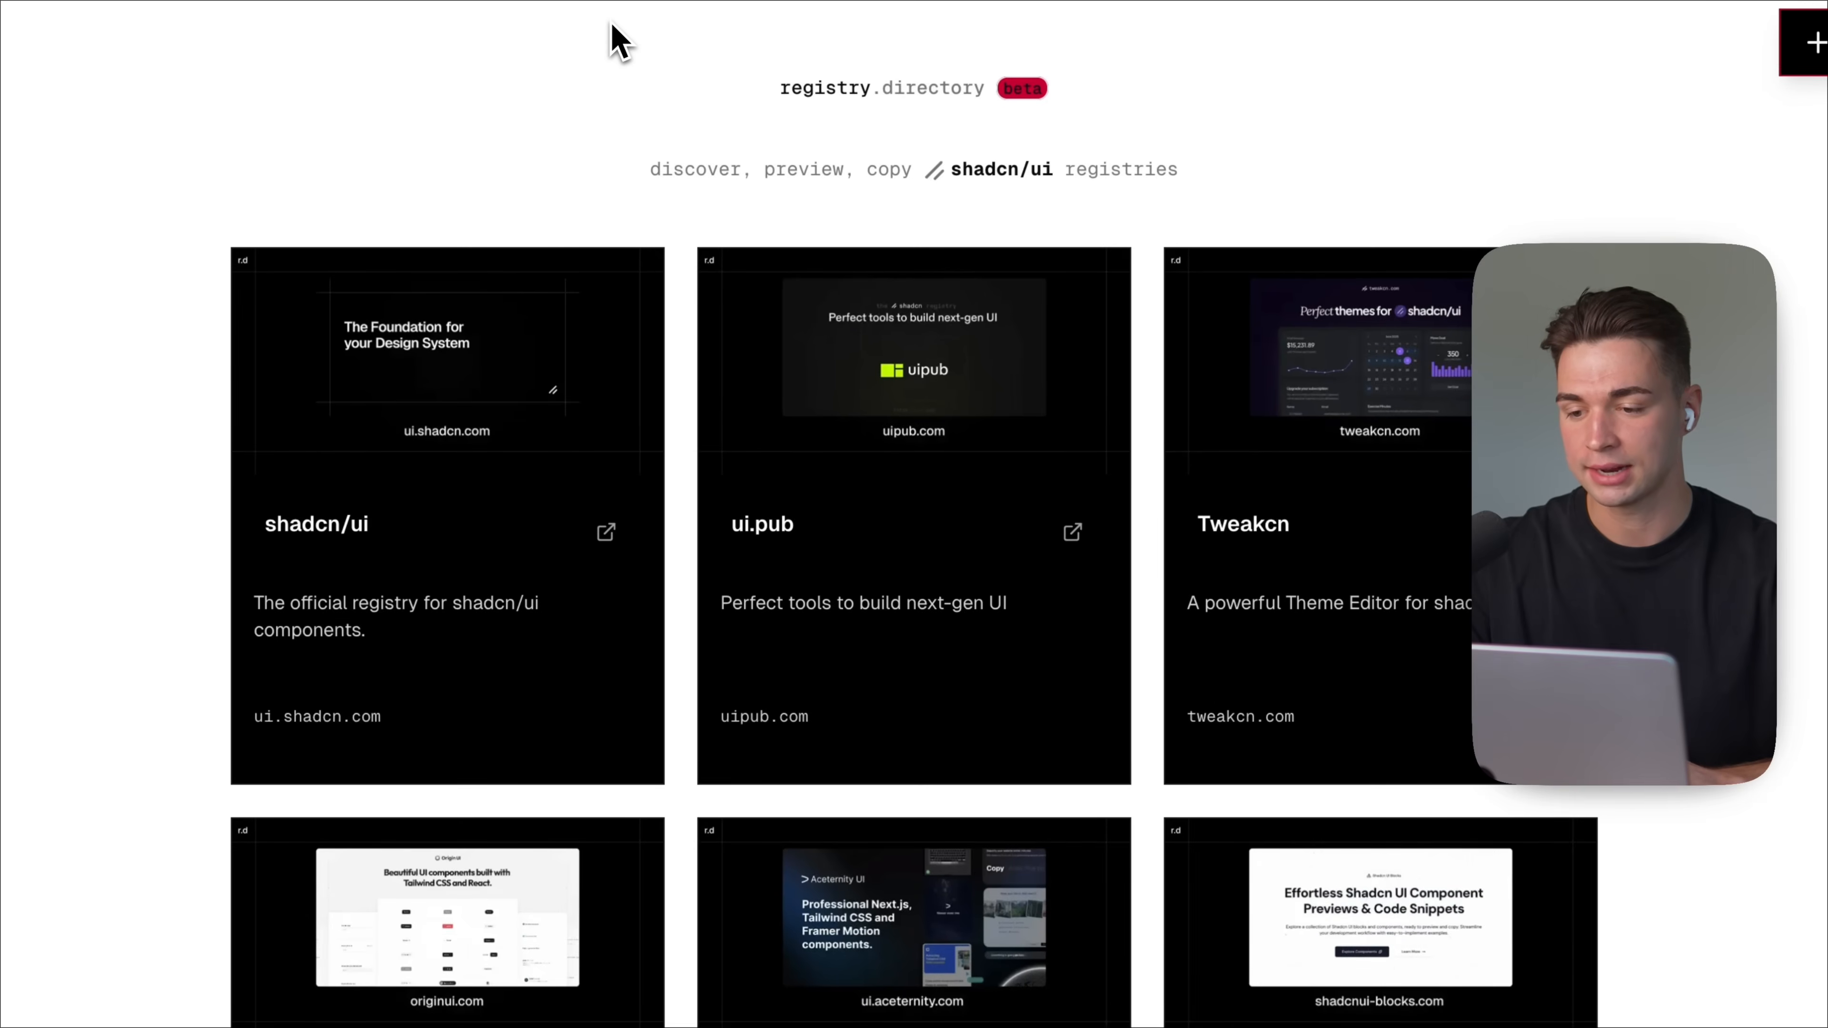
mouse_move(793, 612)
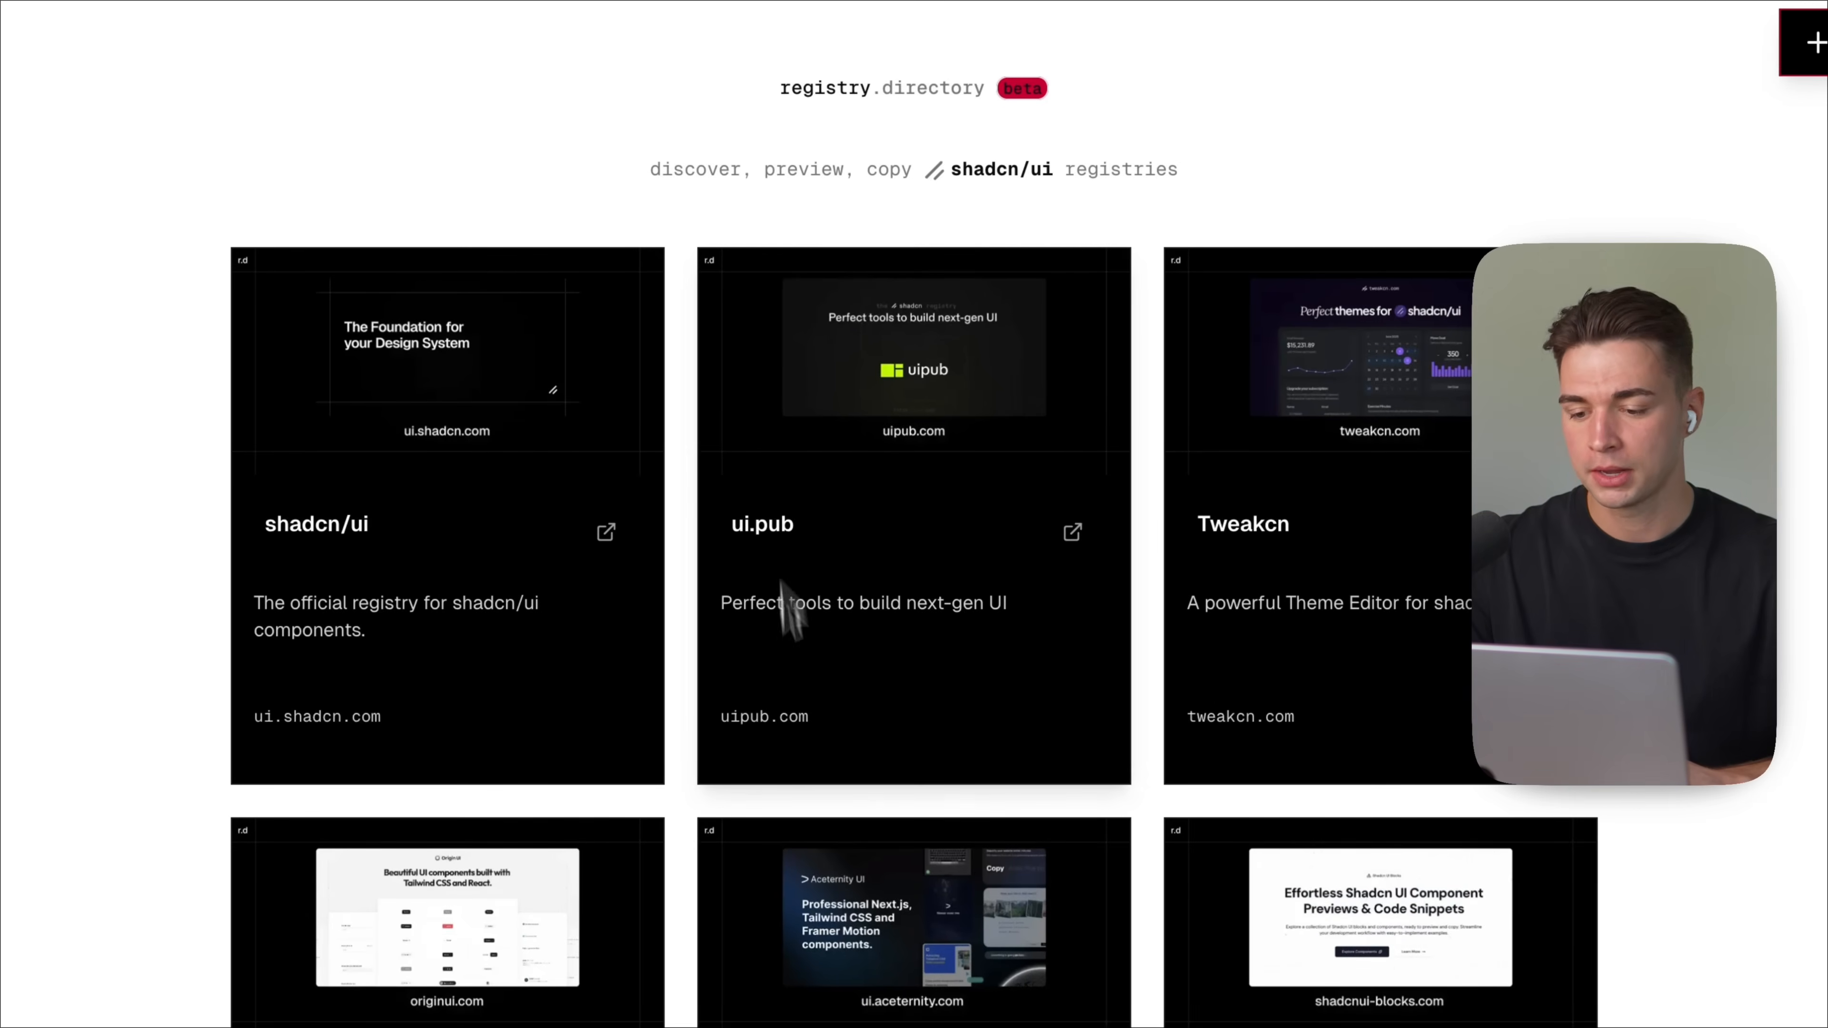
mouse_move(798, 780)
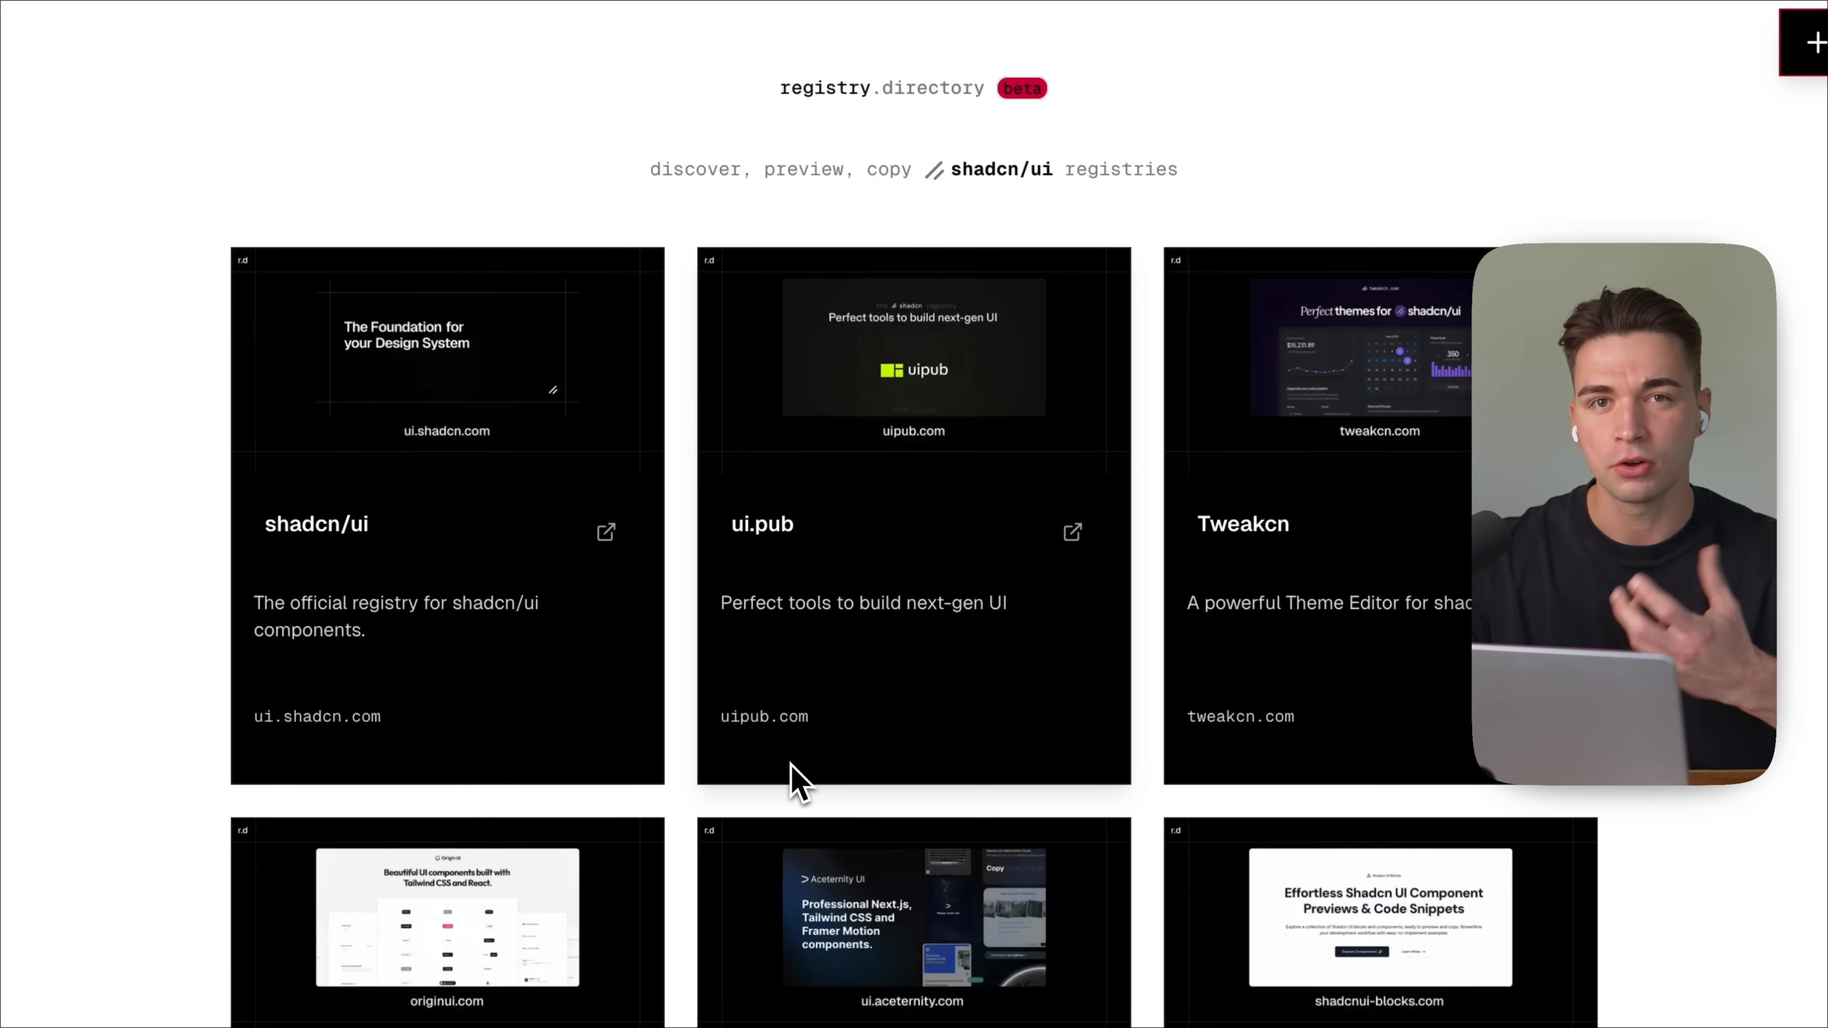
Step: Browse the registry.directory grid, Origin UI and Magic UI's Marquee install section, then return to shadcn's MCP Server docs
scroll(down, 3)
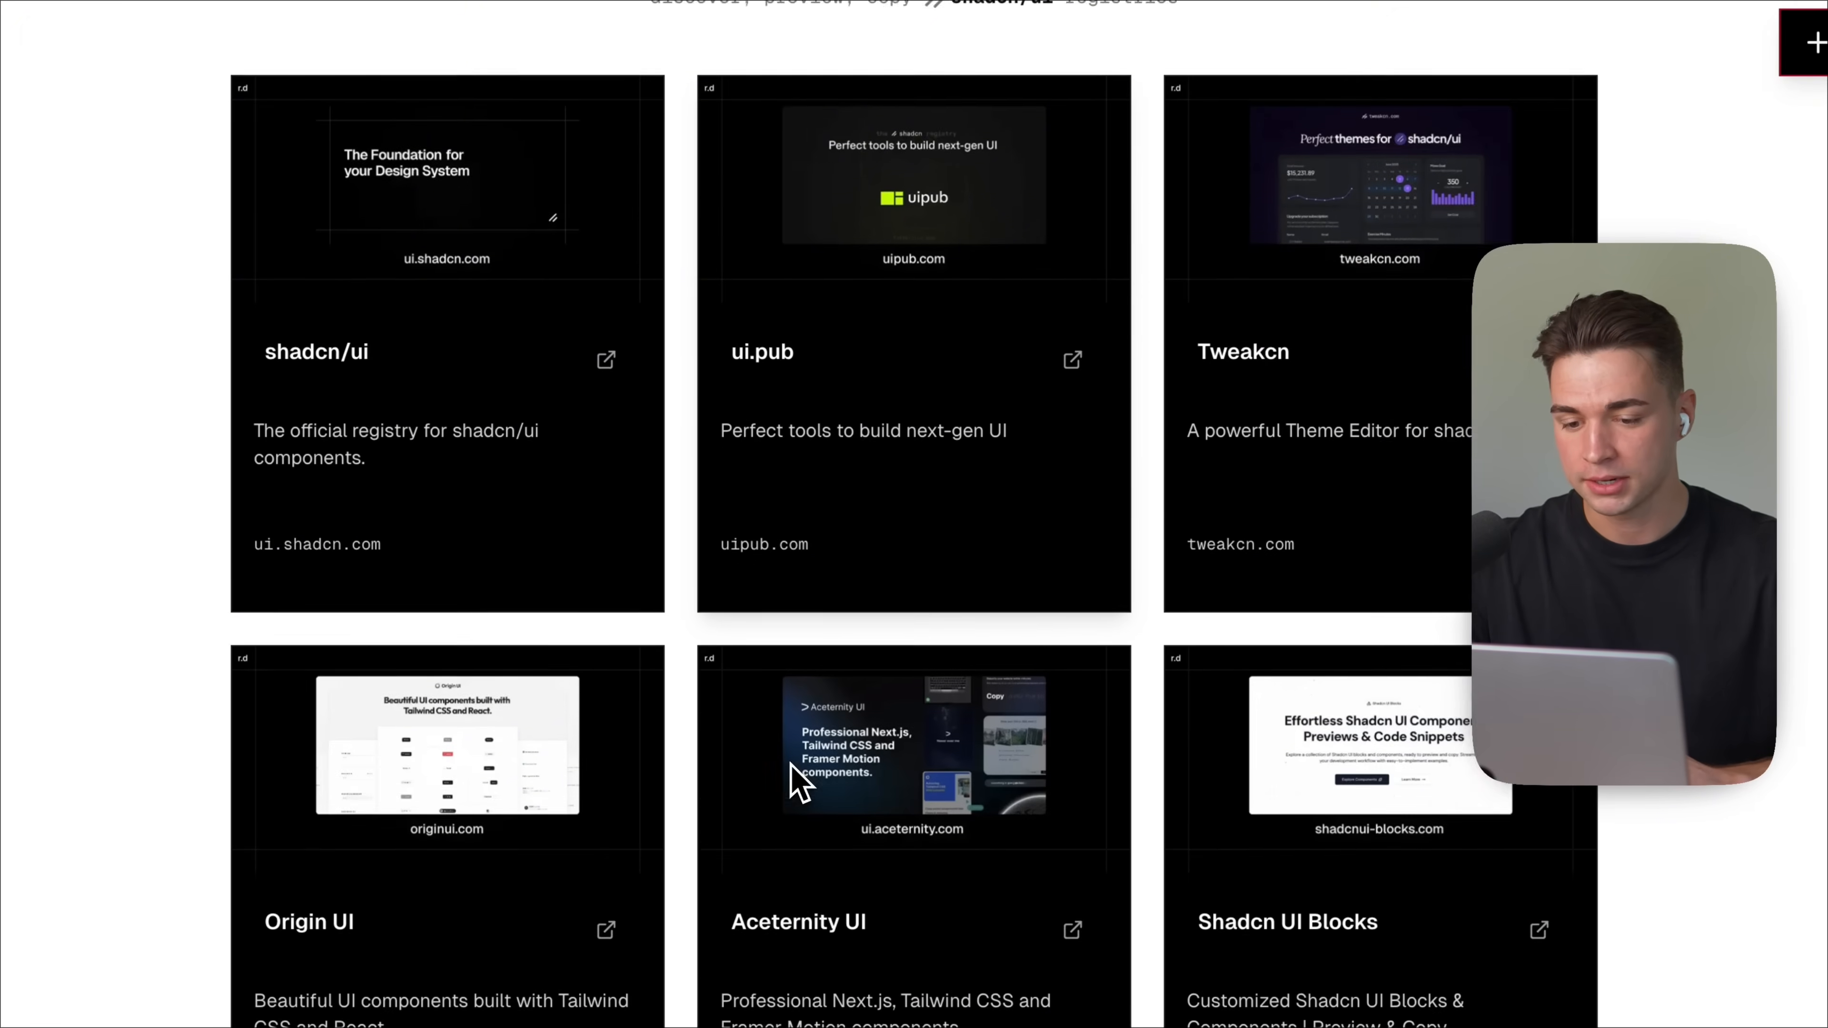
scroll(down, 3)
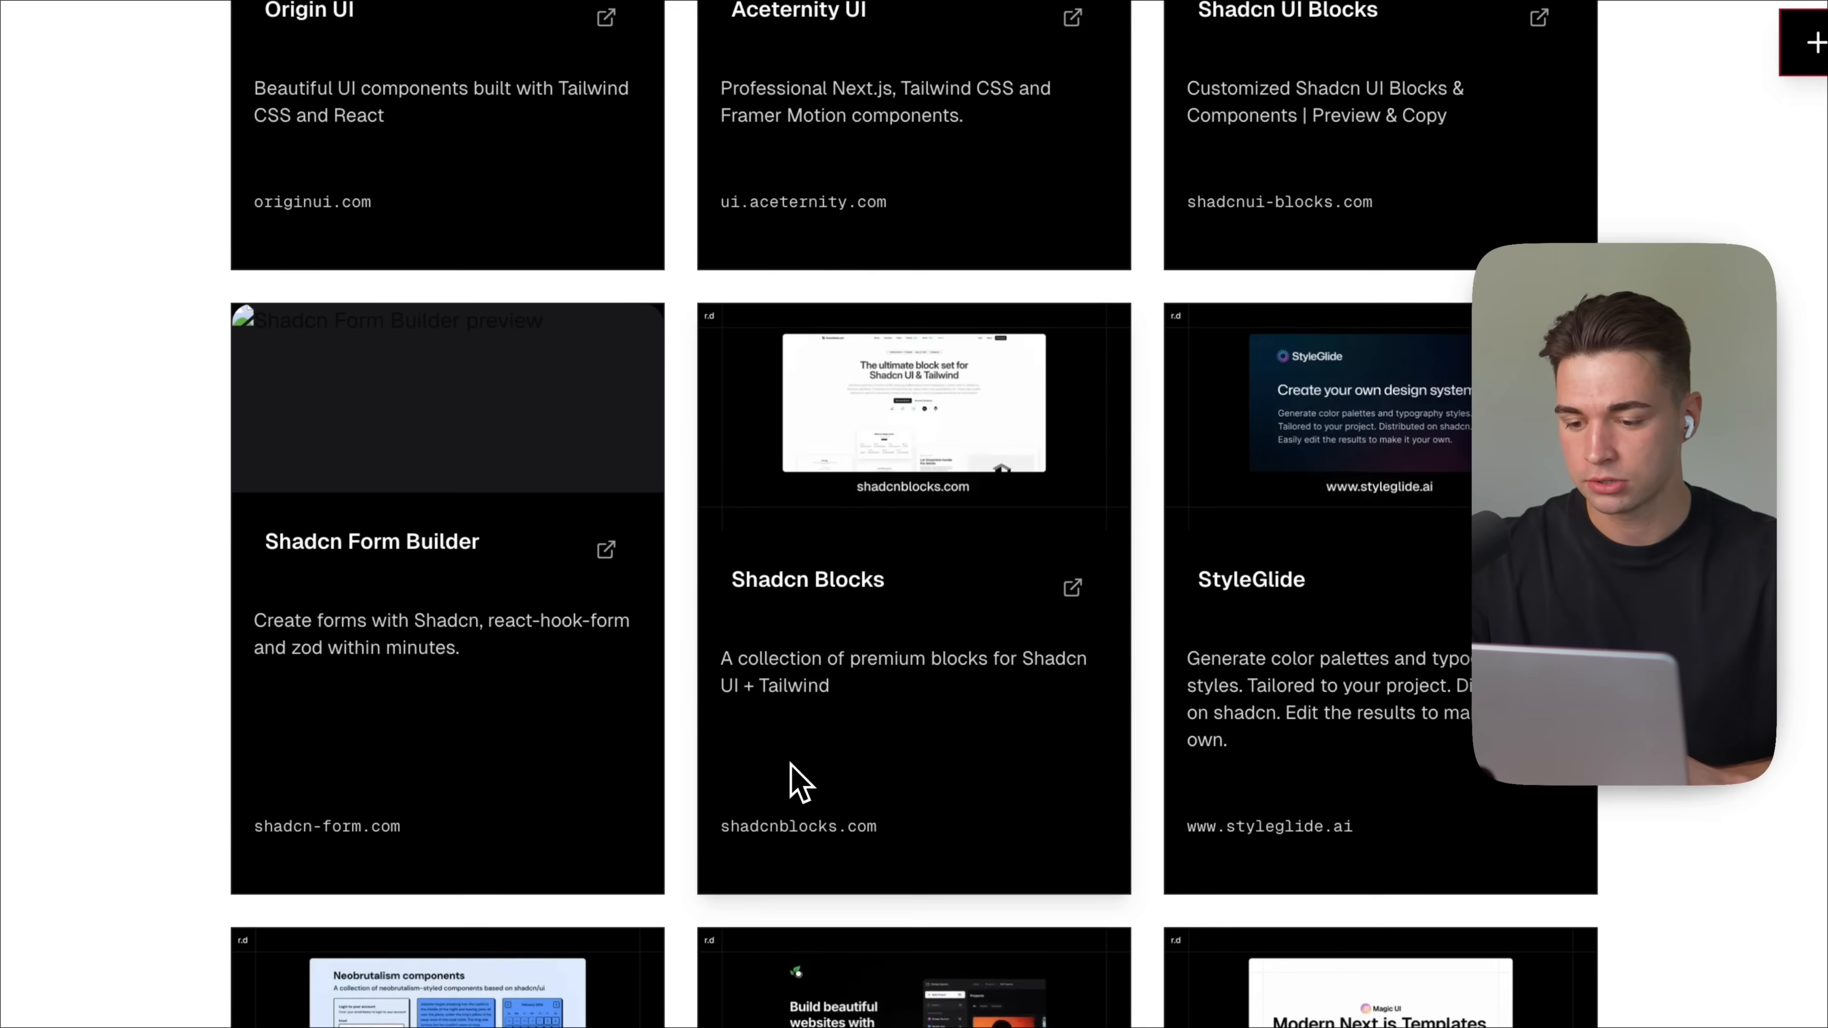
scroll(up, 3)
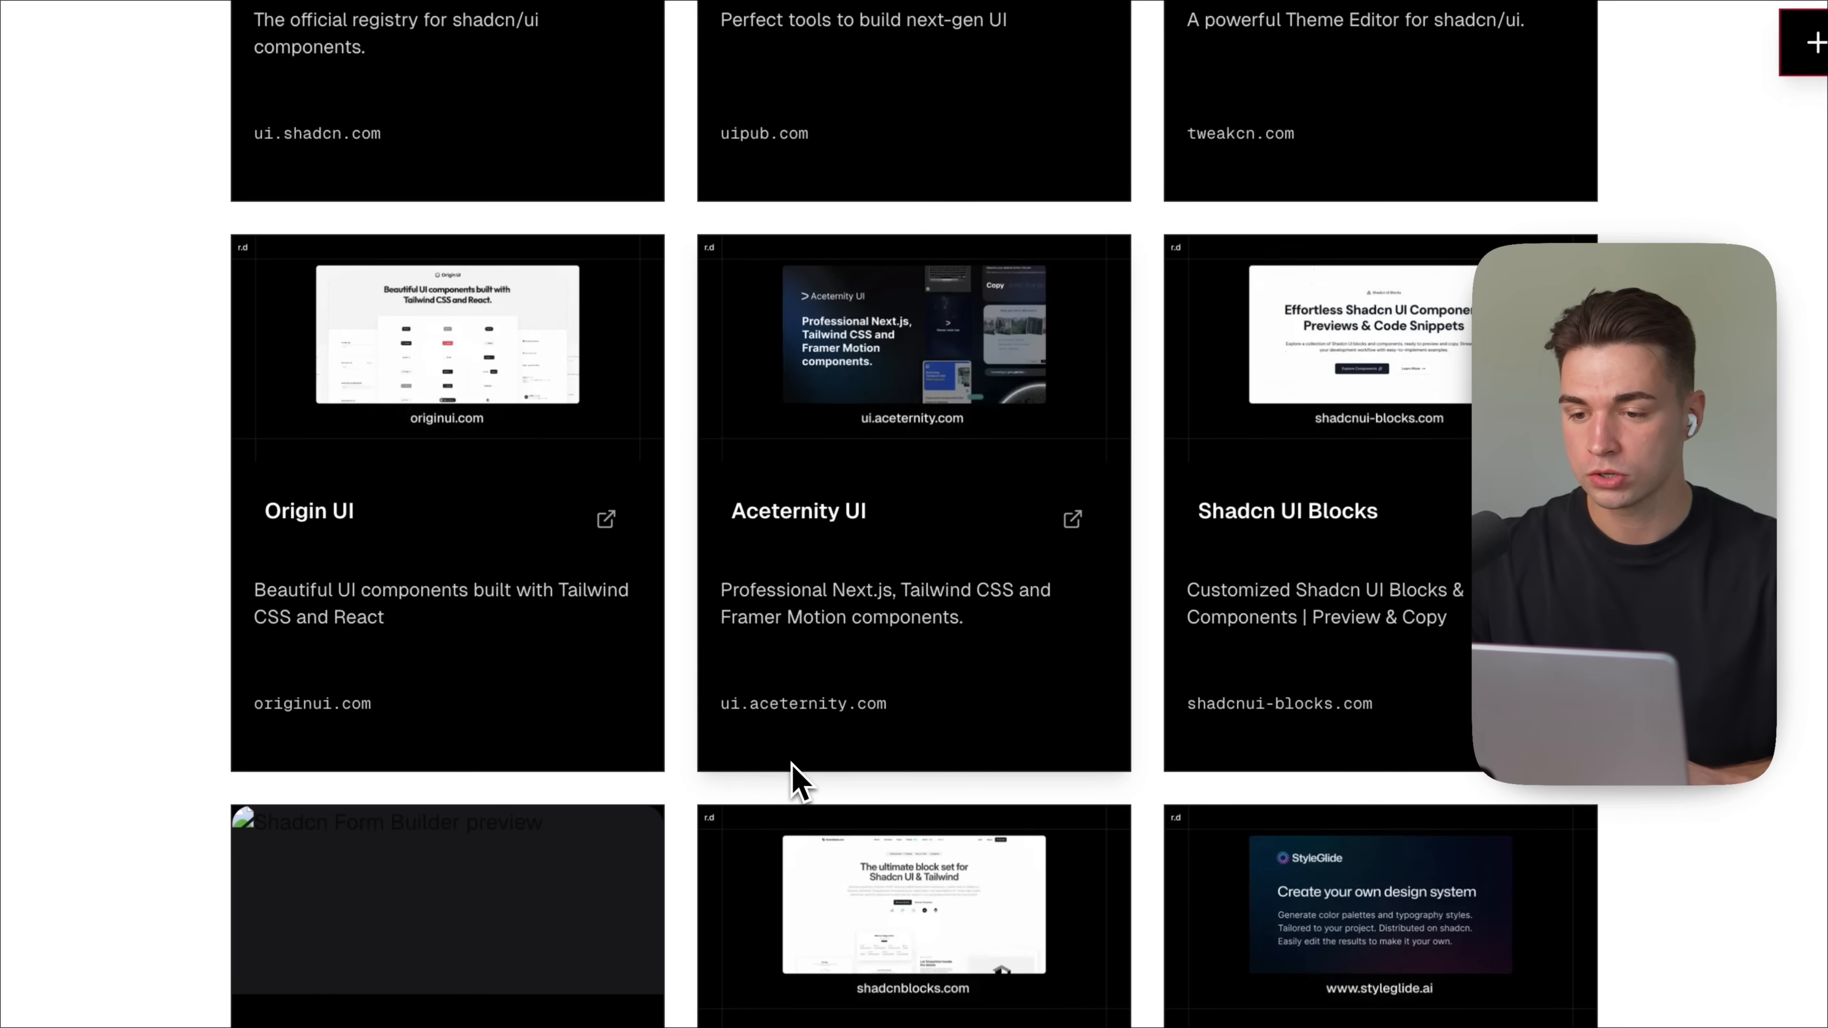
scroll(down, 3)
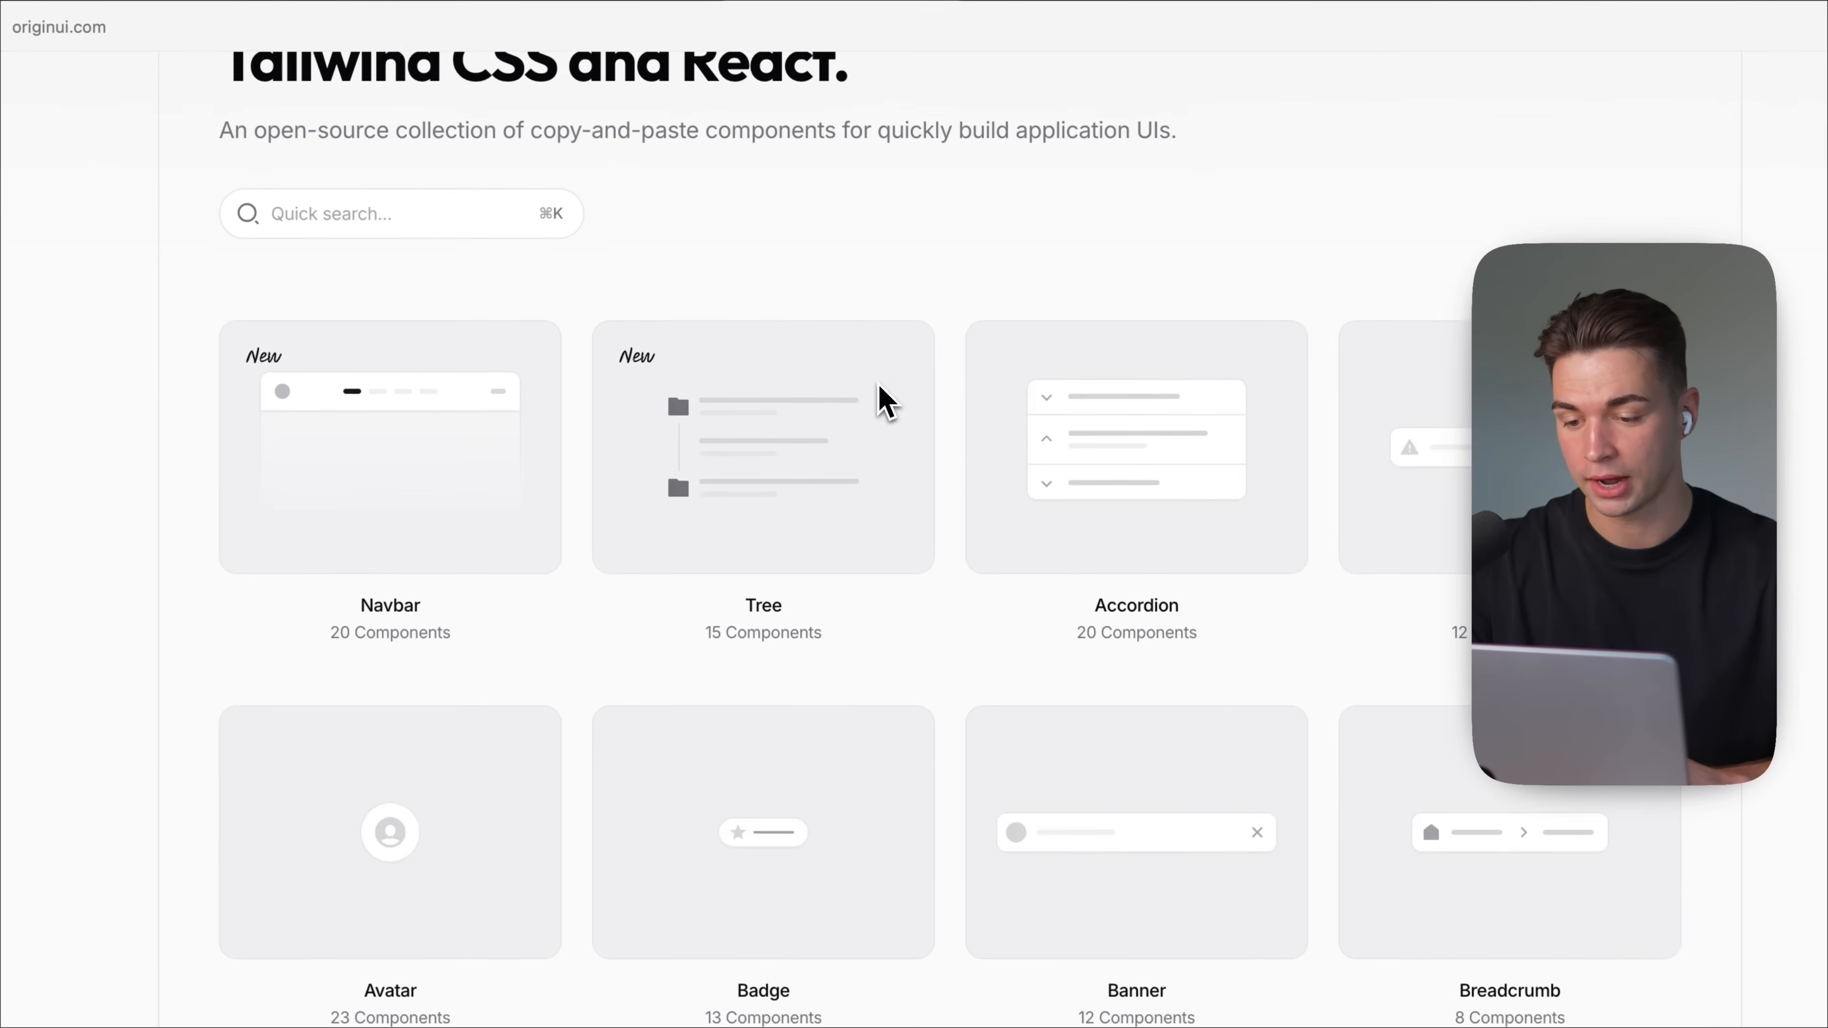
scroll(down, 3)
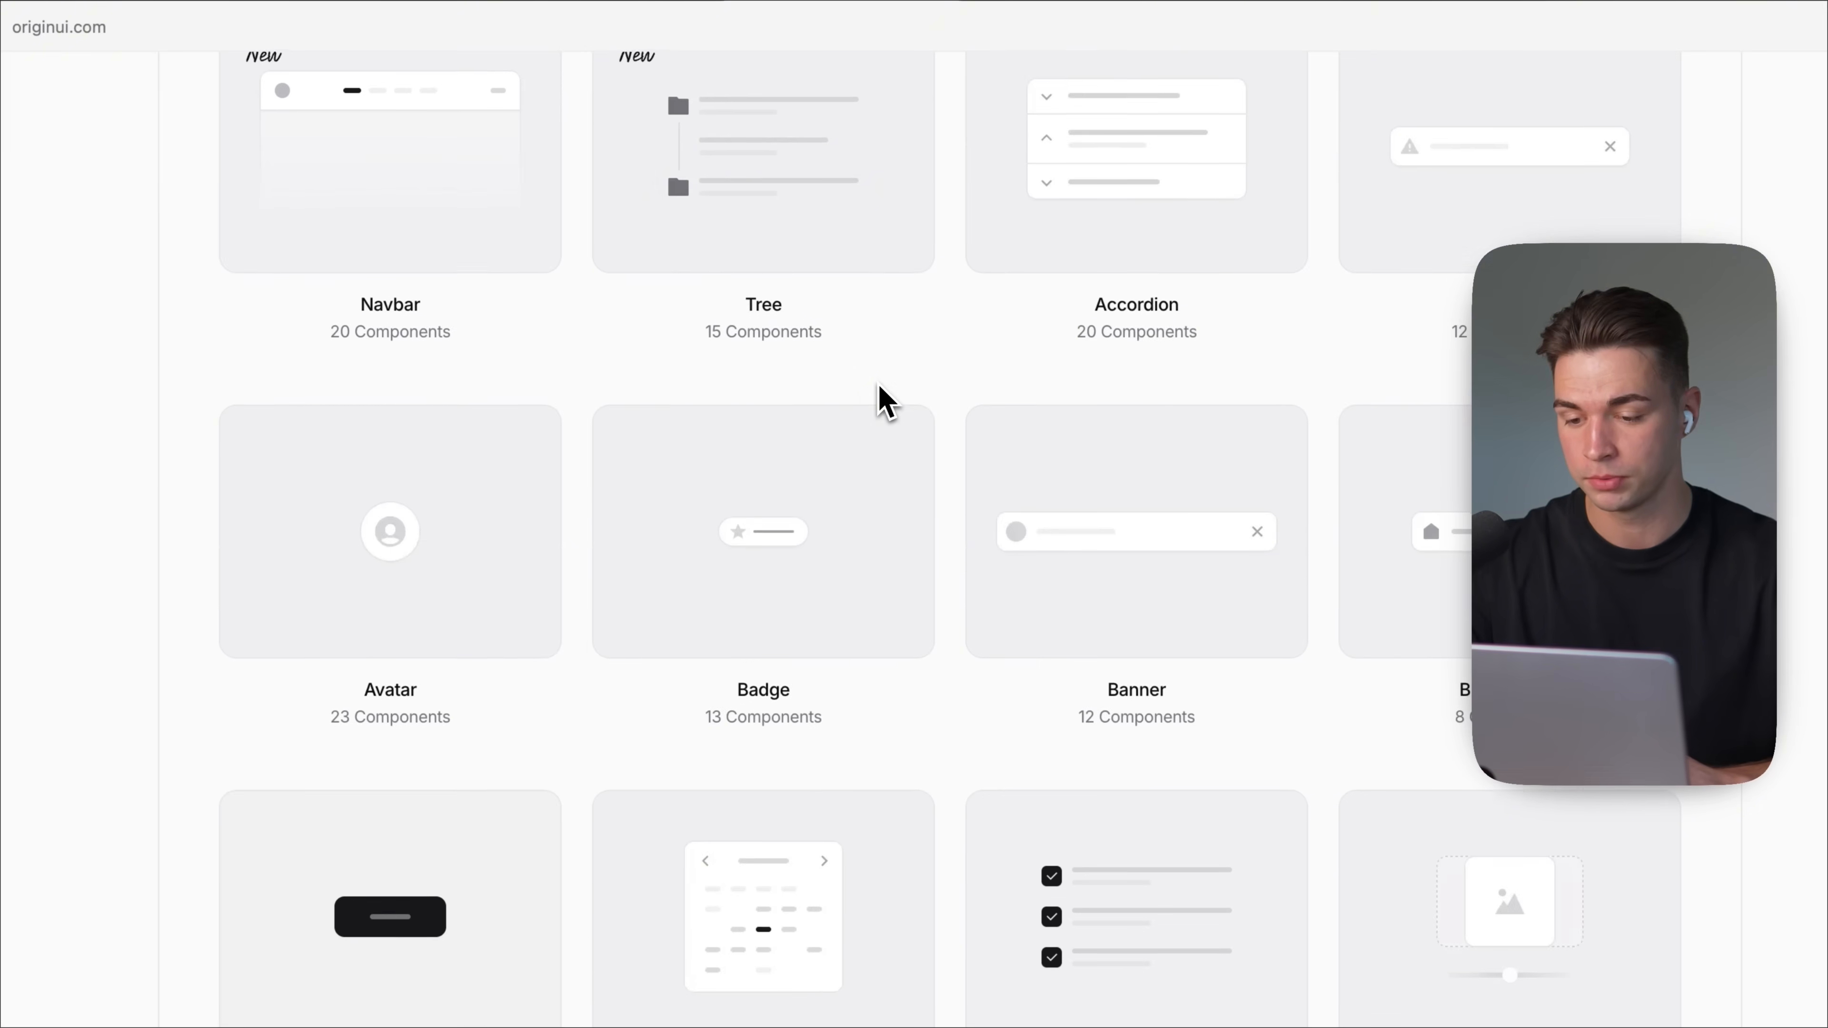
scroll(down, 3)
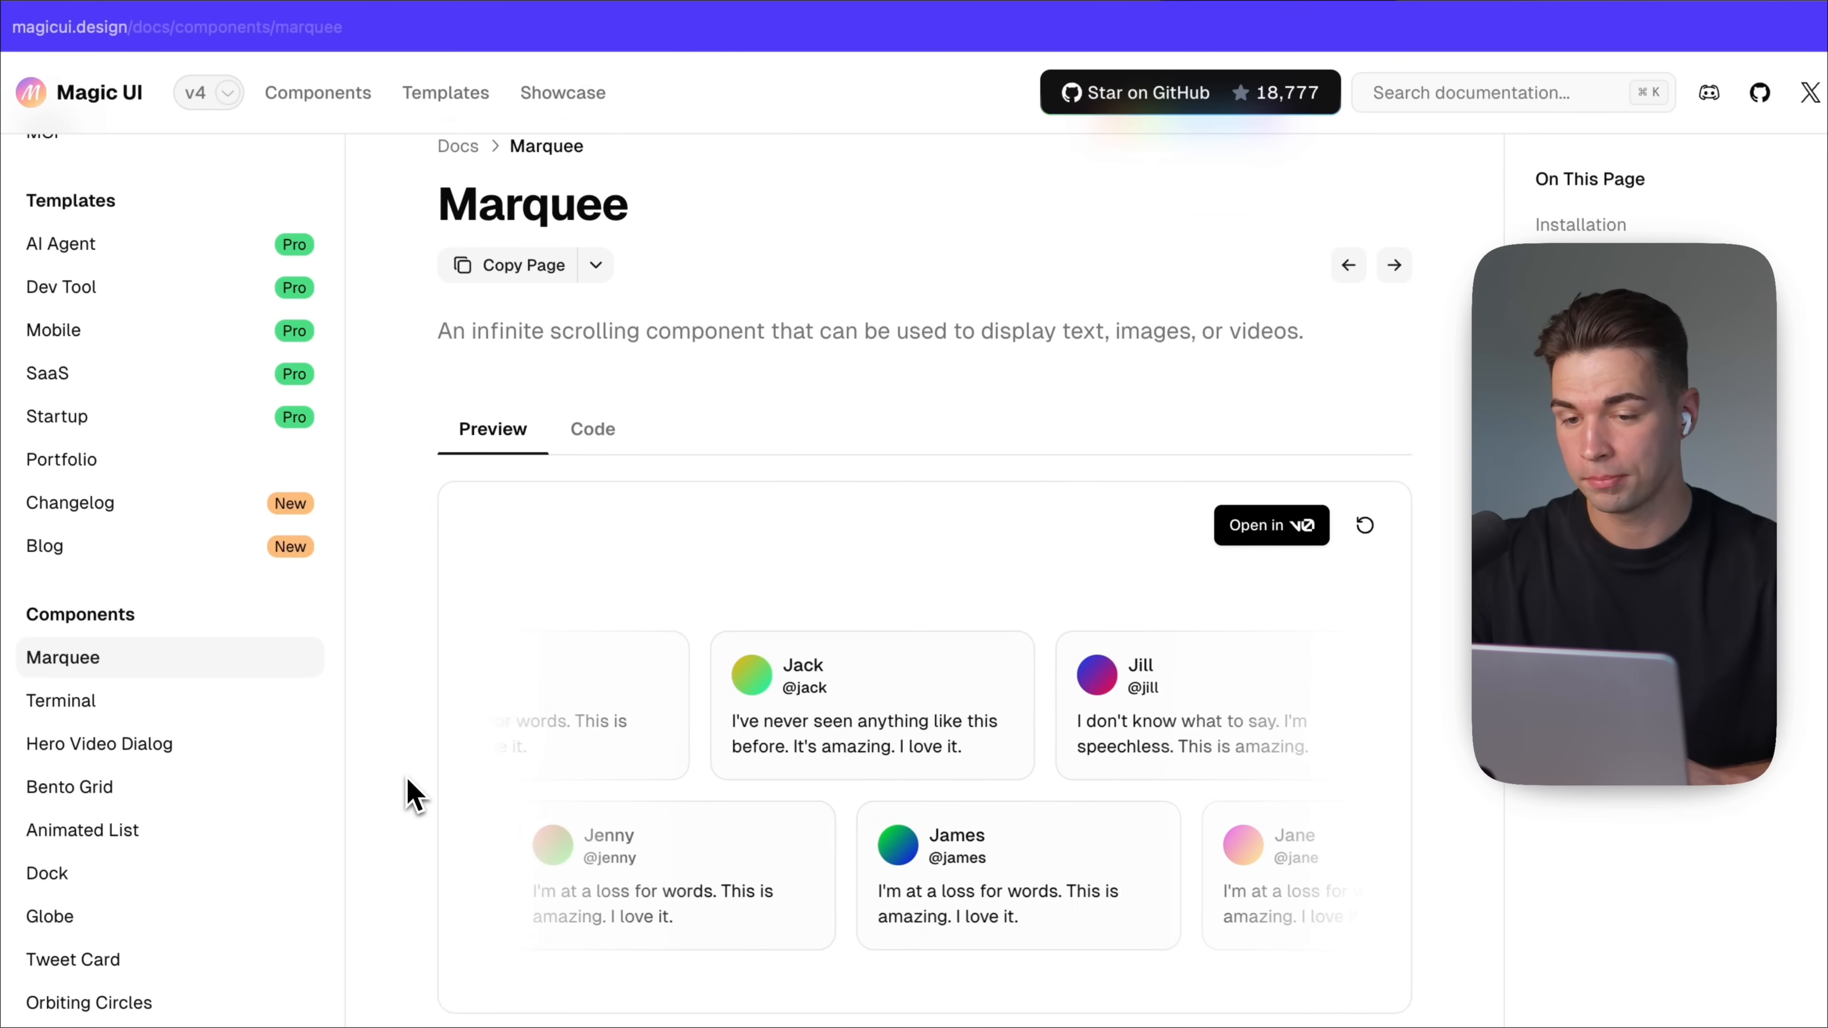
scroll(down, 3)
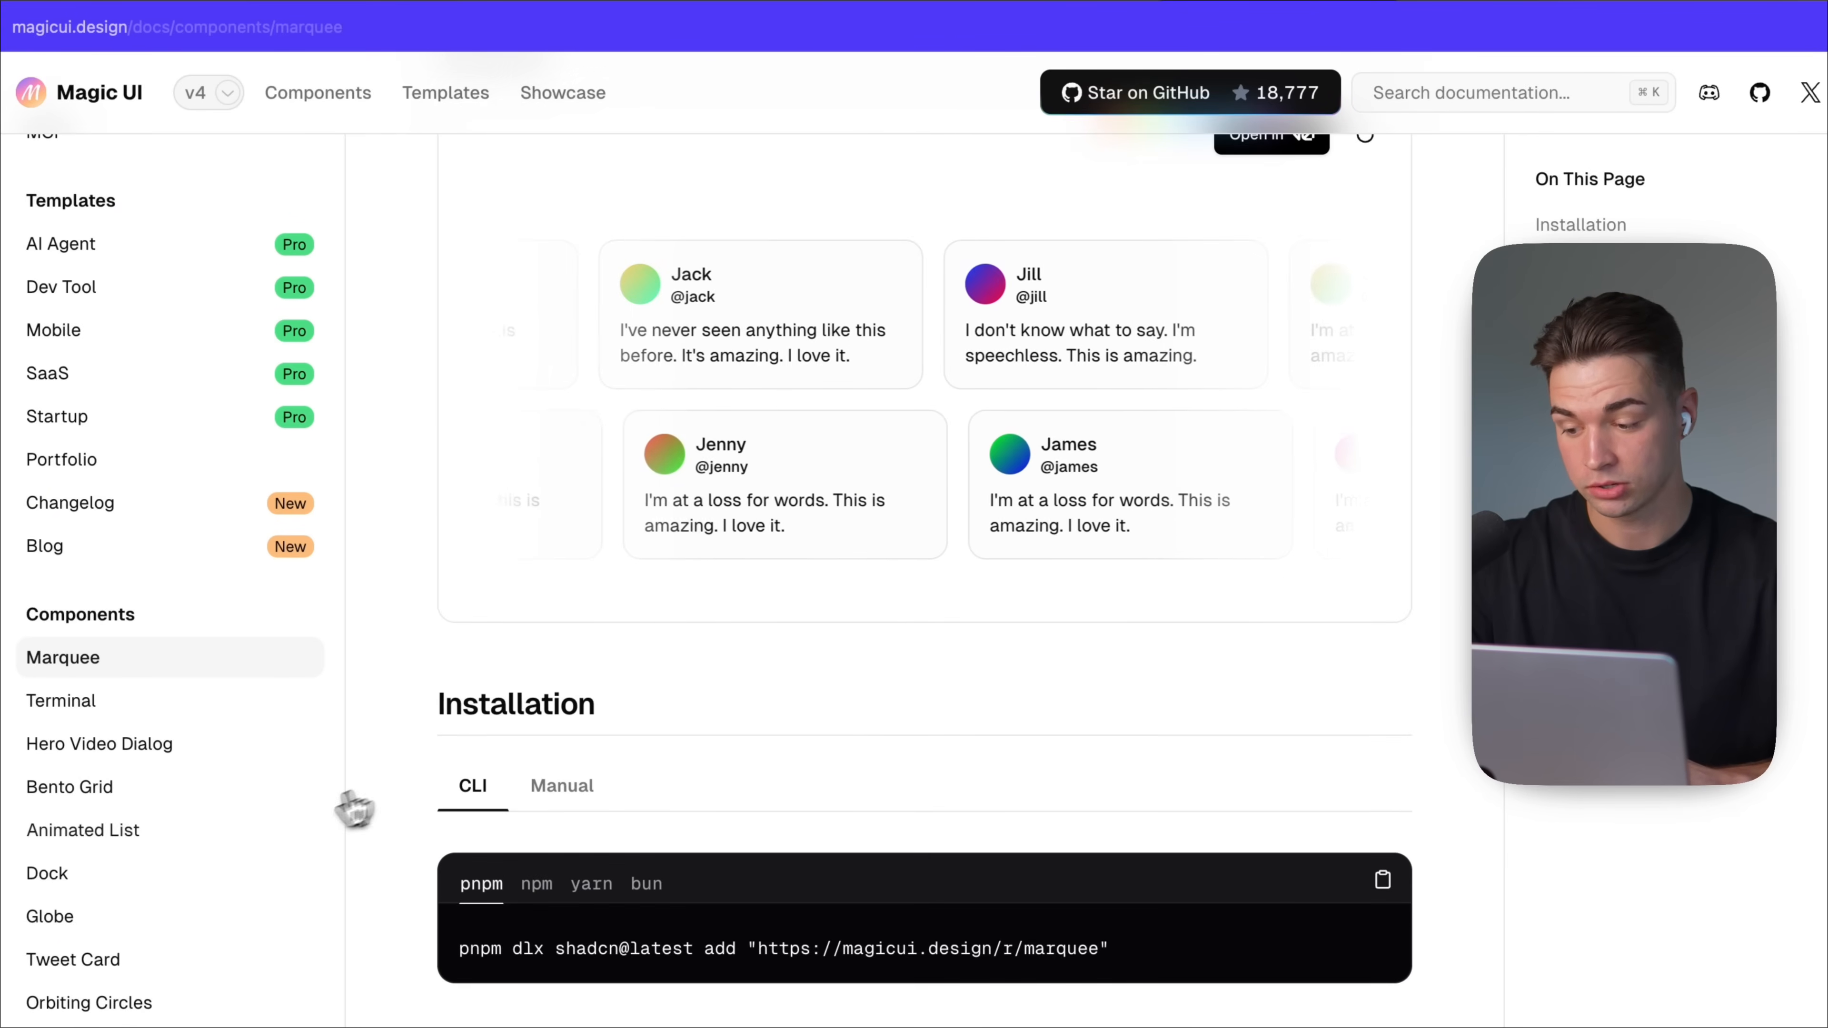
click(72, 959)
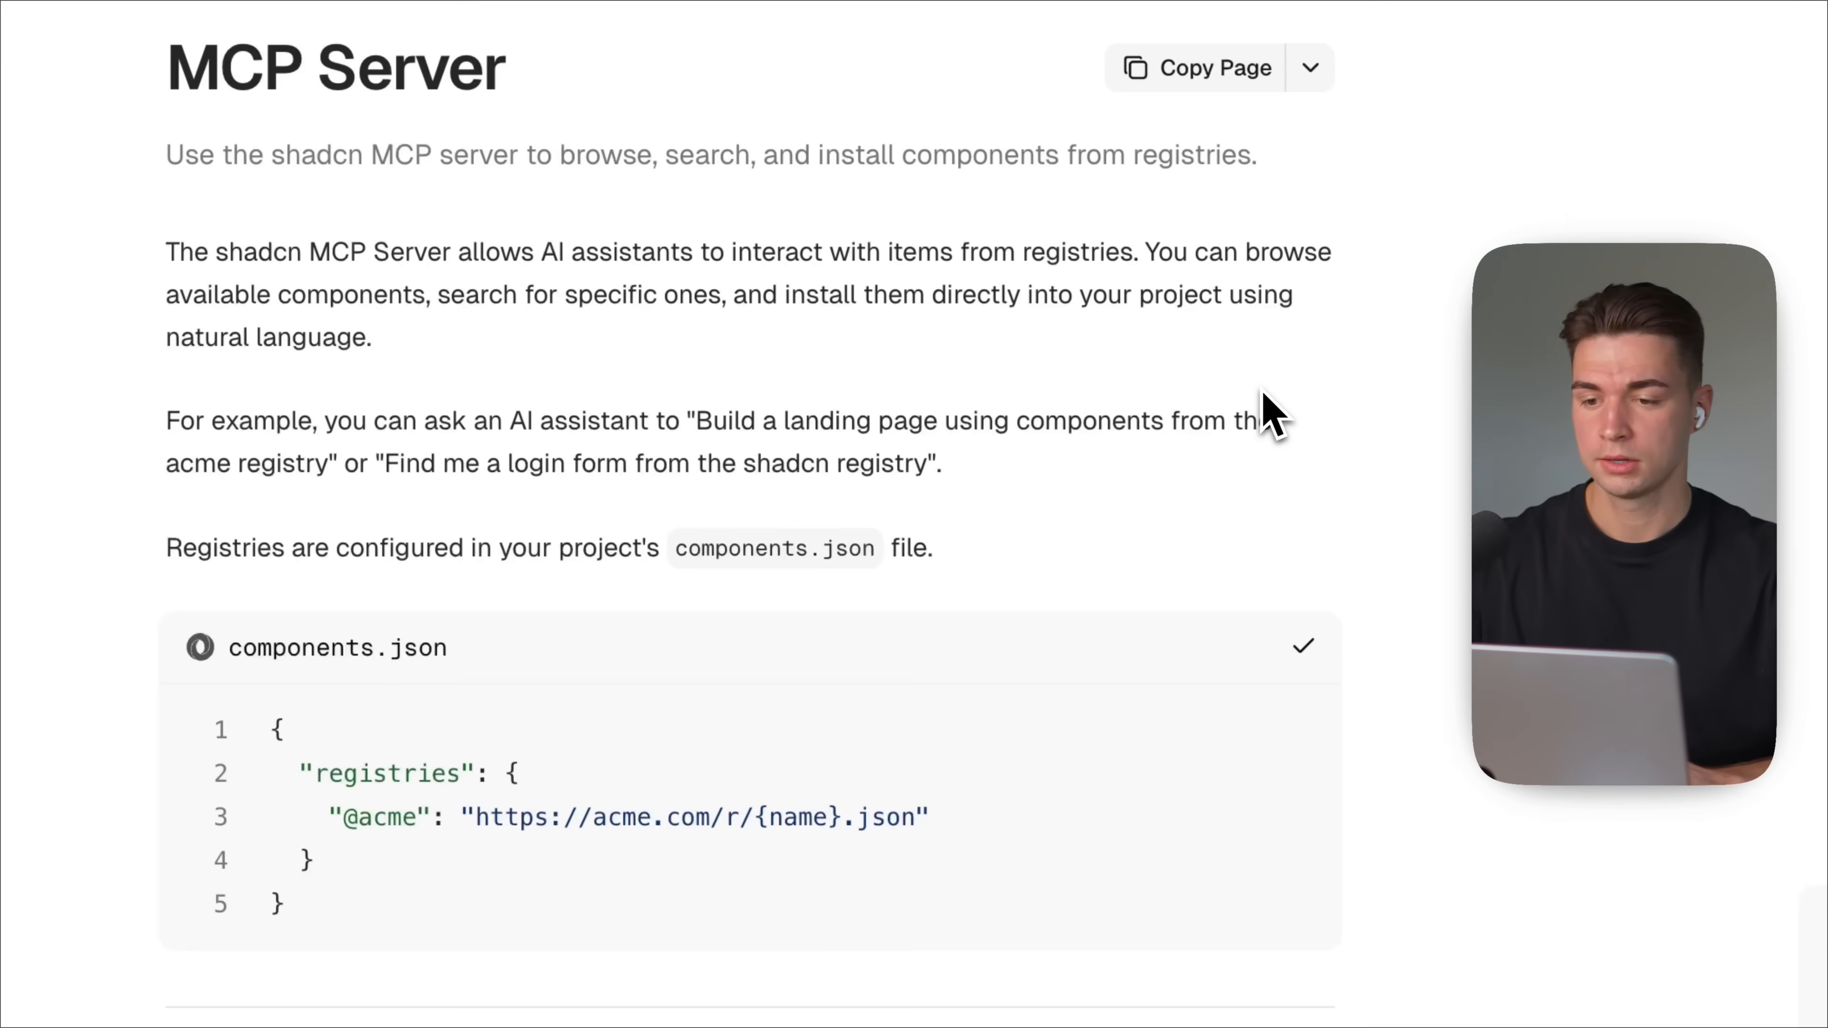
Step: Review the shadcn MCP Quick Start command and the components.json registries example
scroll(down, 3)
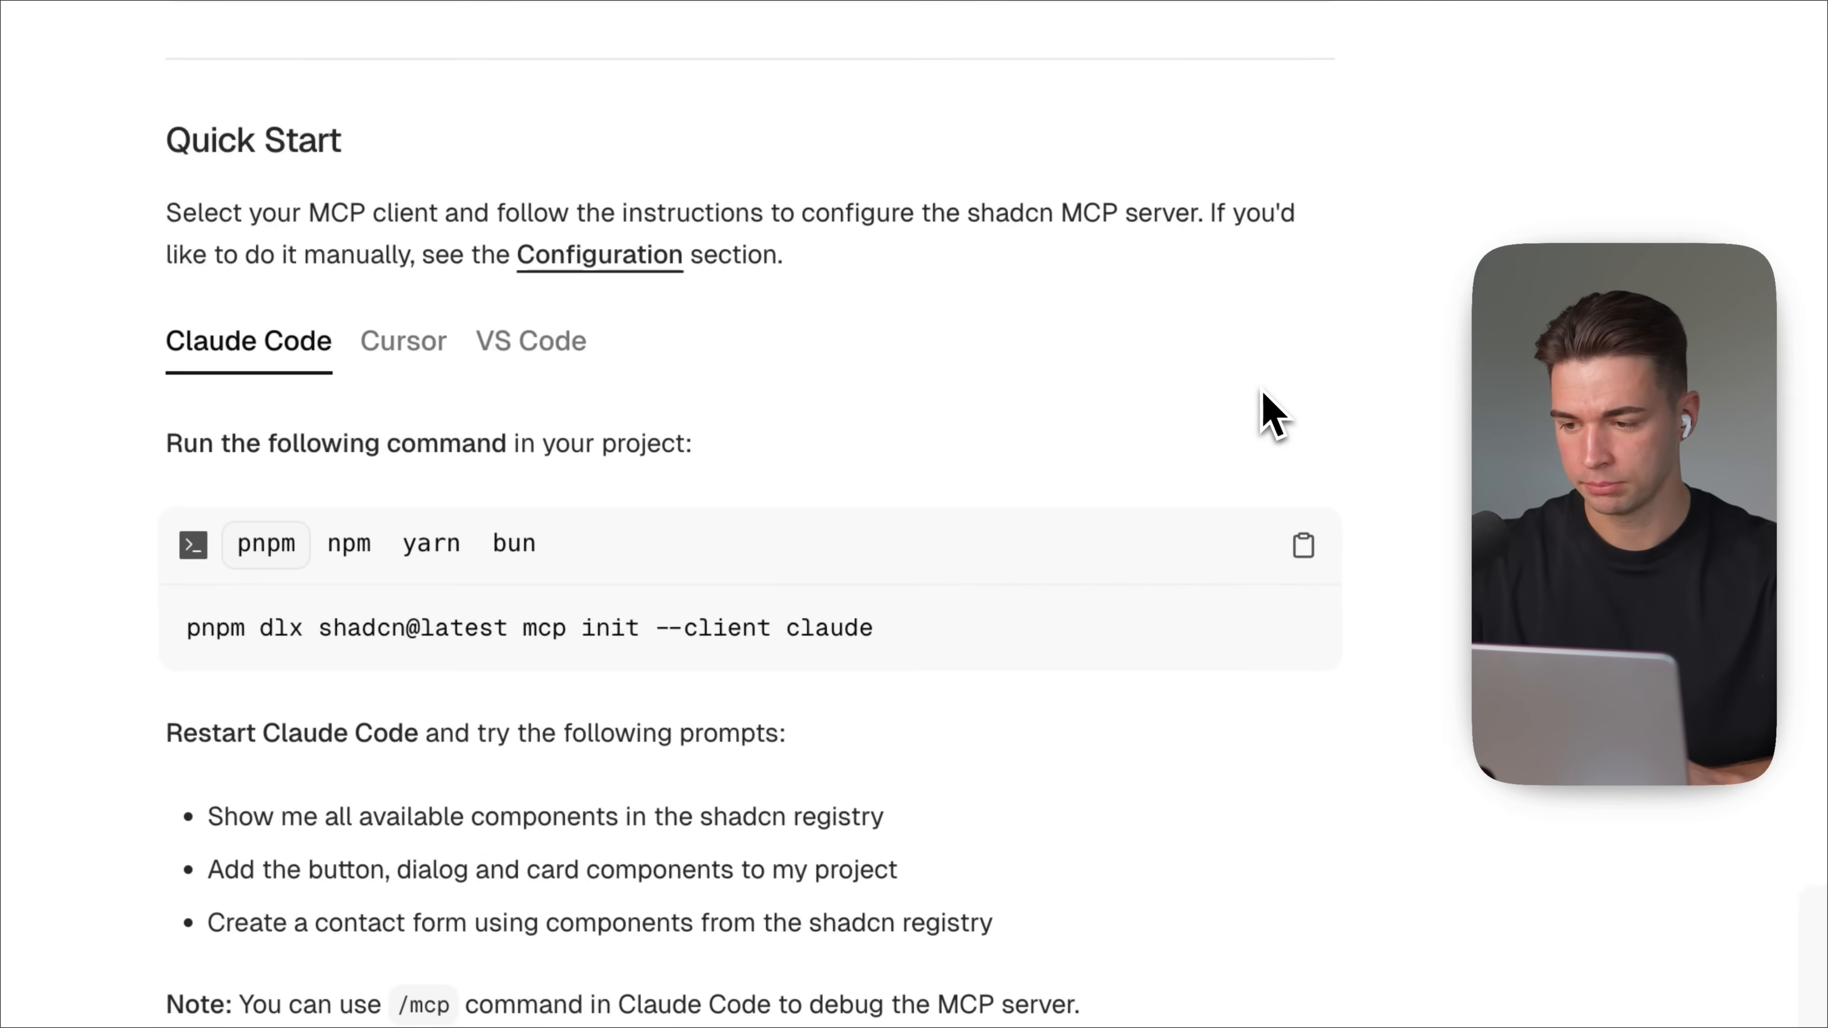
click(1303, 545)
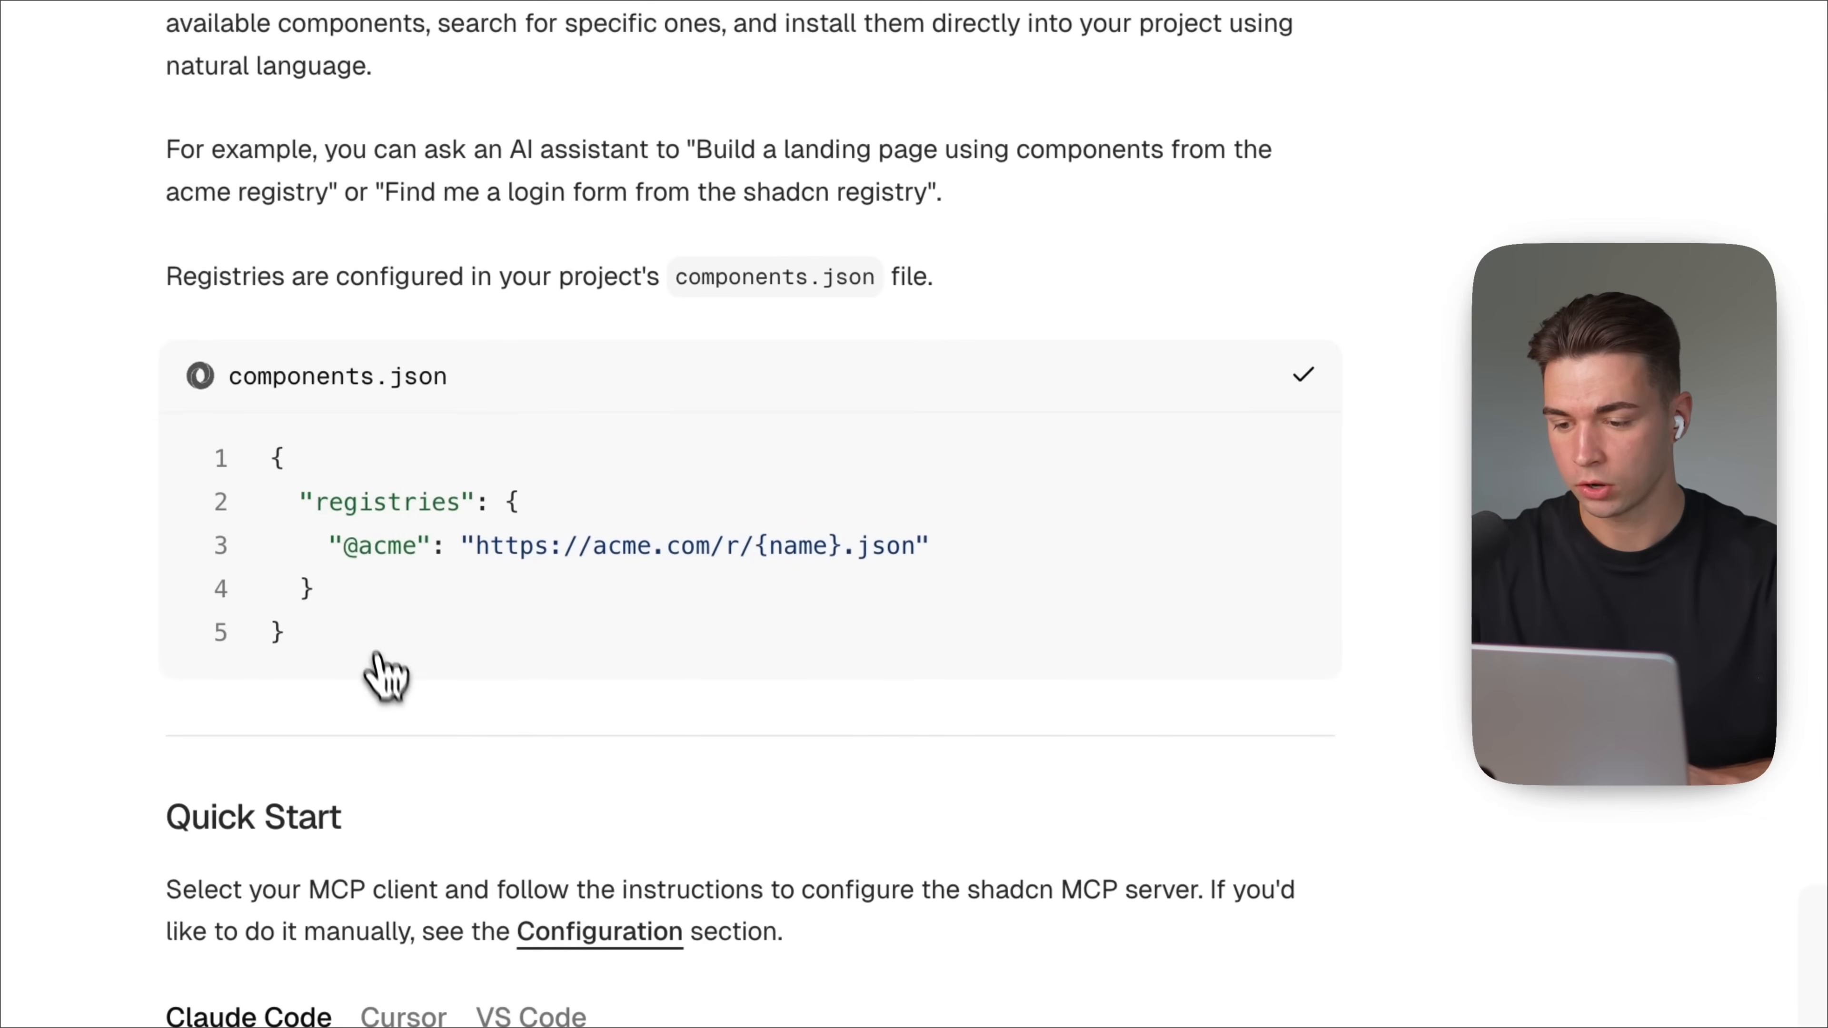
mouse_move(402, 384)
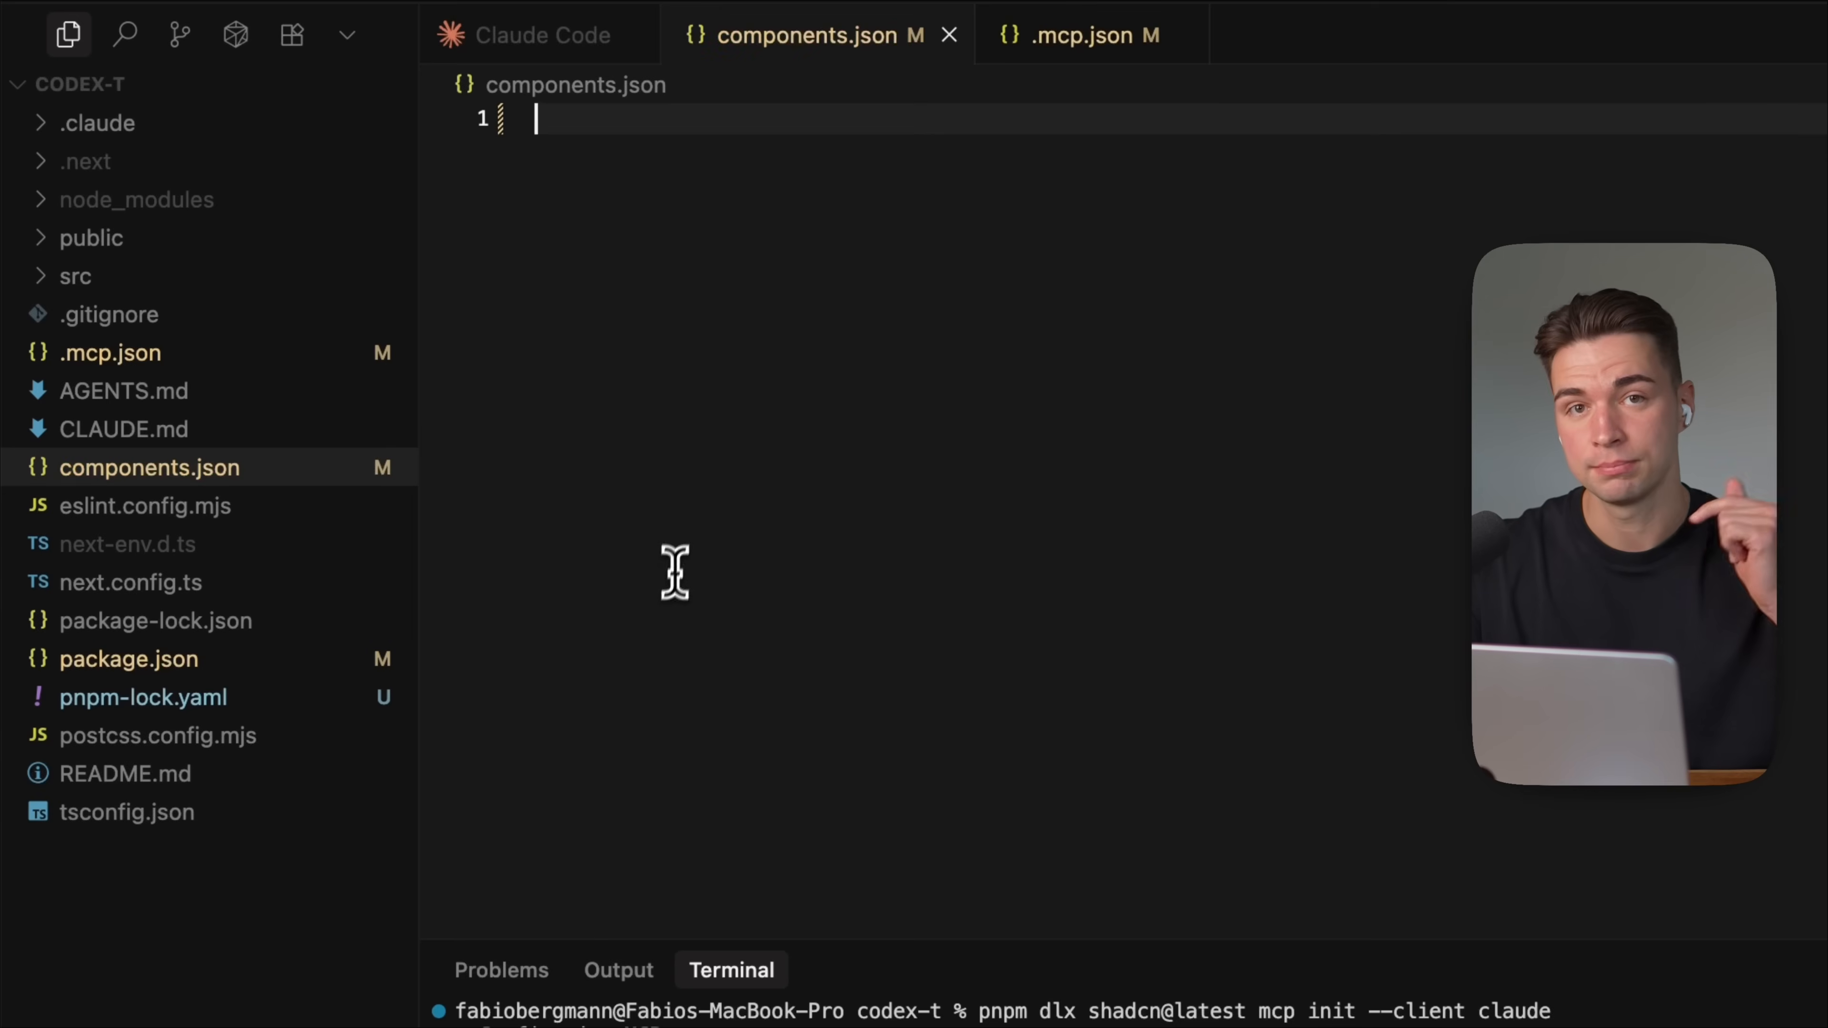
mouse_move(787, 291)
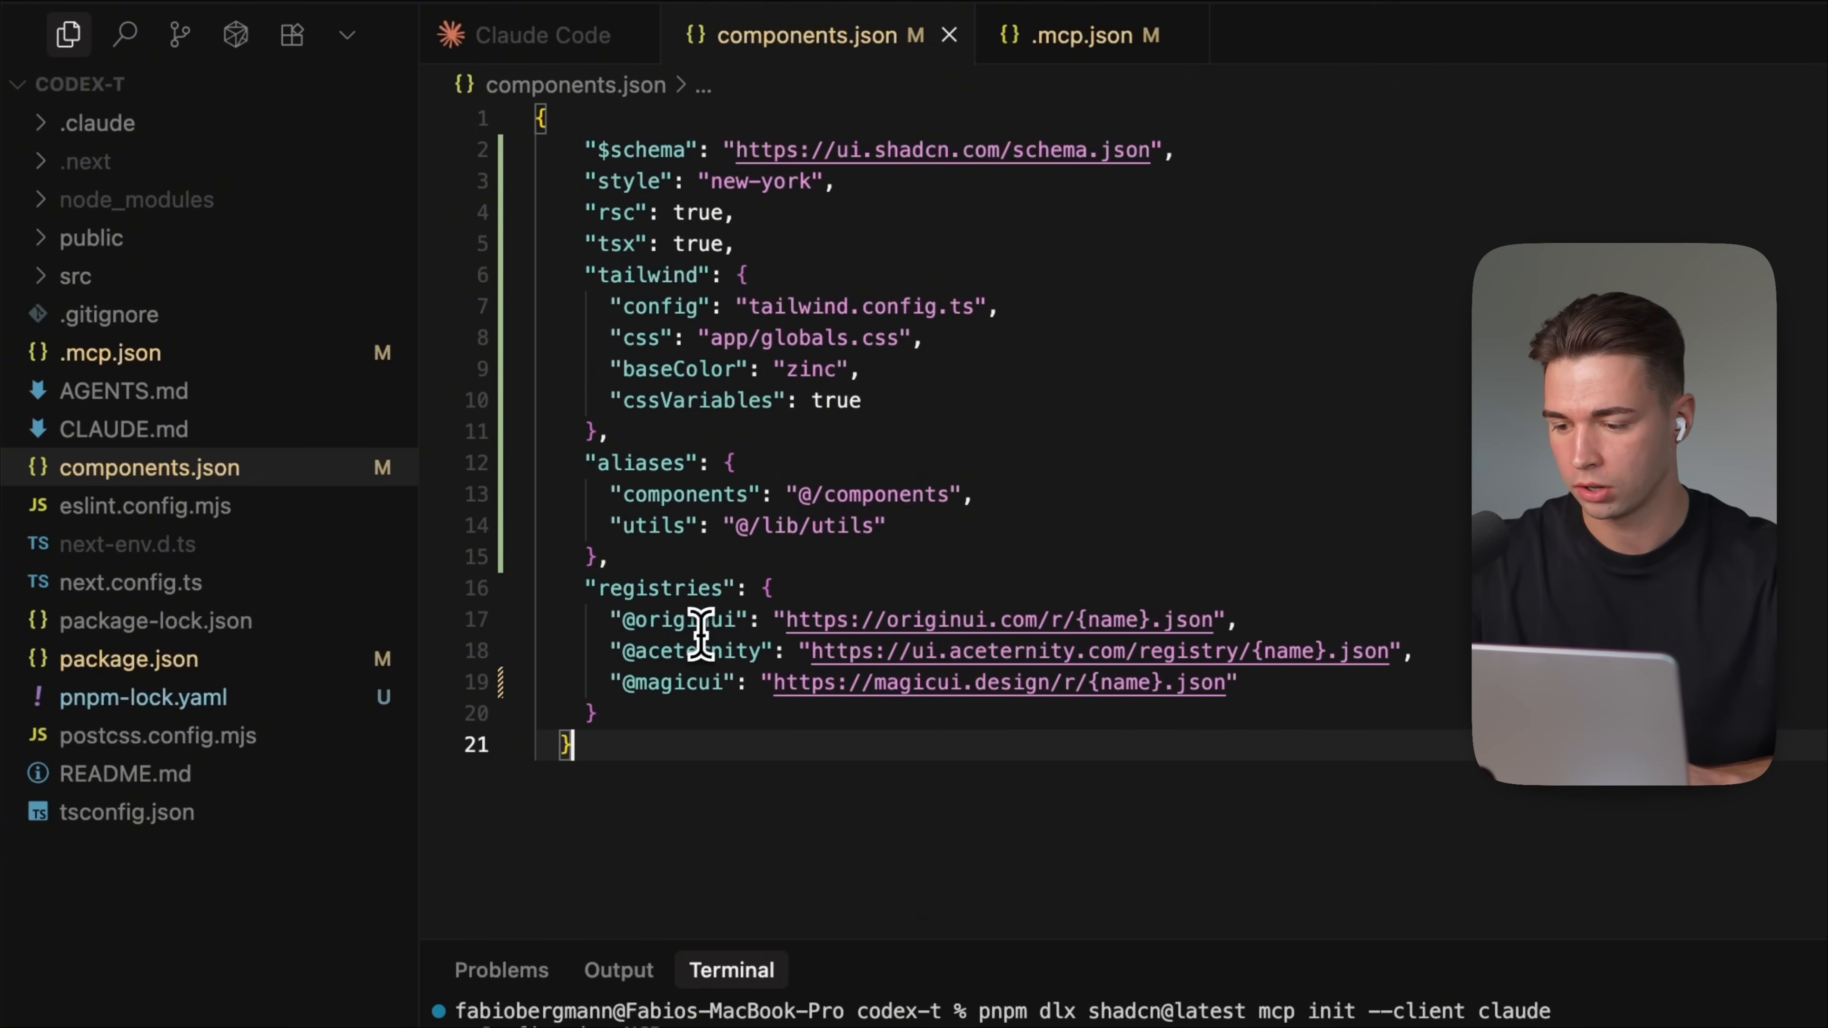
mouse_move(700, 717)
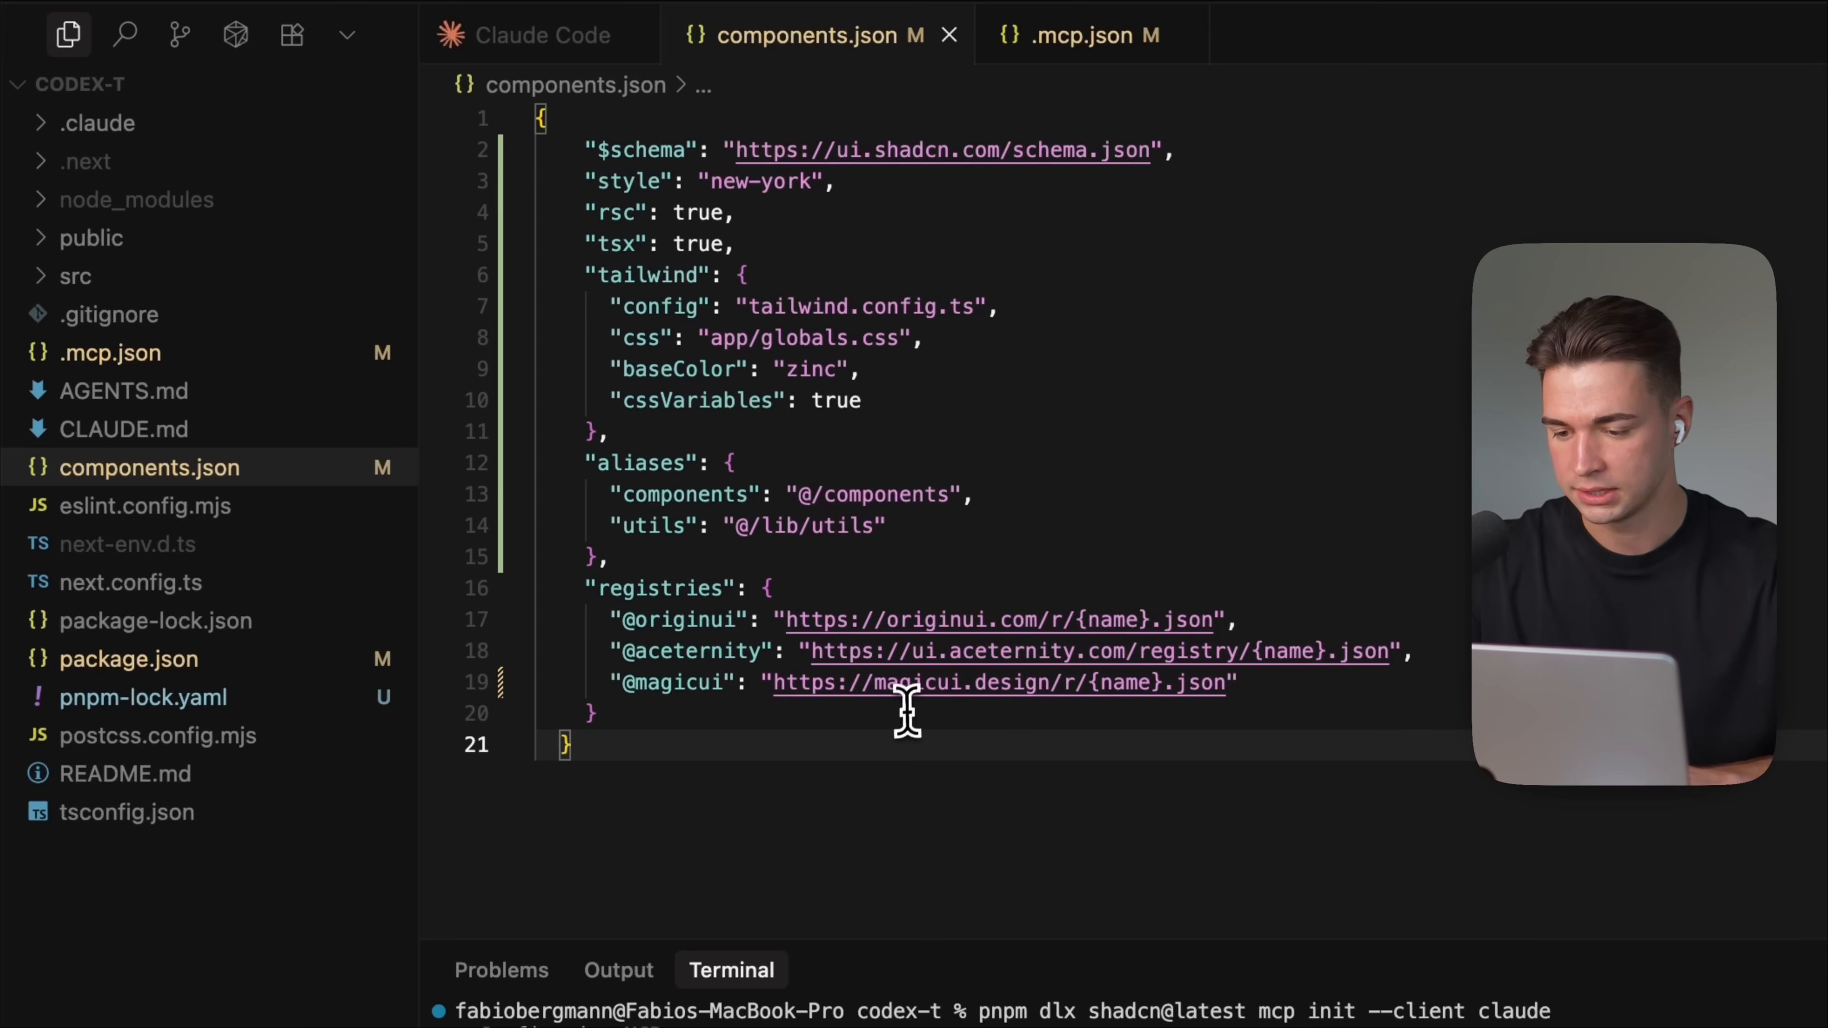
mouse_move(1119, 682)
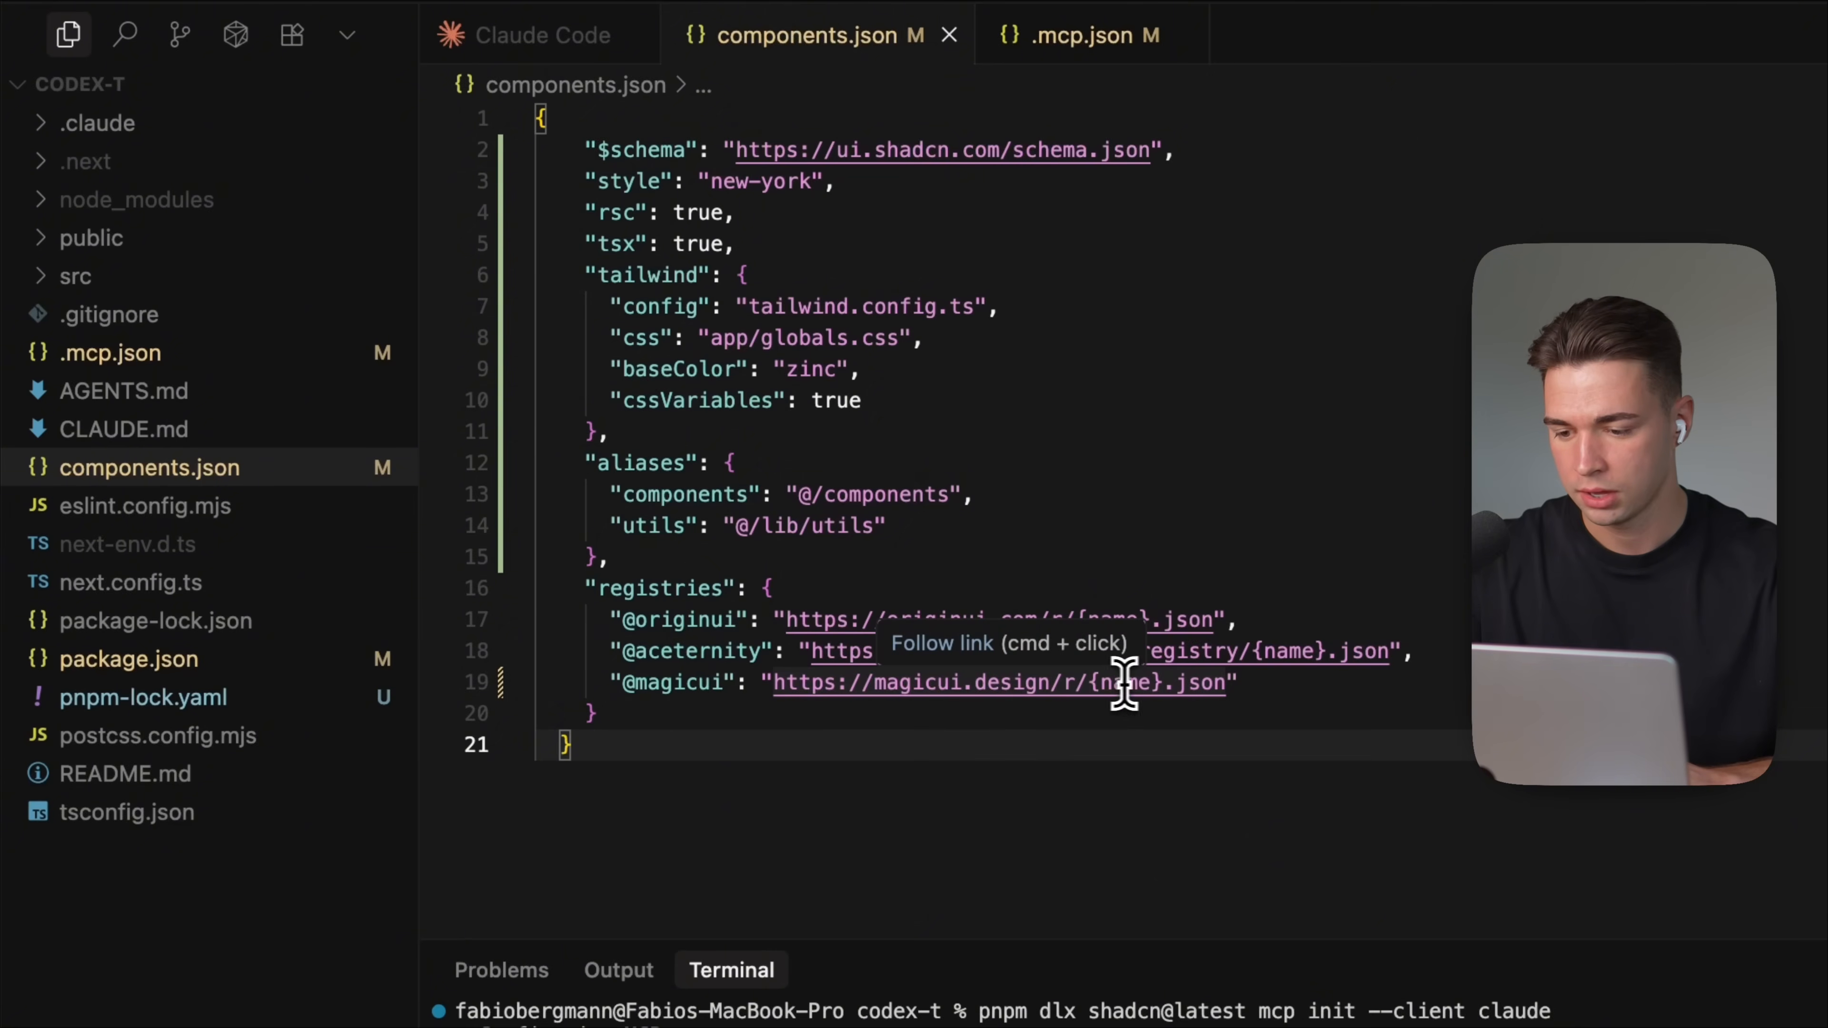
mouse_move(1119, 717)
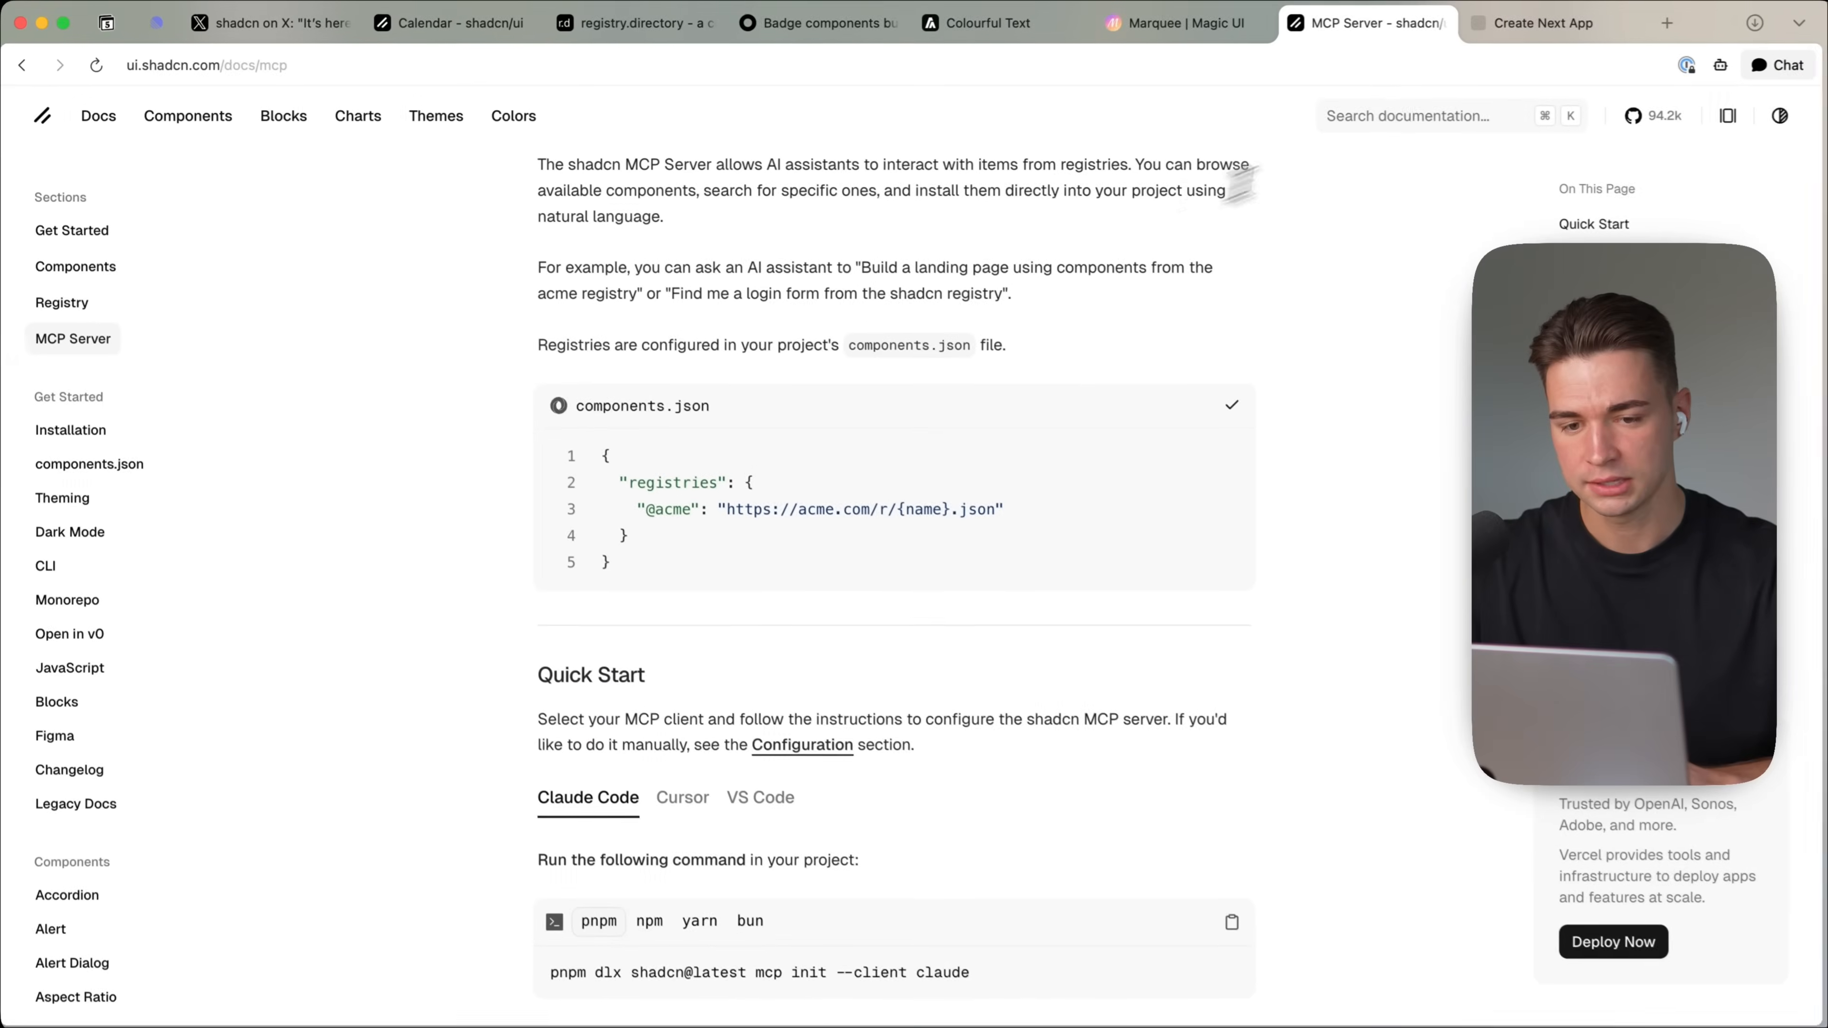
Step: Bring up Magic UI's Confetti docs and select 'confetti' in its CLI install command
click(1551, 22)
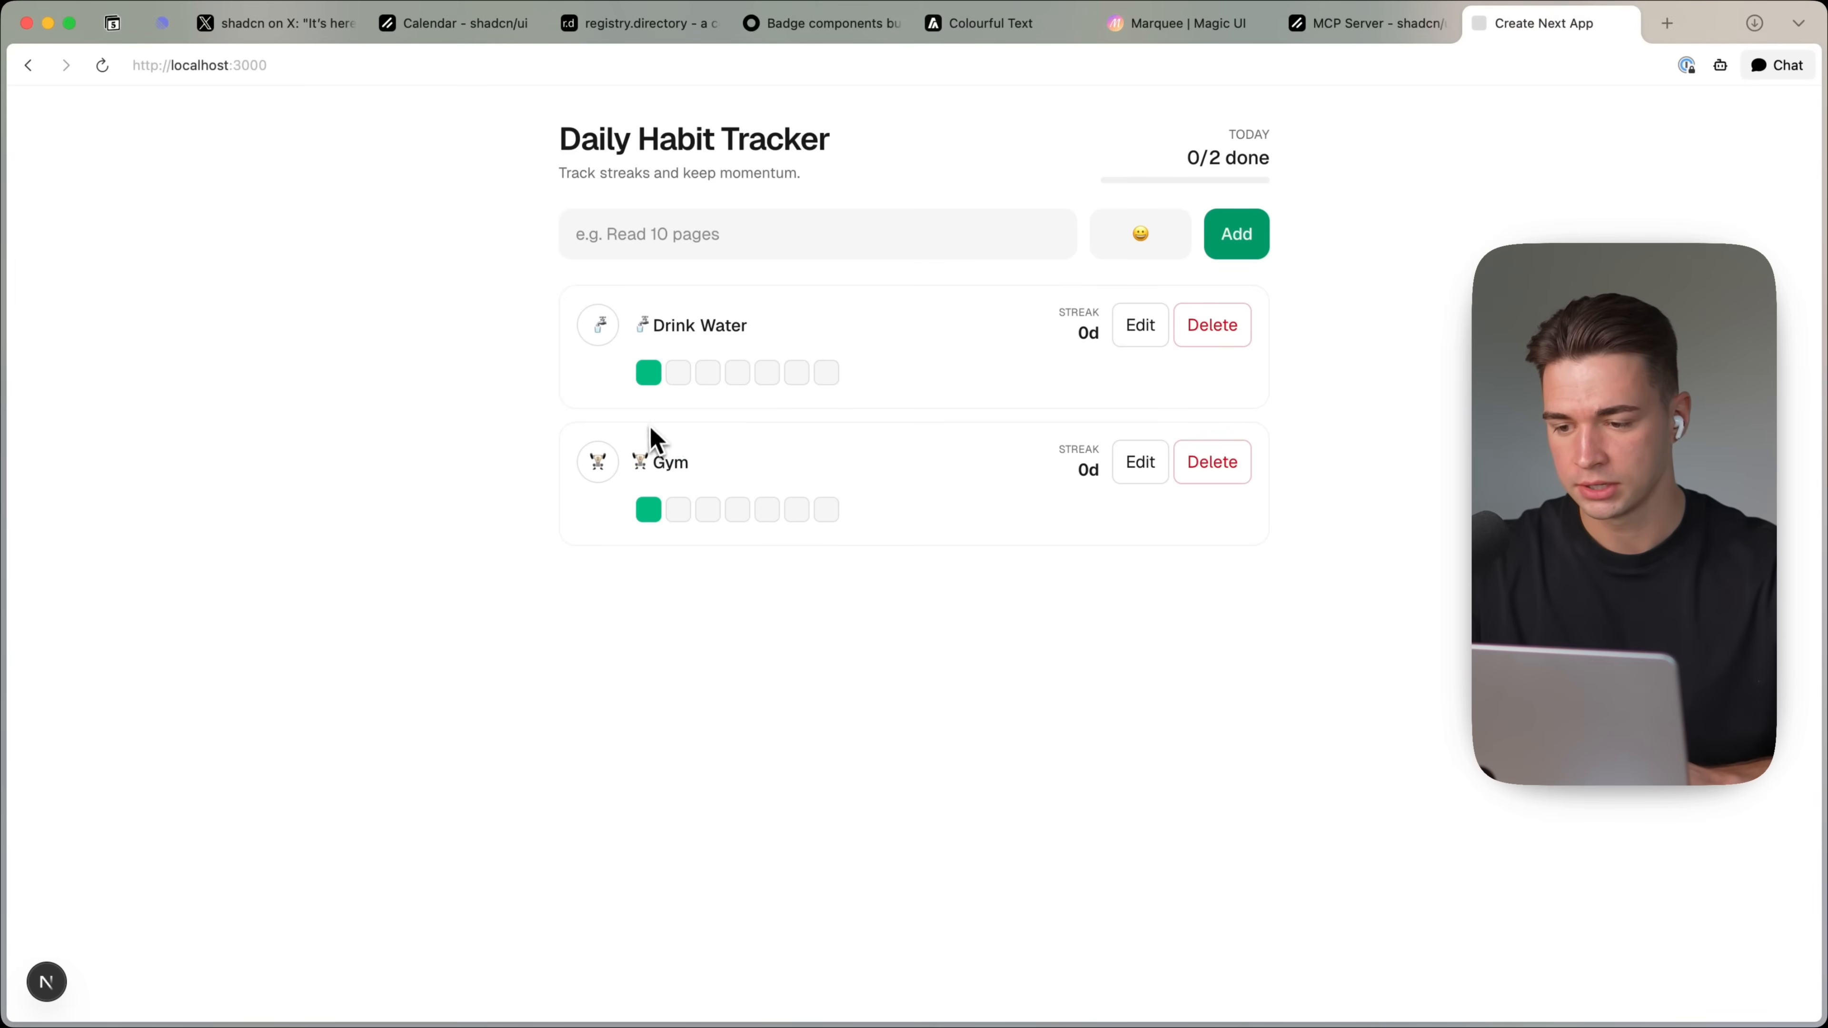
mouse_move(1174, 22)
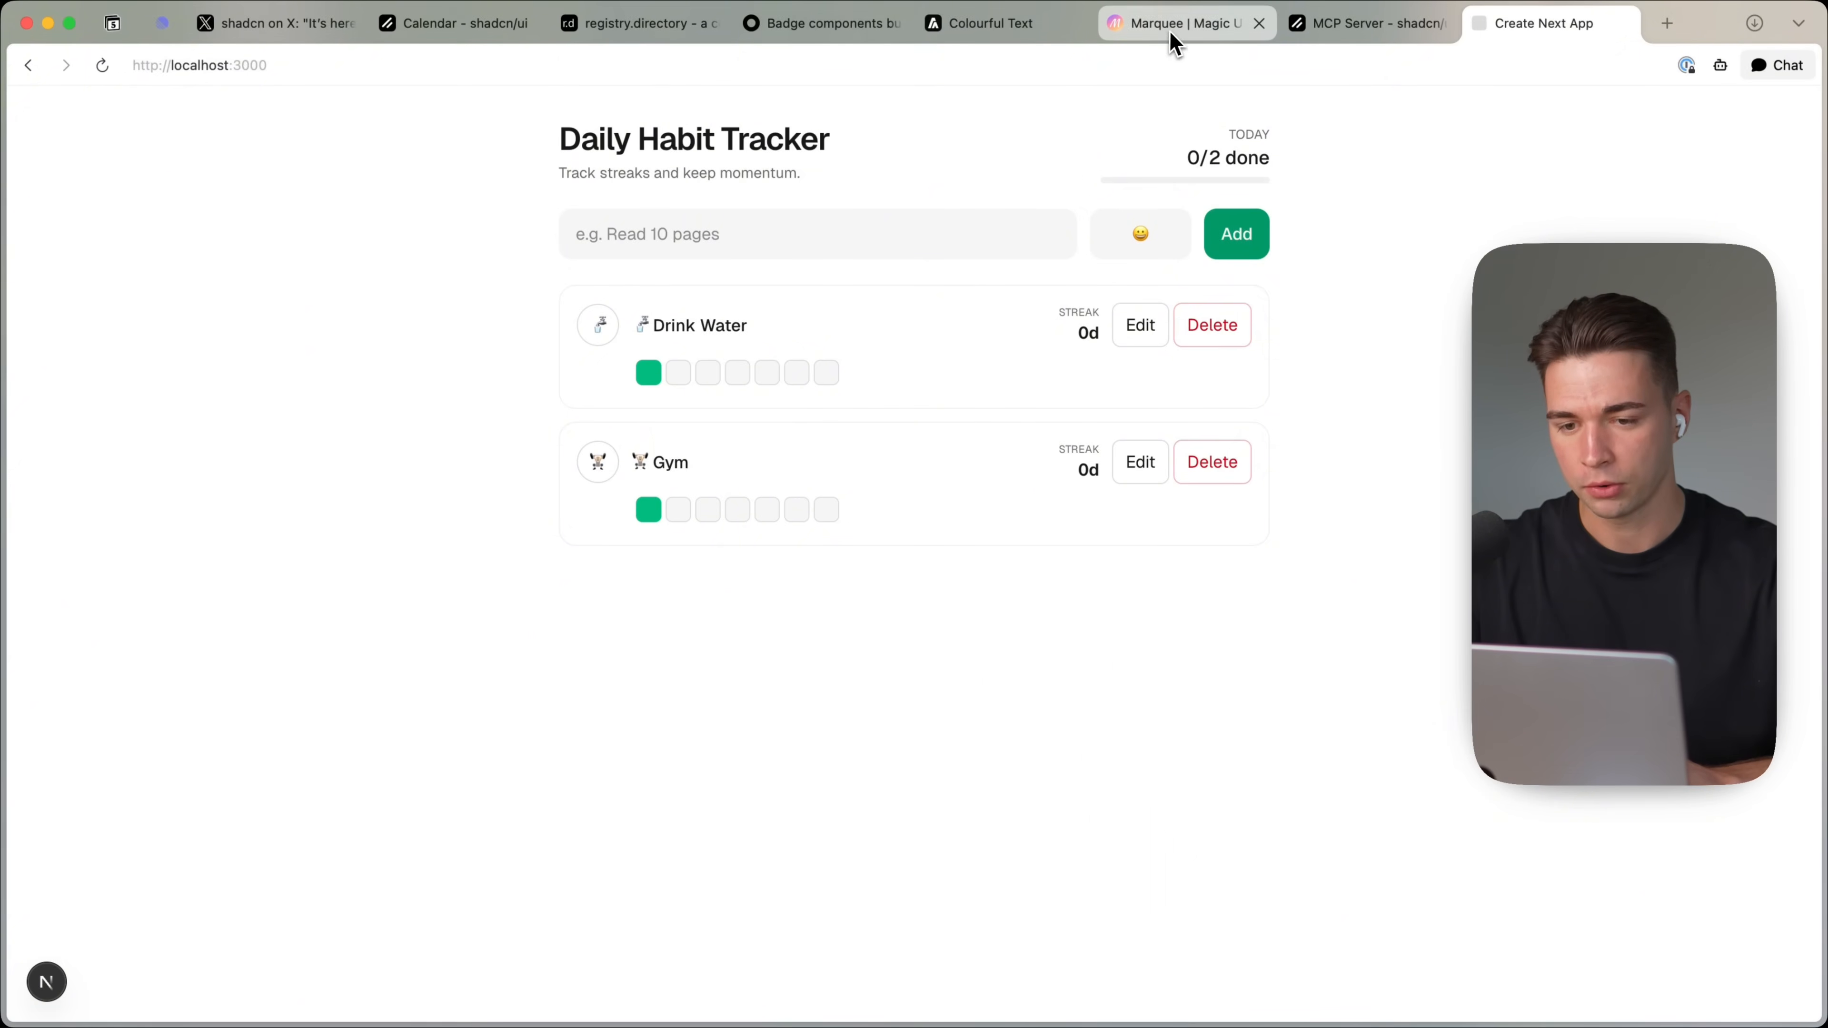
click(1178, 22)
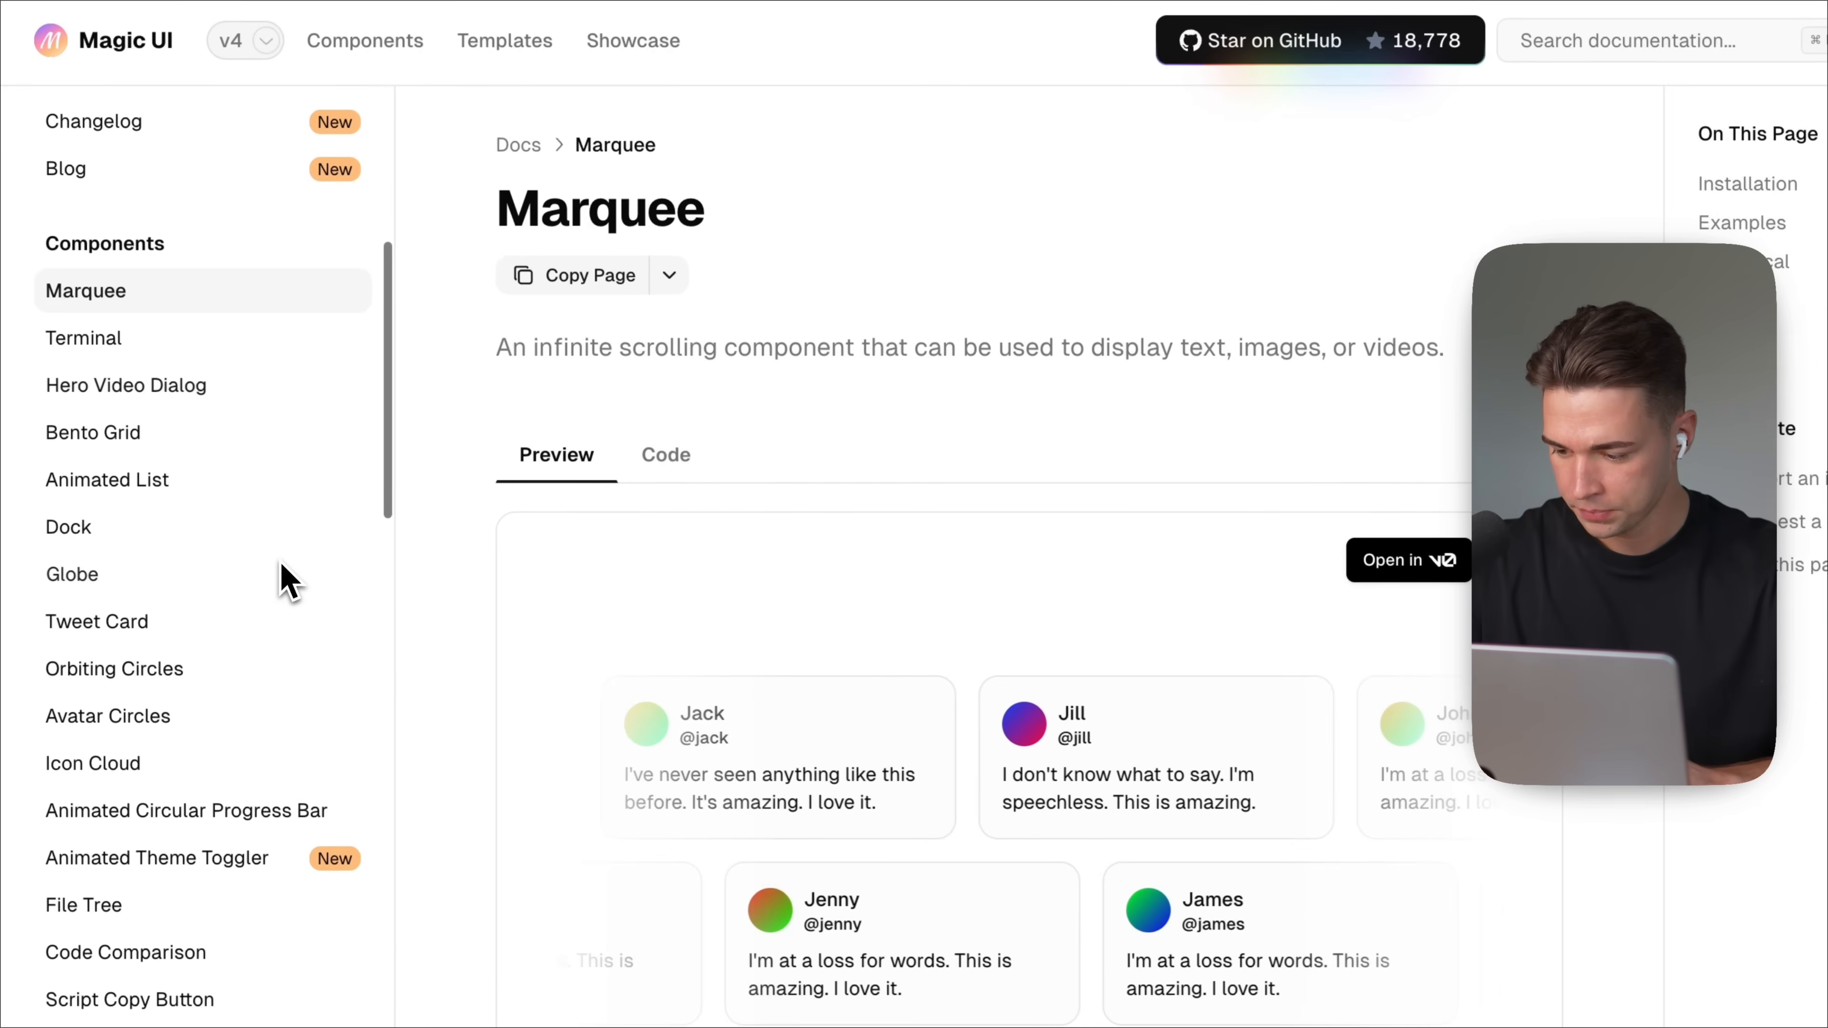
scroll(down, 3)
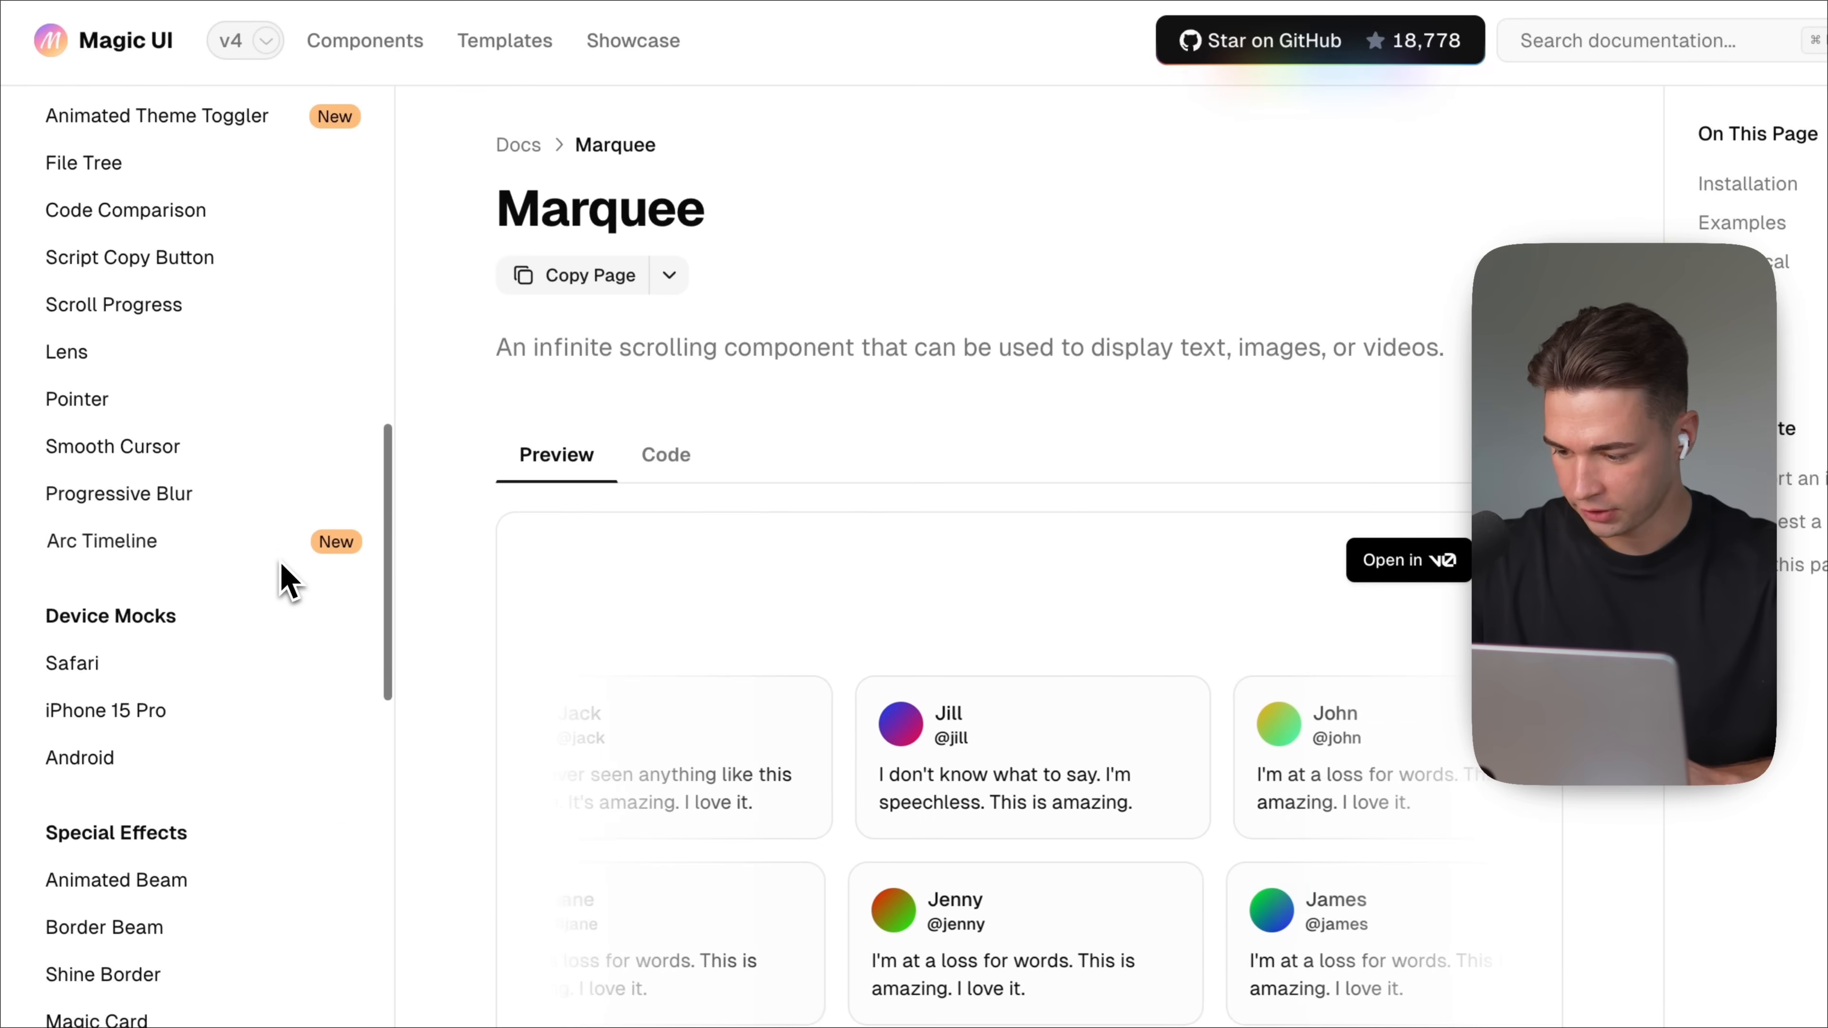
click(82, 806)
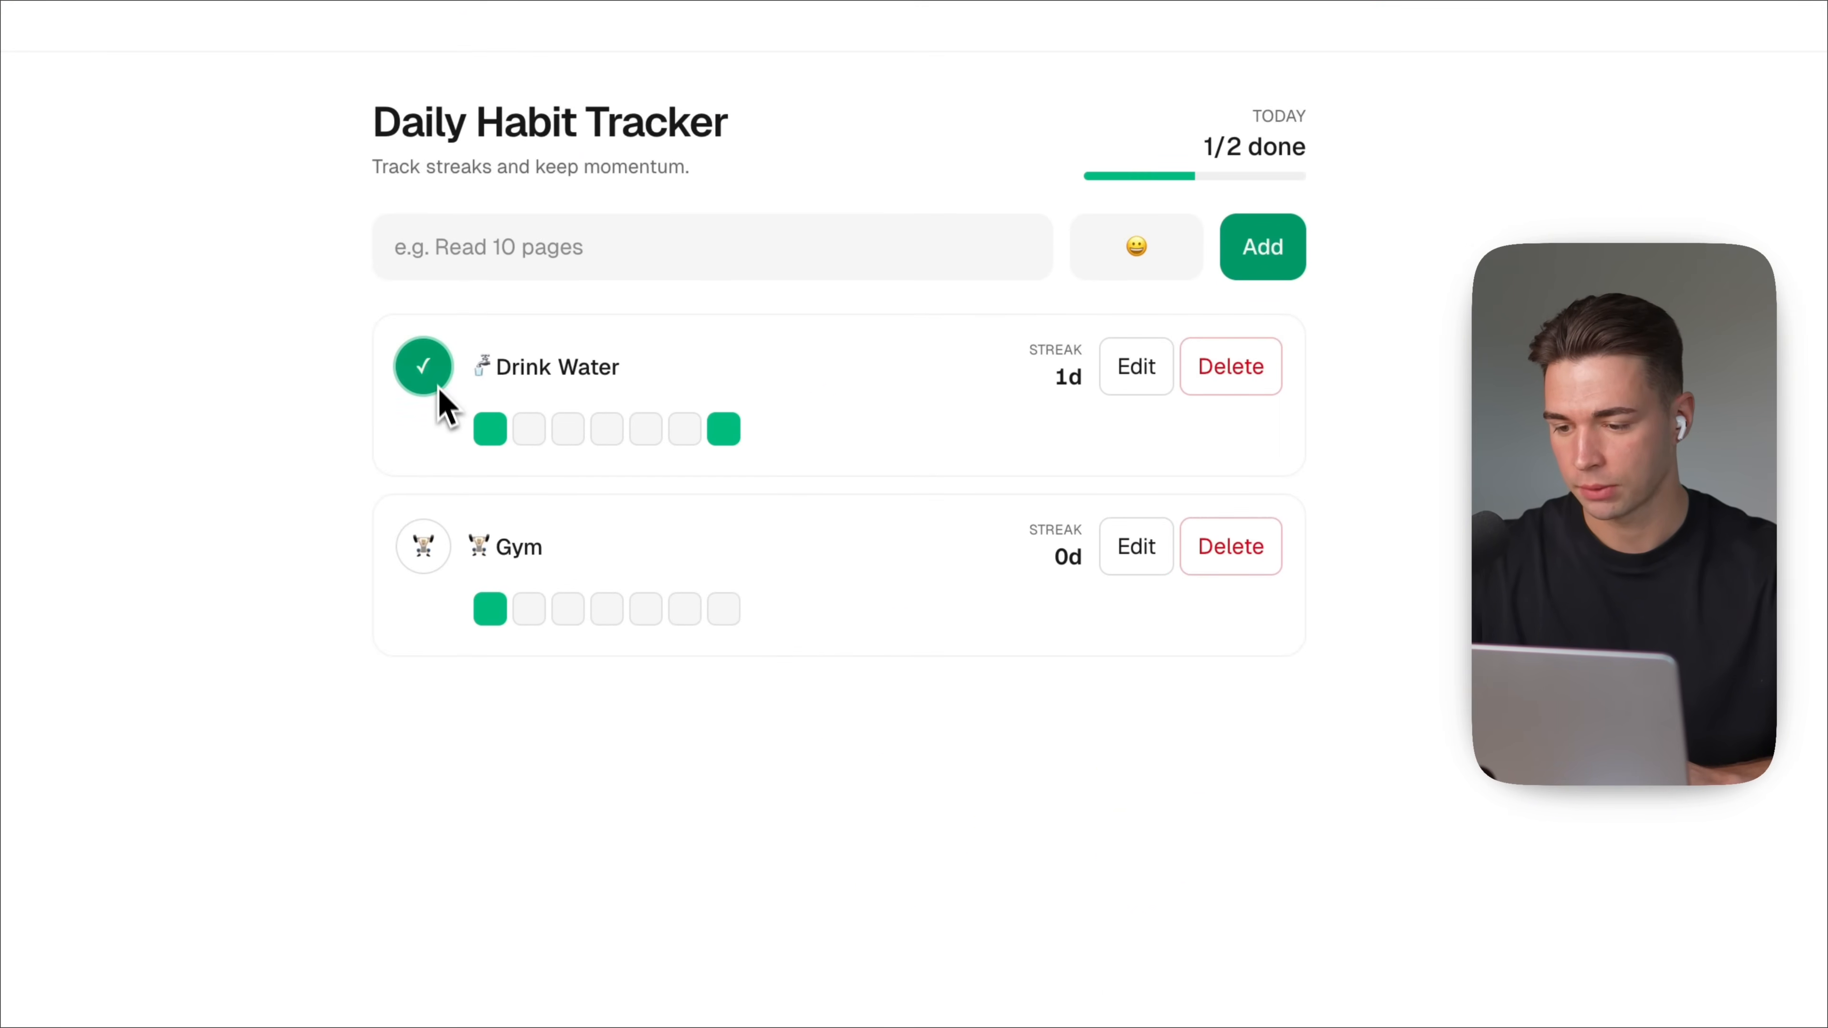
mouse_move(408, 455)
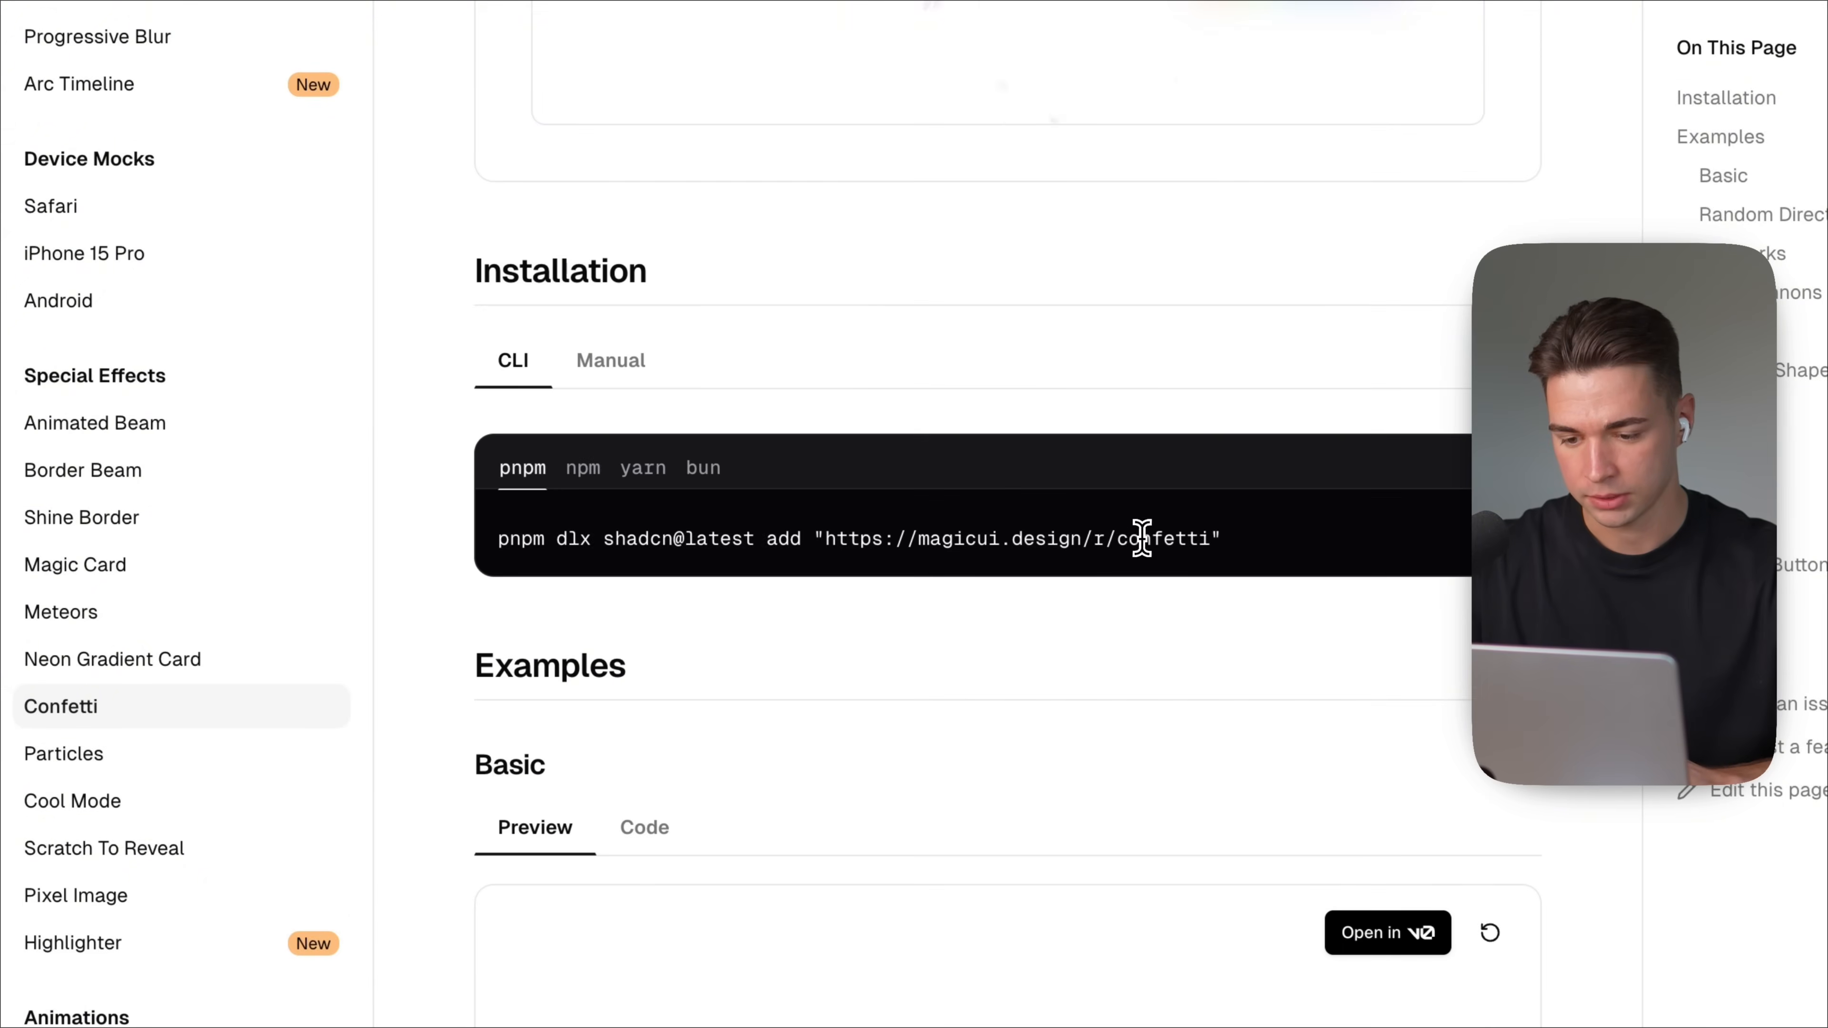
double_click(1161, 539)
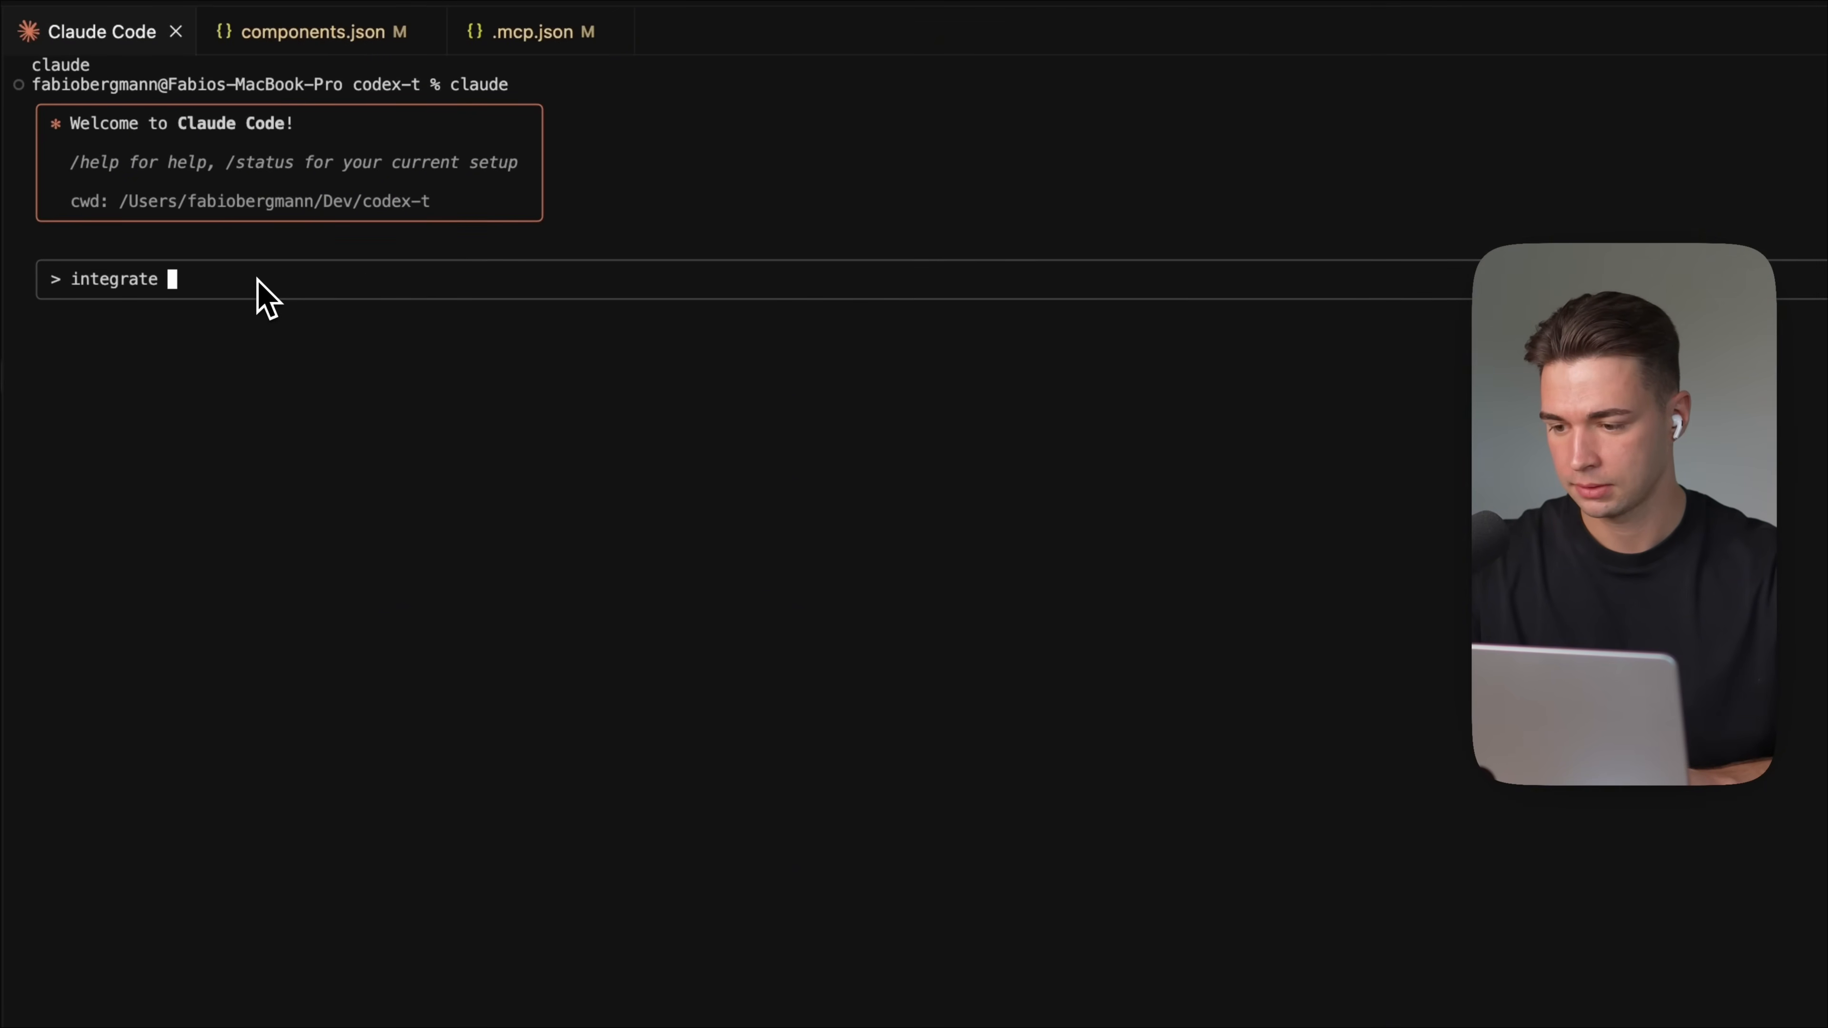
Step: Ask Claude Code to add Magic UI confetti when a habit is marked done, using the shadcn MCP for integration
text(the confetti from magic)
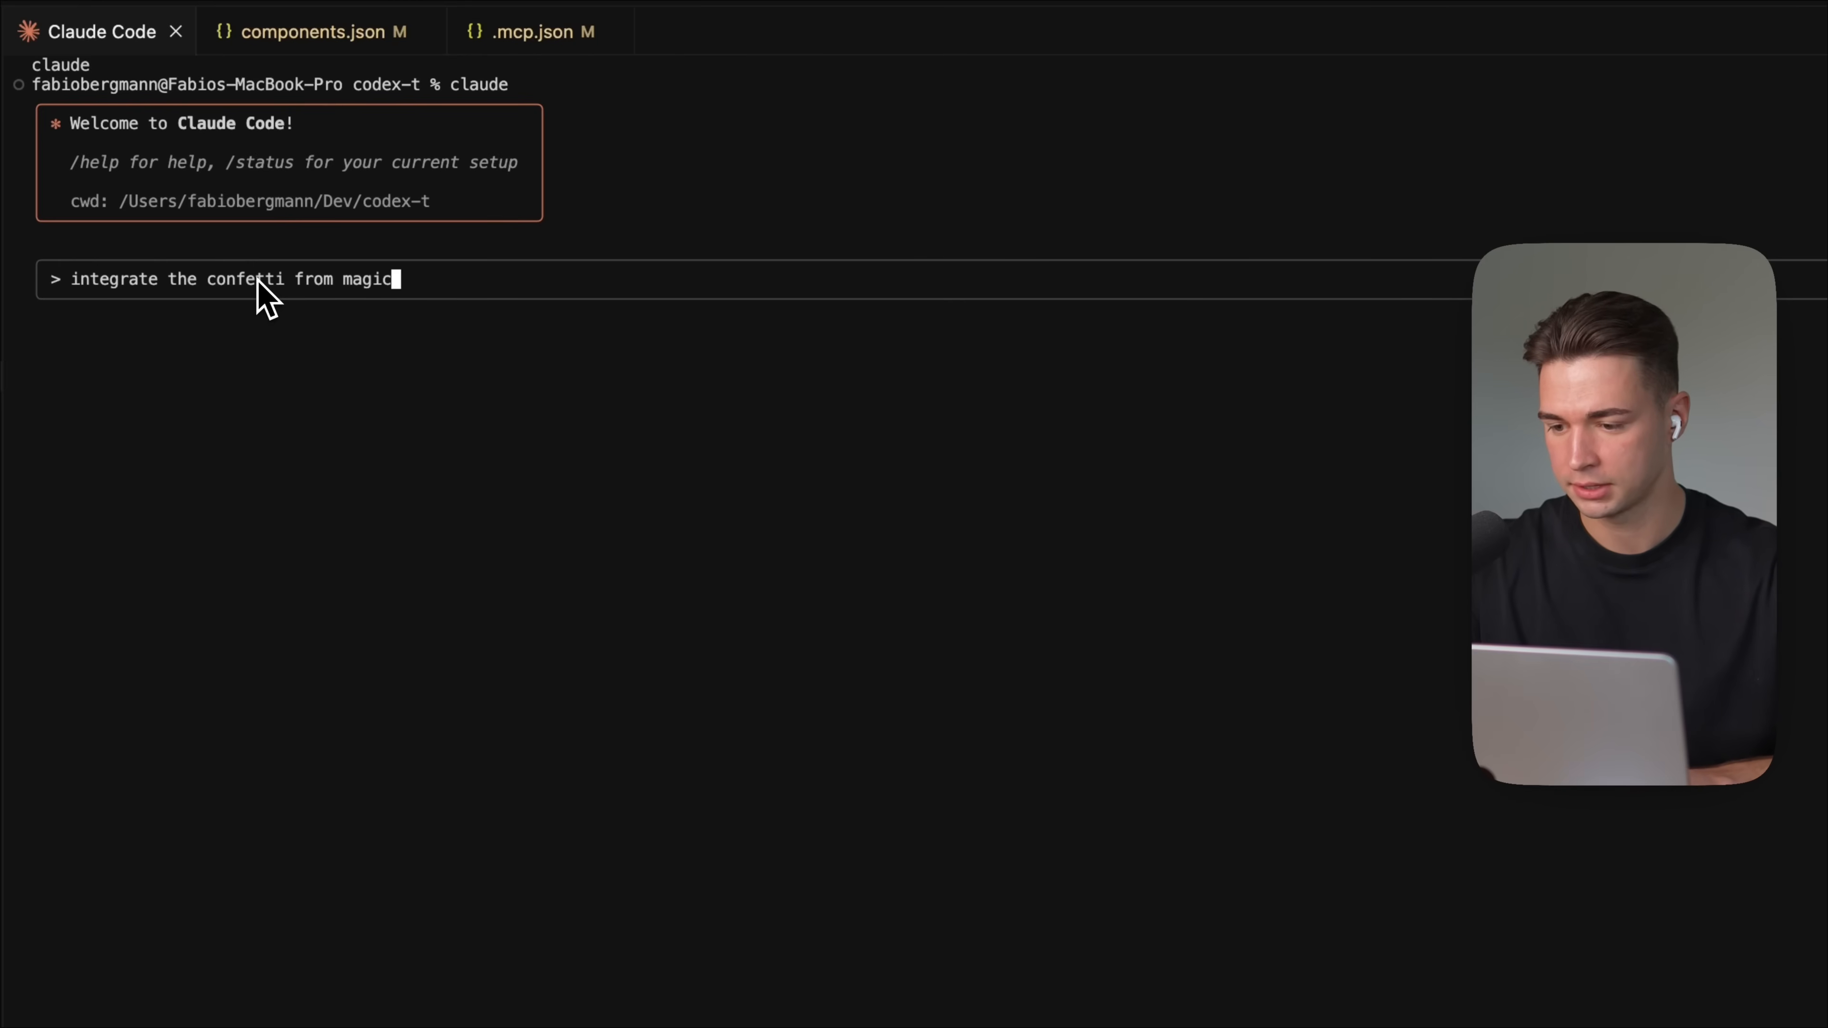
text(i whenever s)
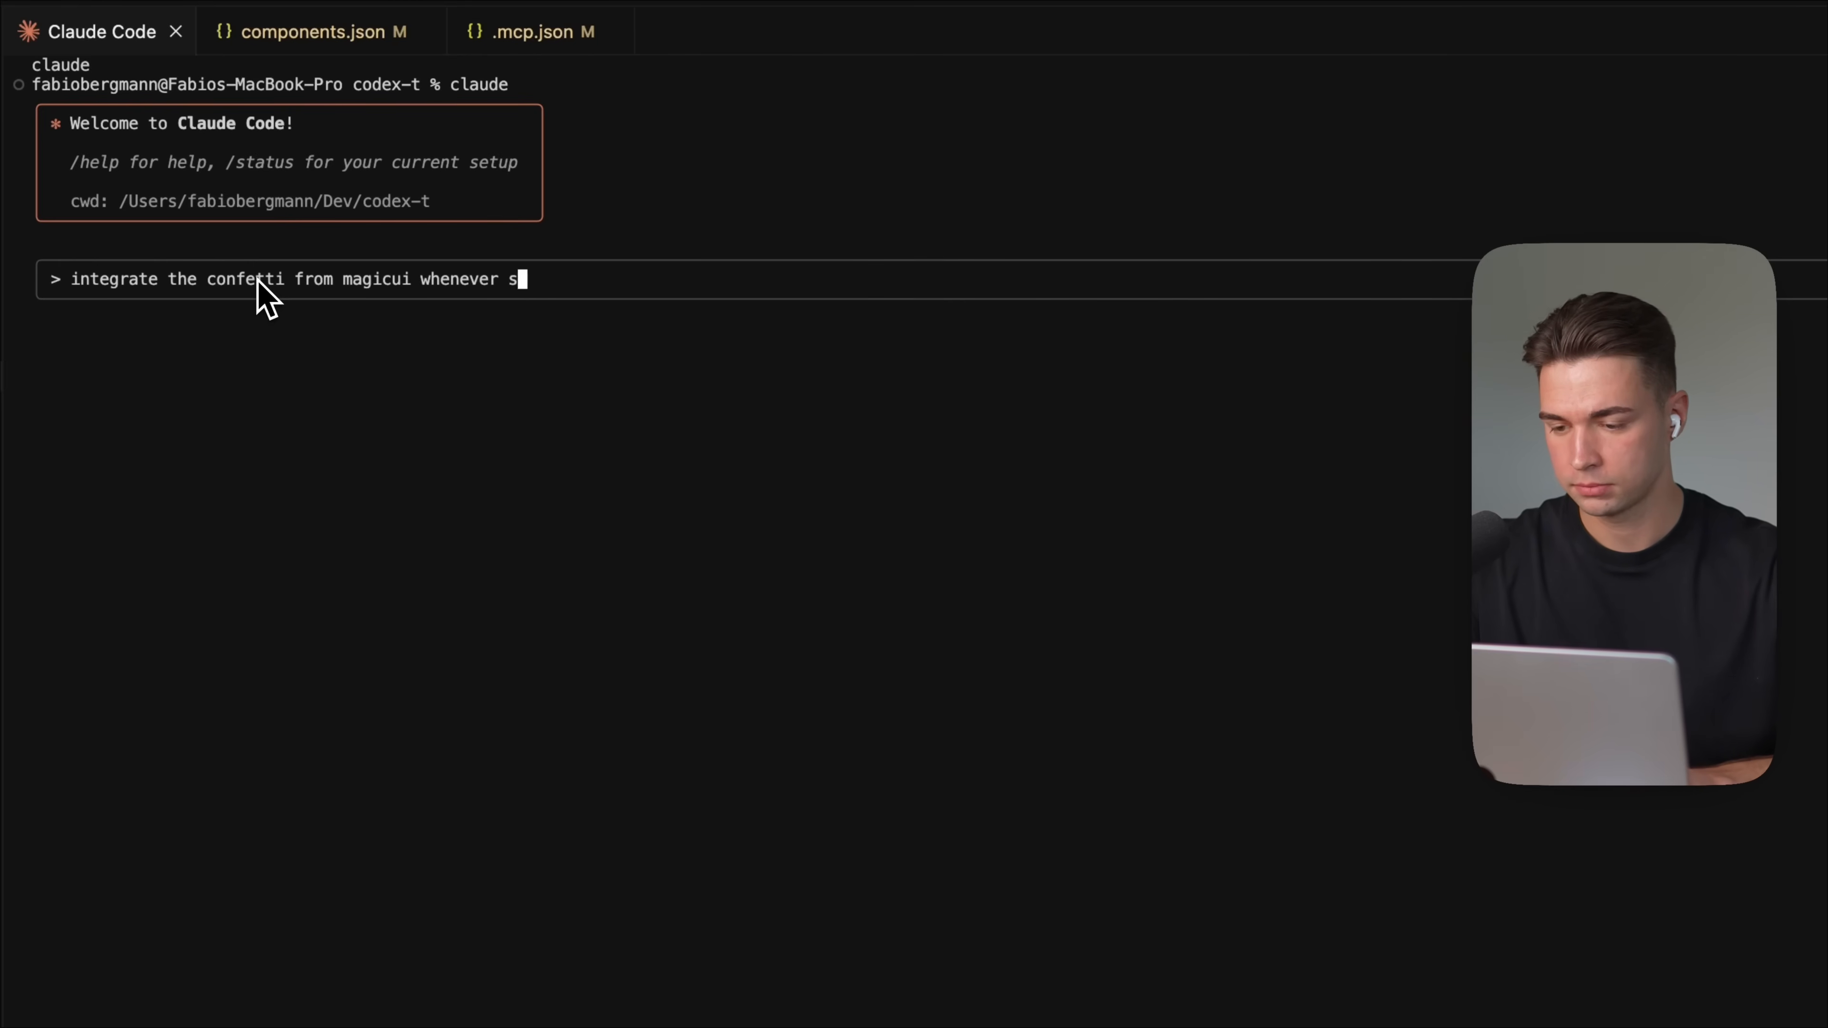
text(omeone marks a habit today as done. u)
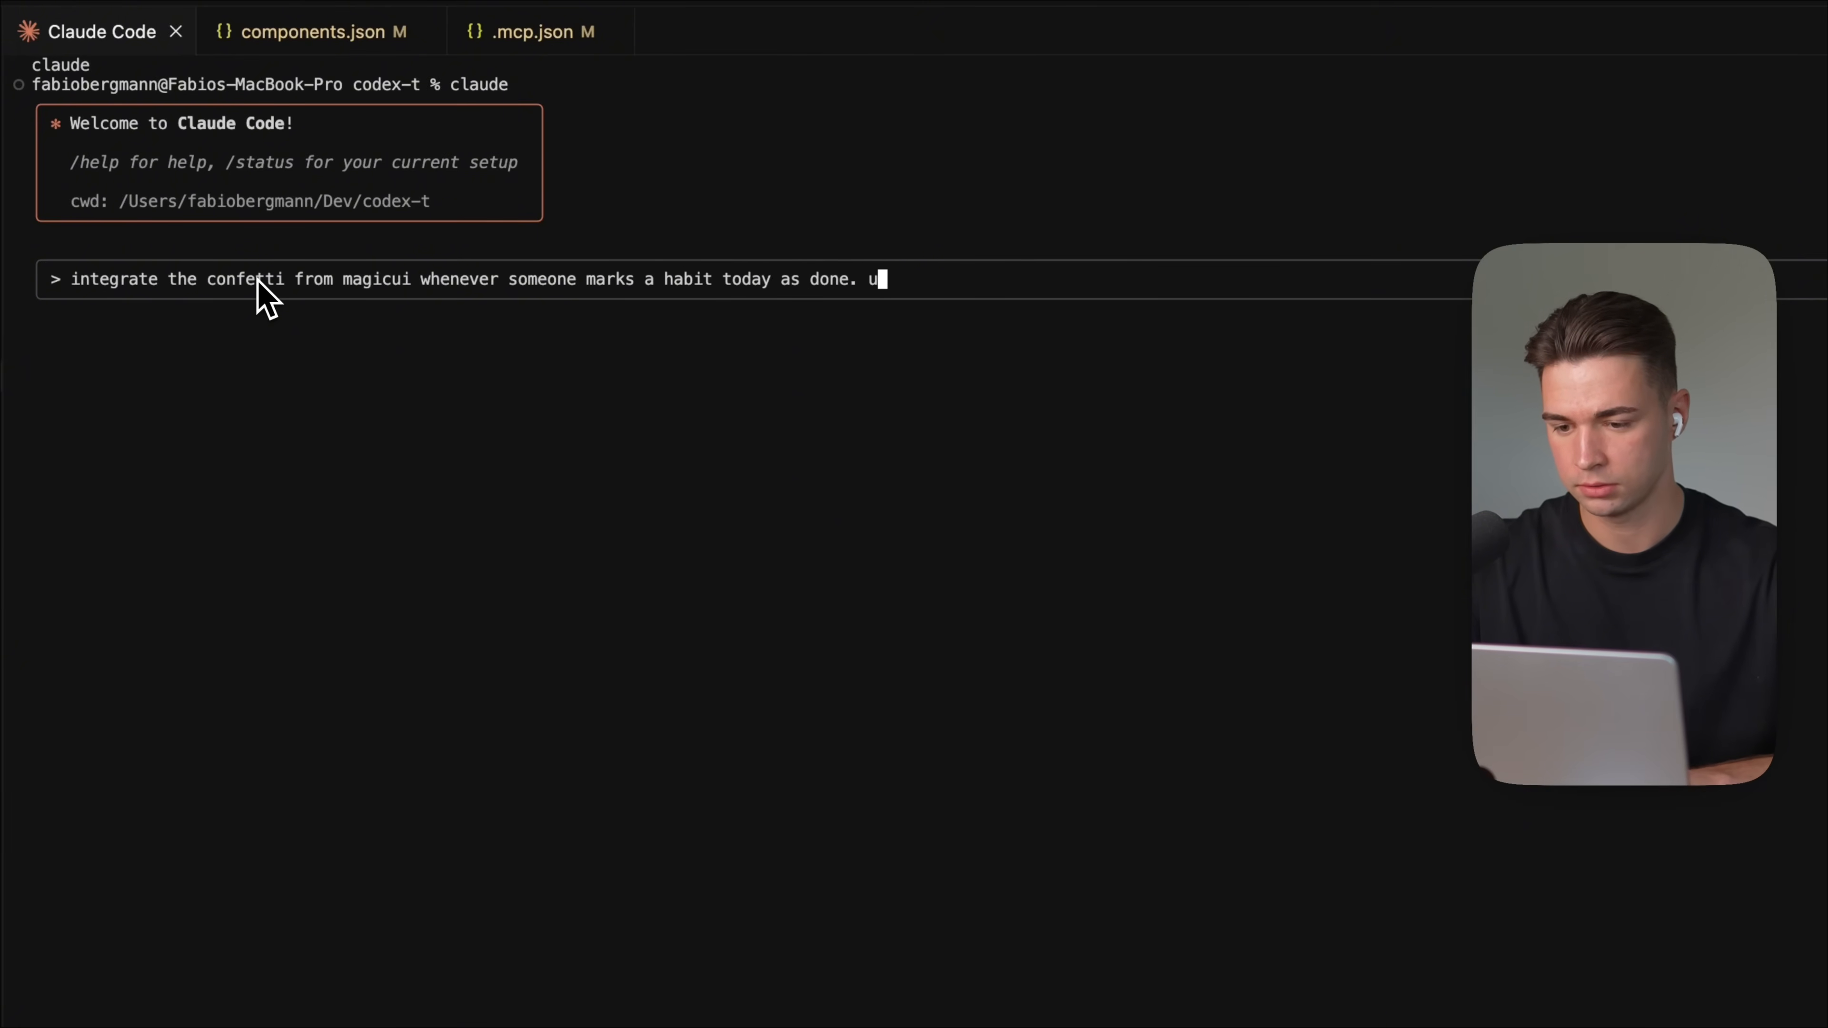
text(se the shadcn mc)
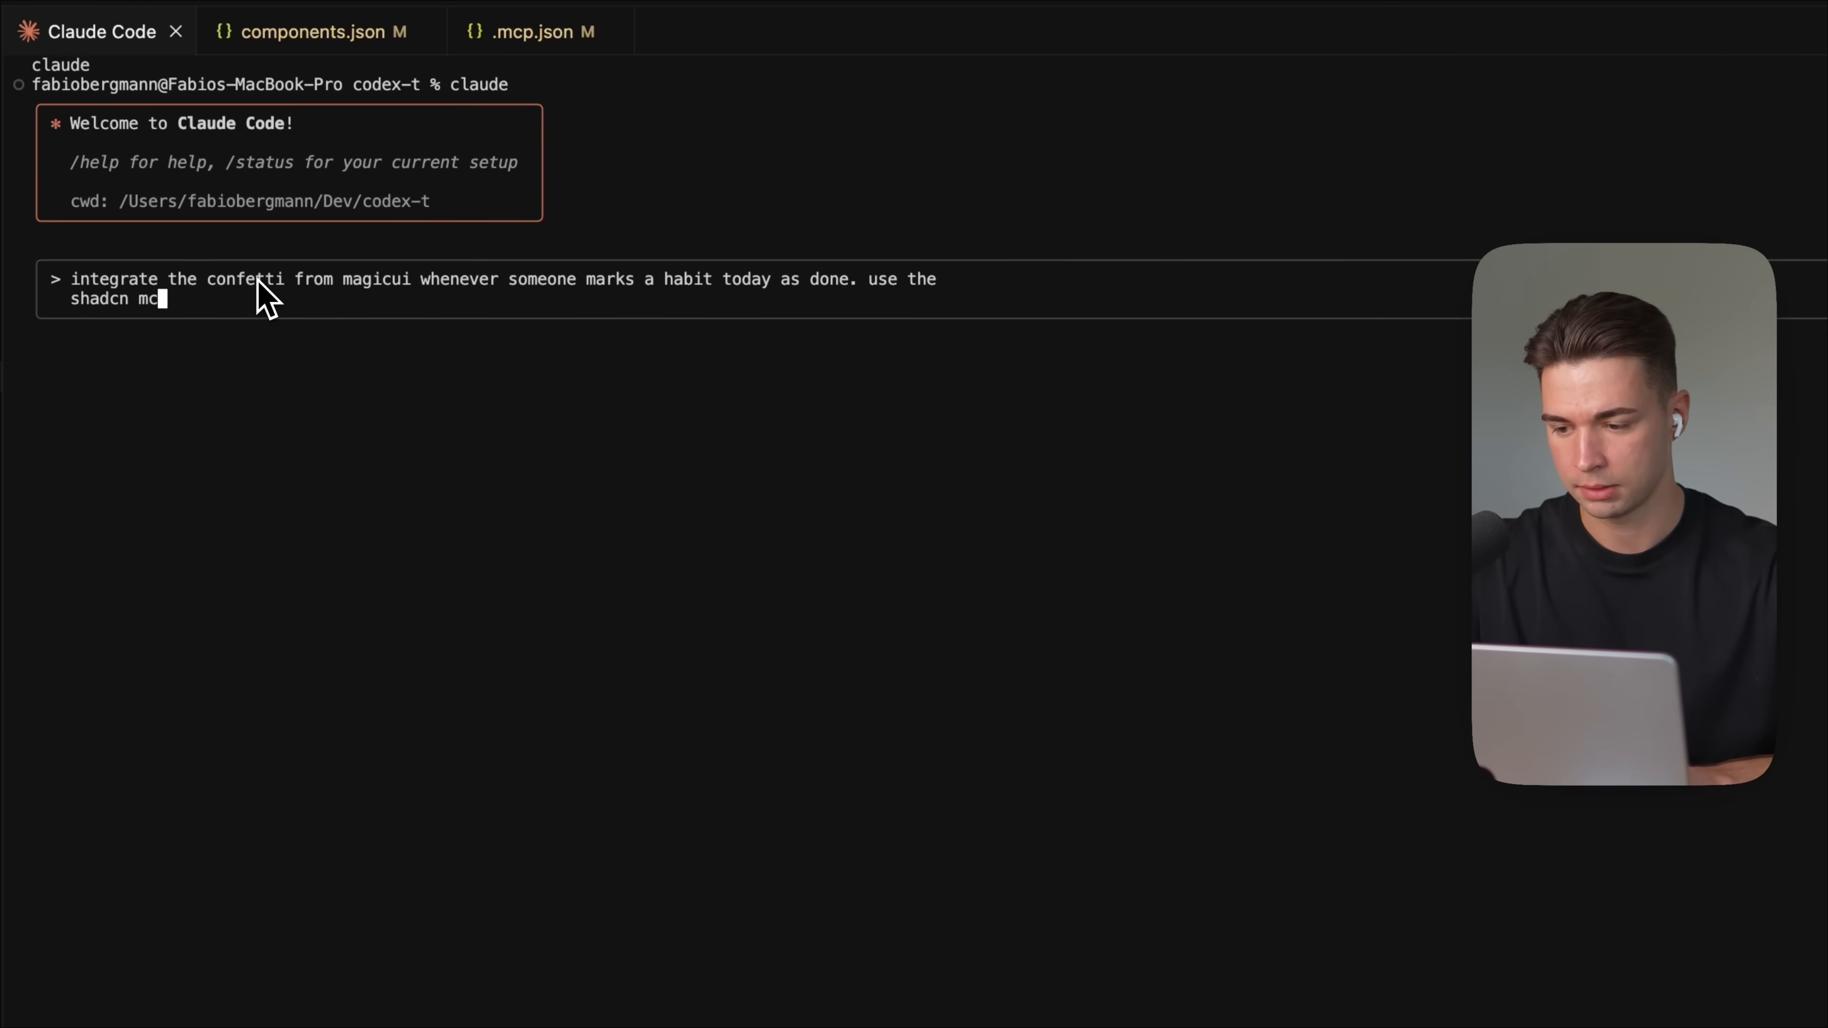
text(for the integration)
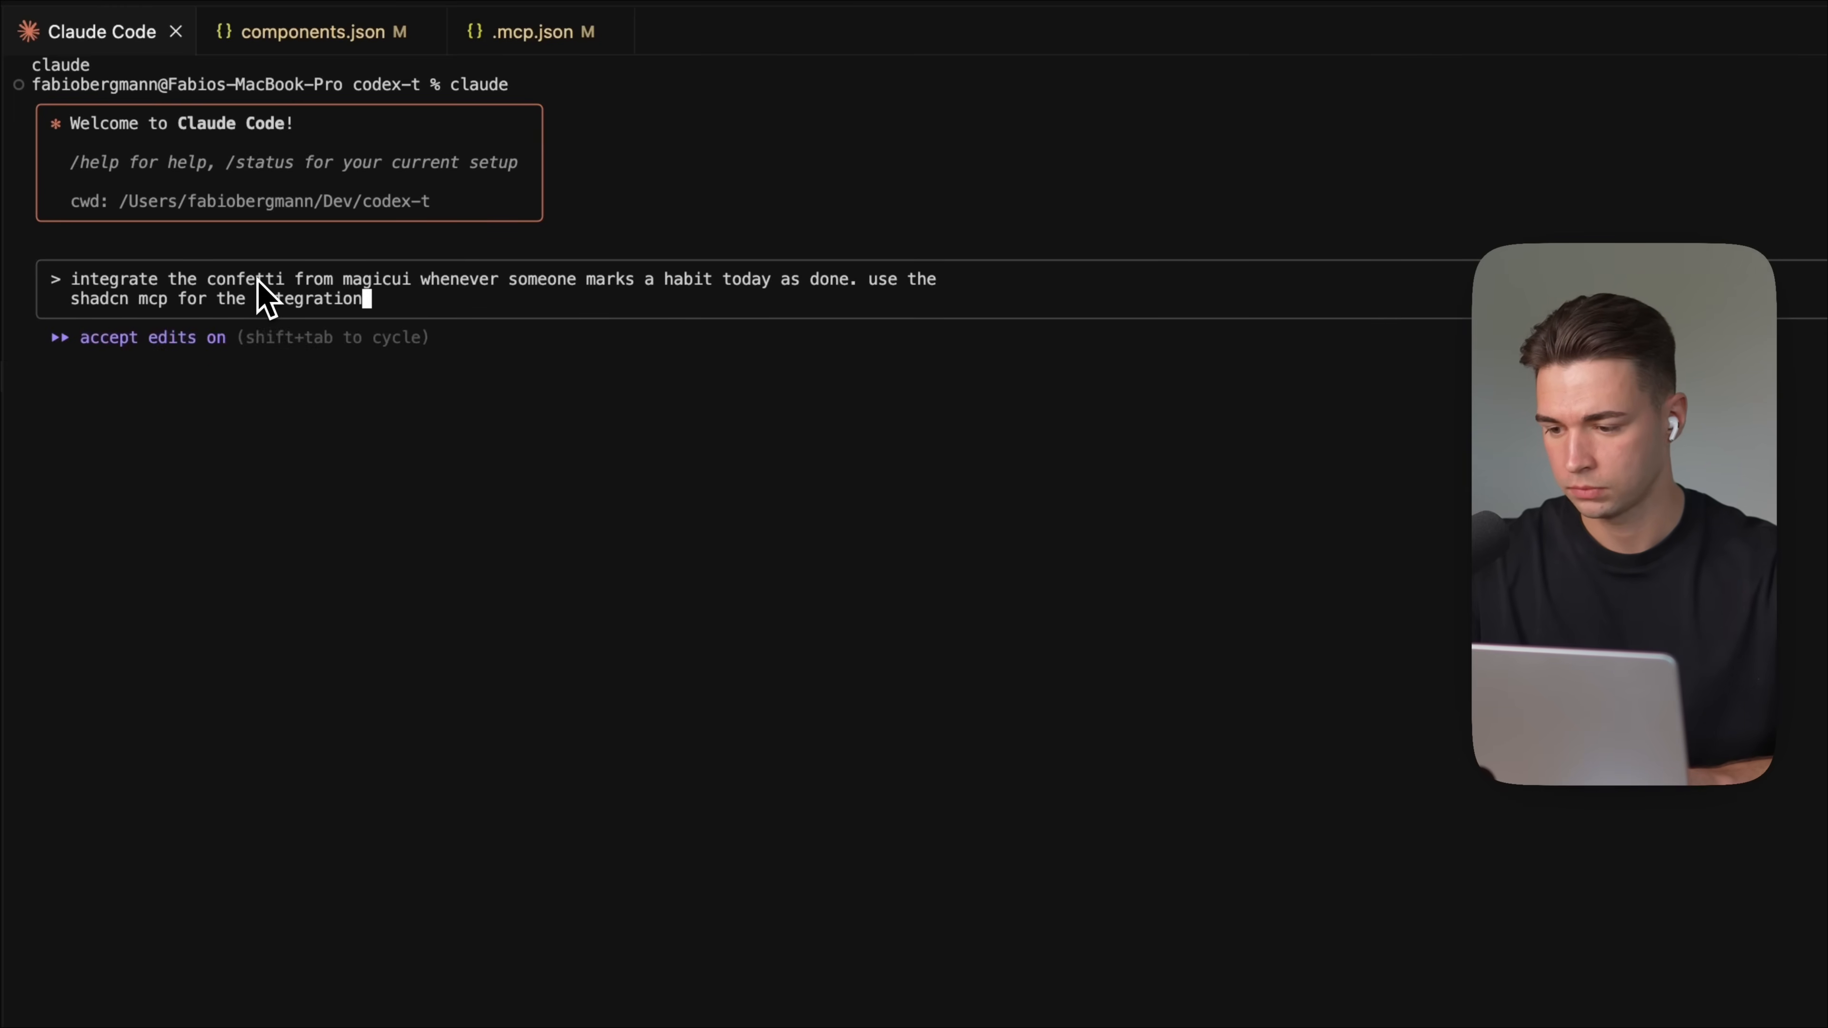
key(Return)
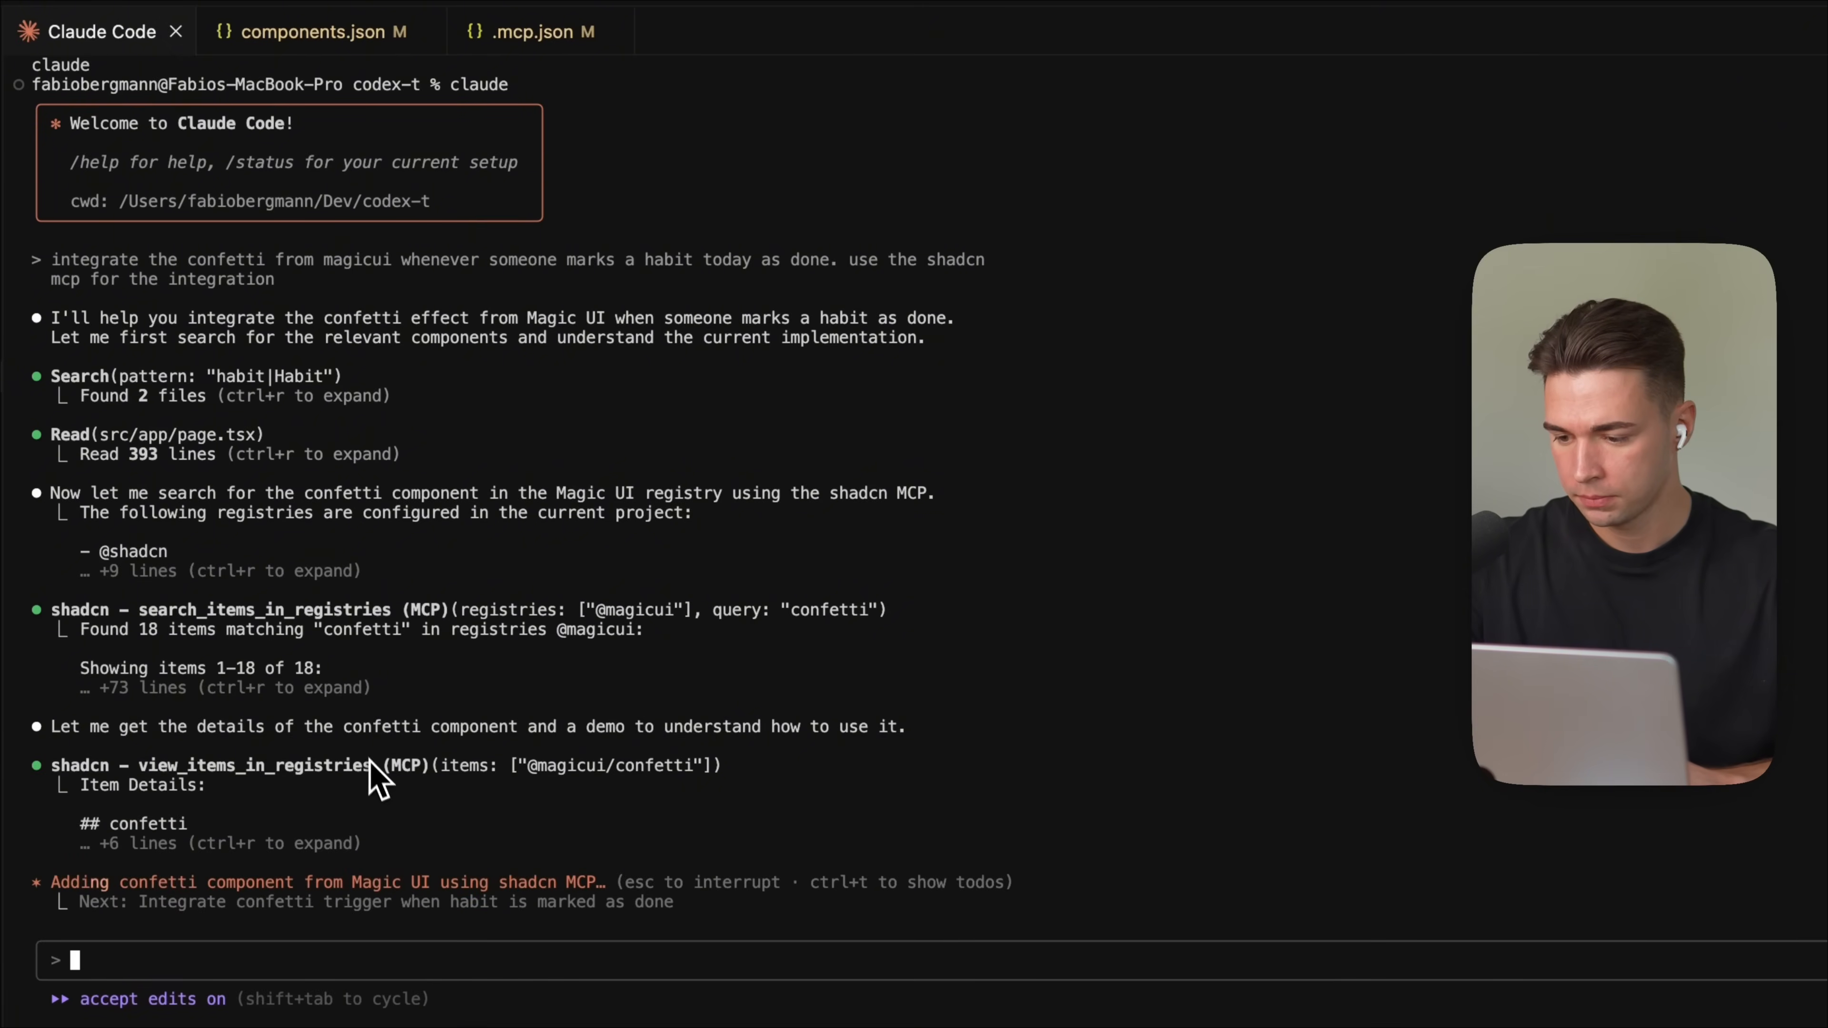
mouse_move(347, 640)
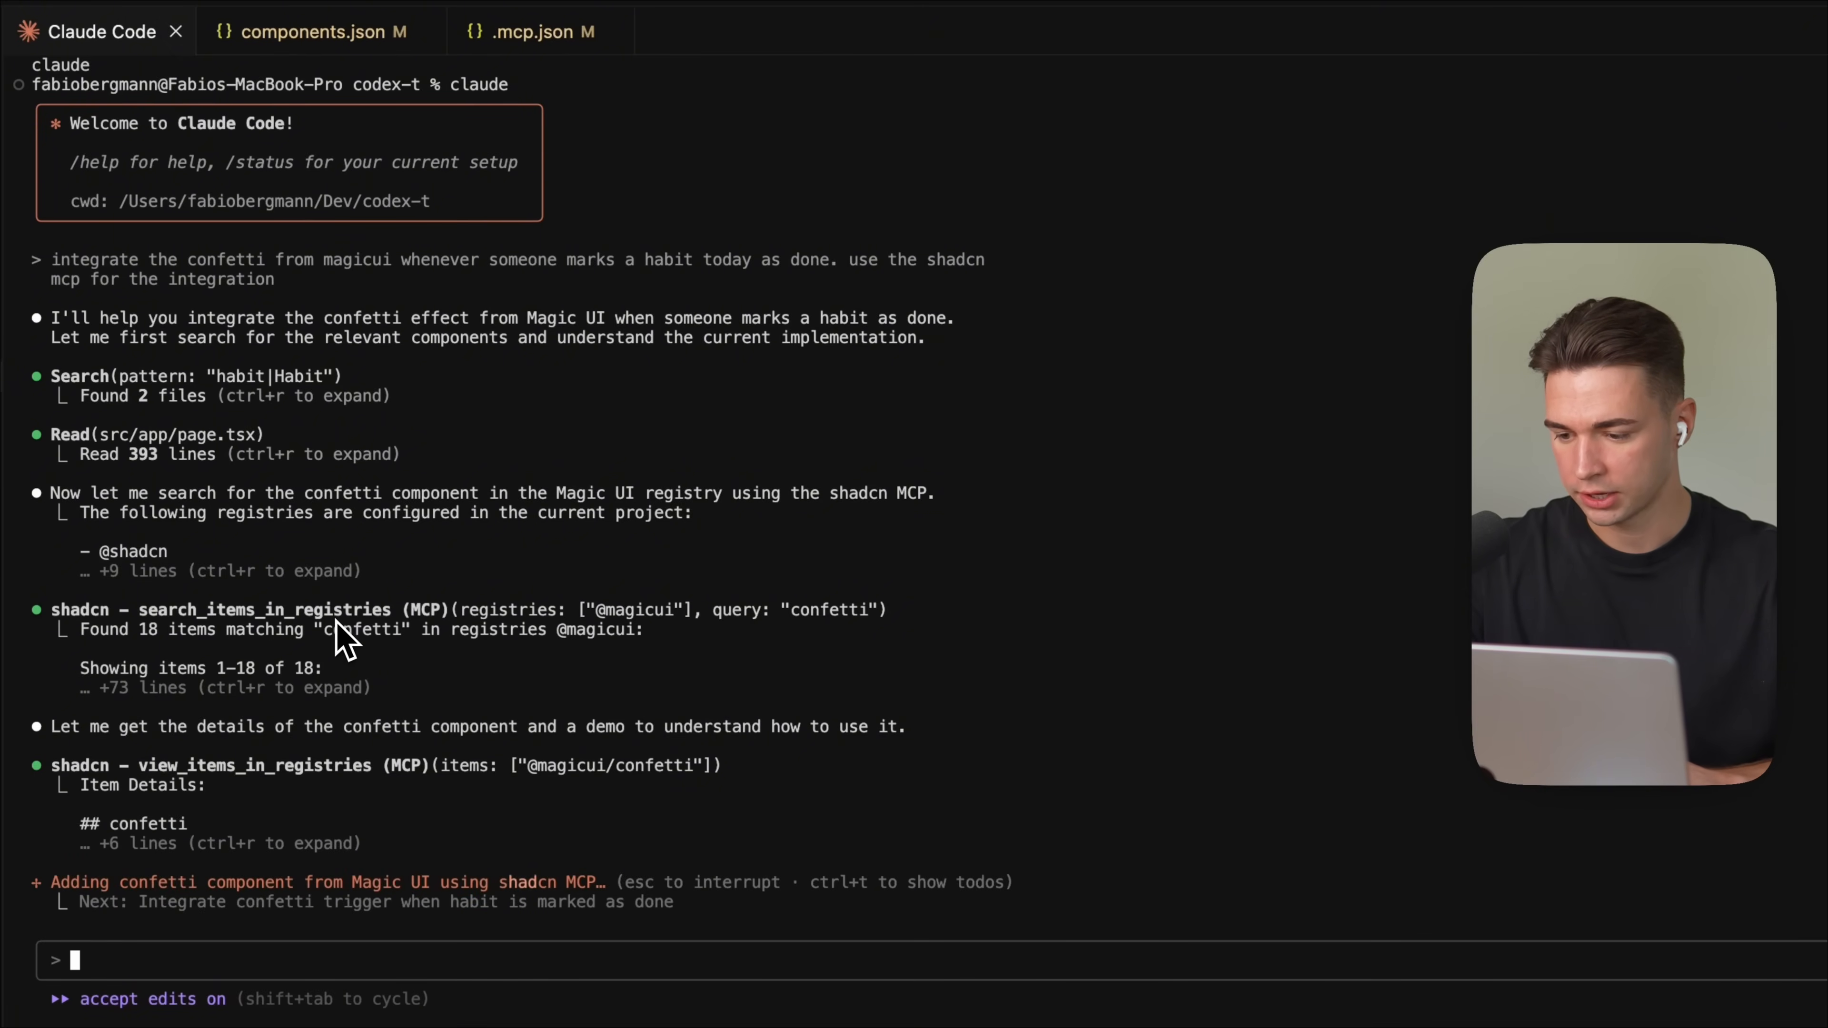
scroll(down, 3)
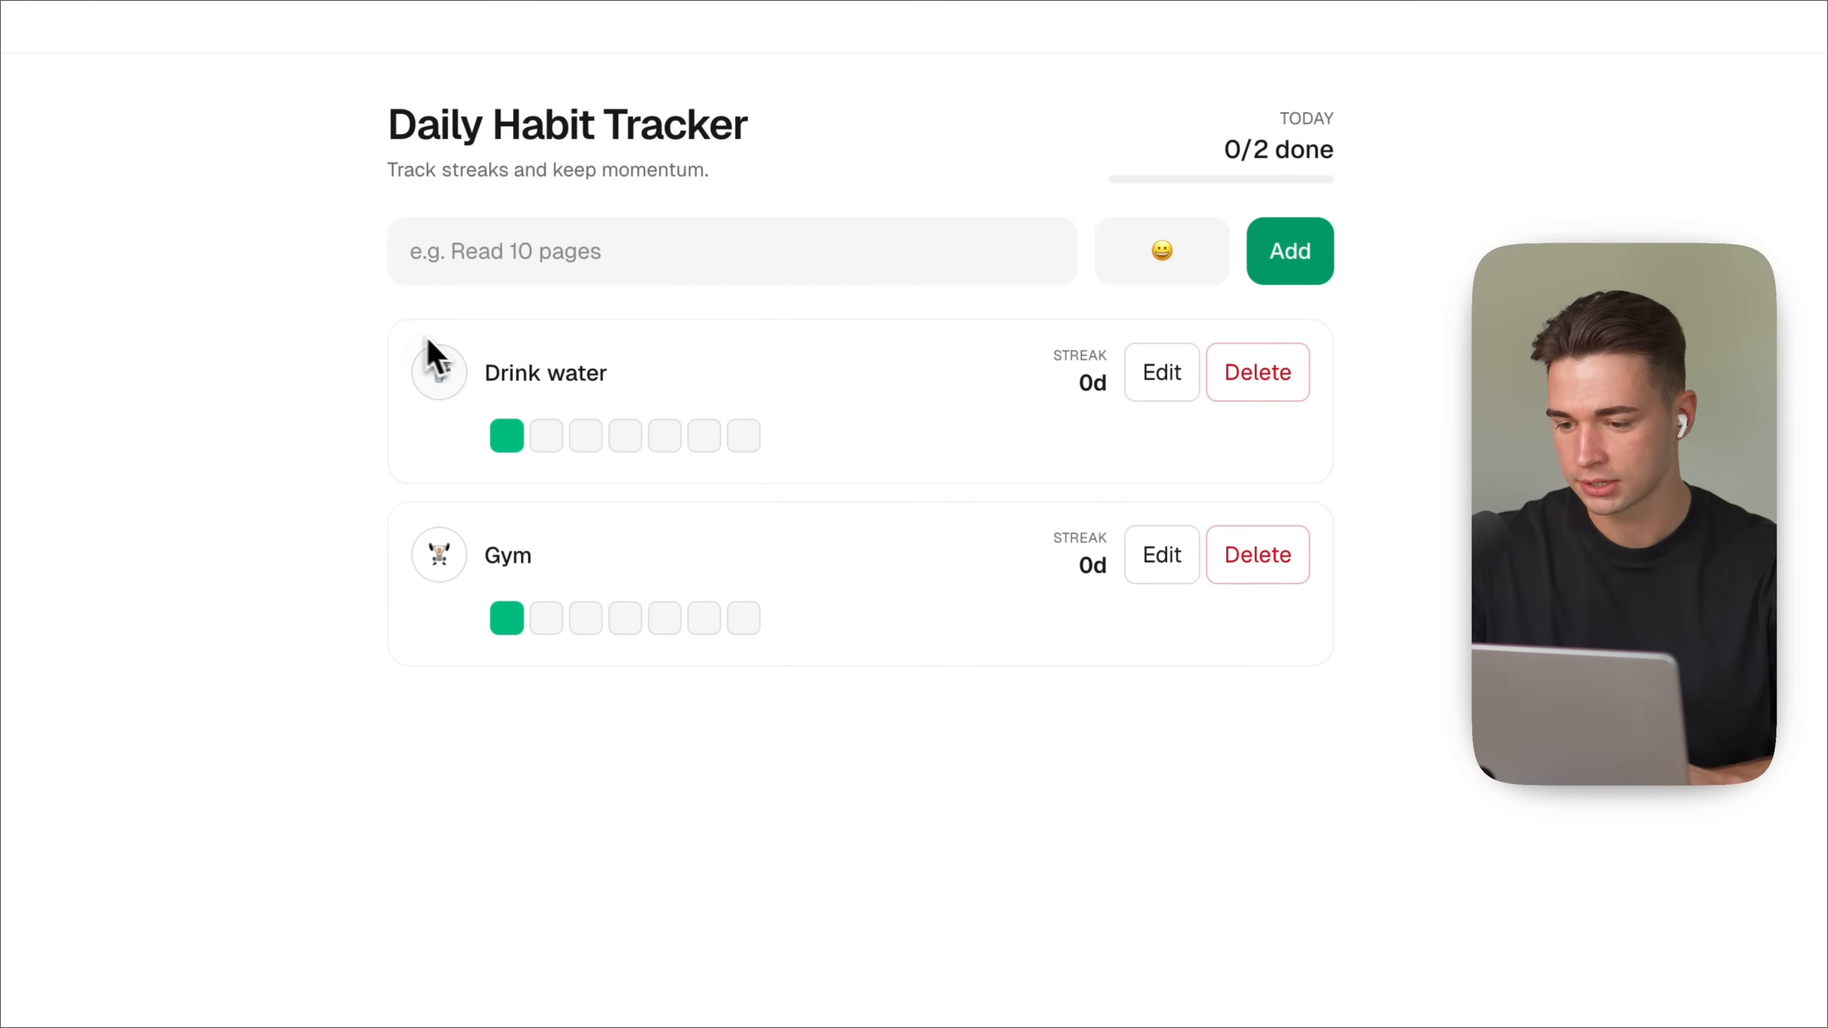
Step: Mark the Drink water habit done today so confetti bursts and progress reads 1/2 done
click(438, 372)
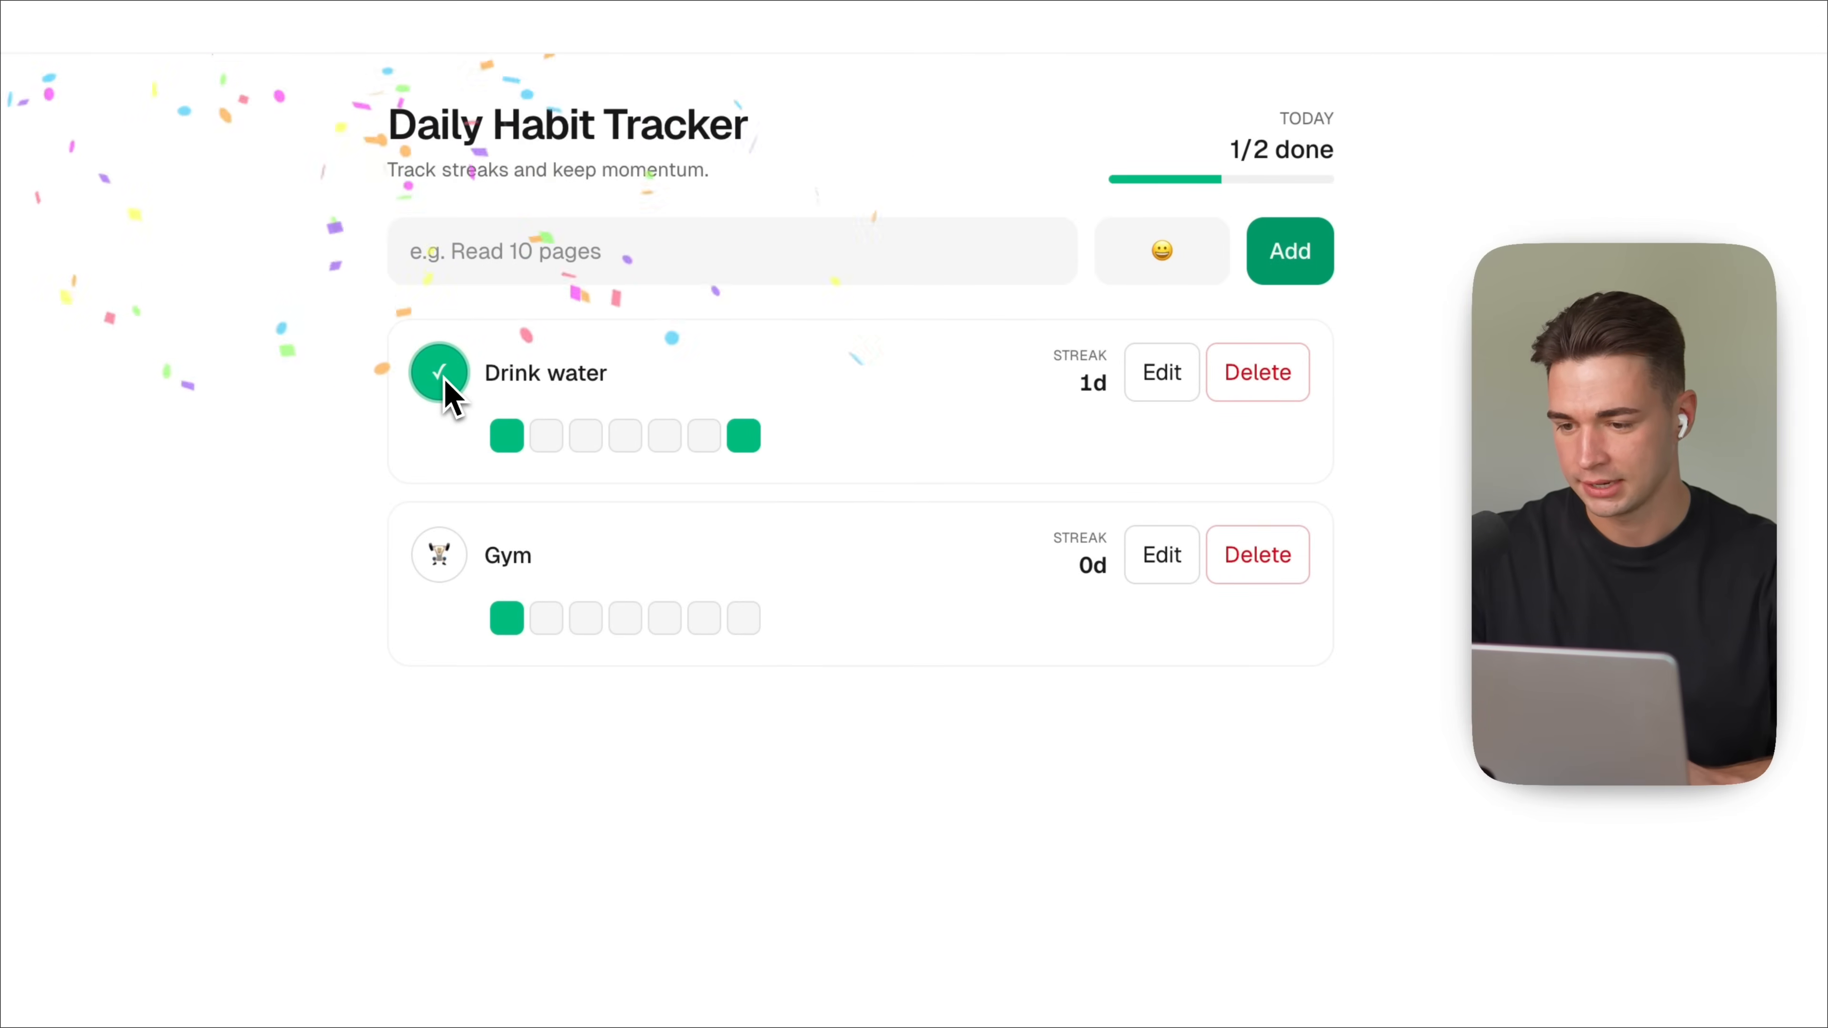
click(438, 555)
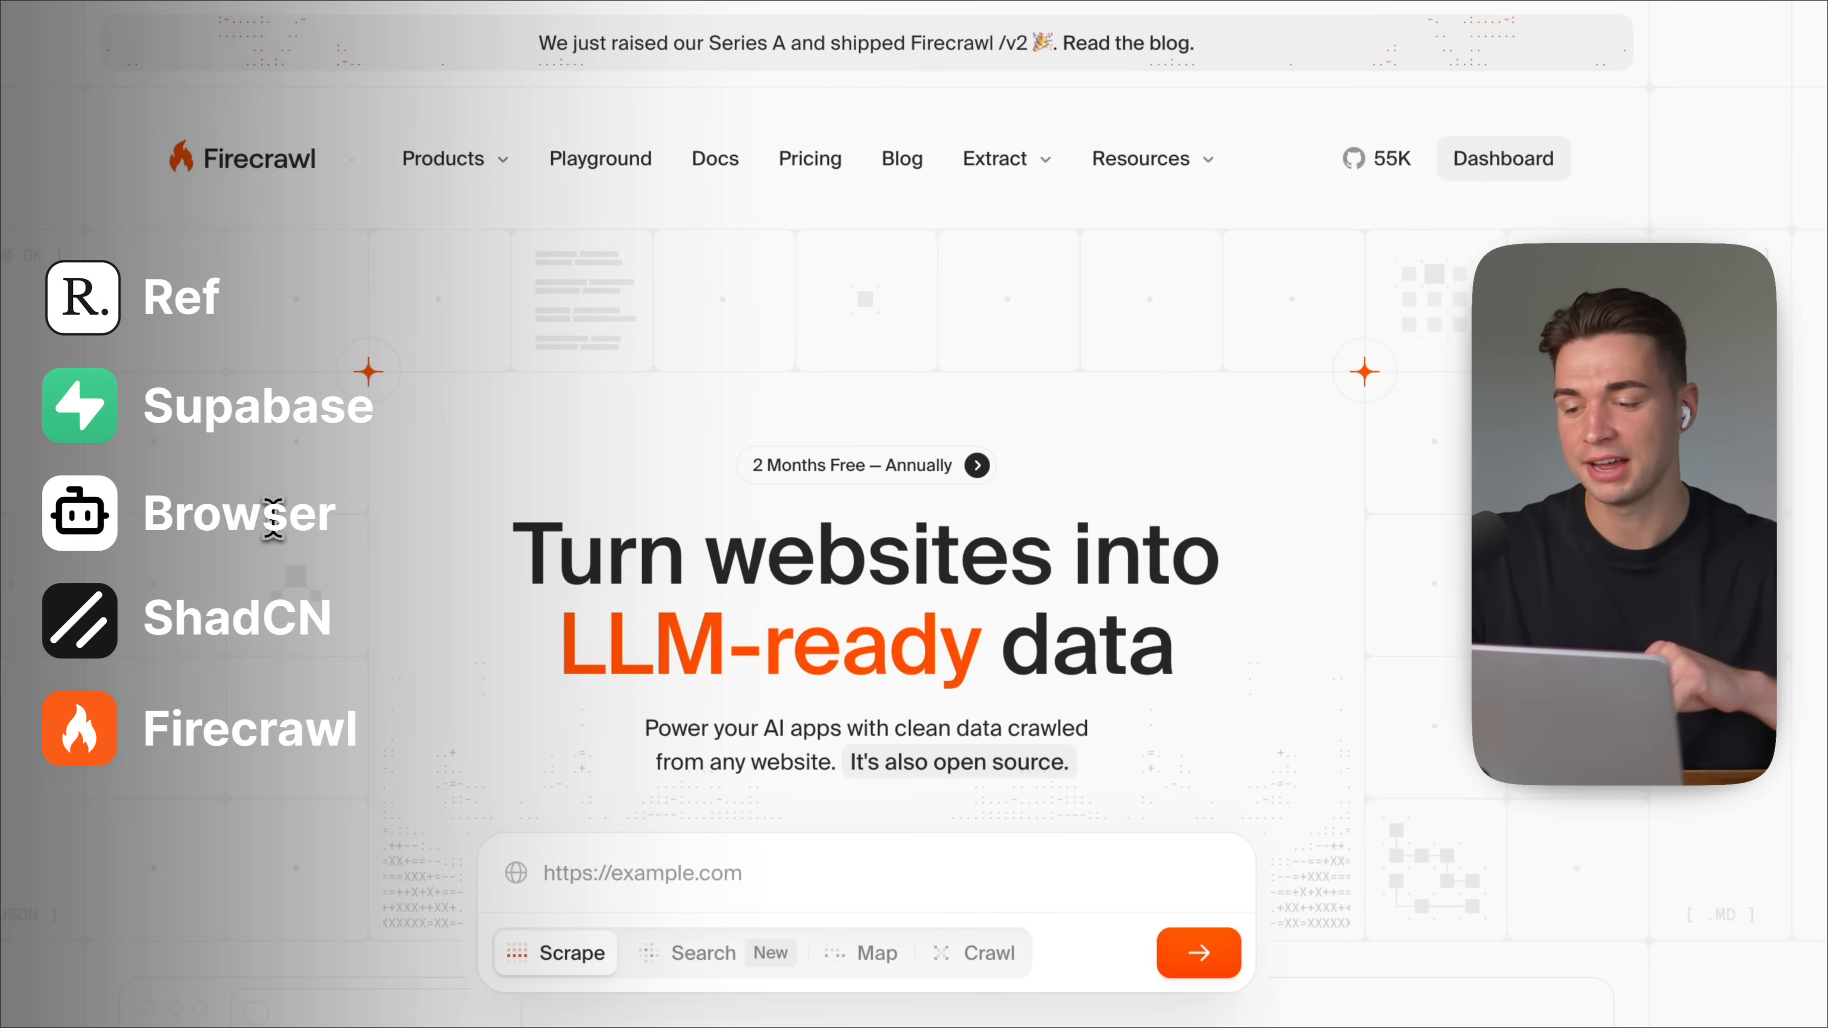
mouse_move(426, 519)
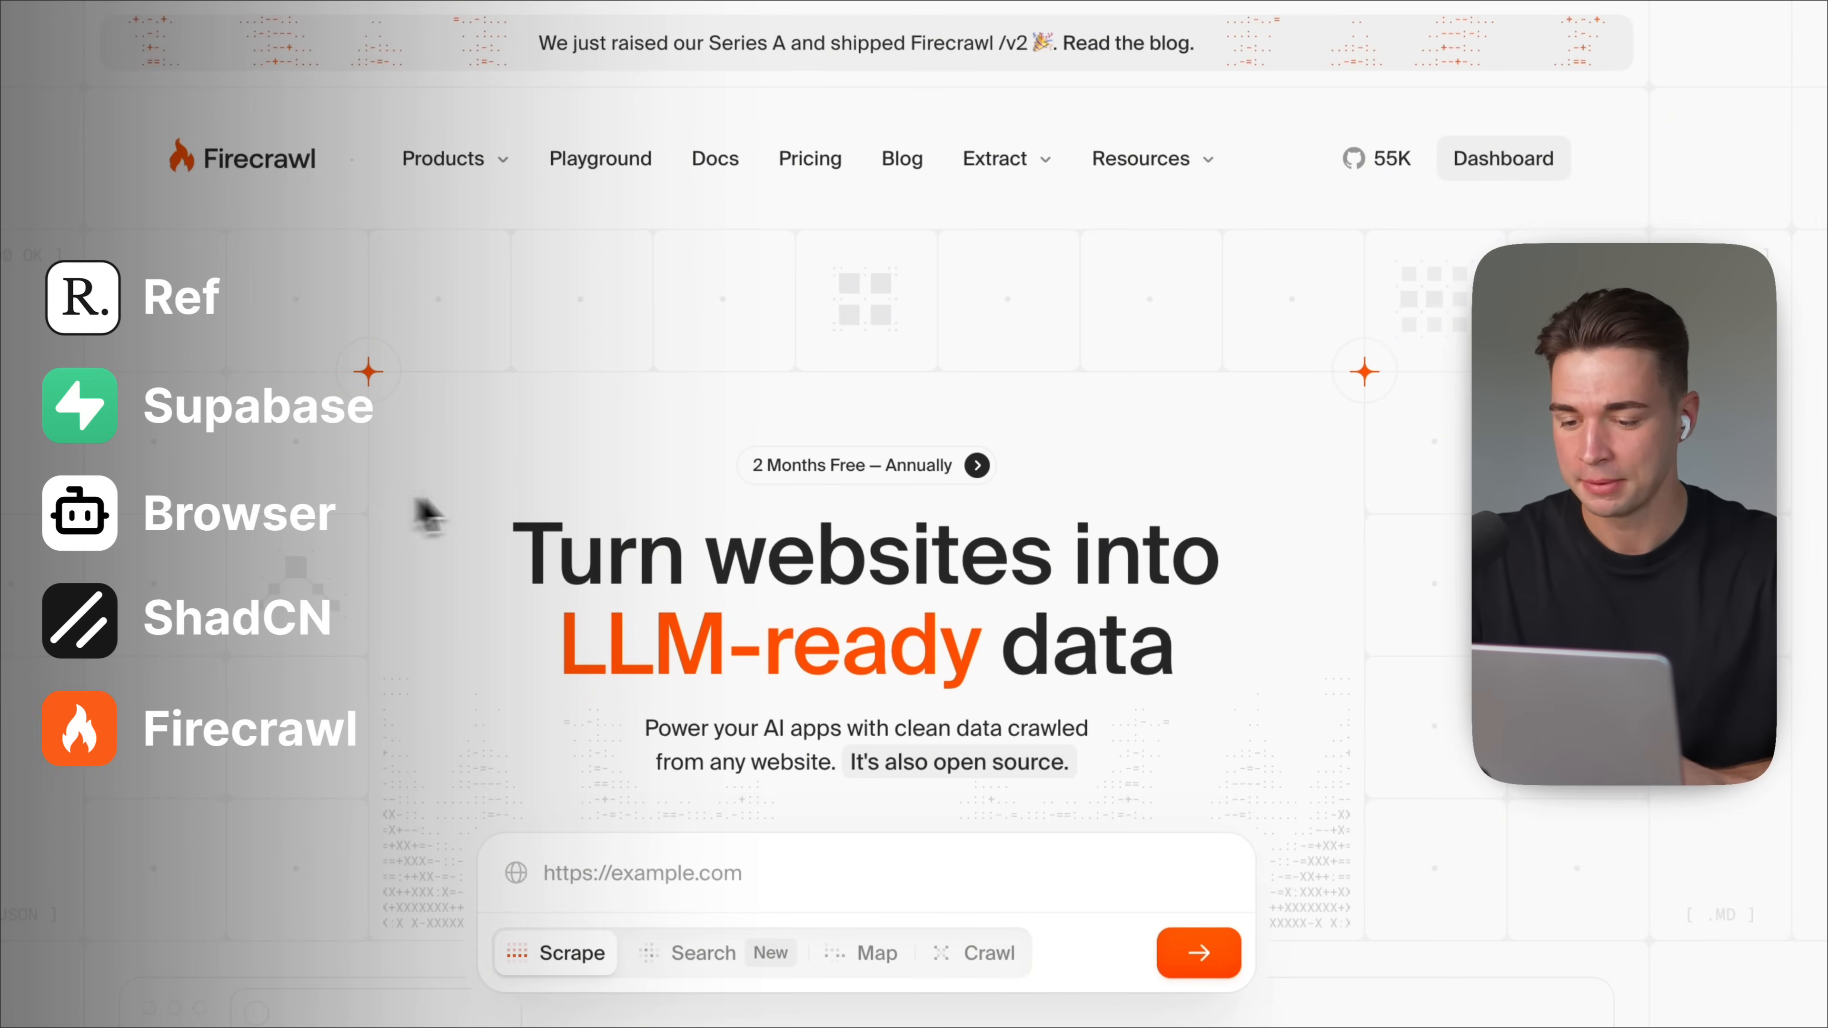
Step: Look over Firecrawl's landing page and reach its MCP Server documentation with installation options
scroll(down, 3)
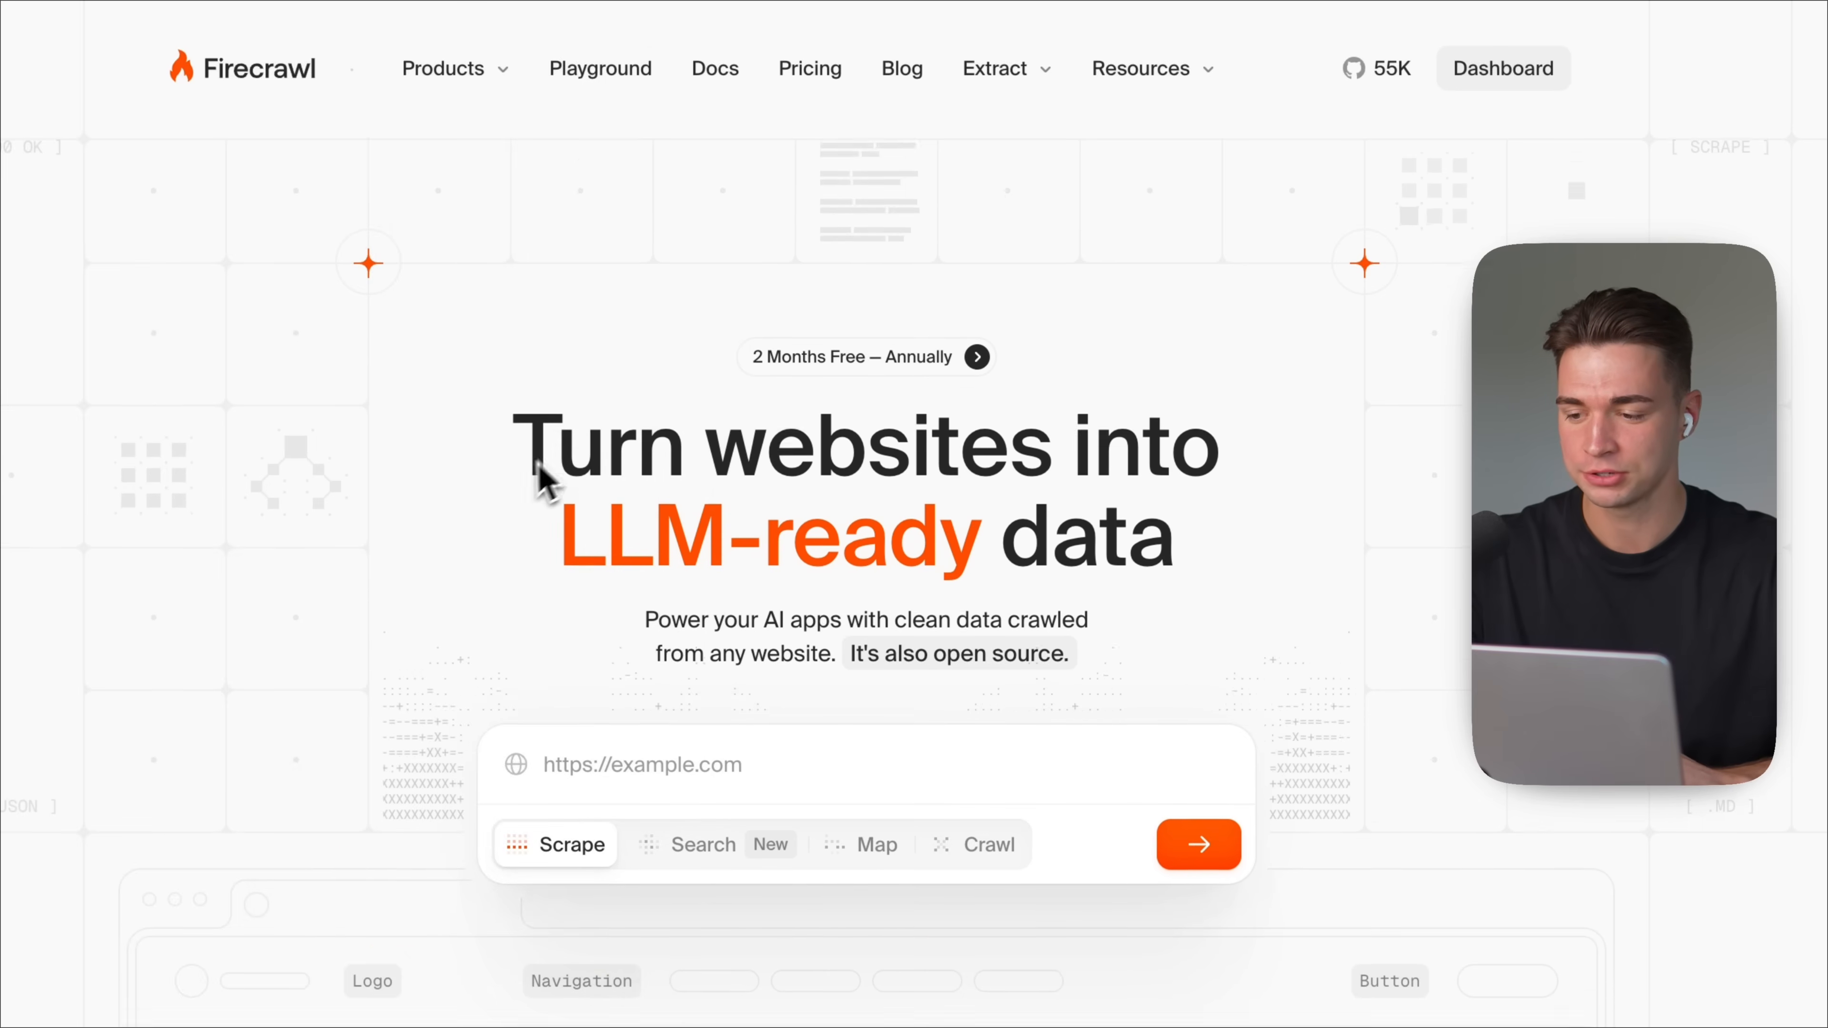
scroll(down, 3)
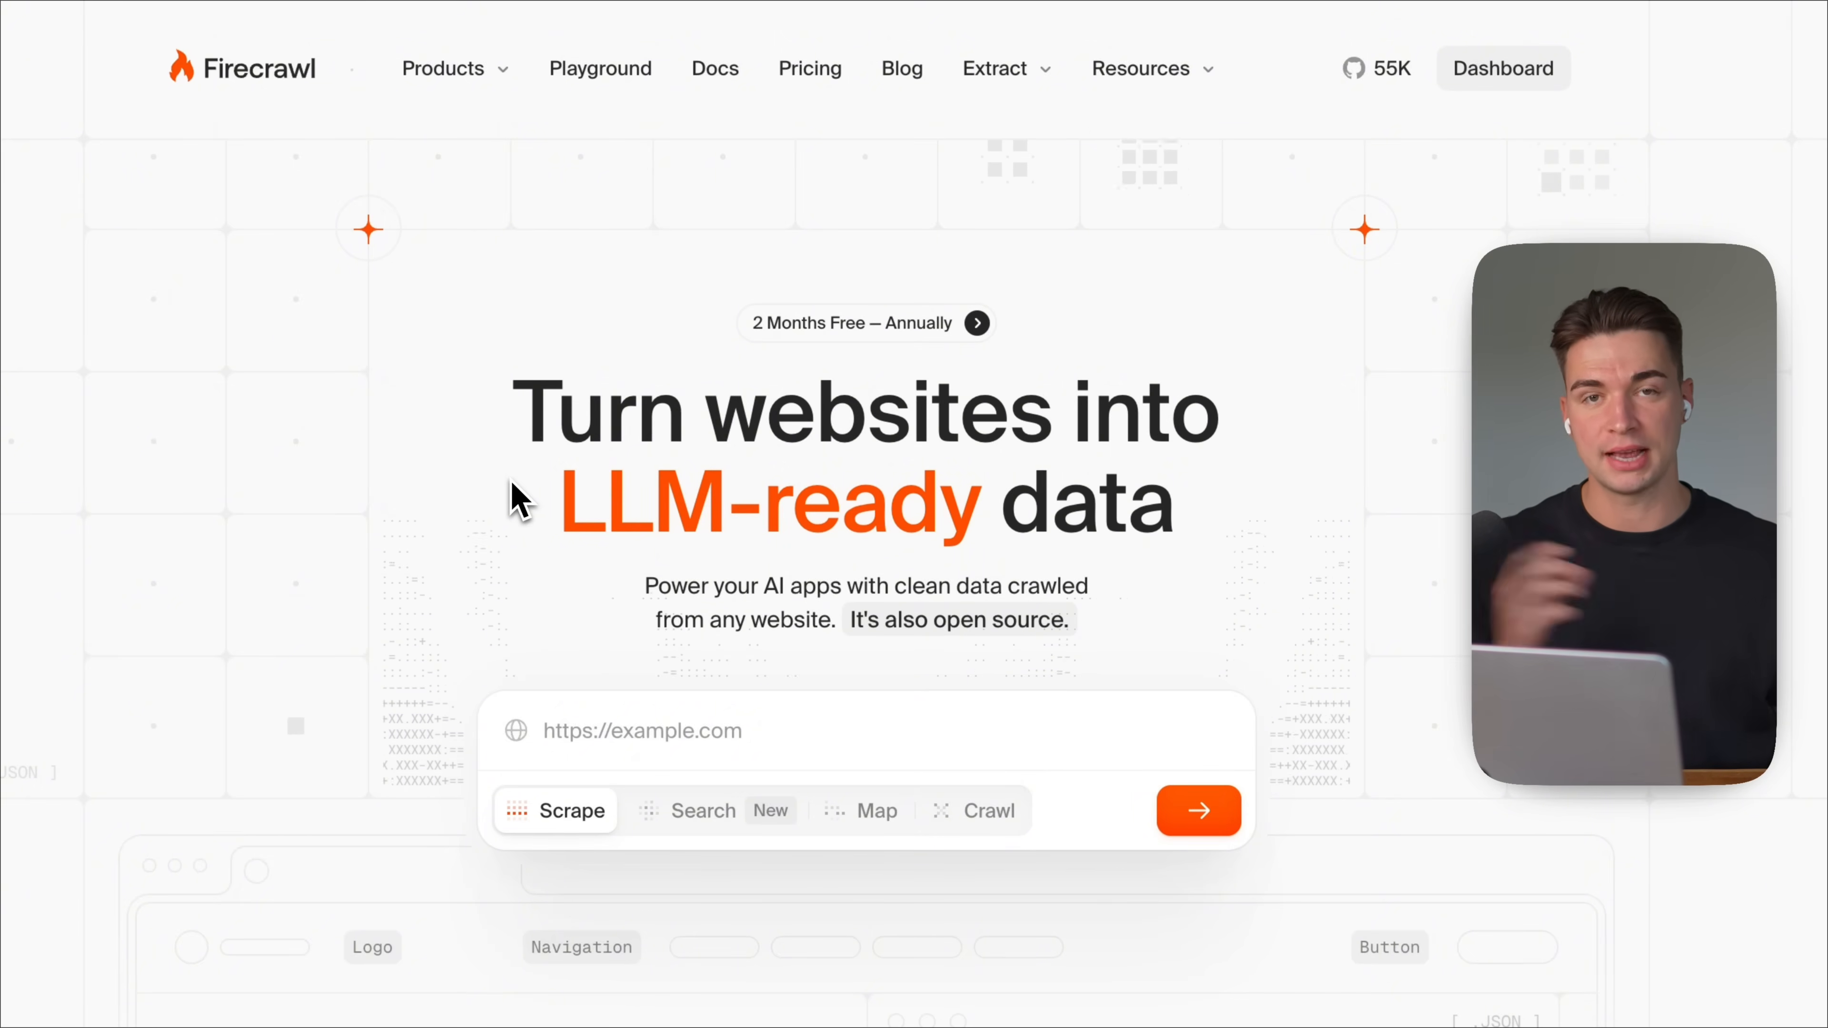
mouse_move(629, 513)
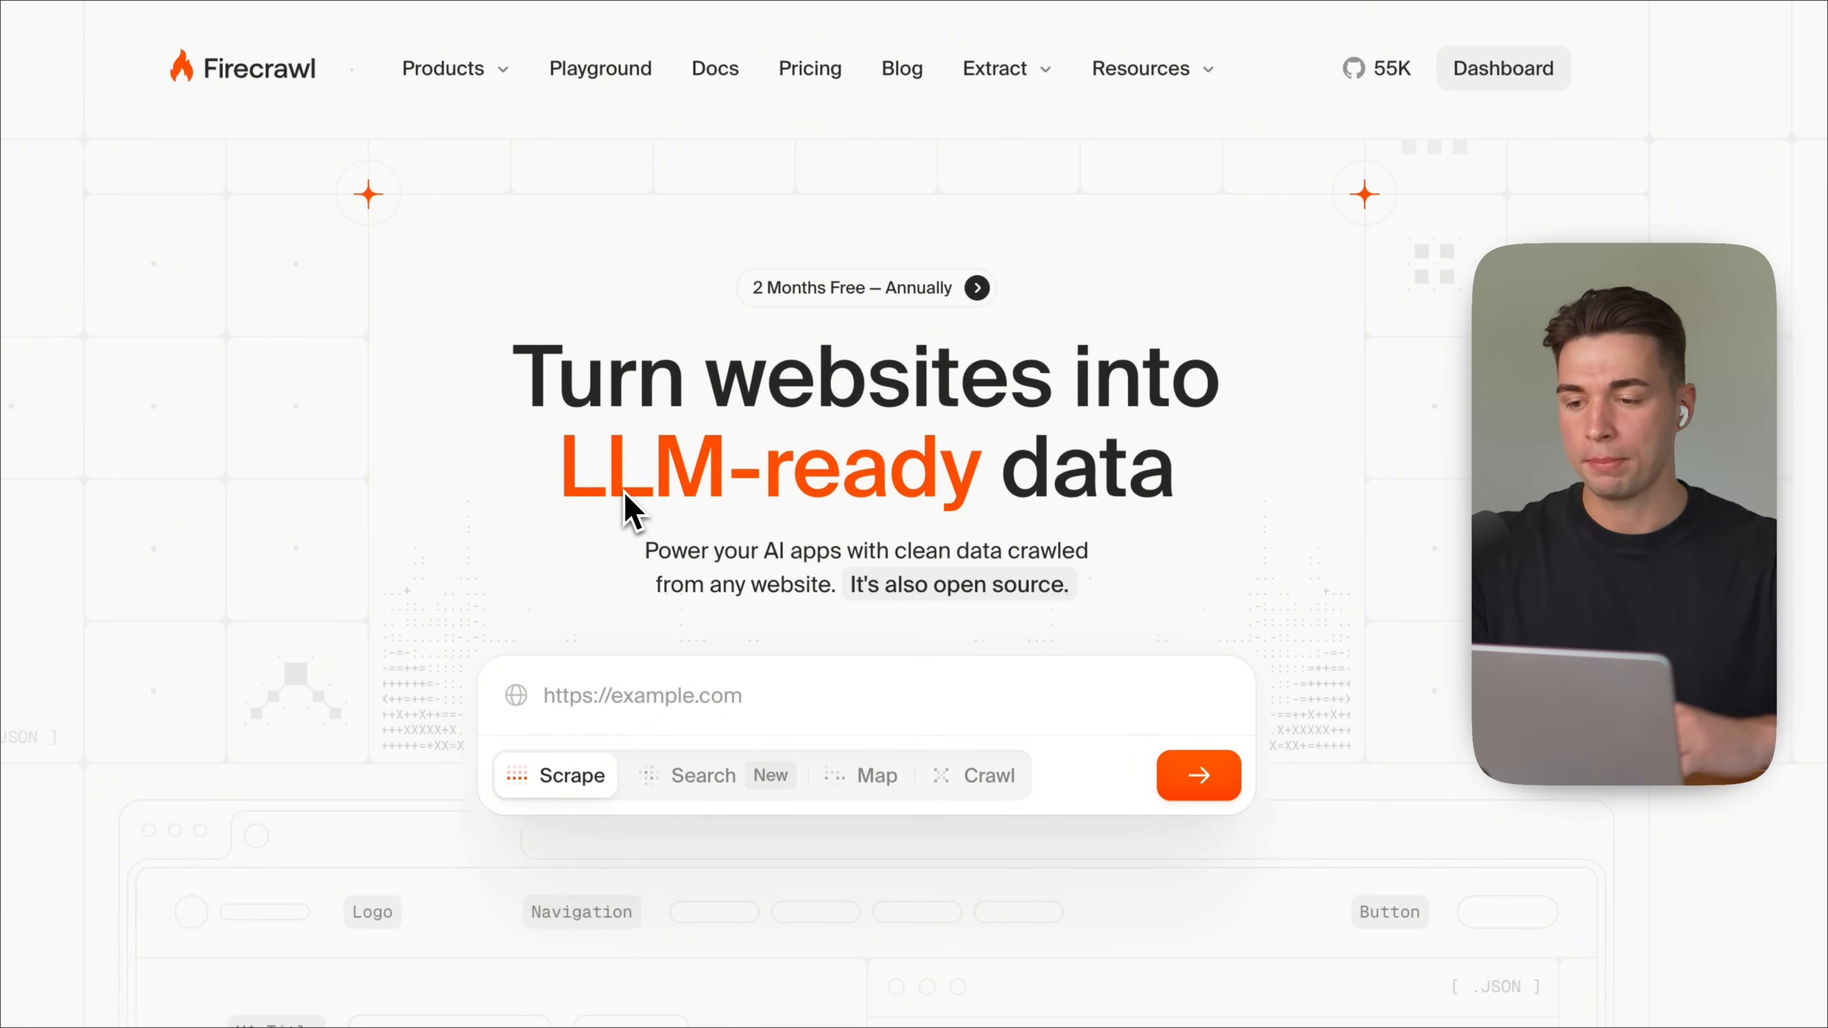
scroll(down, 3)
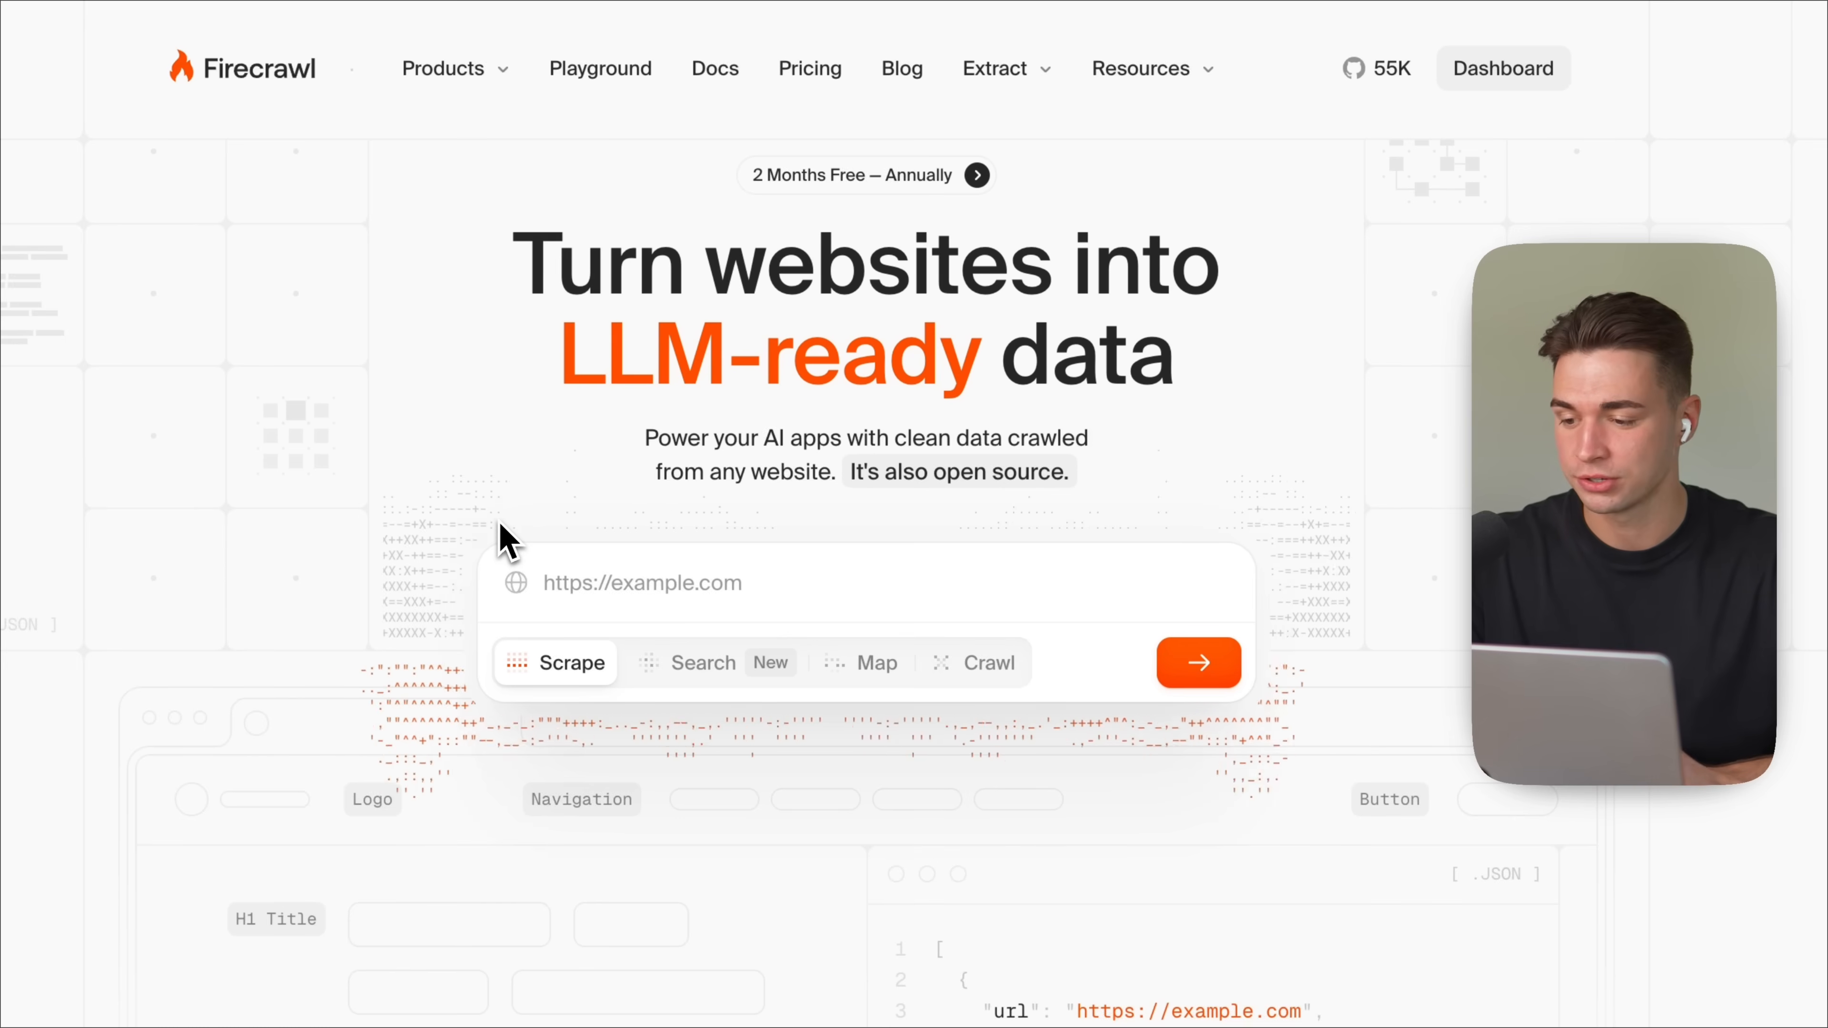
scroll(down, 3)
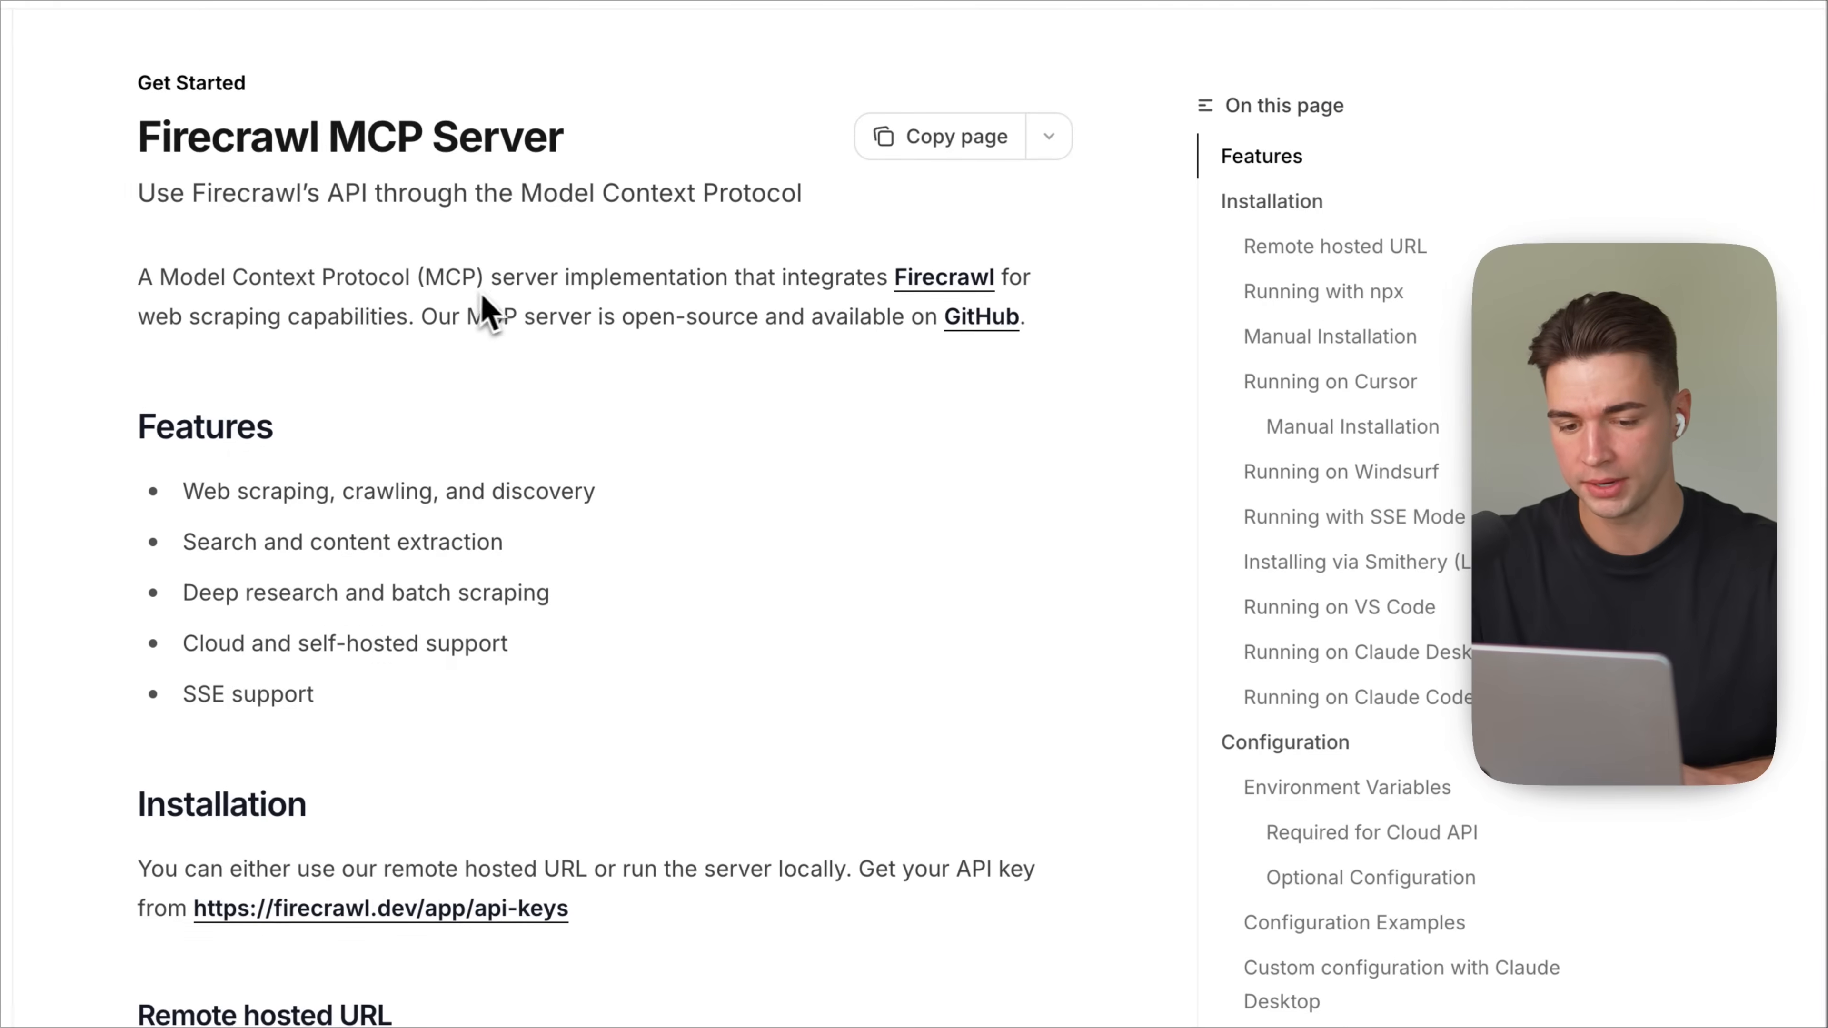
Step: Create a Firecrawl API key named 'Claude Code'
scroll(down, 3)
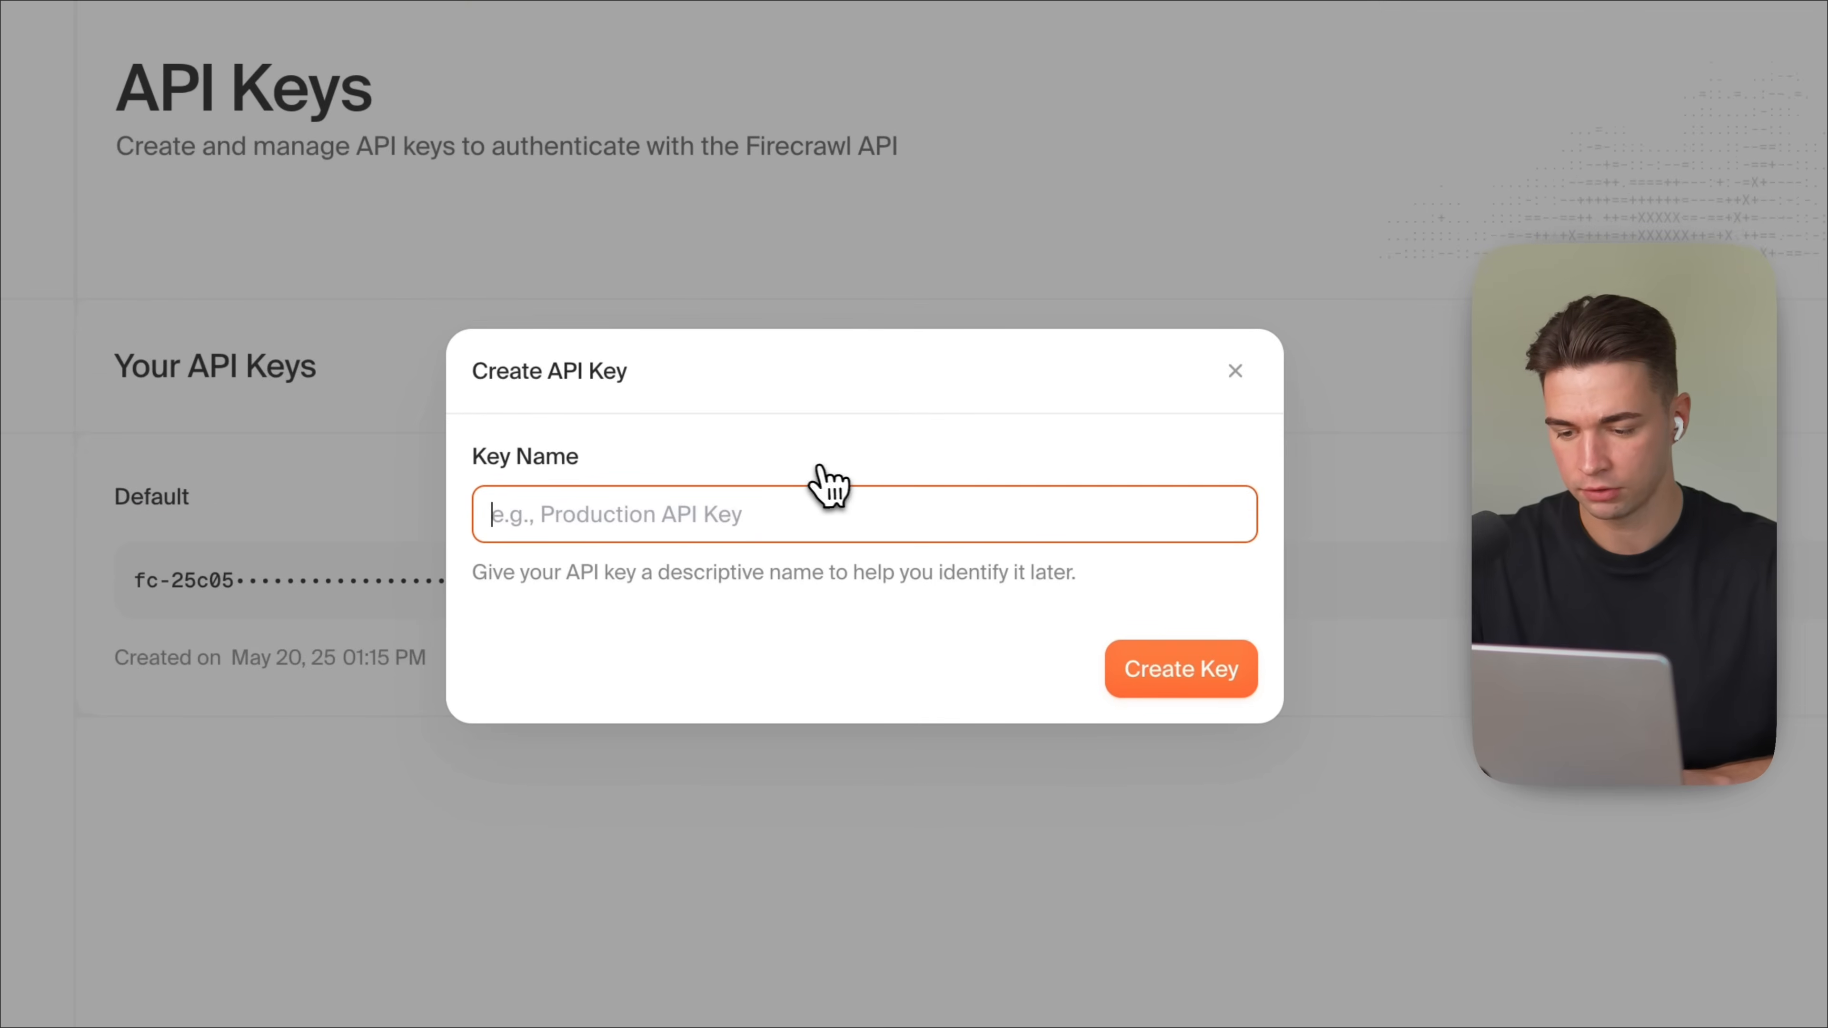
text(Claude Code)
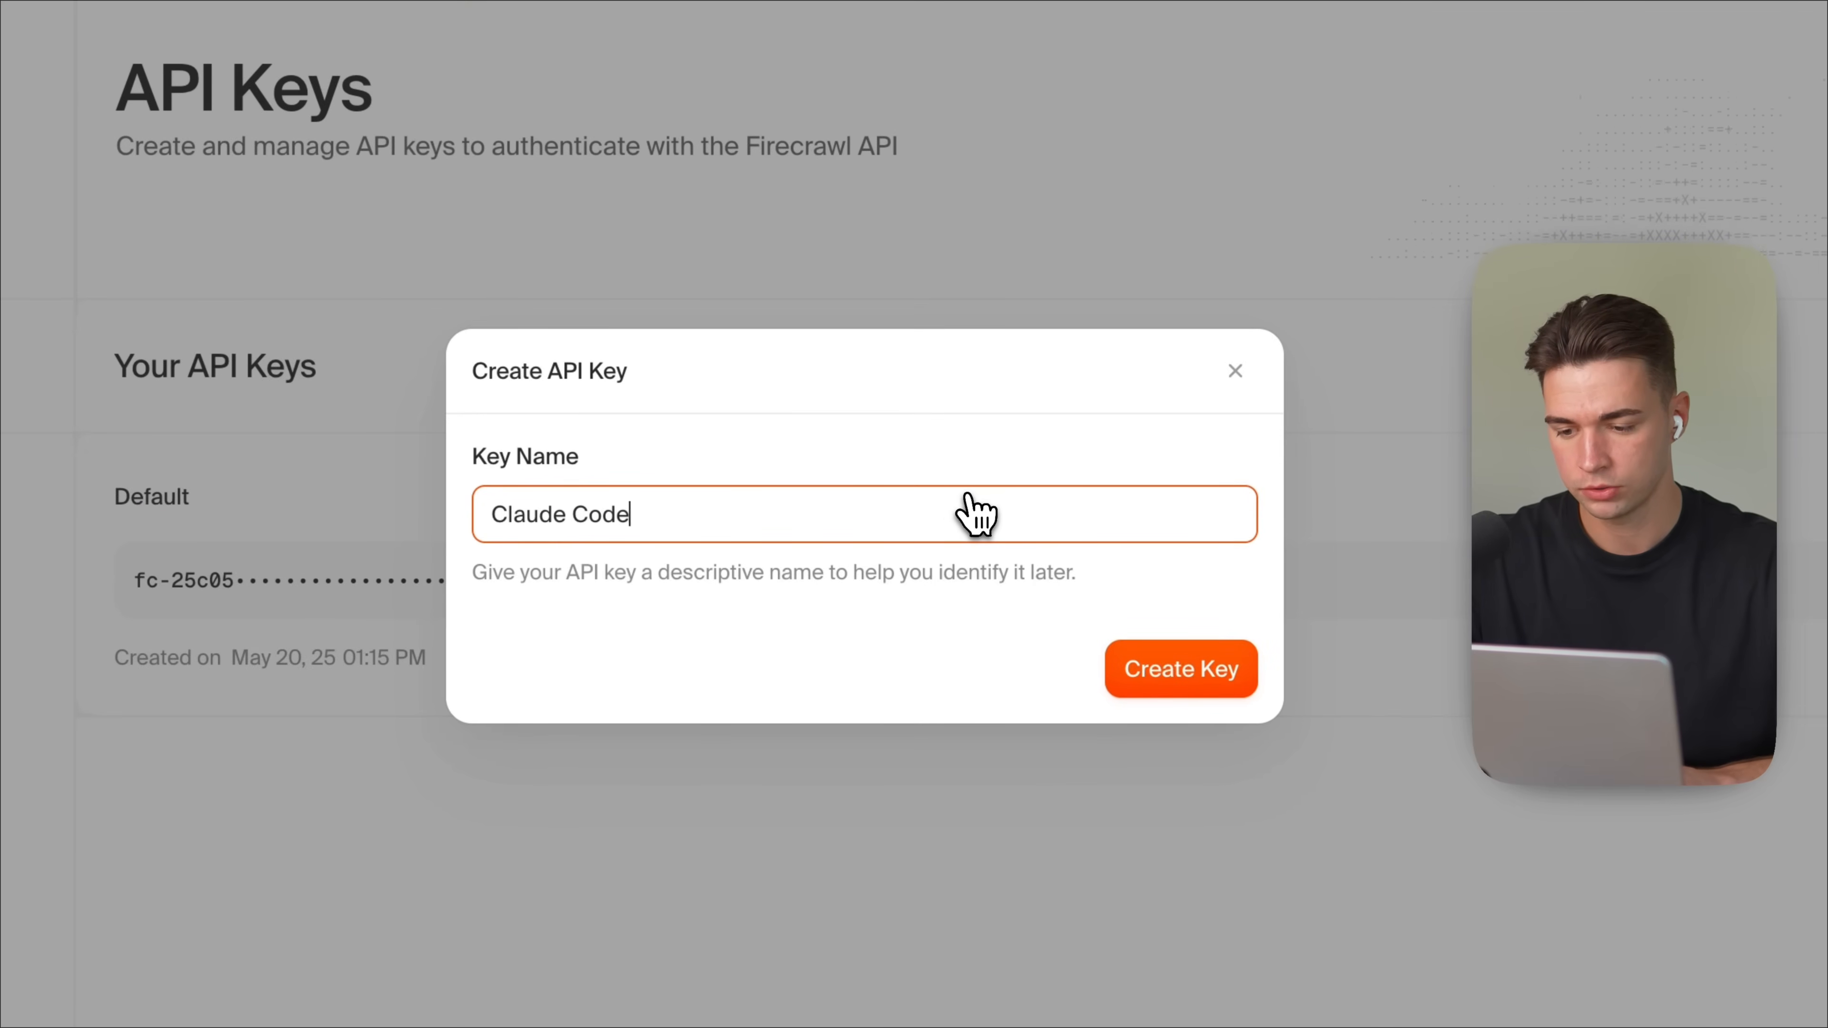
click(1178, 668)
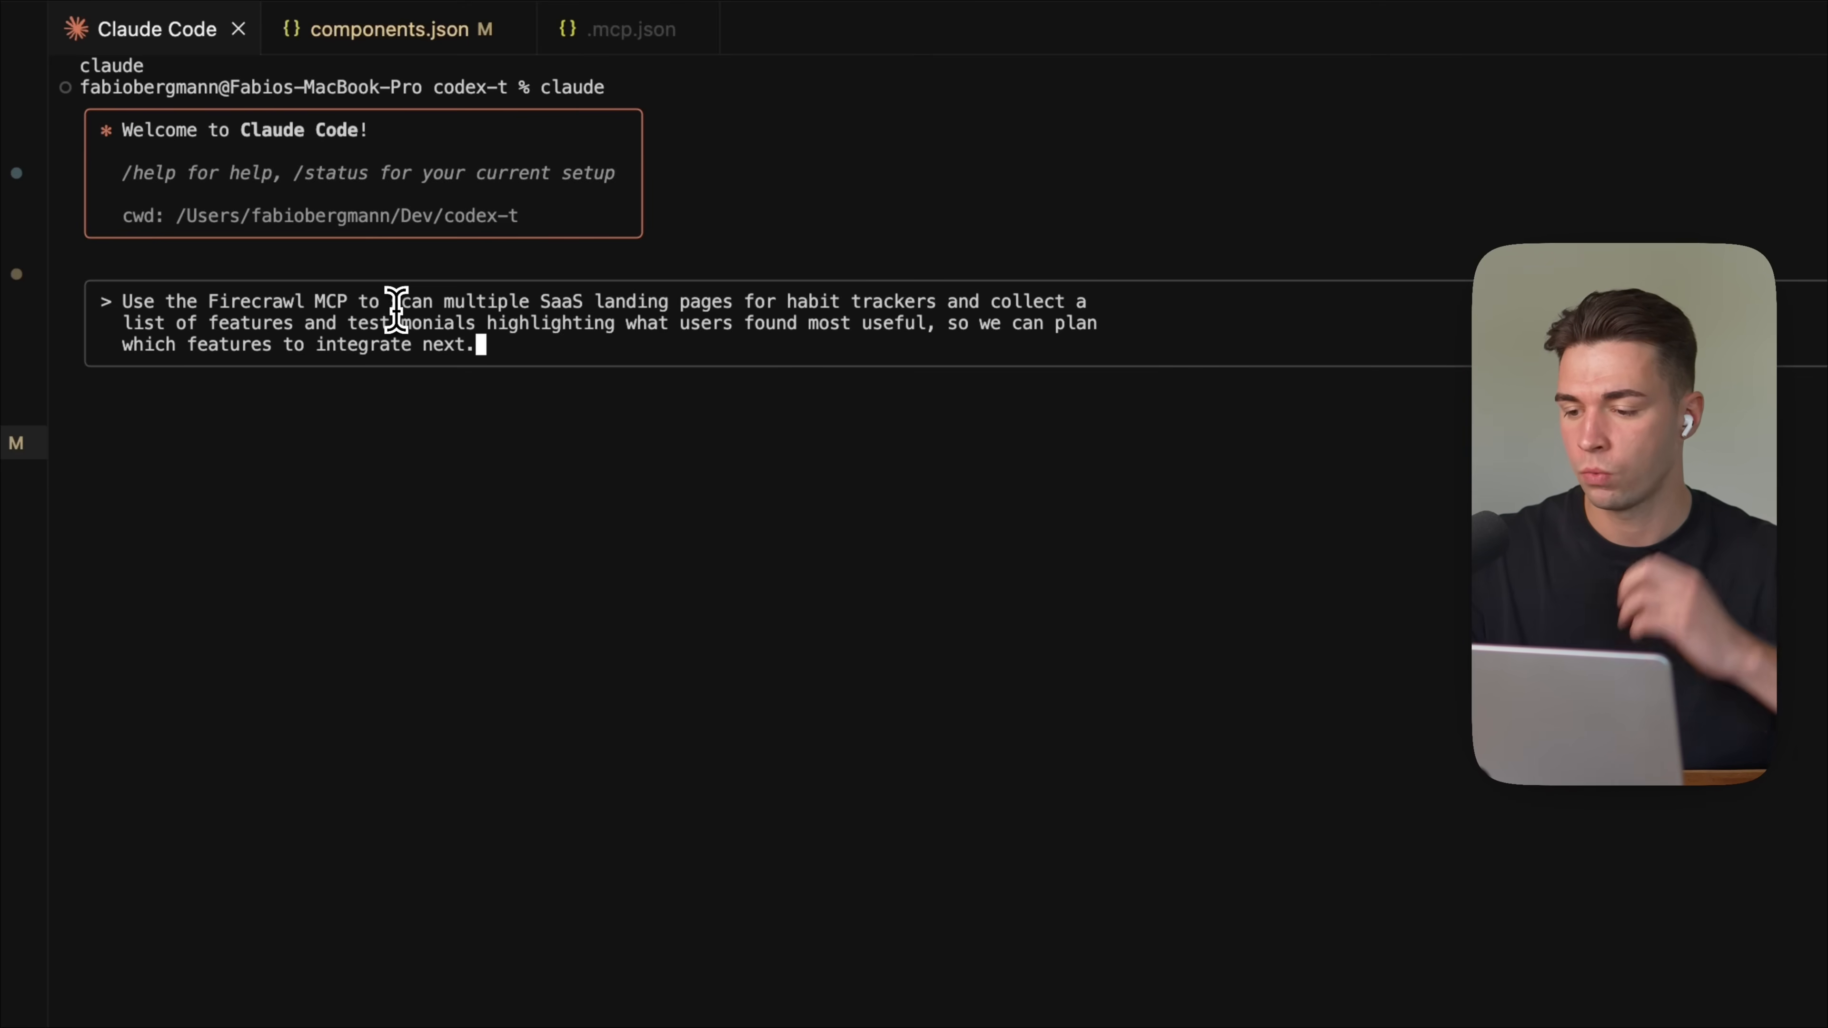
Step: Send the habit tracker landing-page research request and follow the firecrawl_search and firecrawl_scrape calls
key(Return)
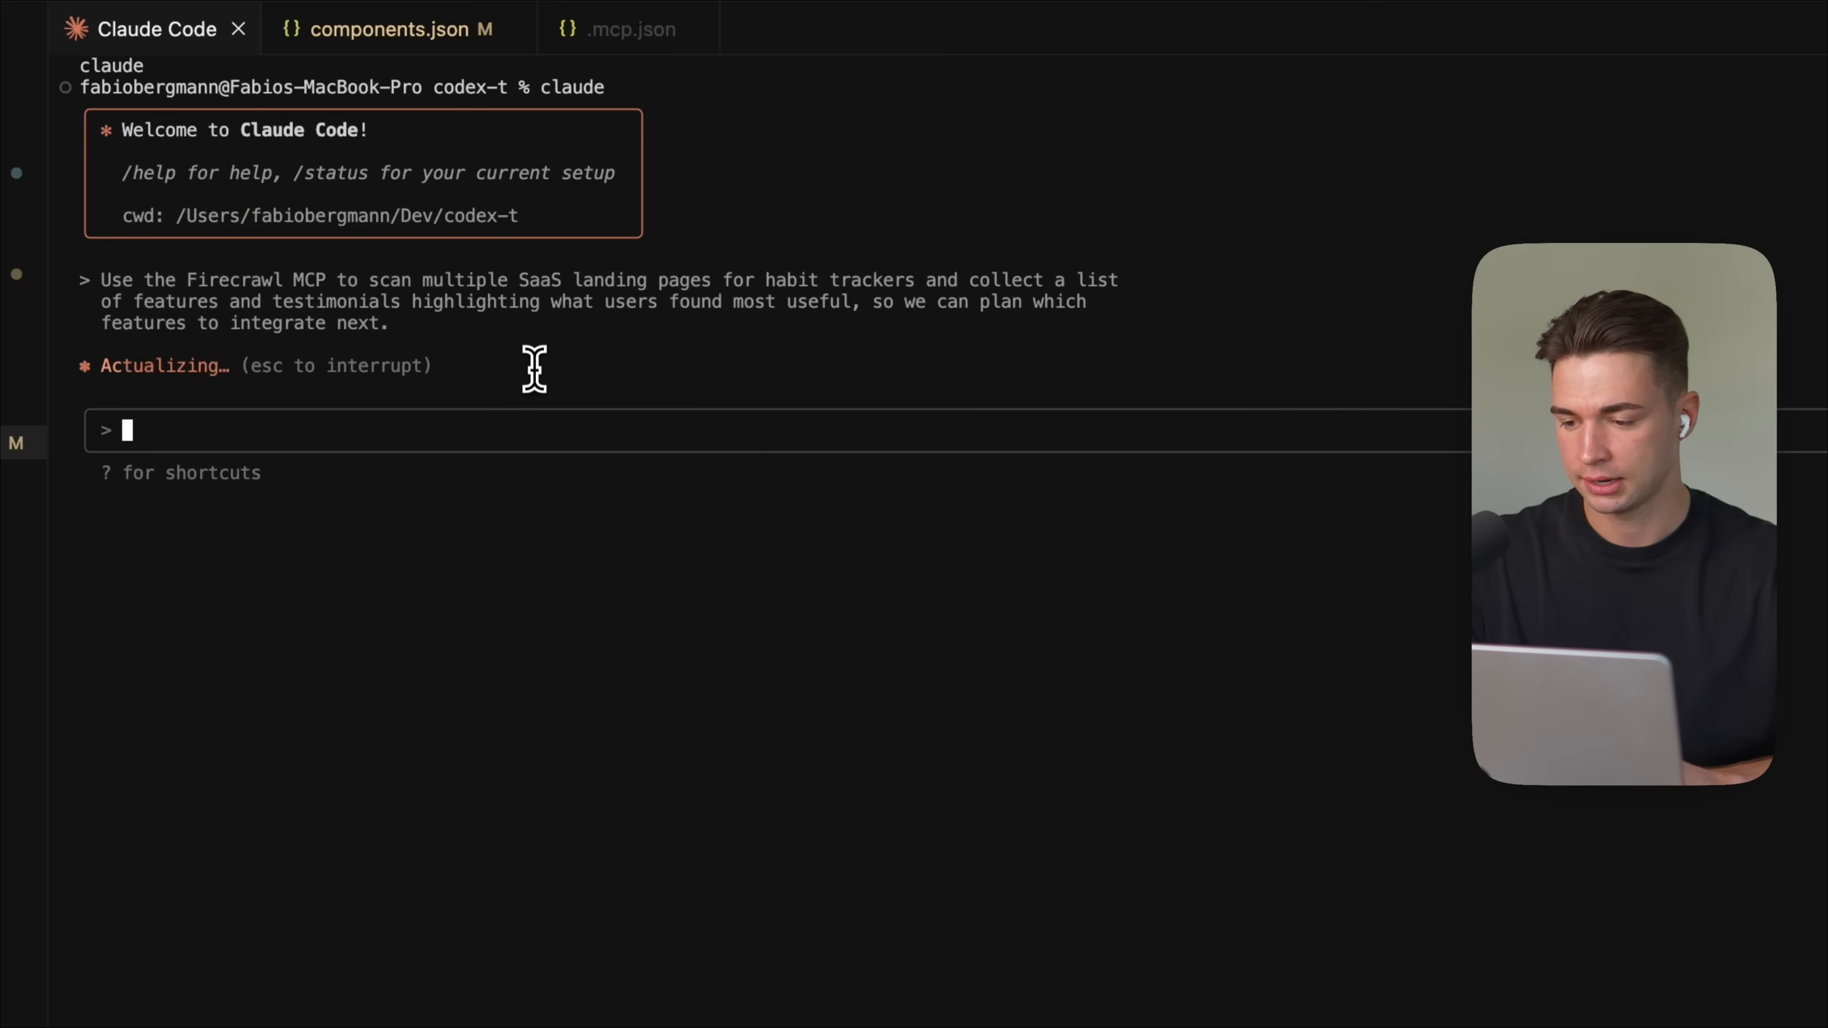
scroll(down, 3)
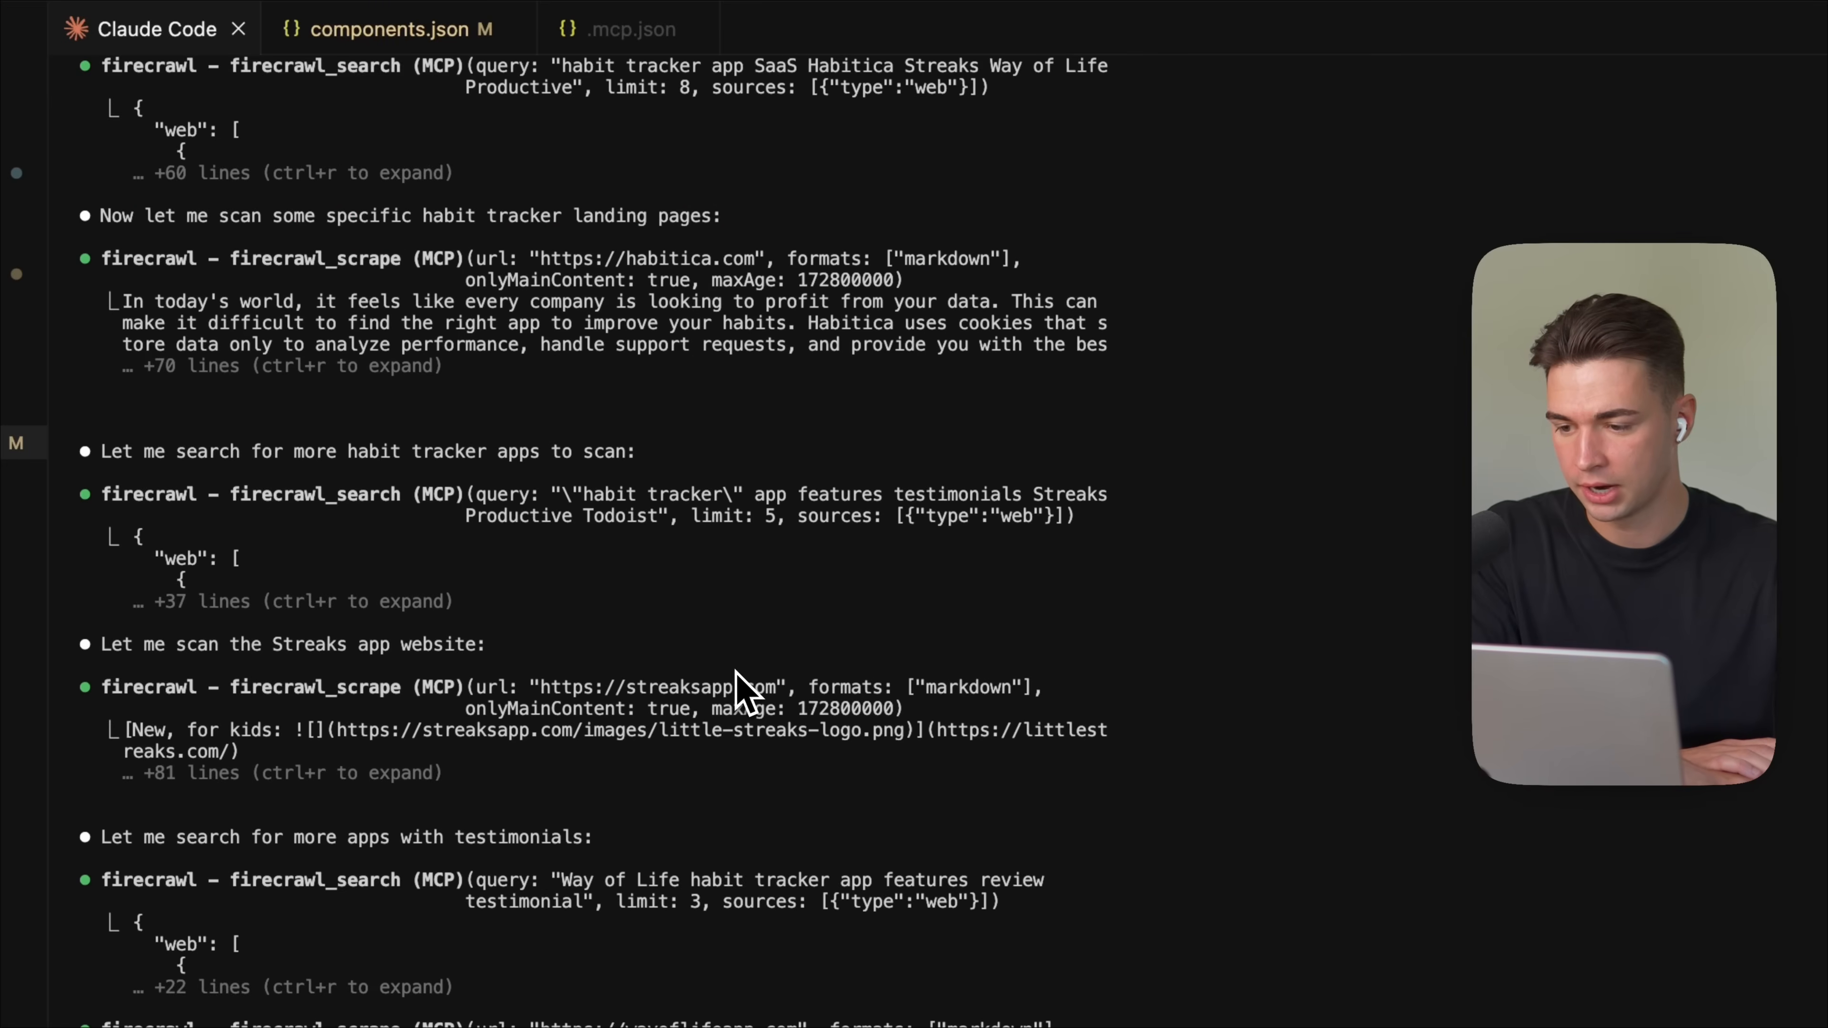
mouse_move(648, 624)
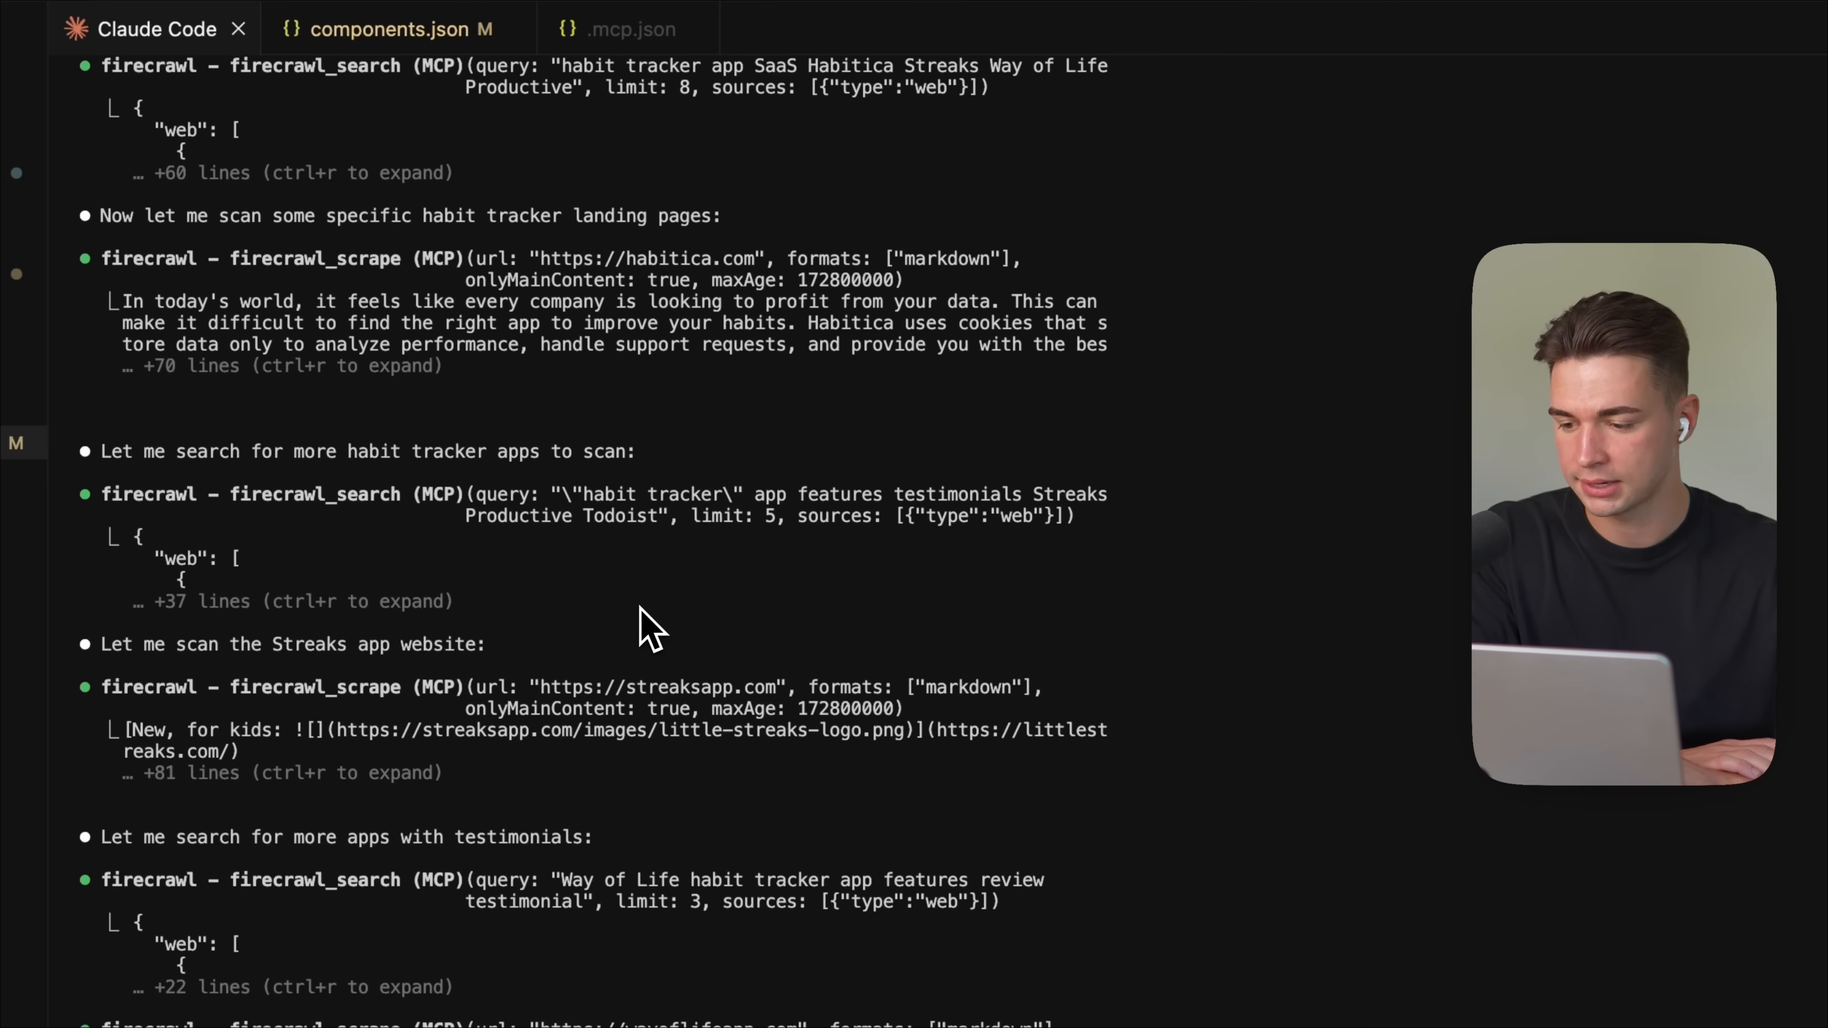
scroll(down, 3)
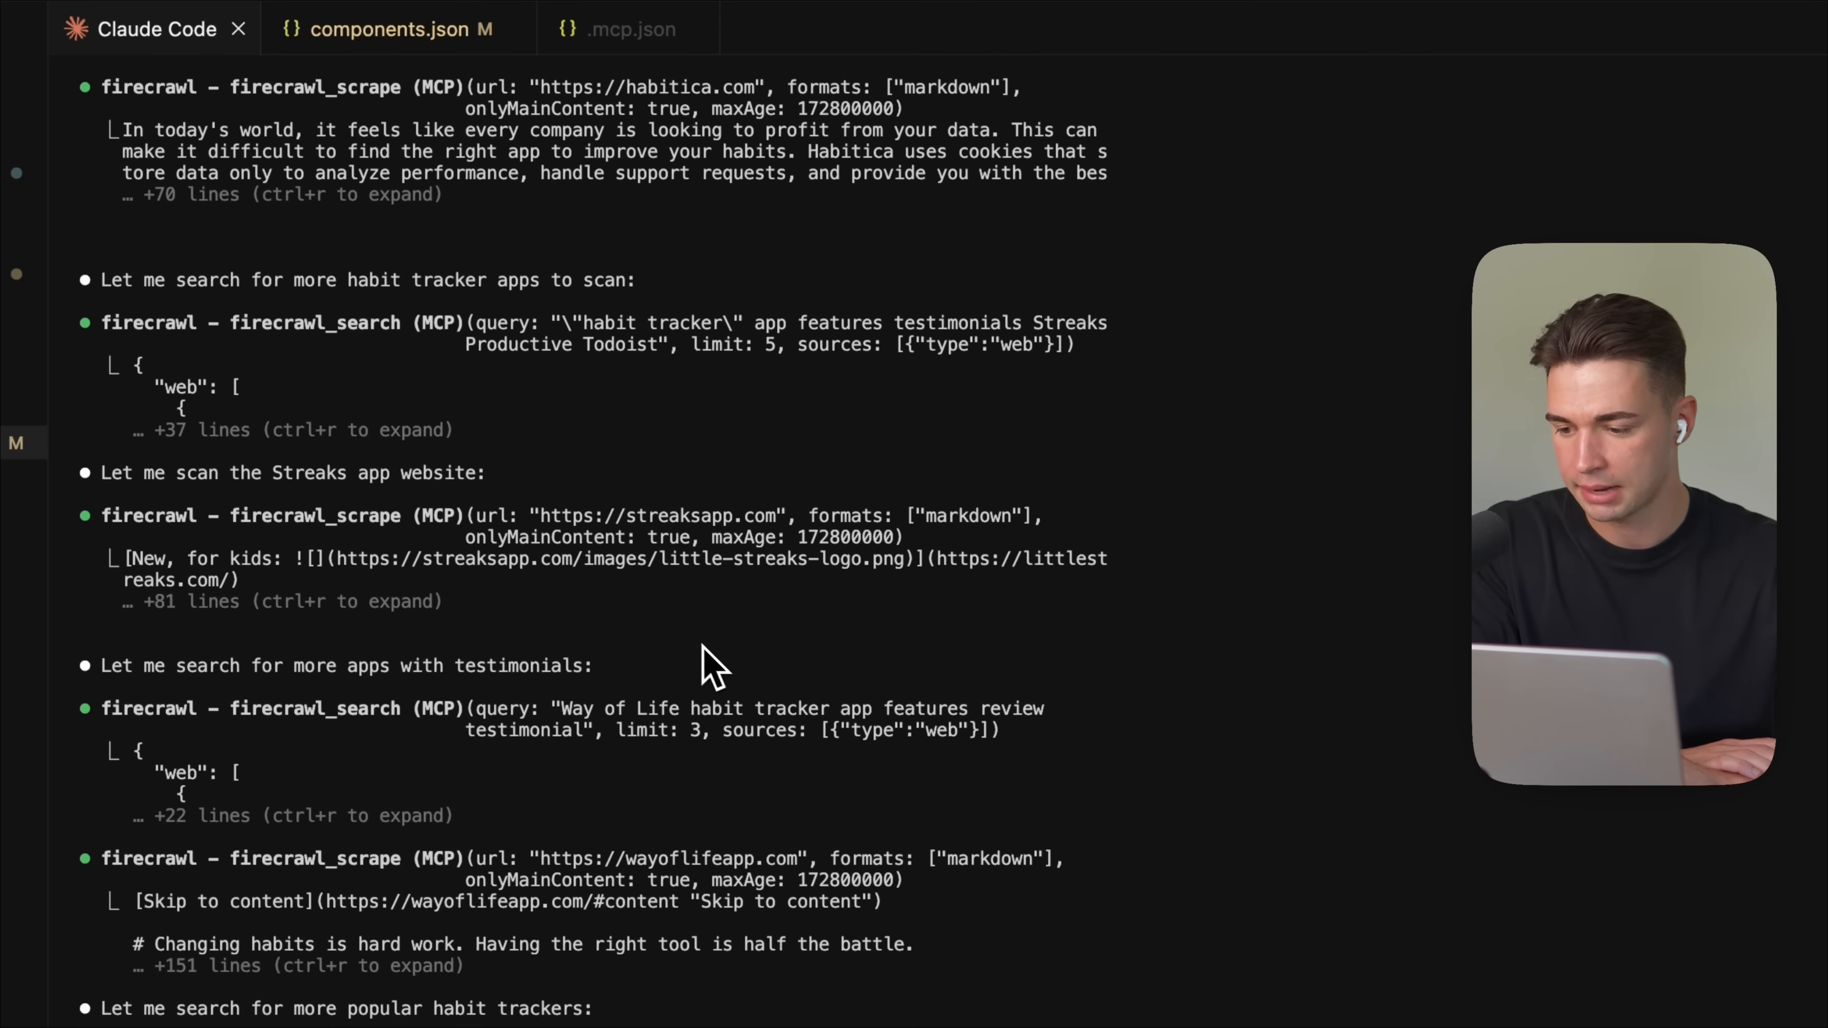
mouse_move(557, 653)
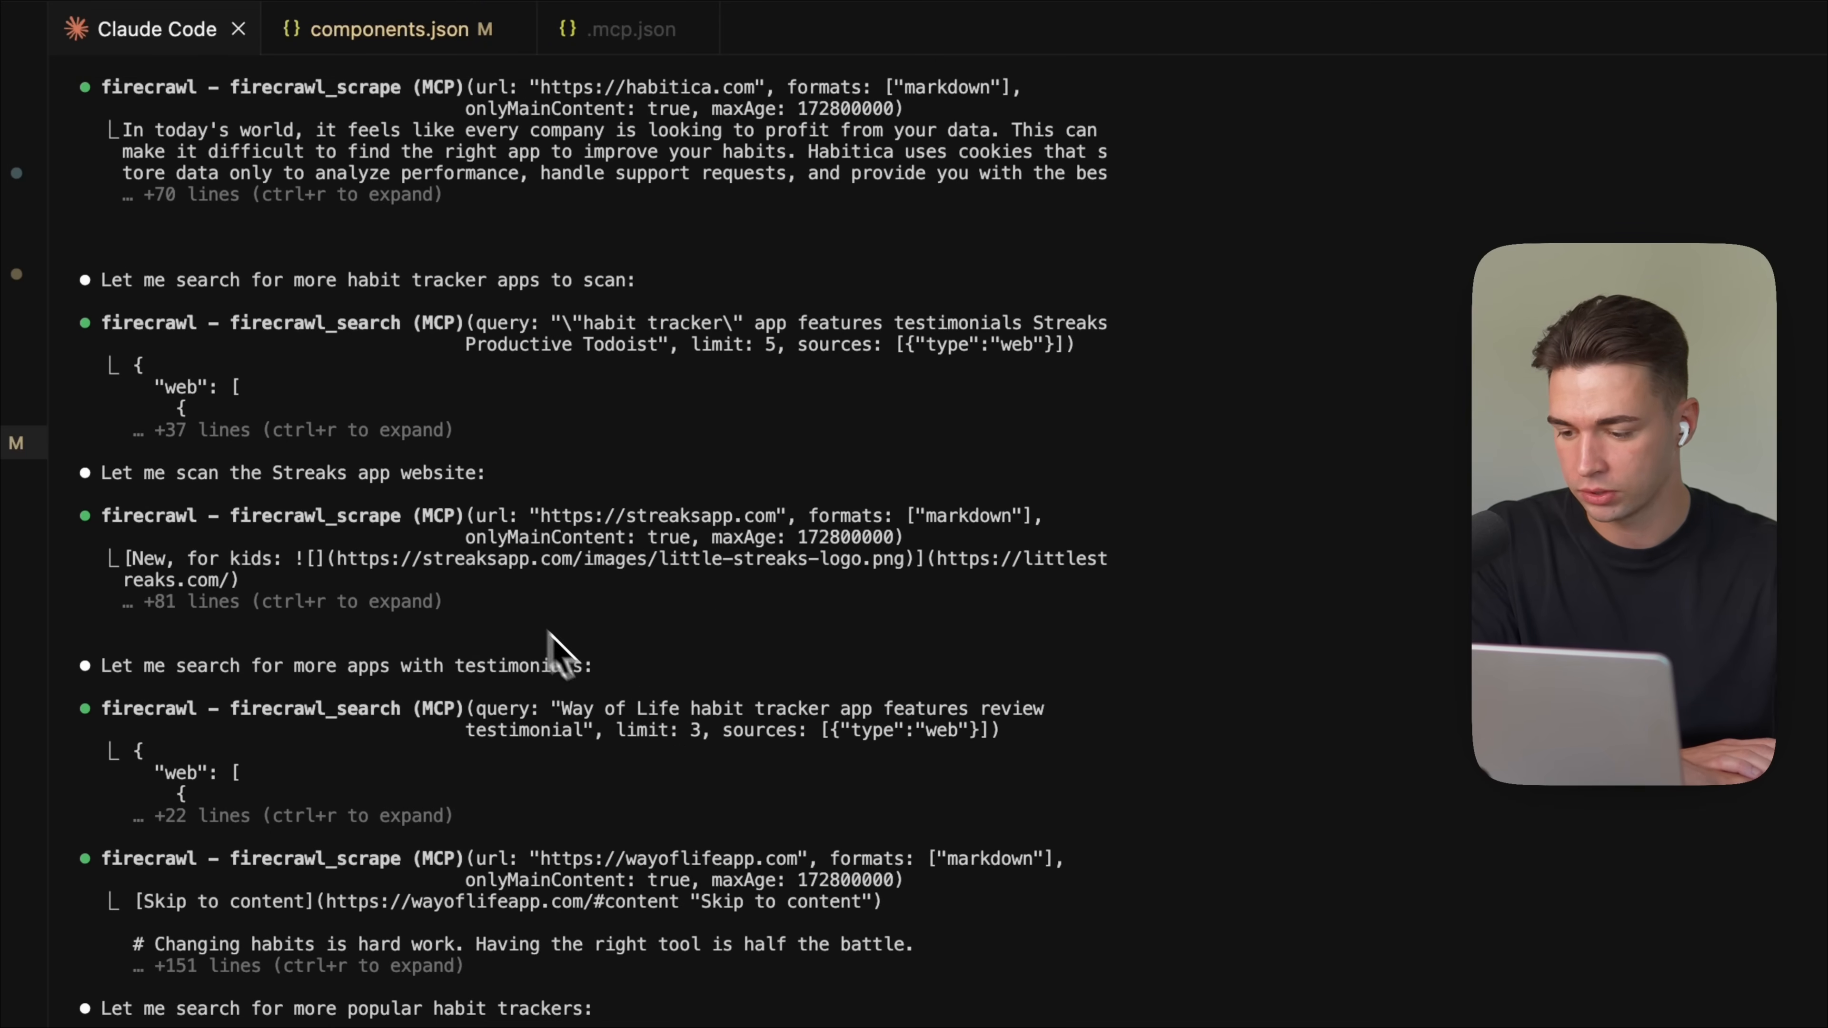
scroll(down, 3)
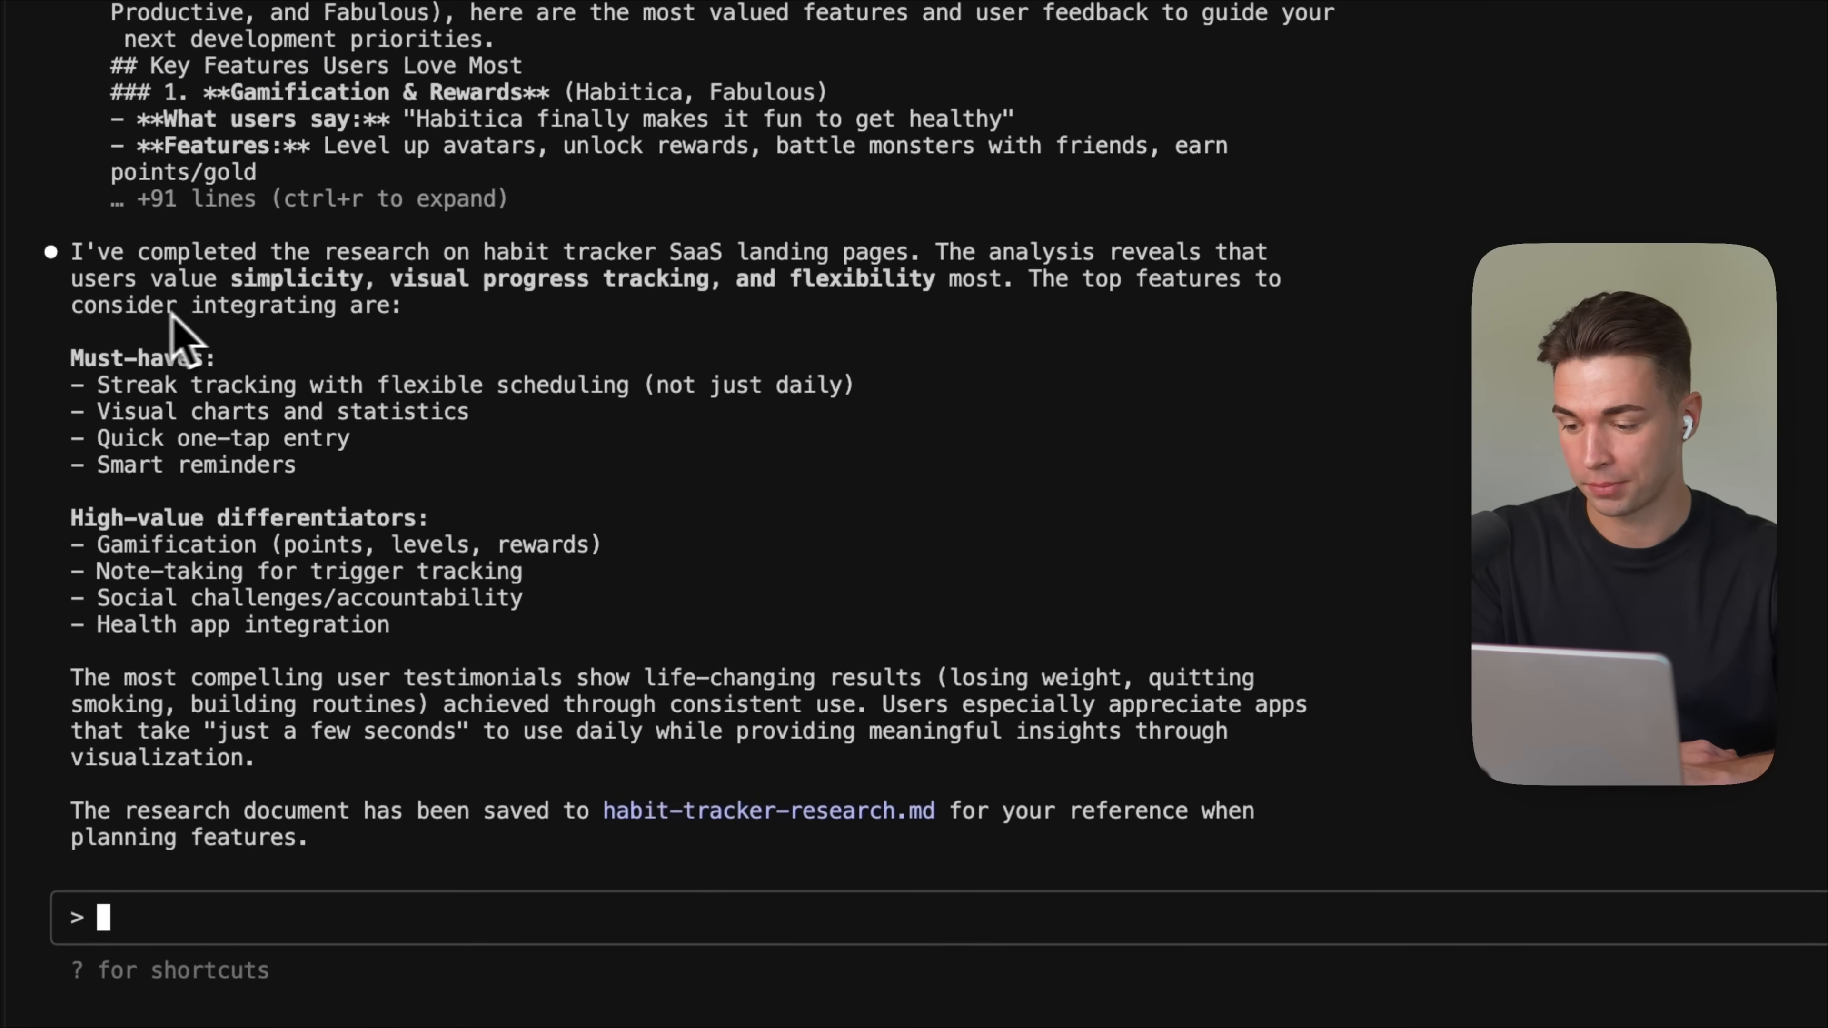
mouse_move(419, 408)
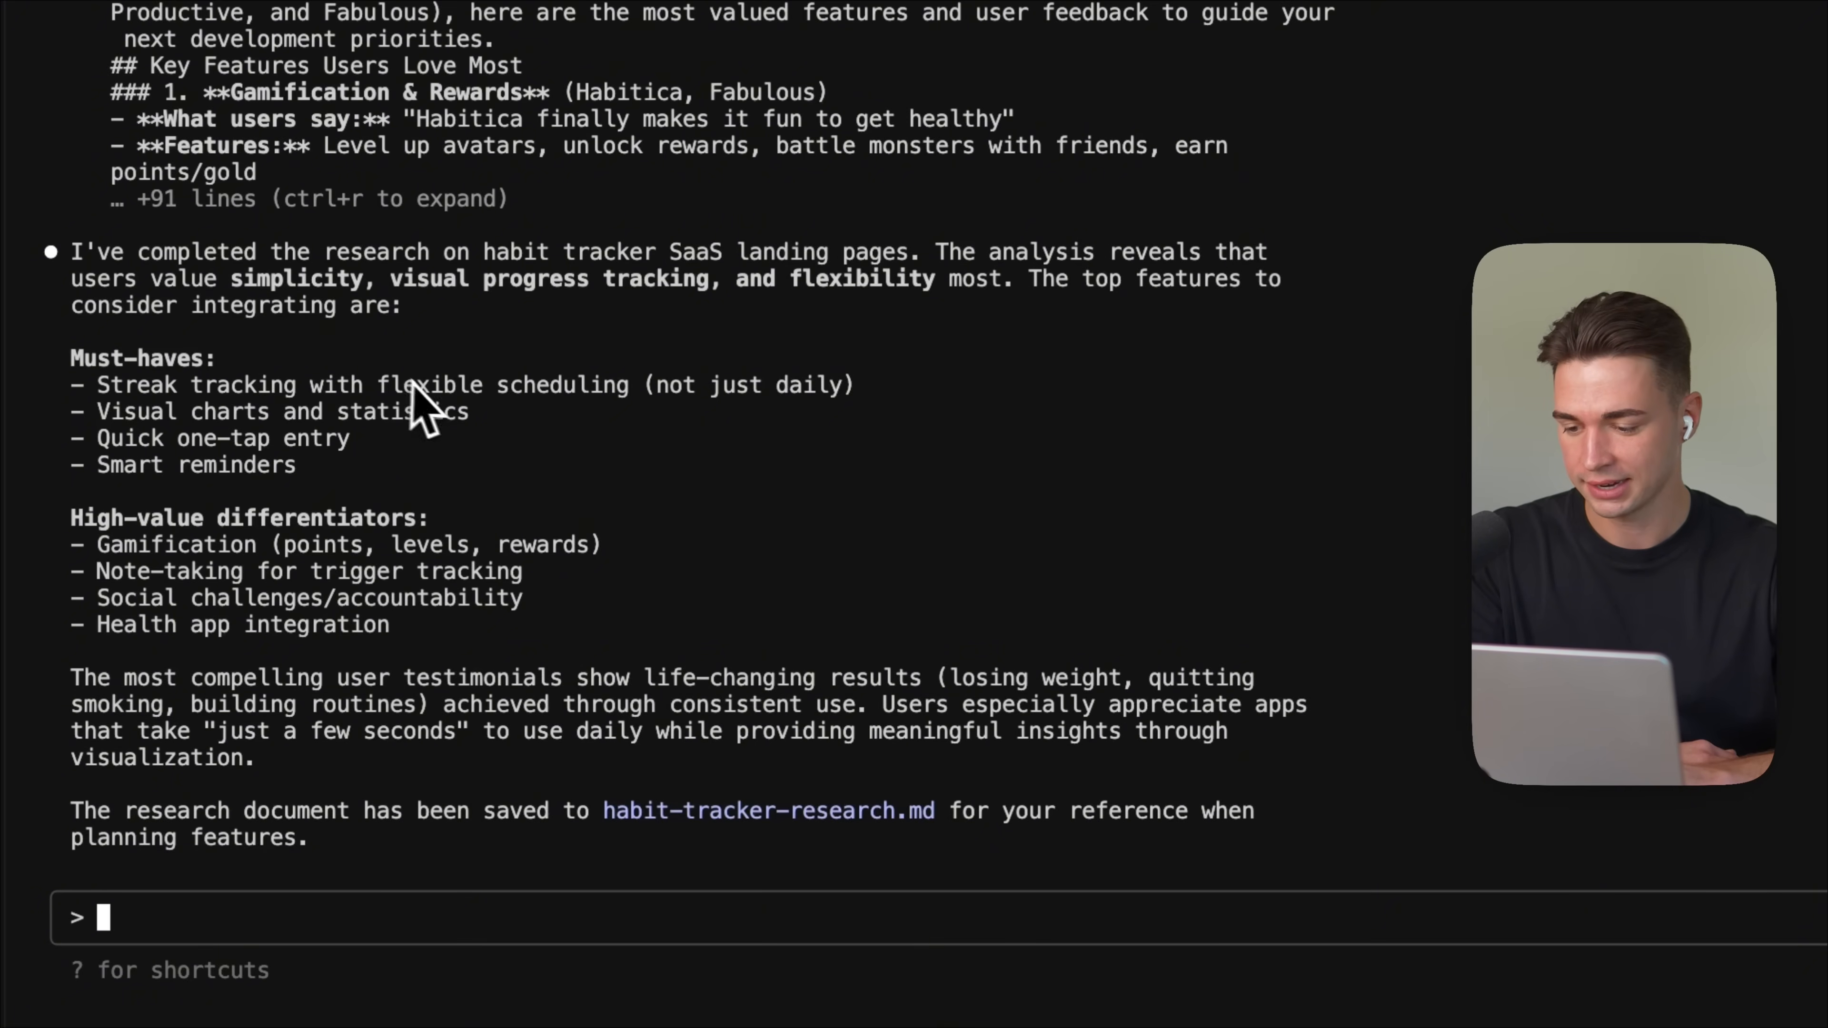
mouse_move(728, 414)
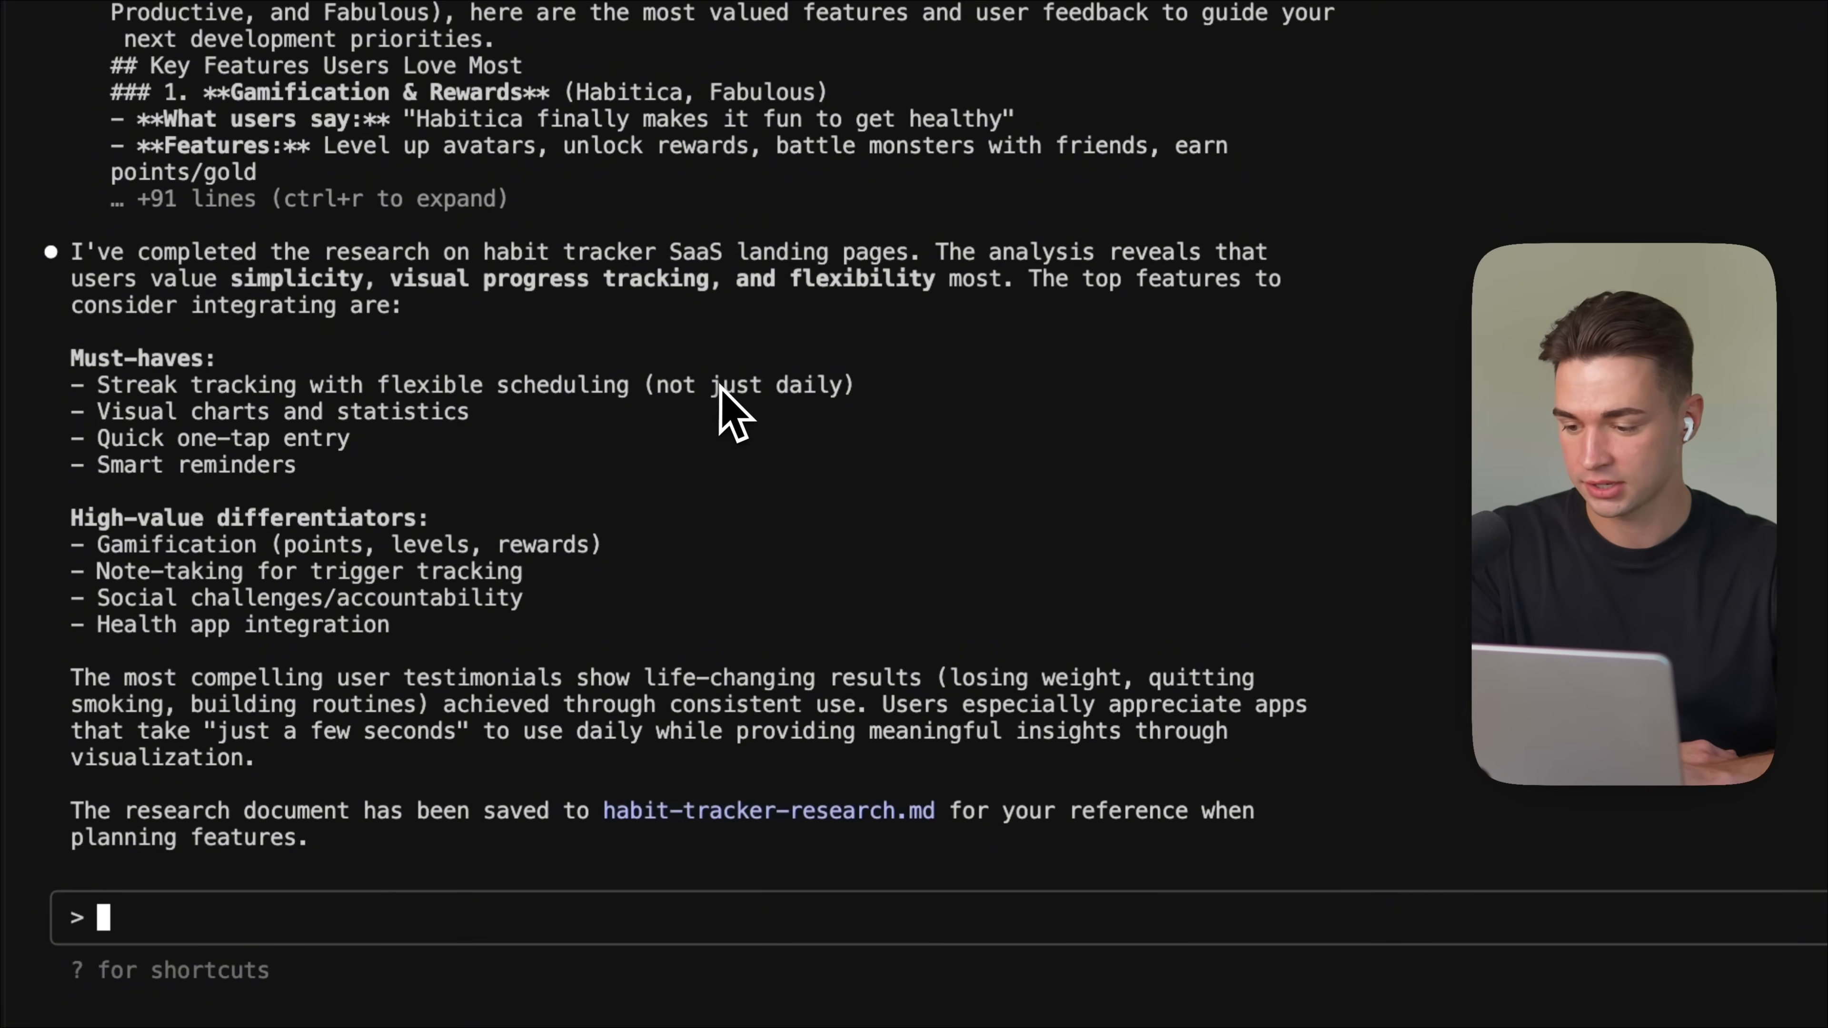
mouse_move(250, 305)
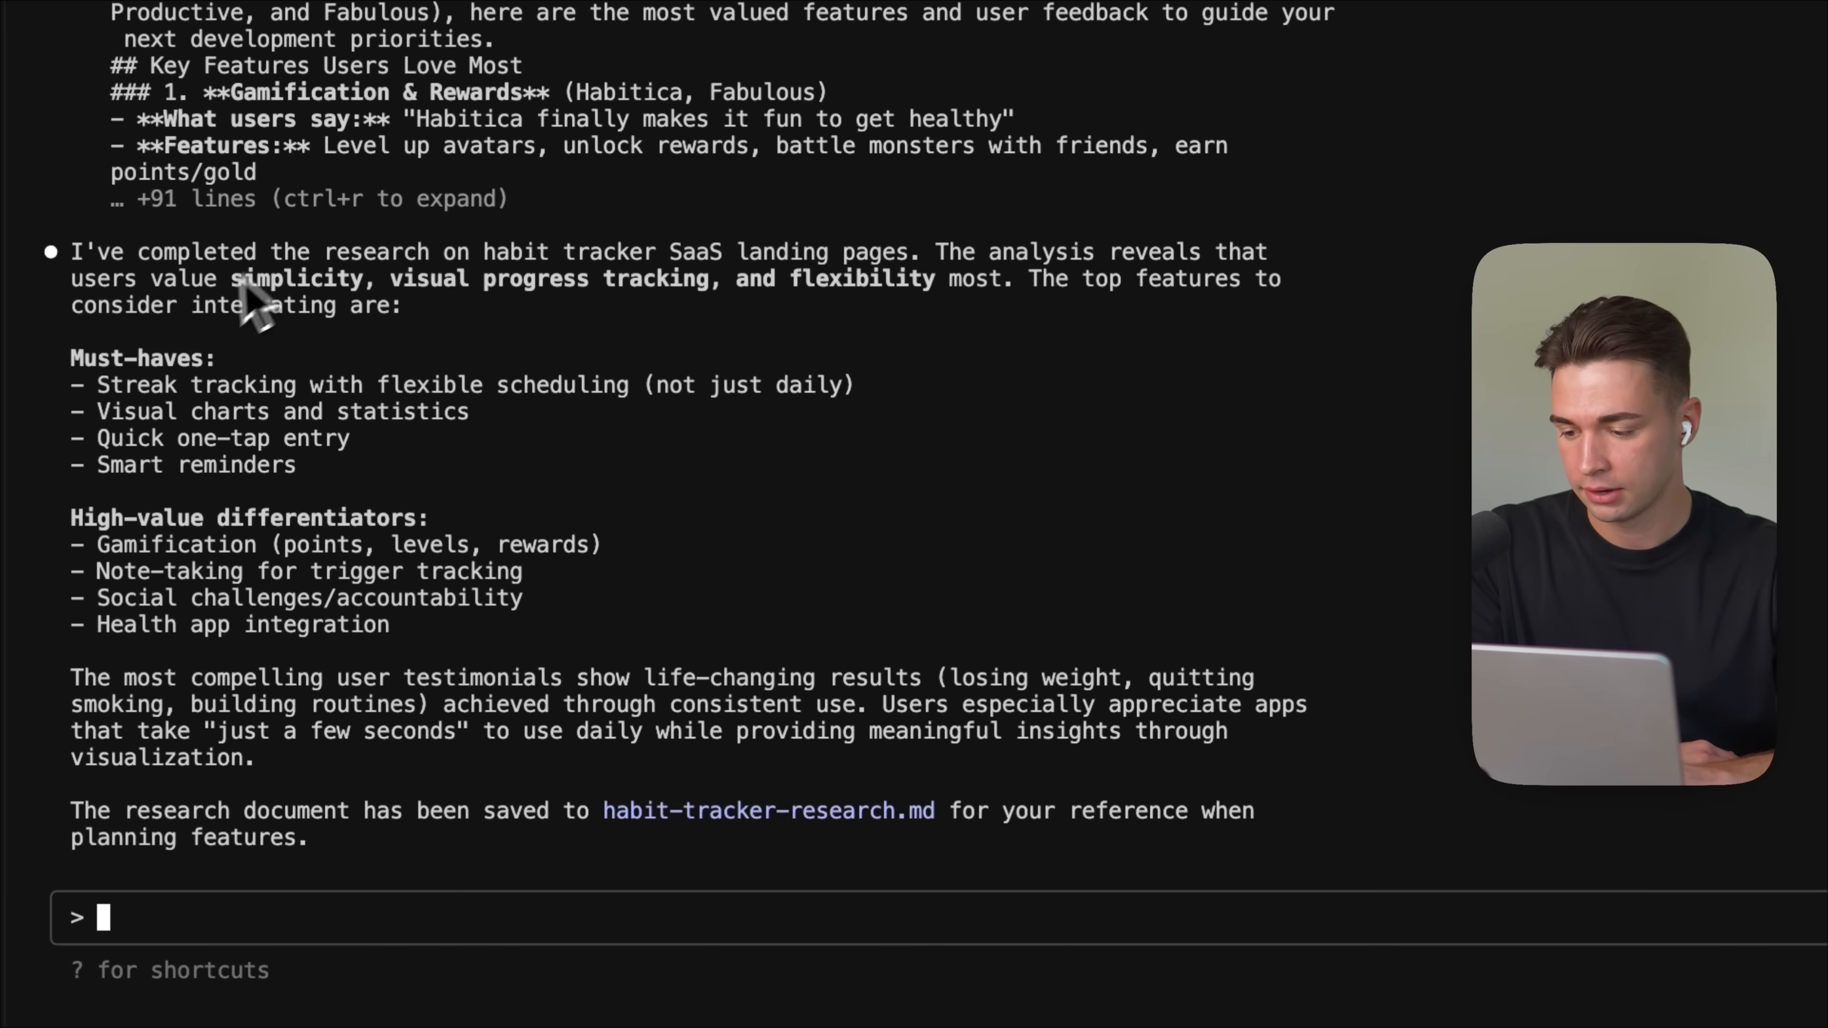
mouse_move(309, 455)
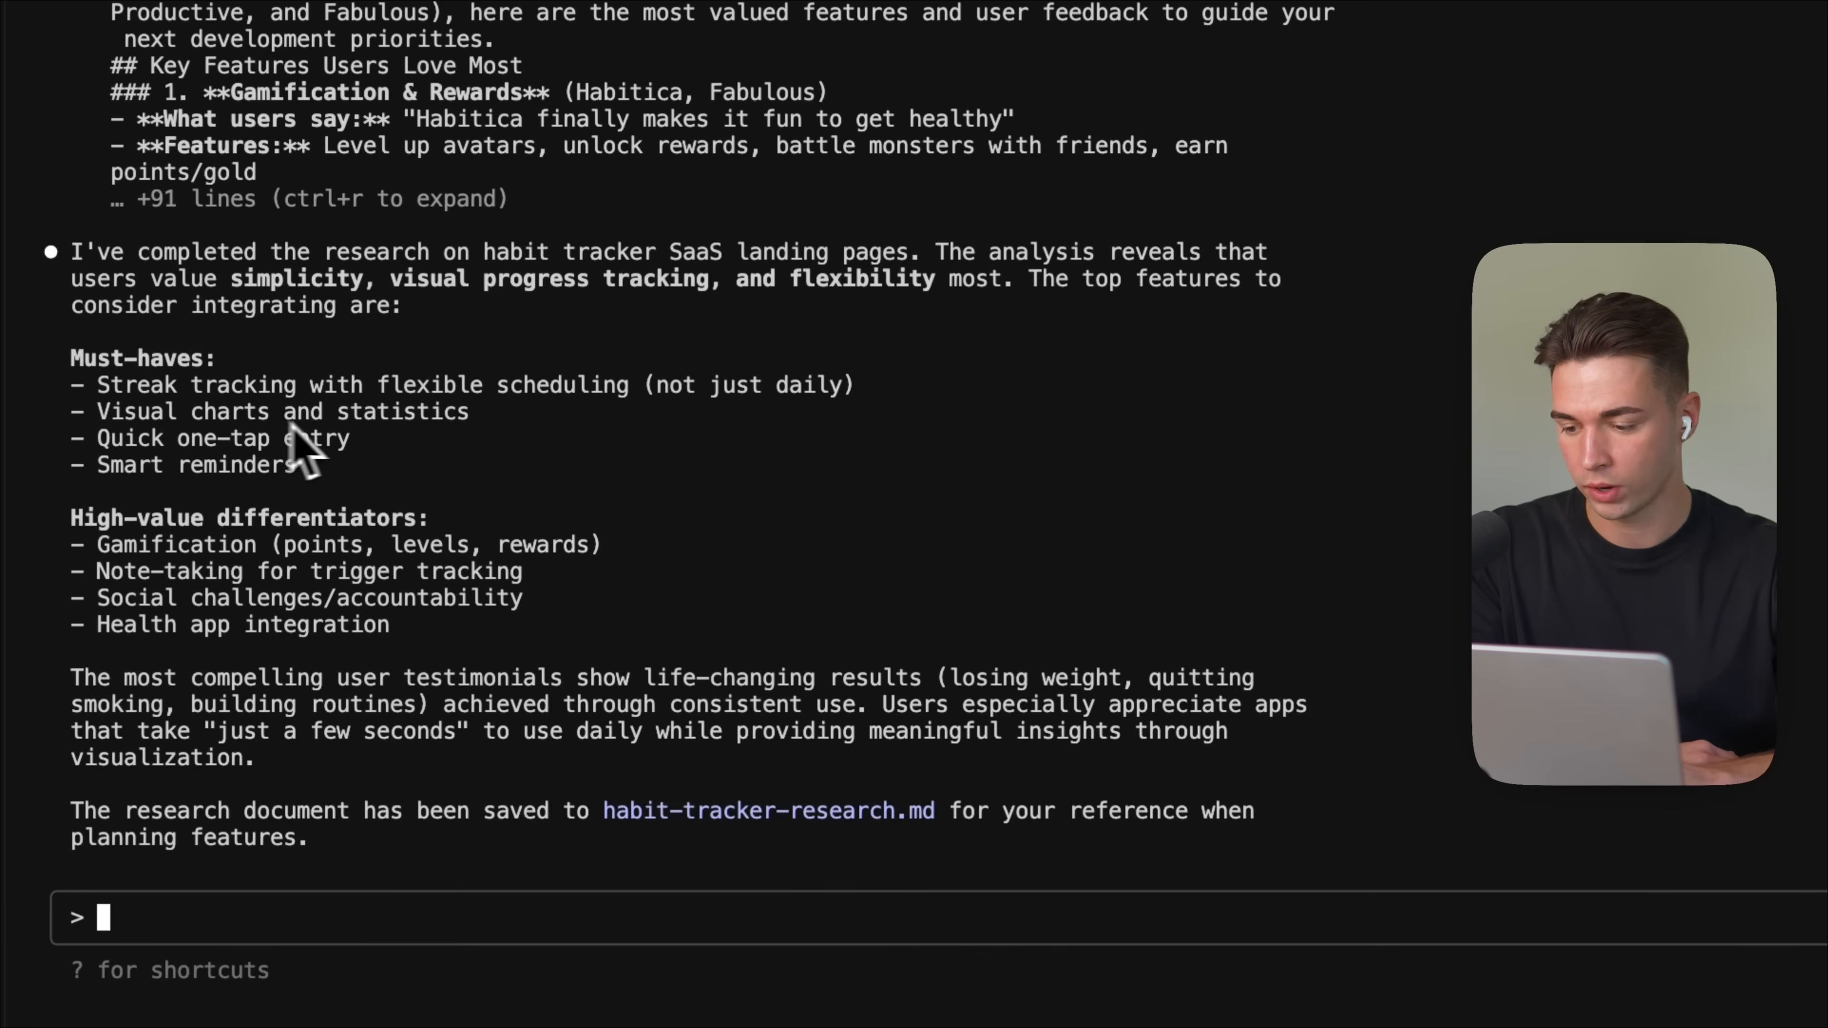
mouse_move(385, 472)
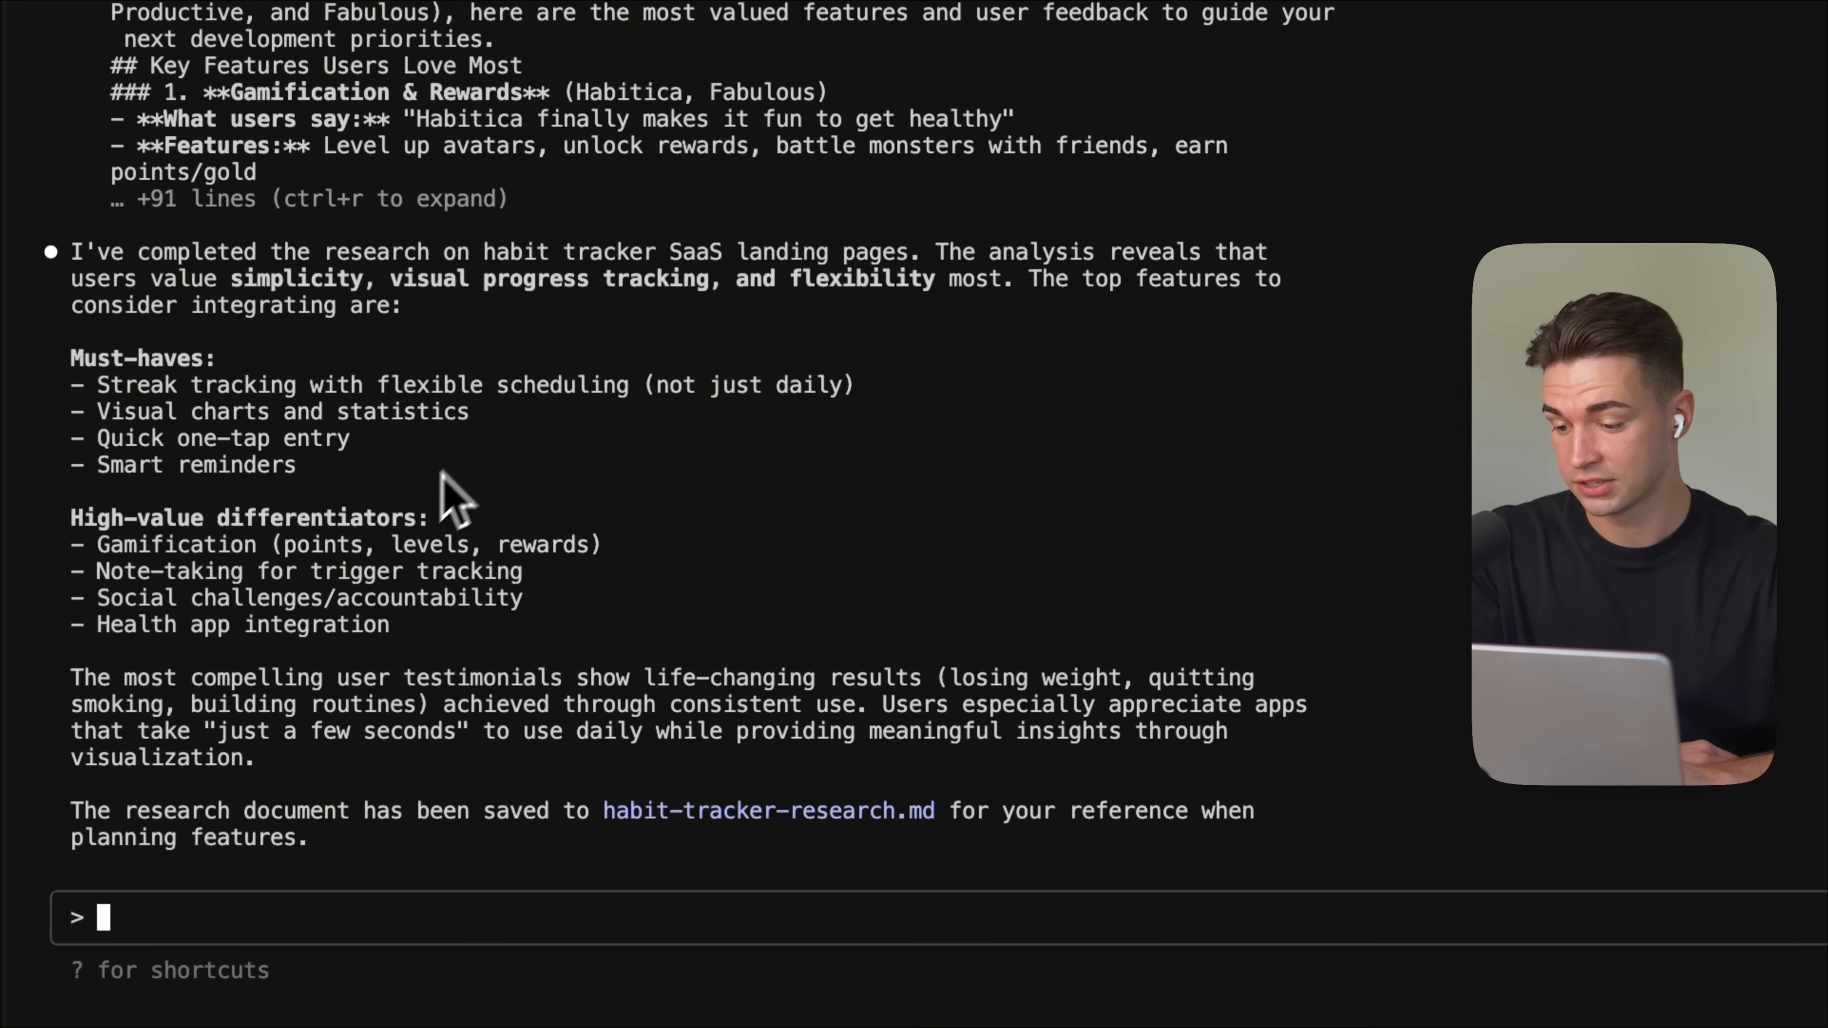
mouse_move(489, 536)
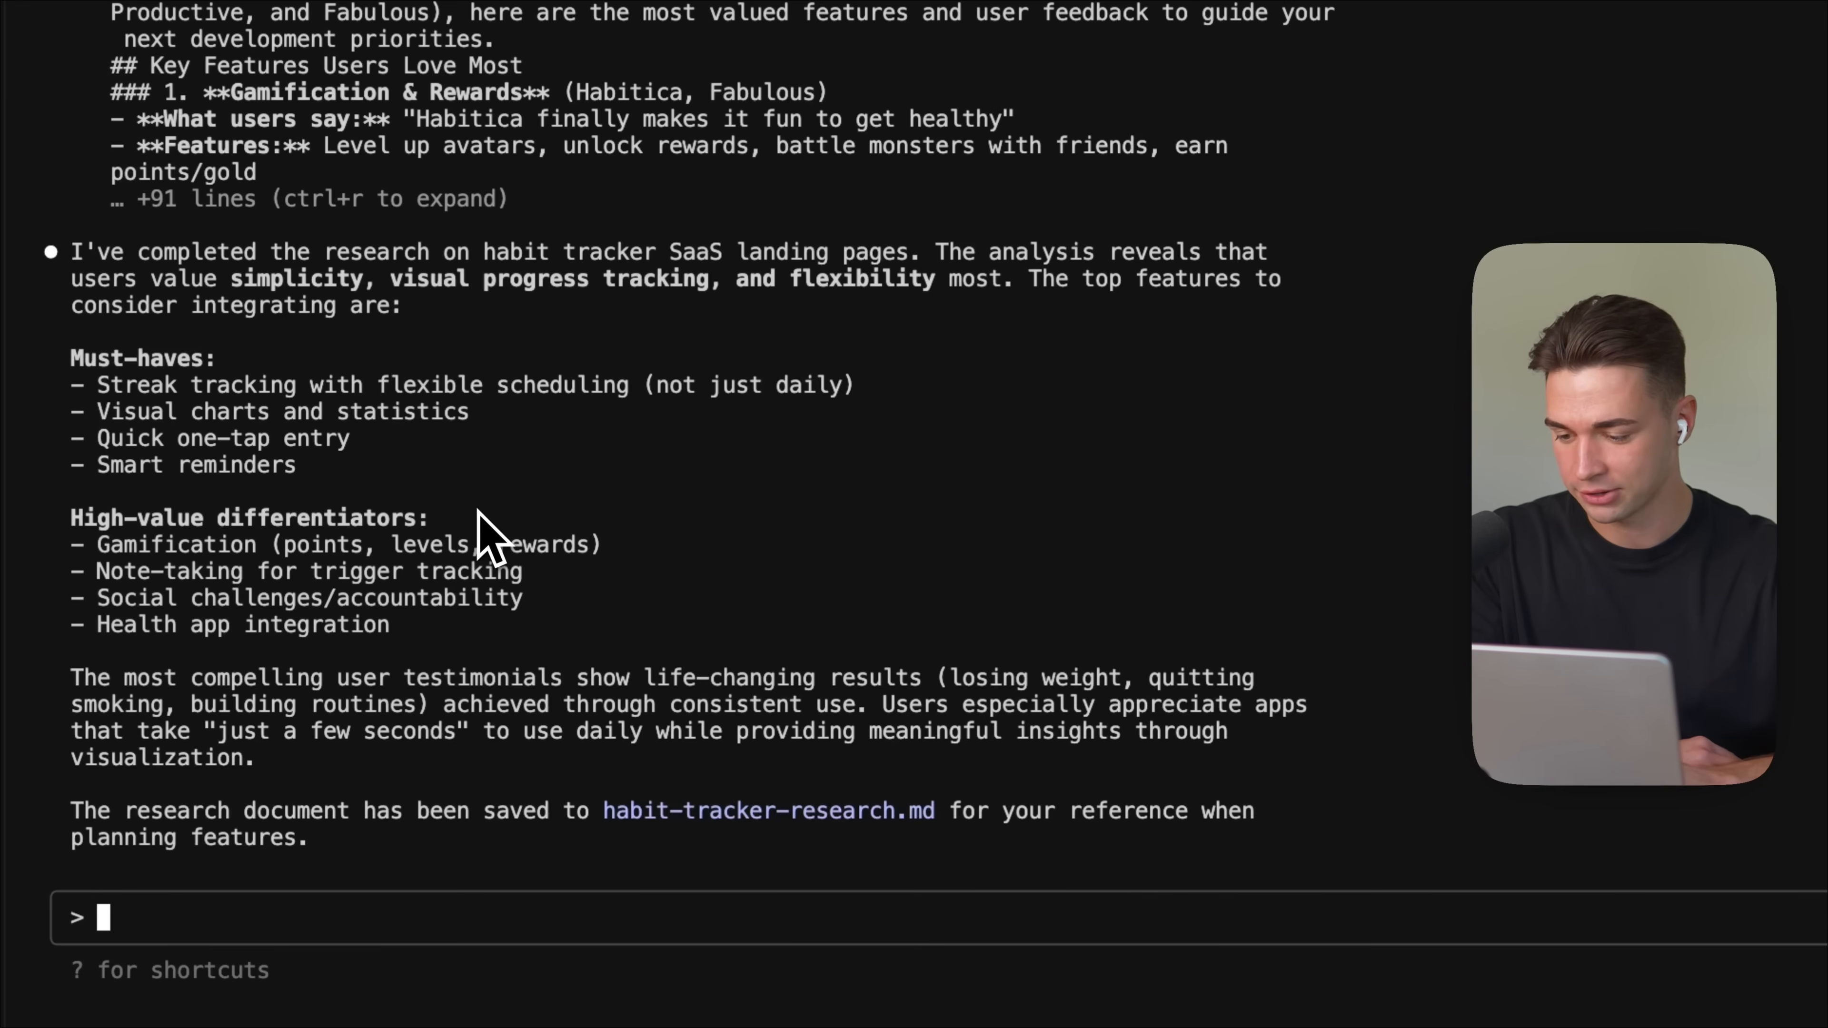
mouse_move(308, 706)
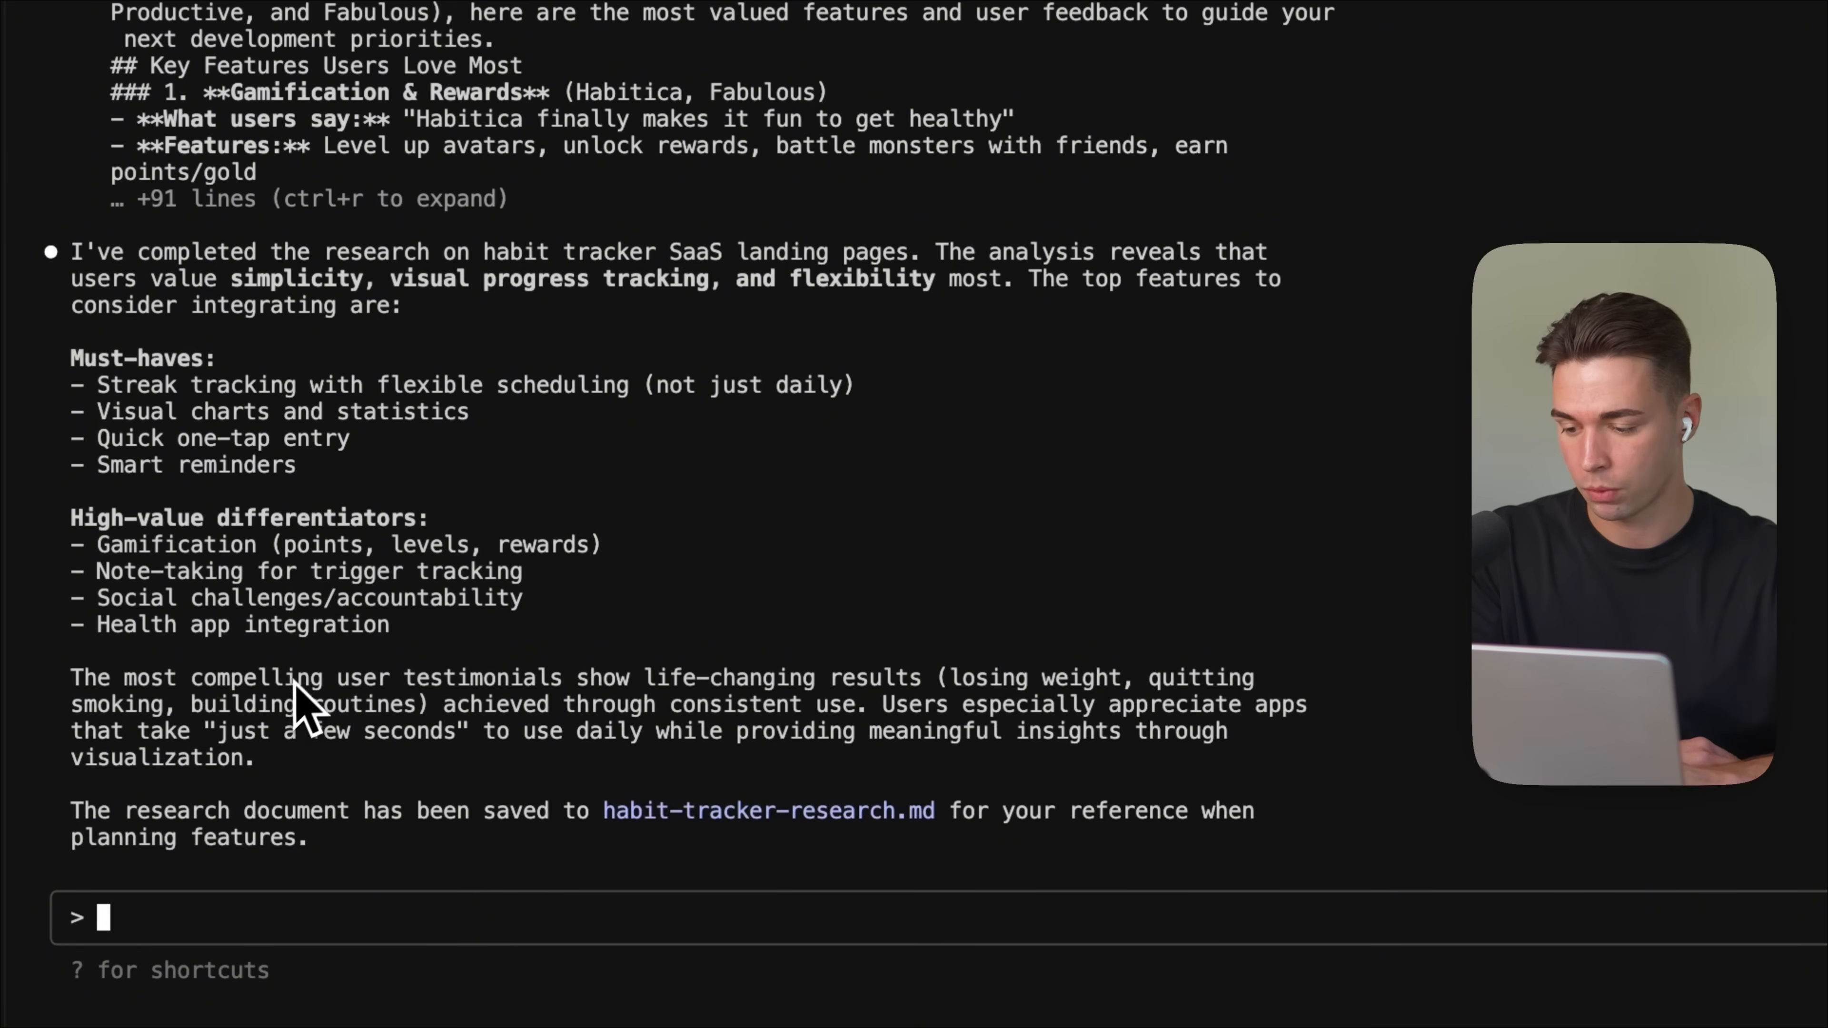
mouse_move(338, 856)
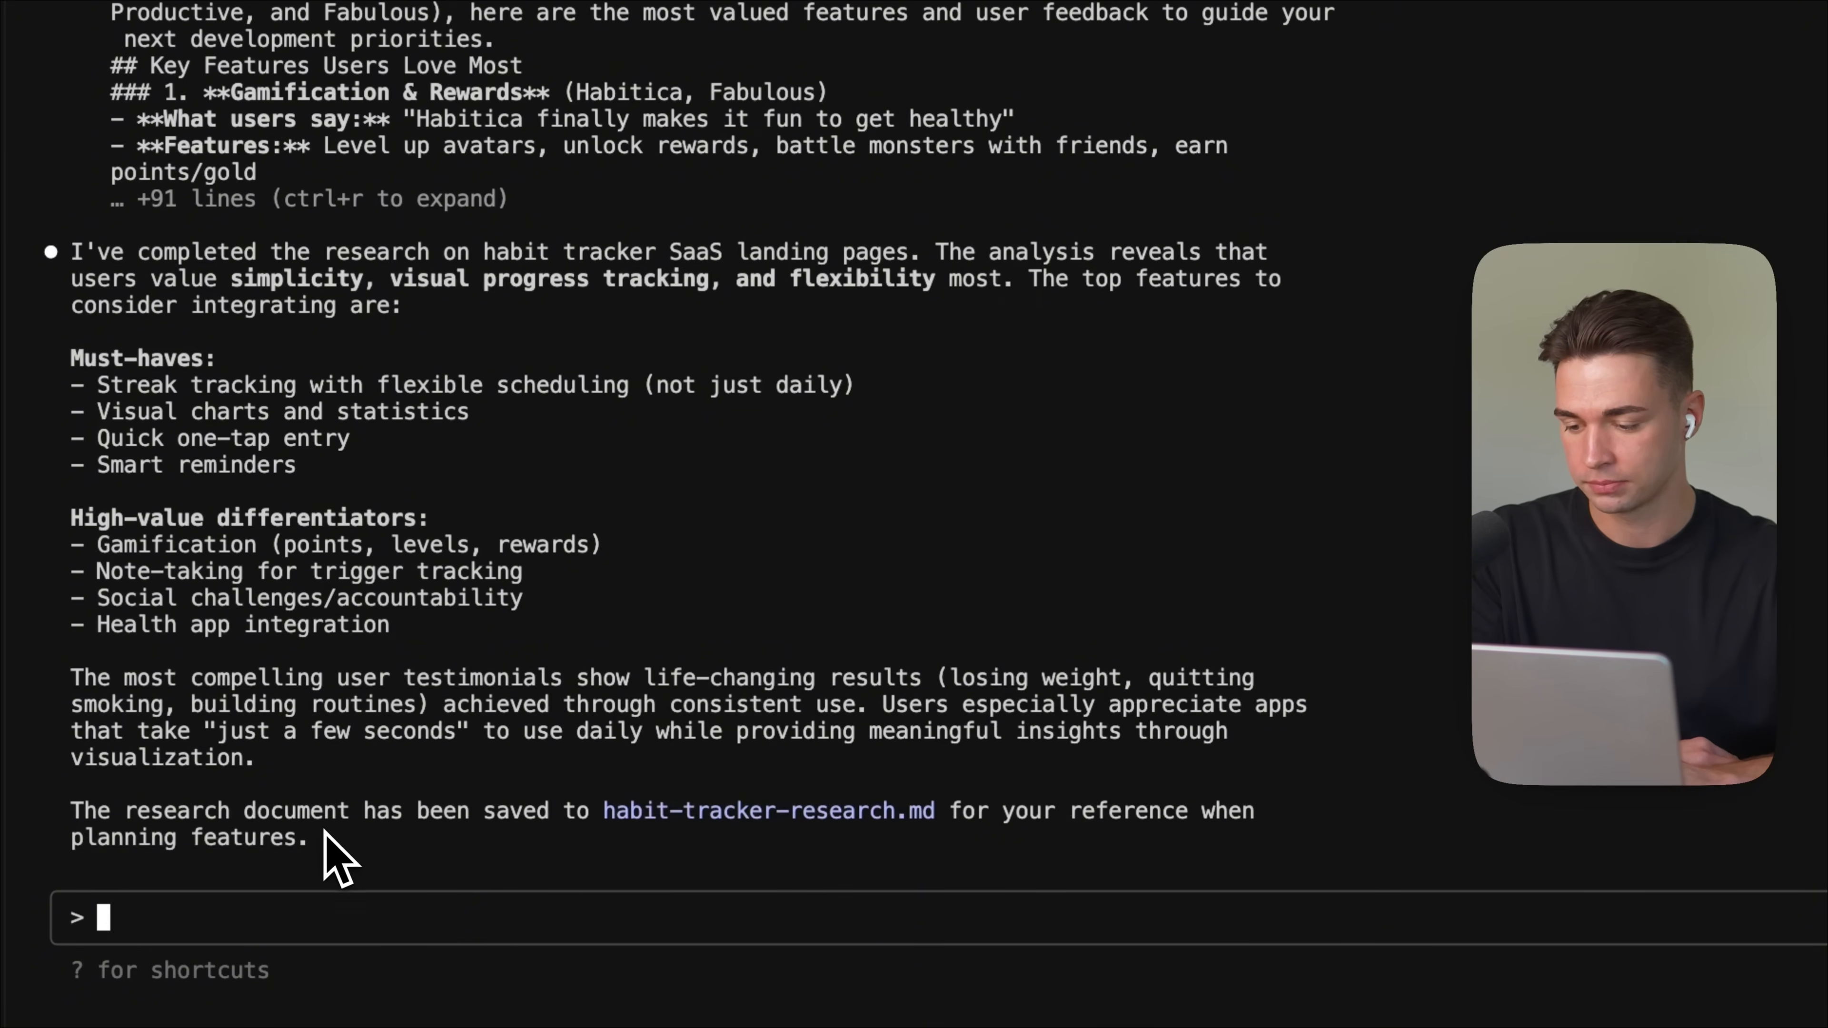